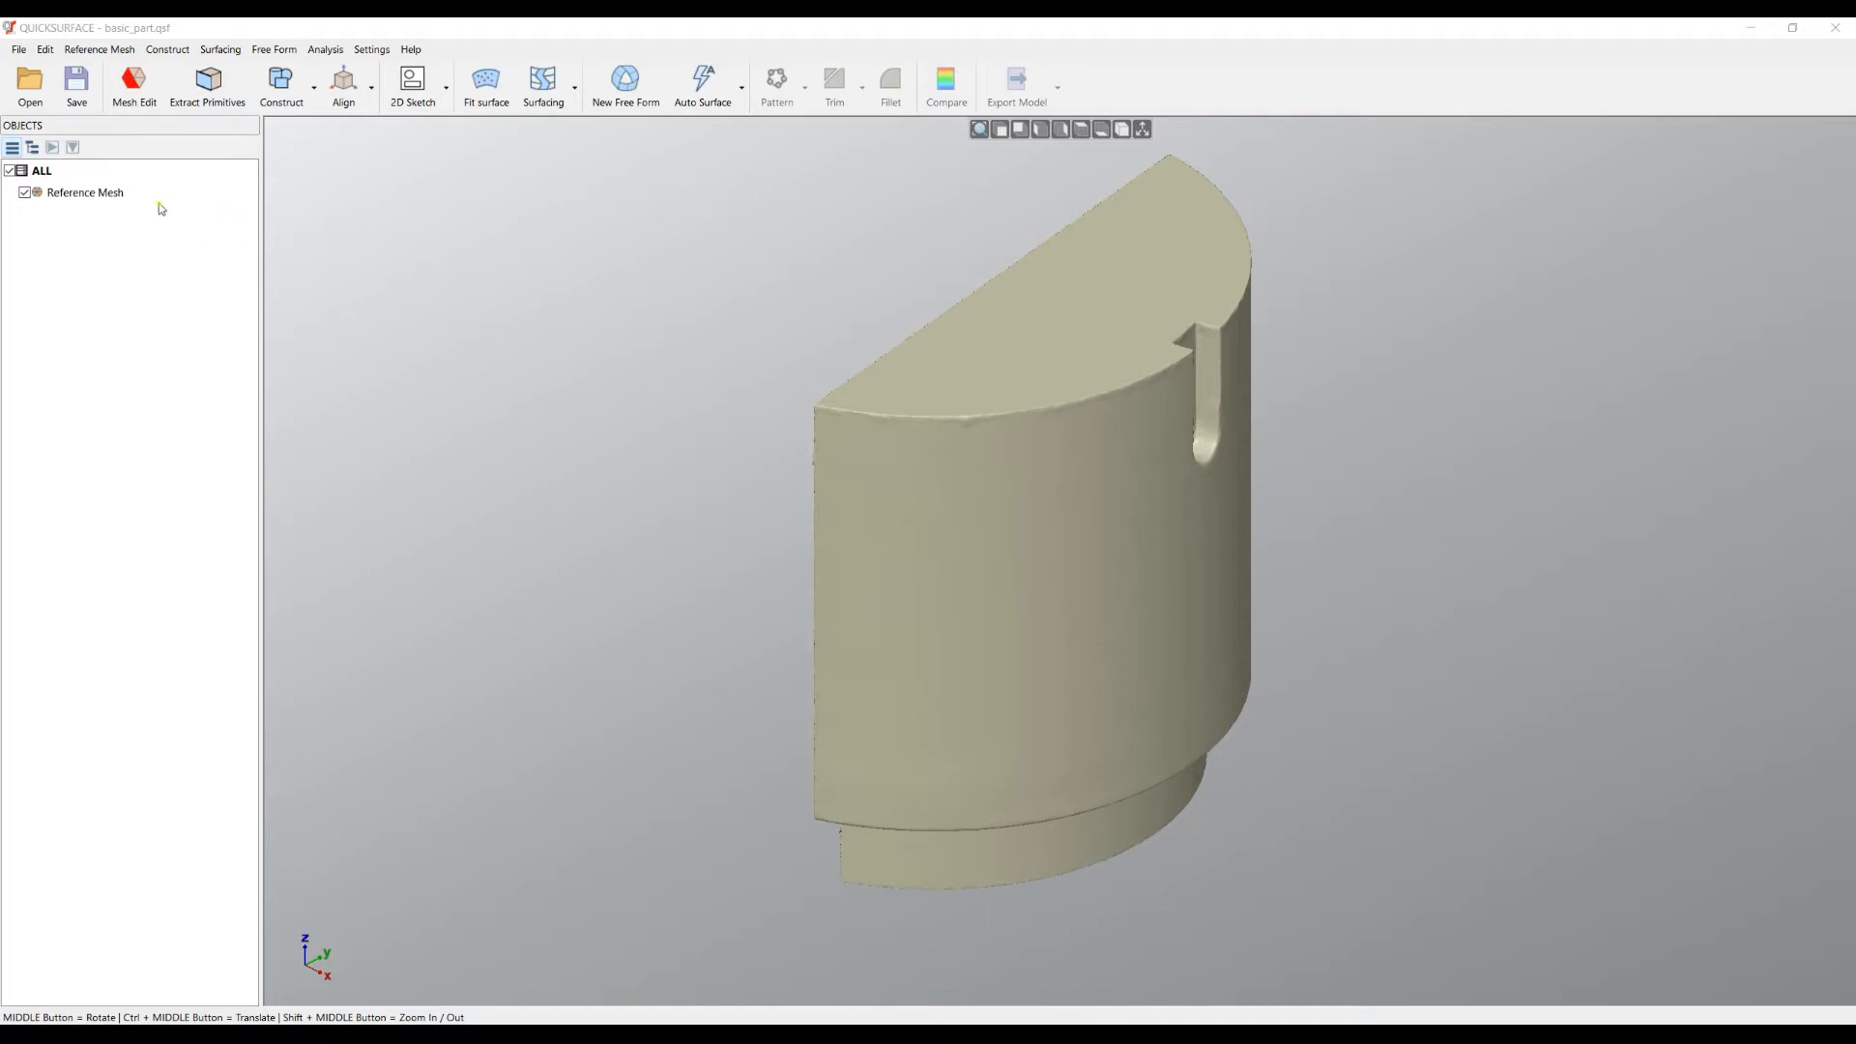
# Step: Select the Reference Mesh in the Objects tree and start Mesh Edit on it
pyautogui.click(83, 192)
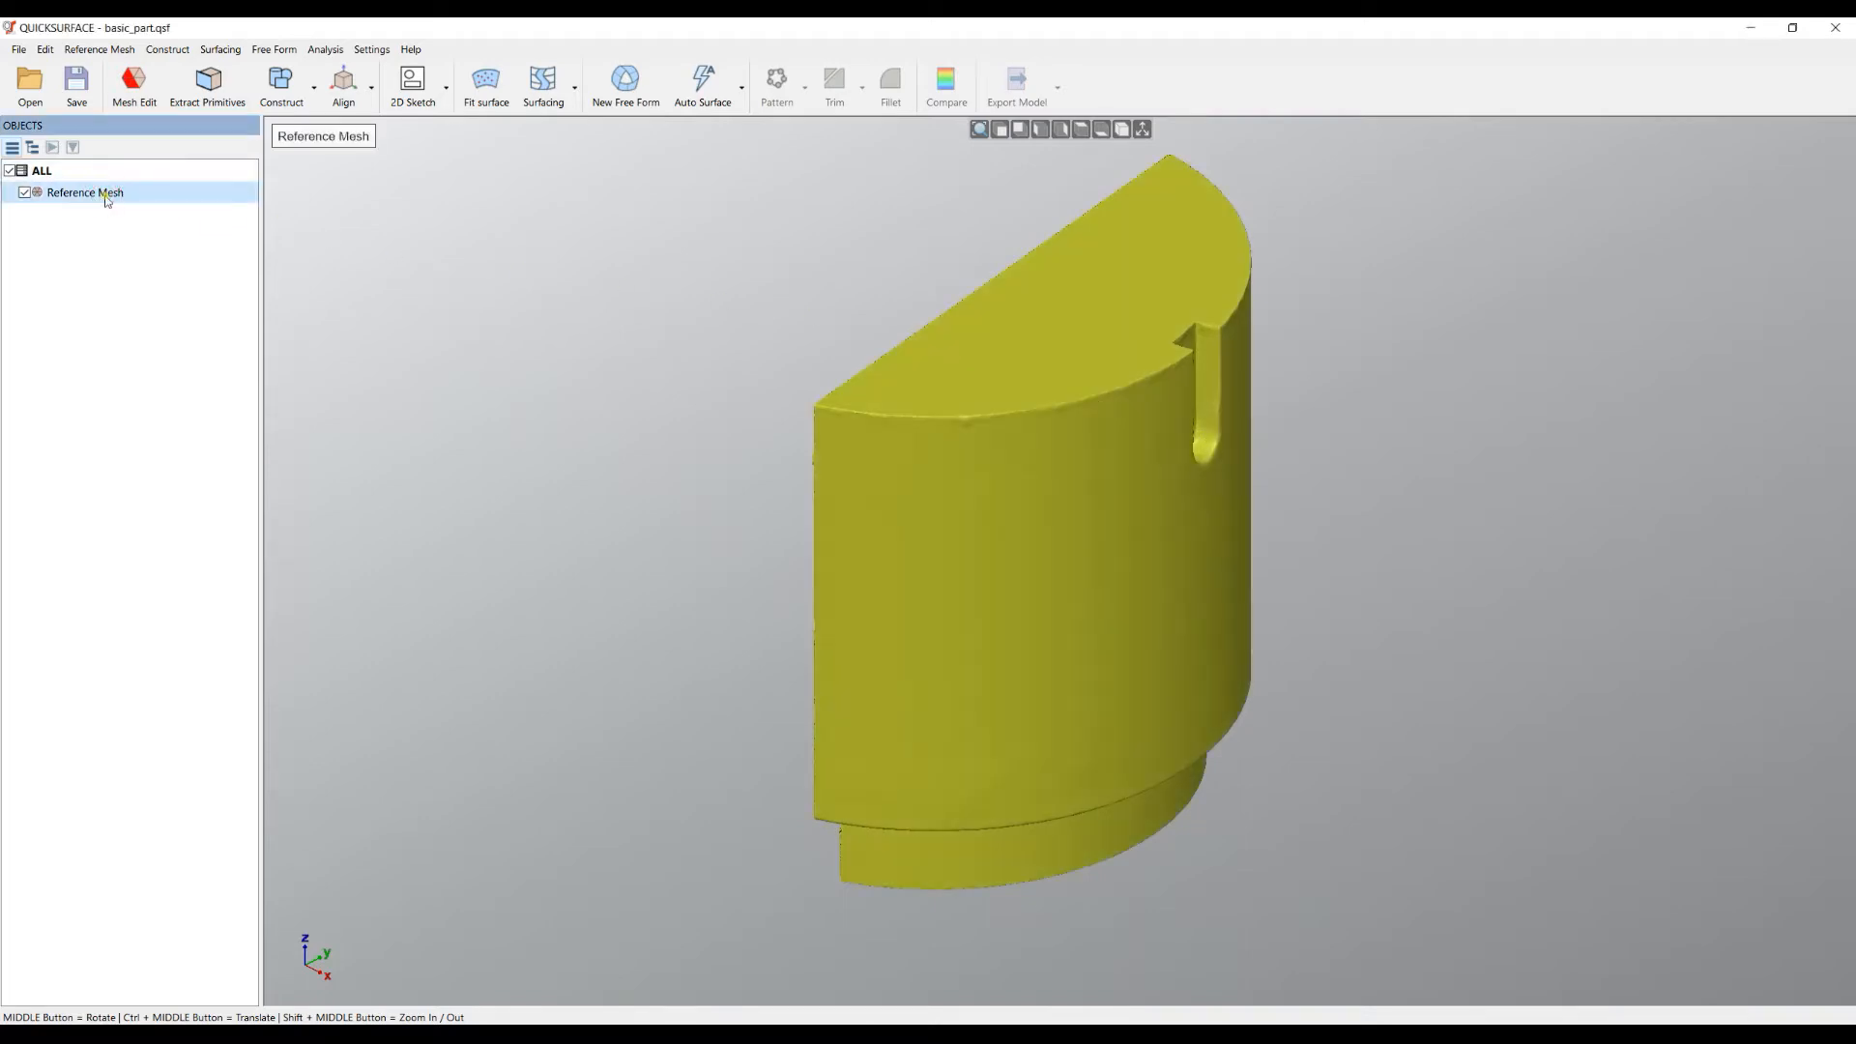
pyautogui.click(134, 84)
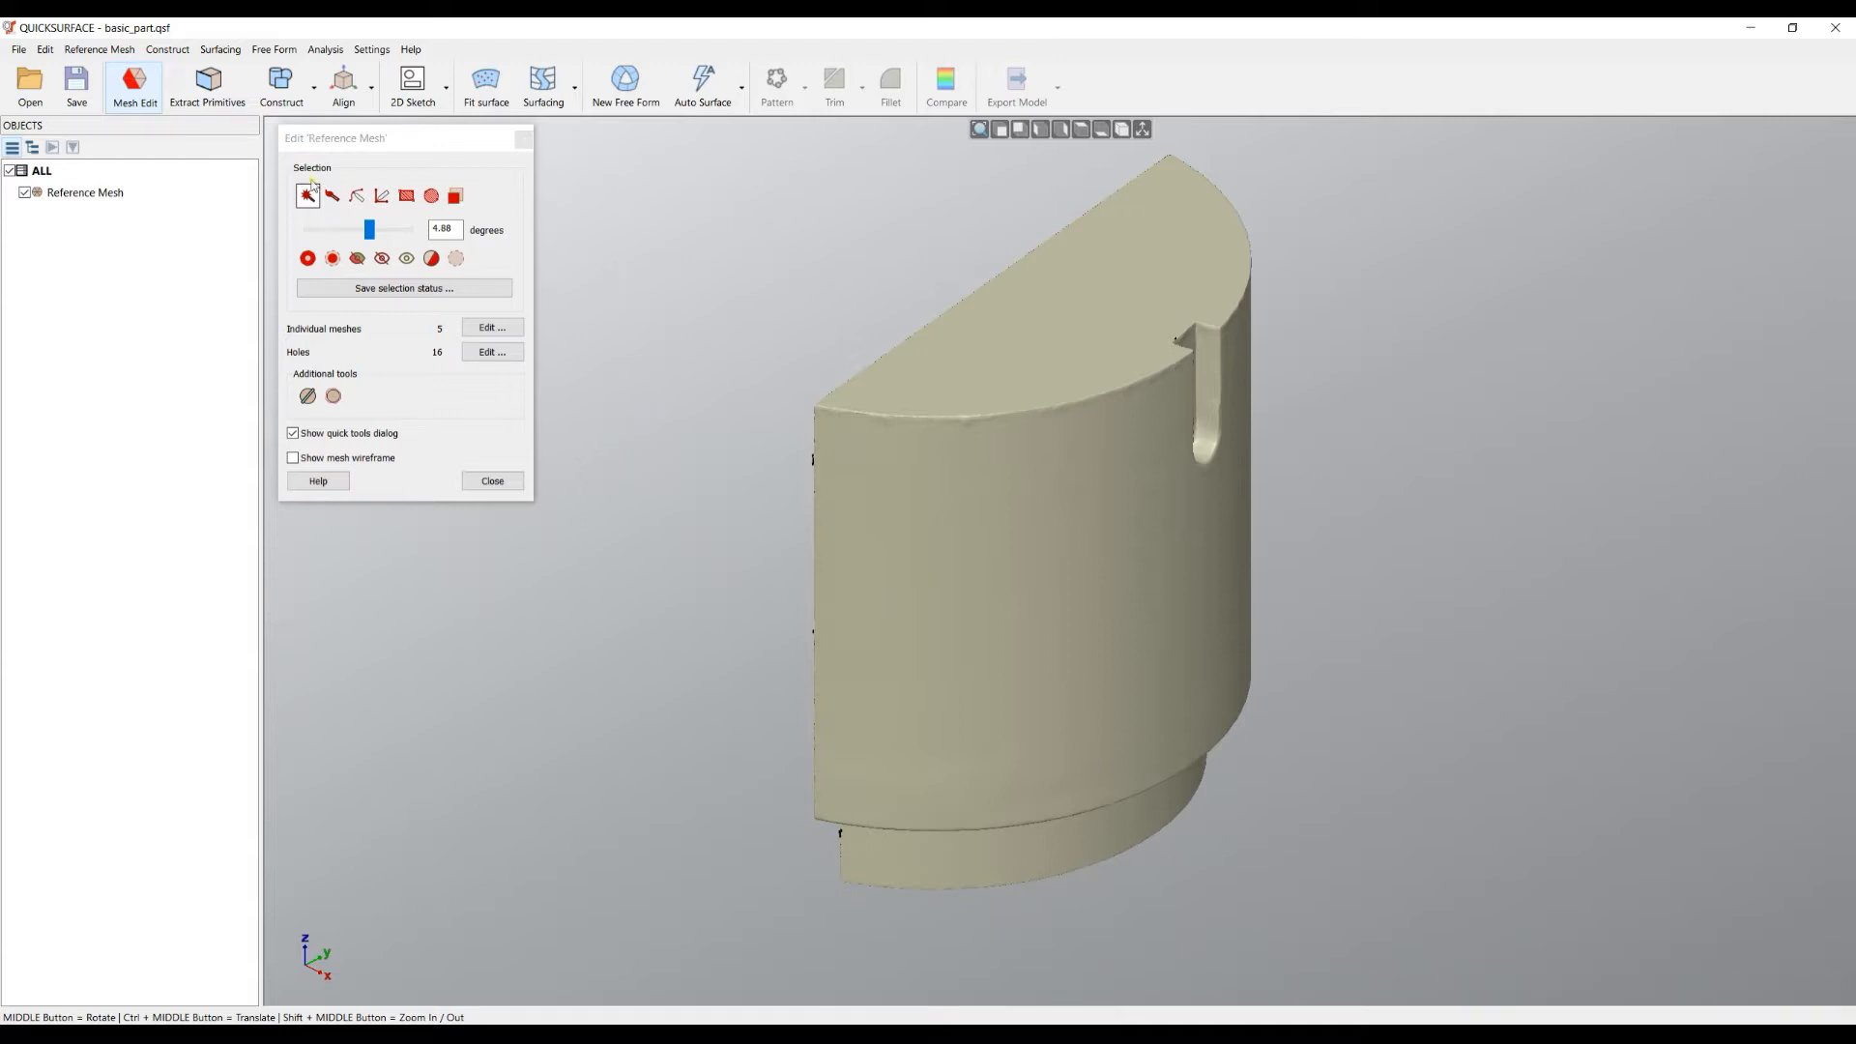
pyautogui.moveTo(721, 304)
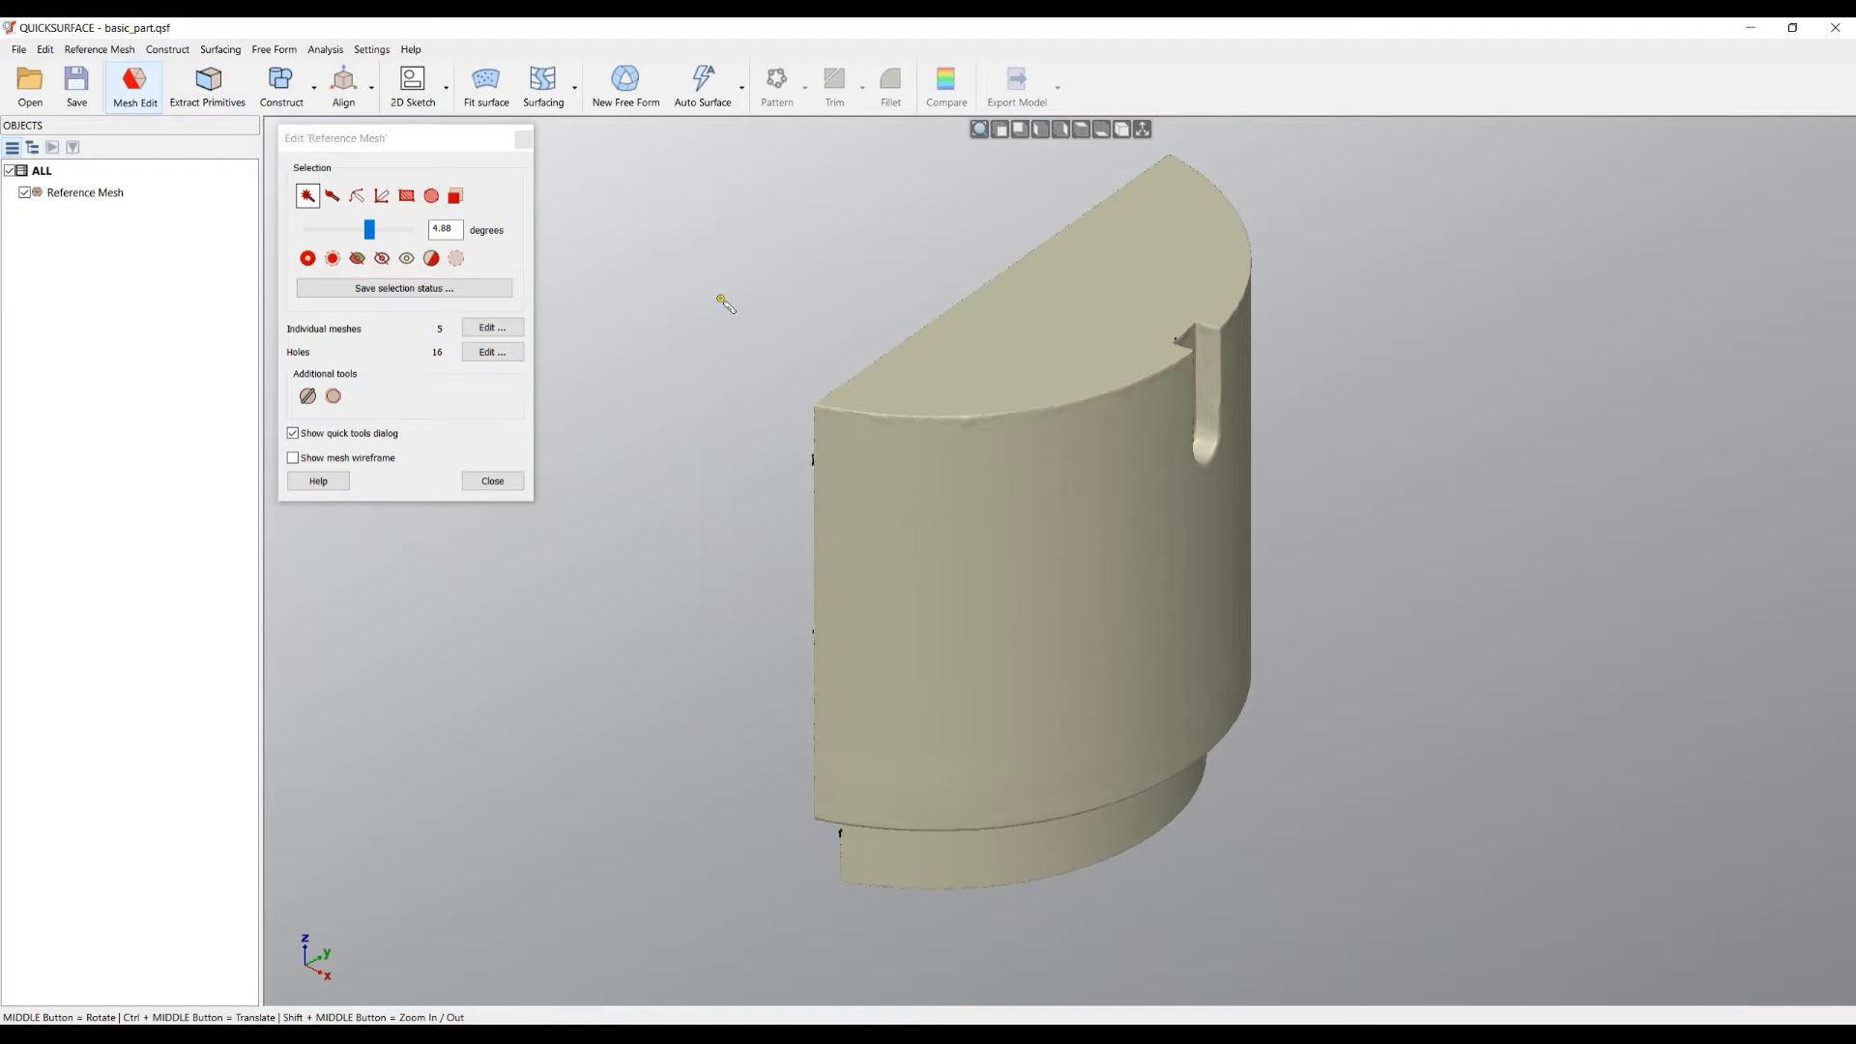
pyautogui.moveTo(315, 220)
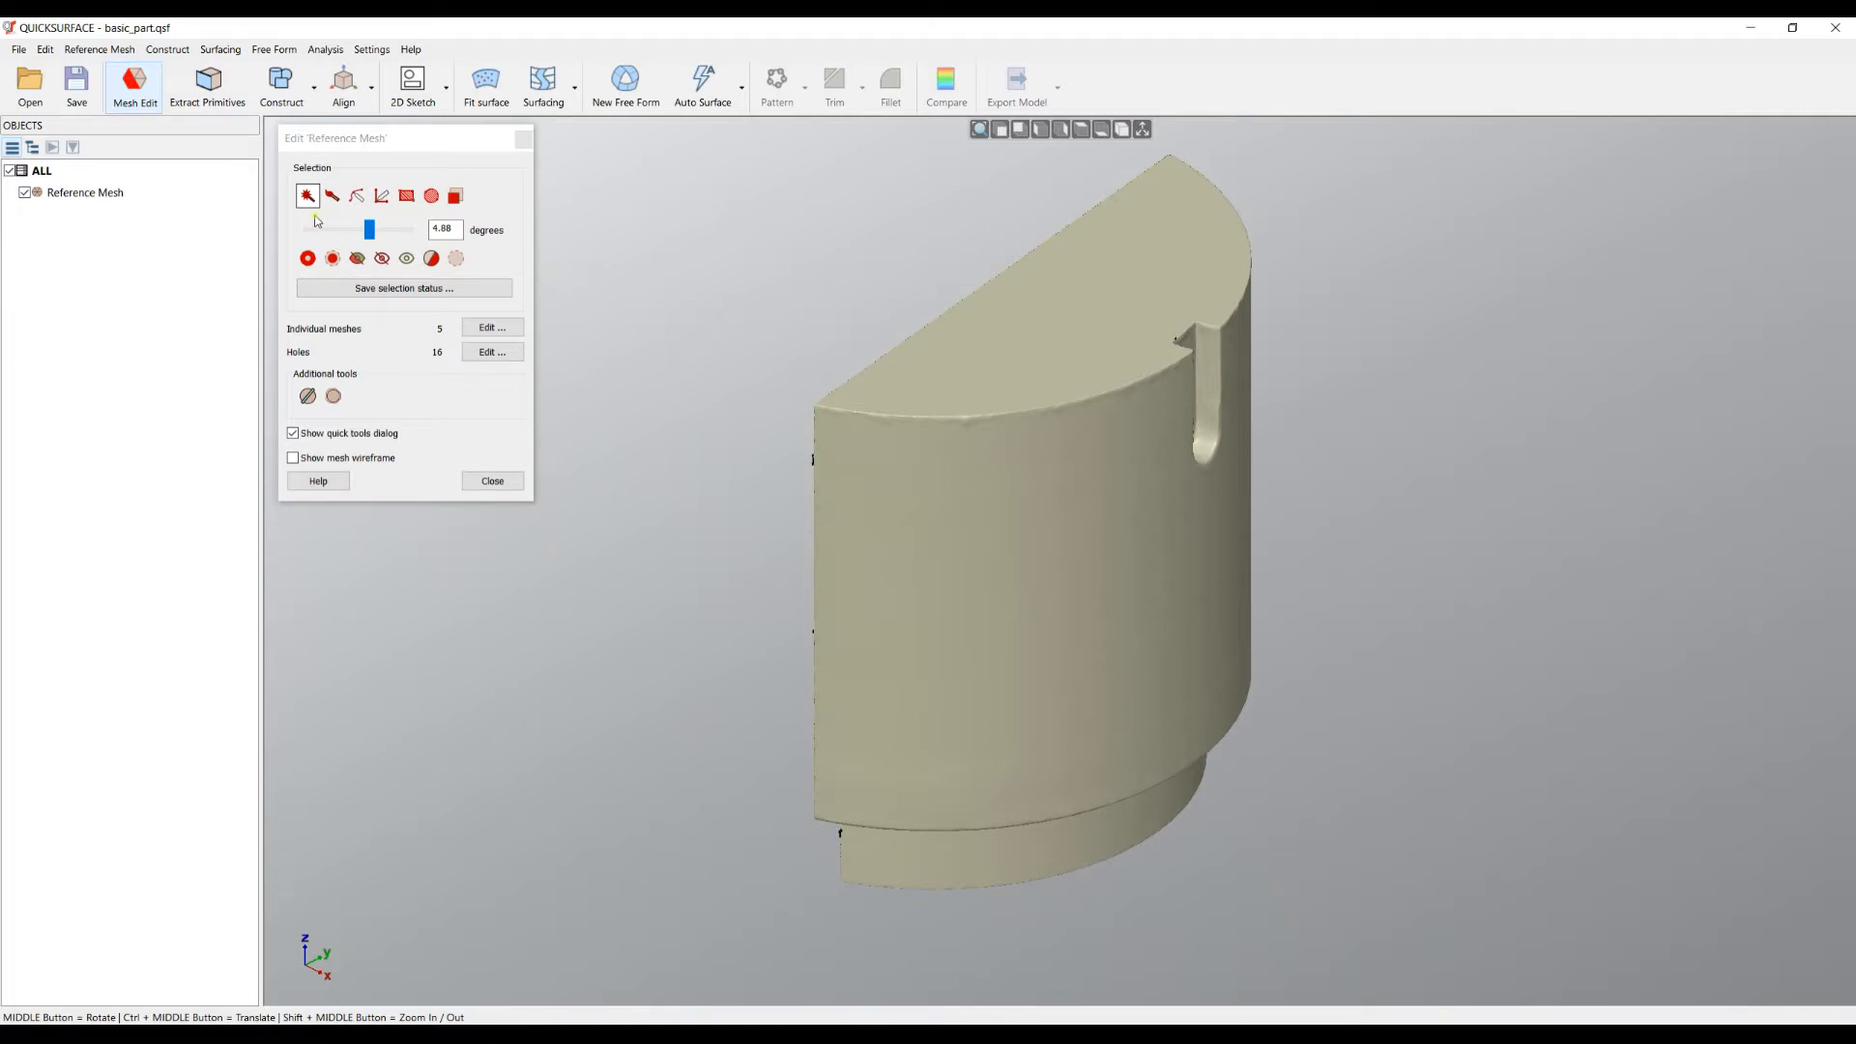
pyautogui.moveTo(307, 195)
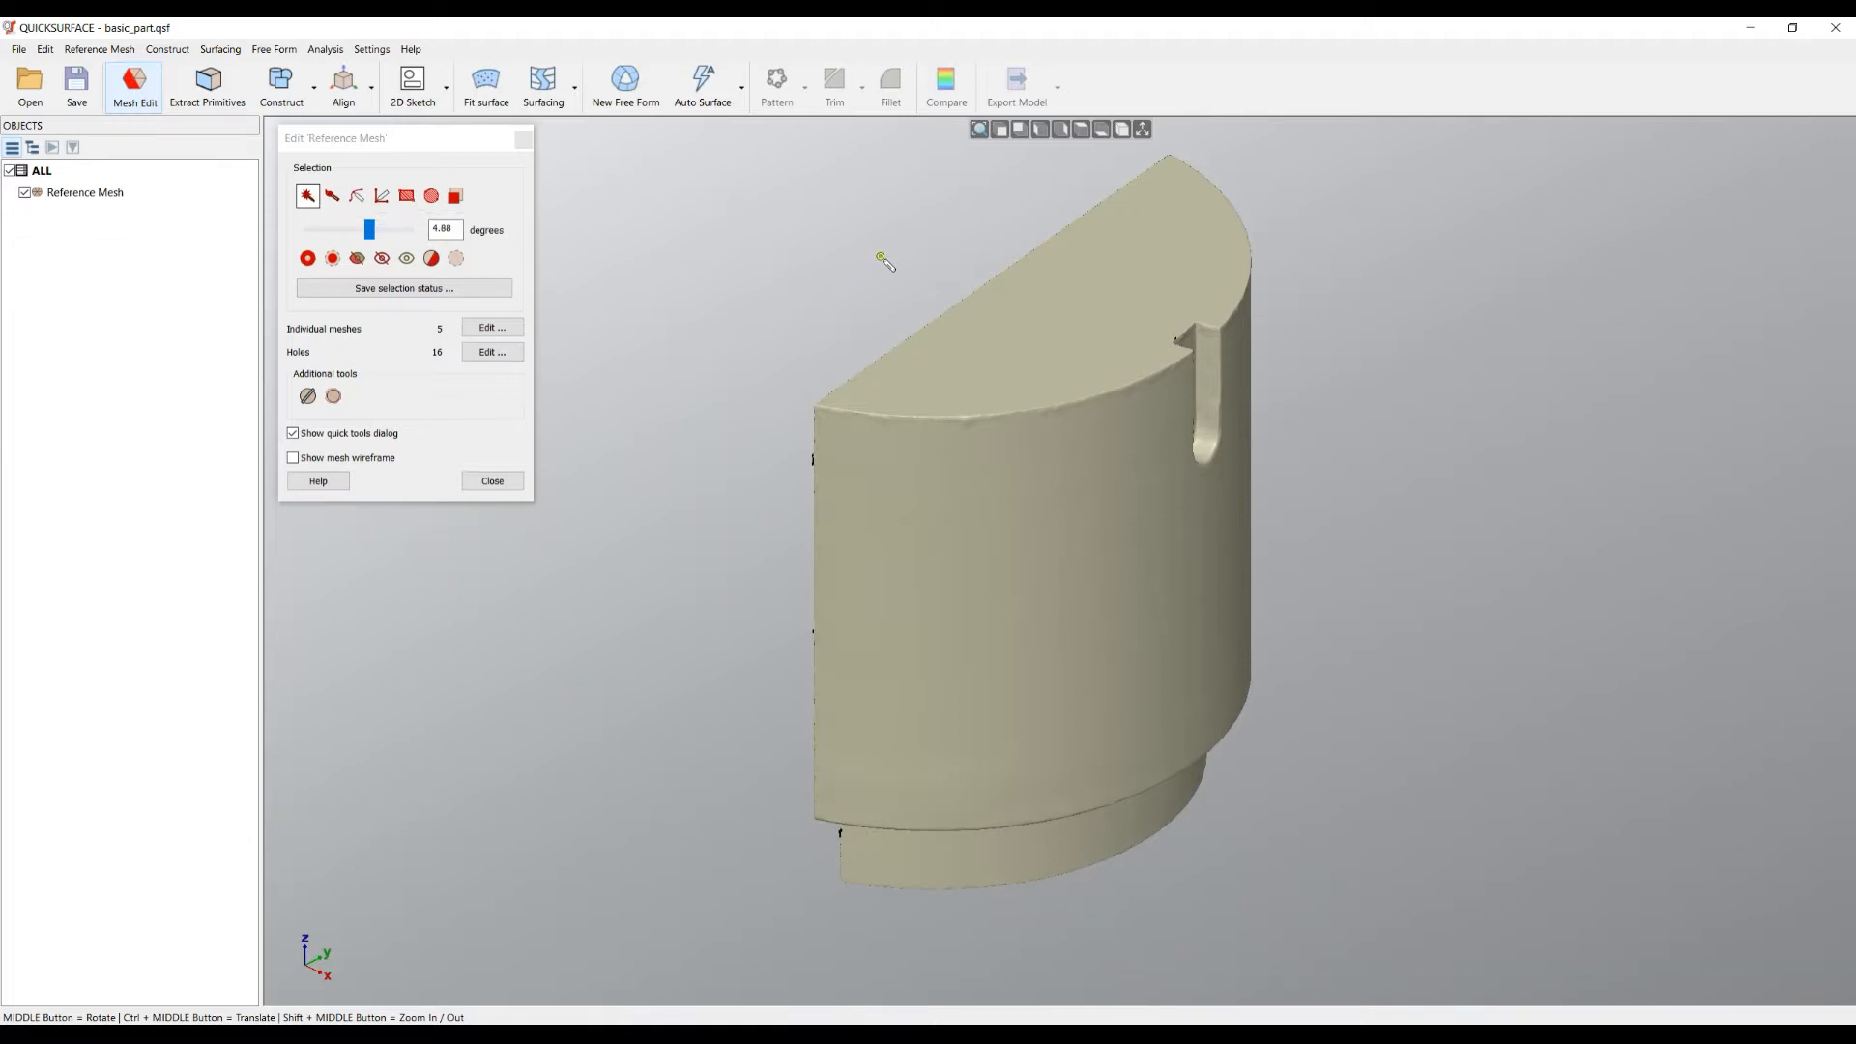
pyautogui.moveTo(1043, 502)
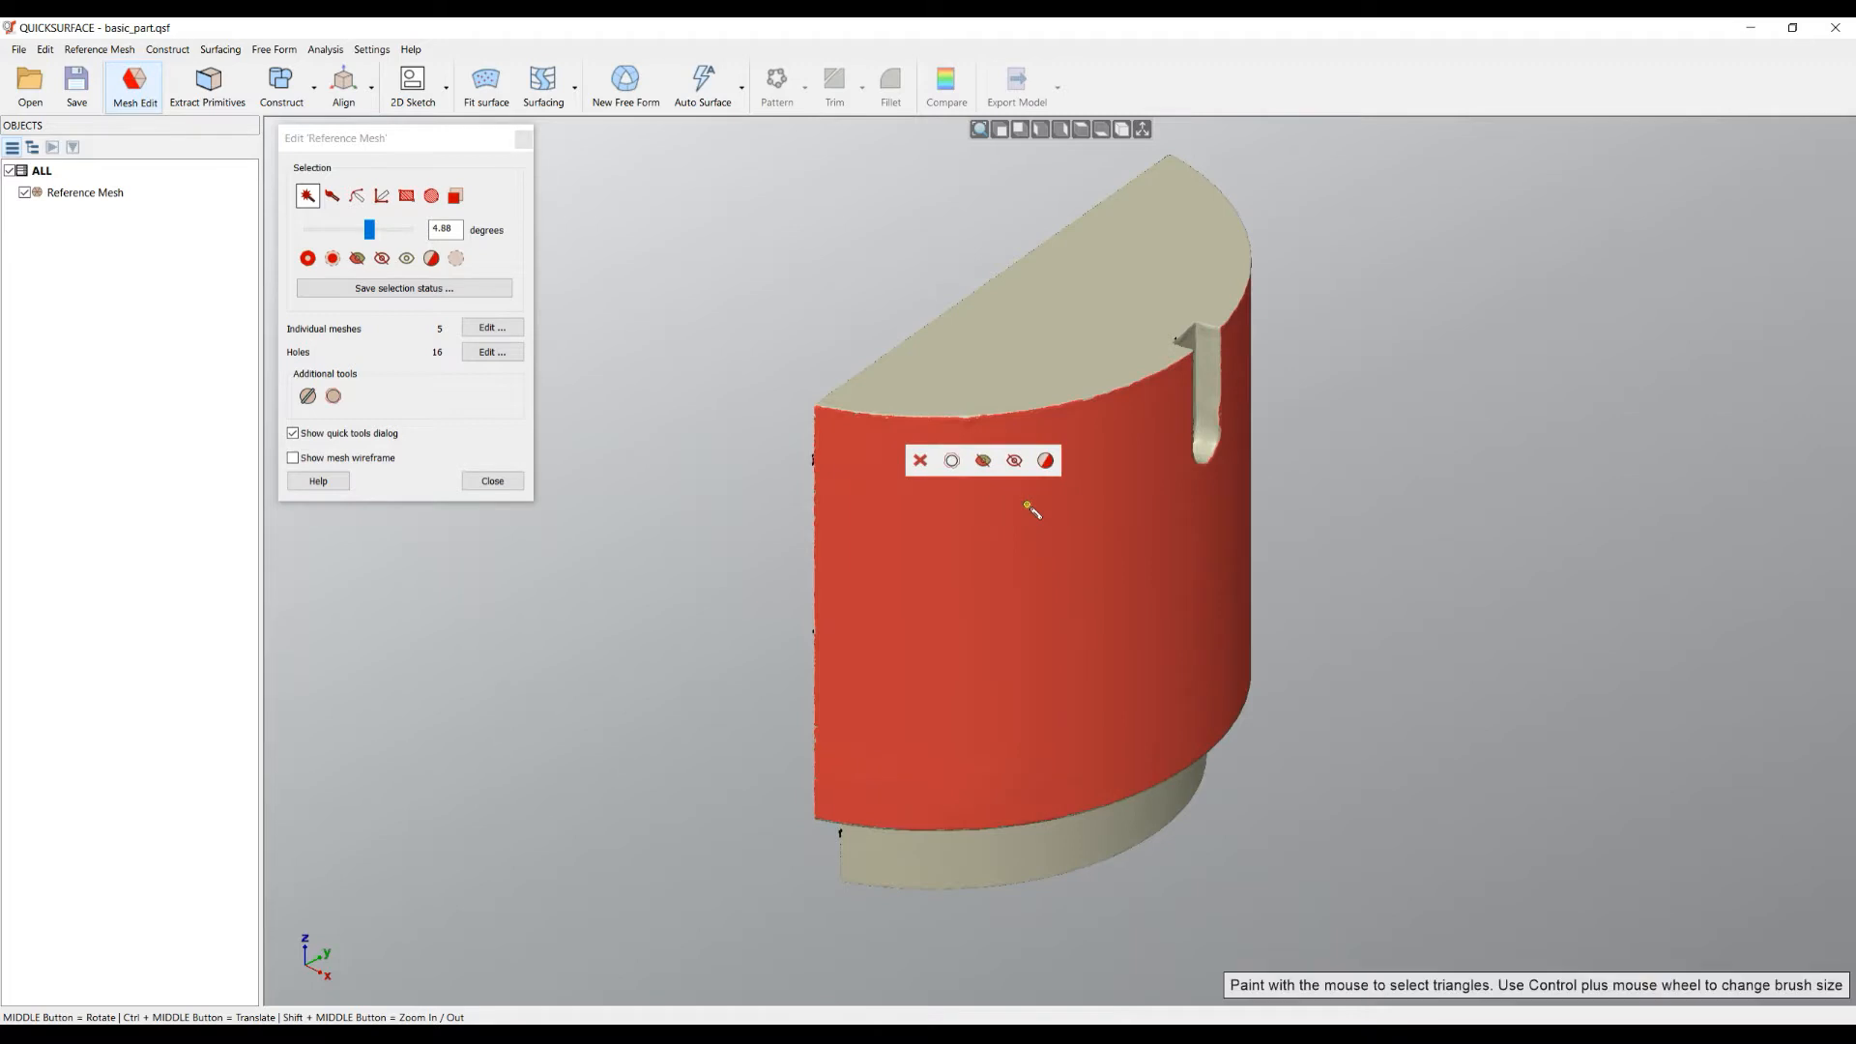
pyautogui.moveTo(468, 240)
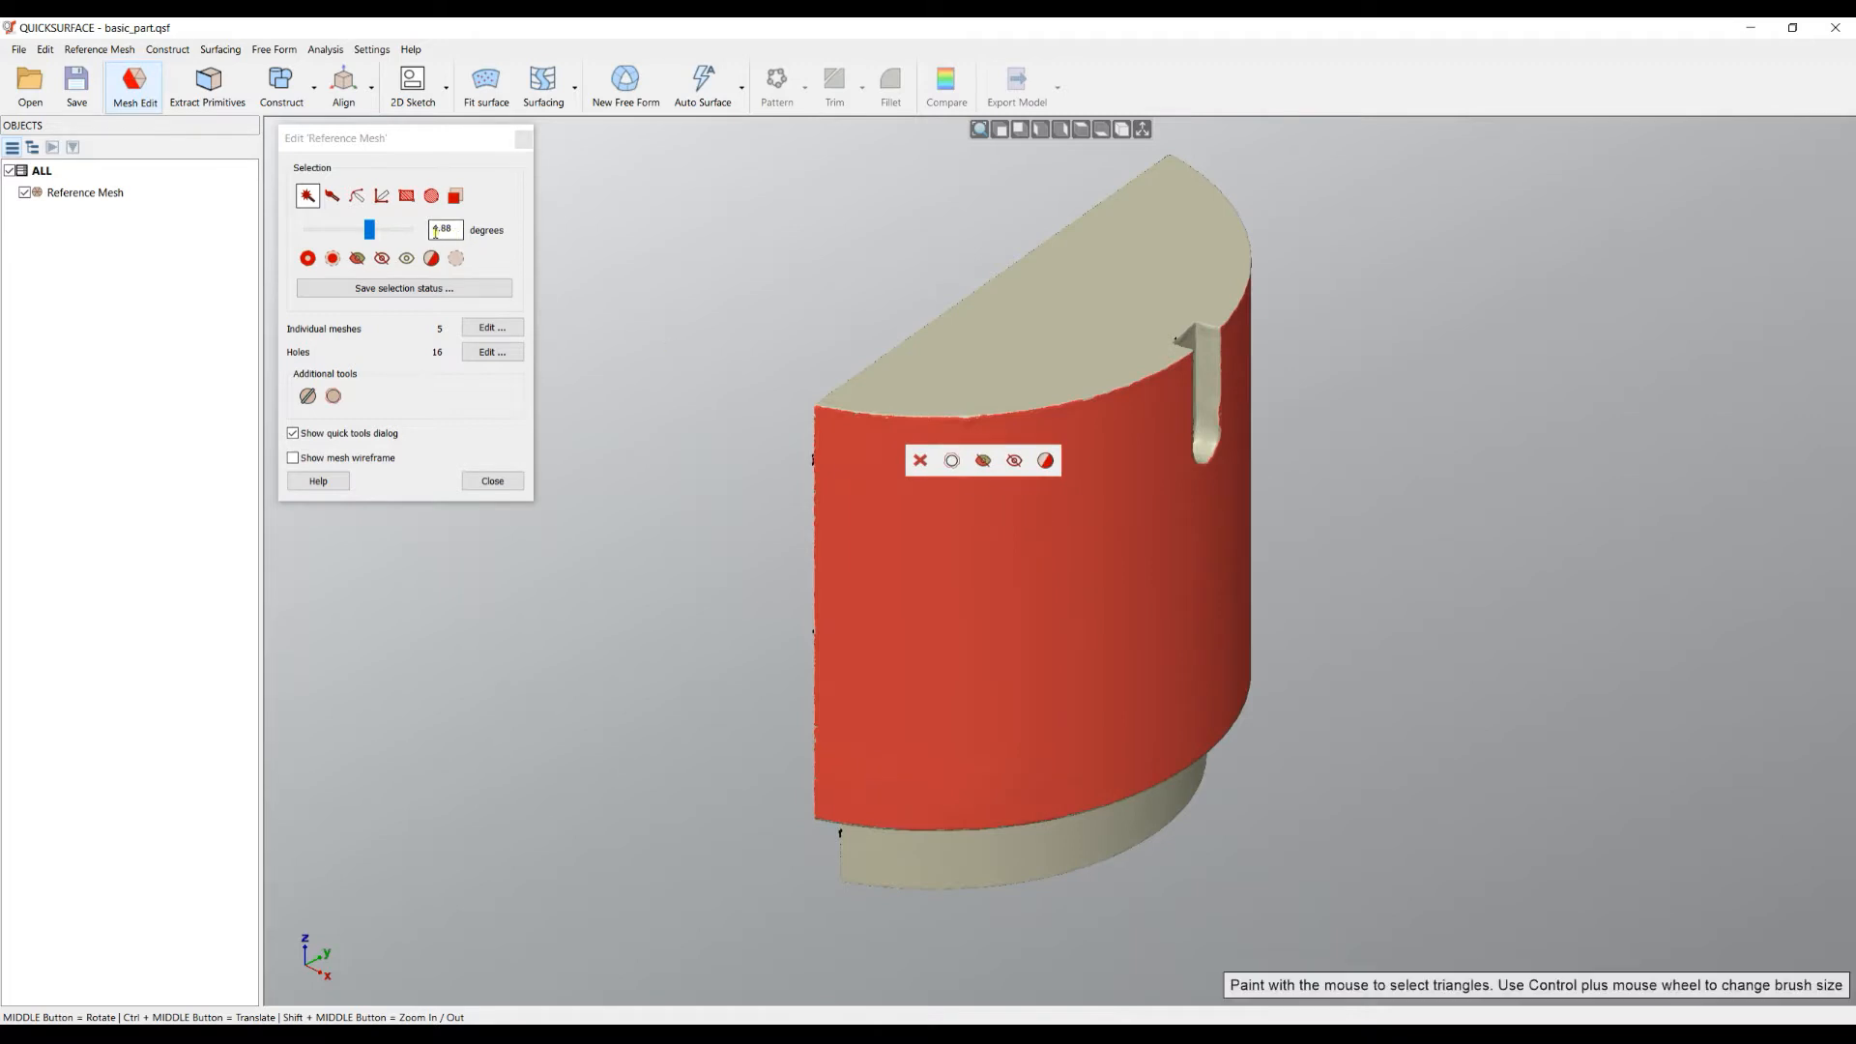
# Step: Lower the magic-wand angle tolerance from 4.88 to 1.44 degrees for the curved face selection
pyautogui.scroll(3)
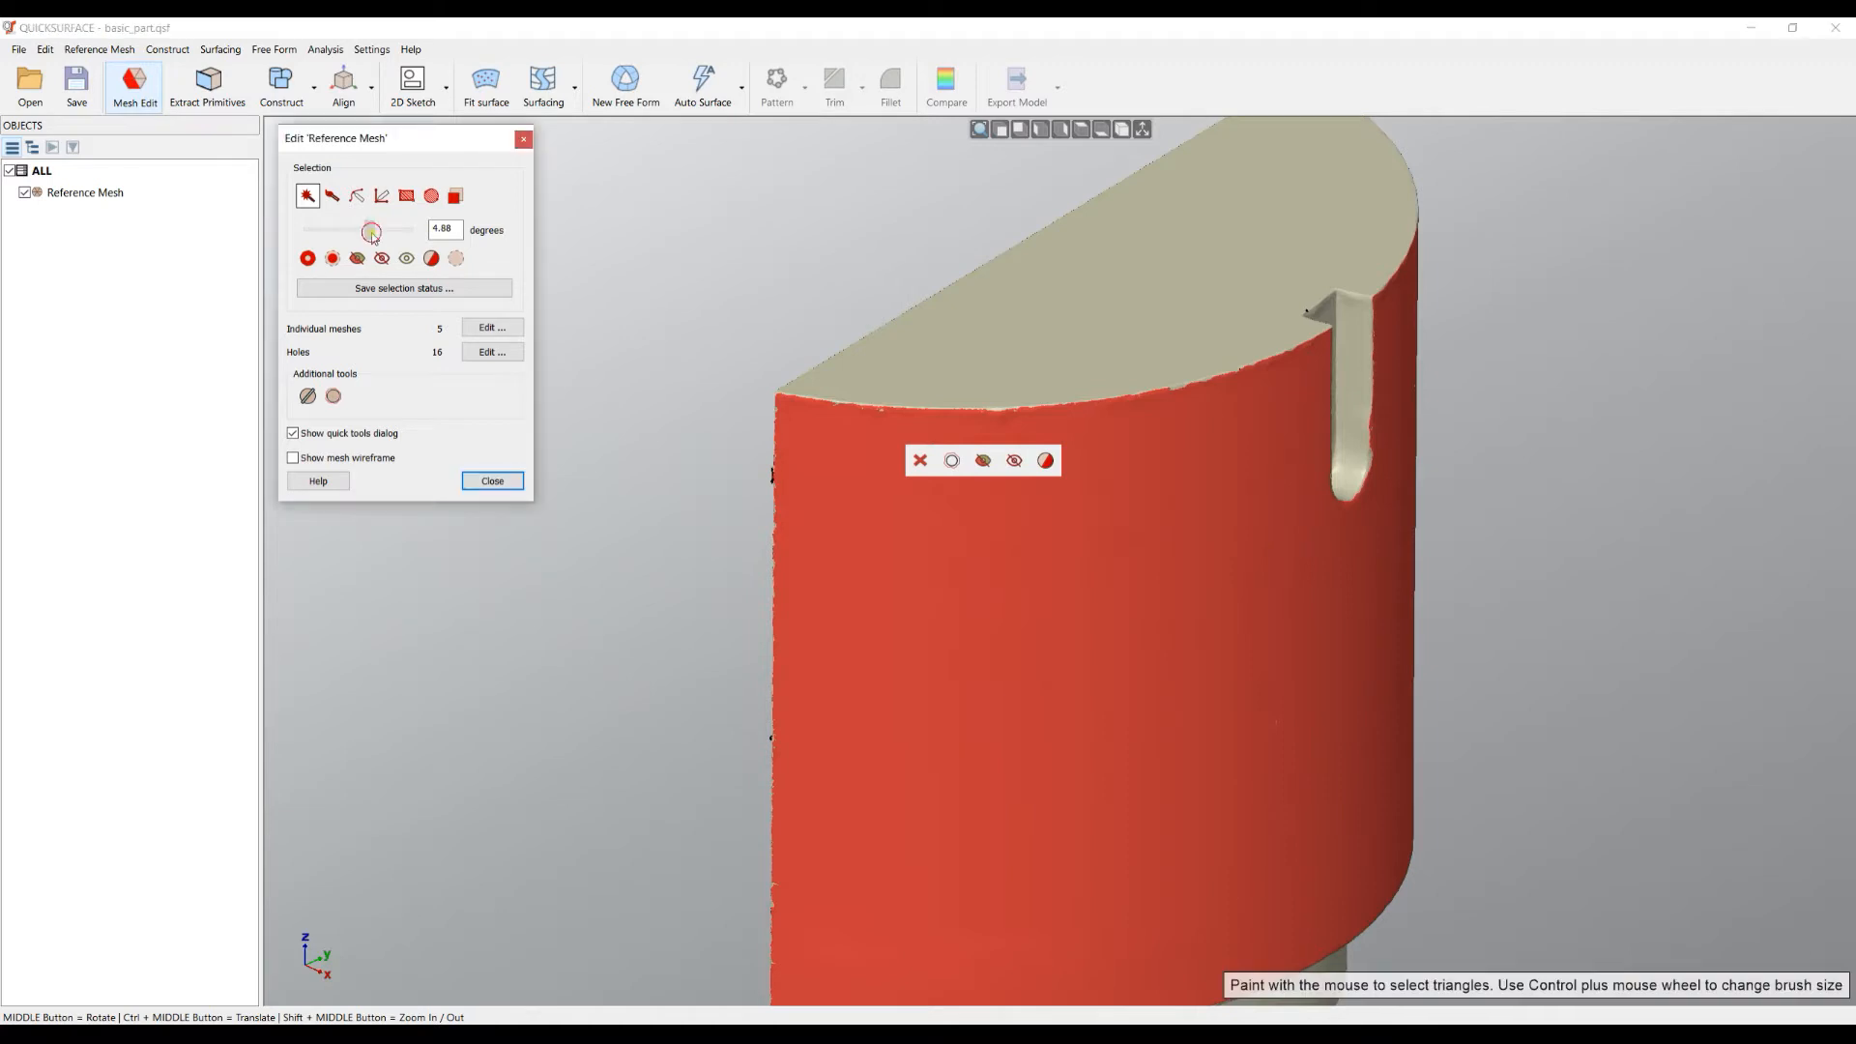
pyautogui.moveTo(371, 230); pyautogui.dragTo(344, 230)
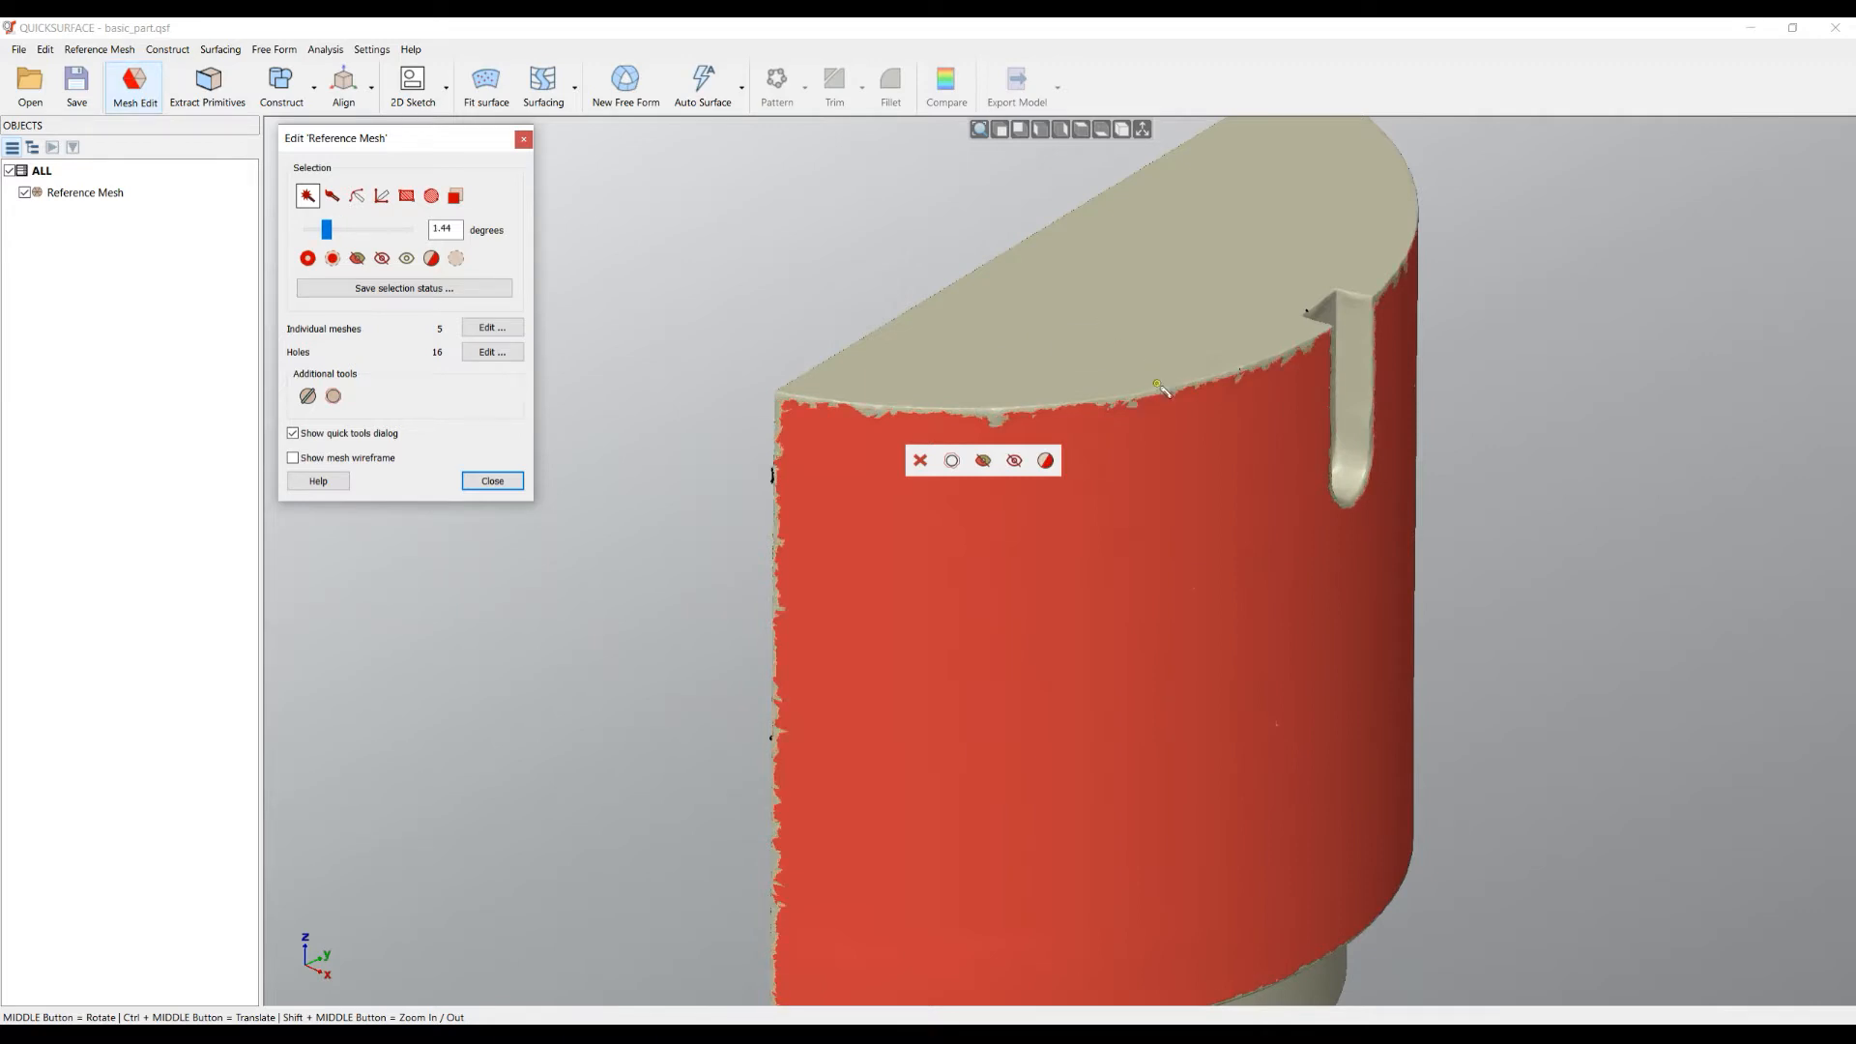
pyautogui.moveTo(1114, 472)
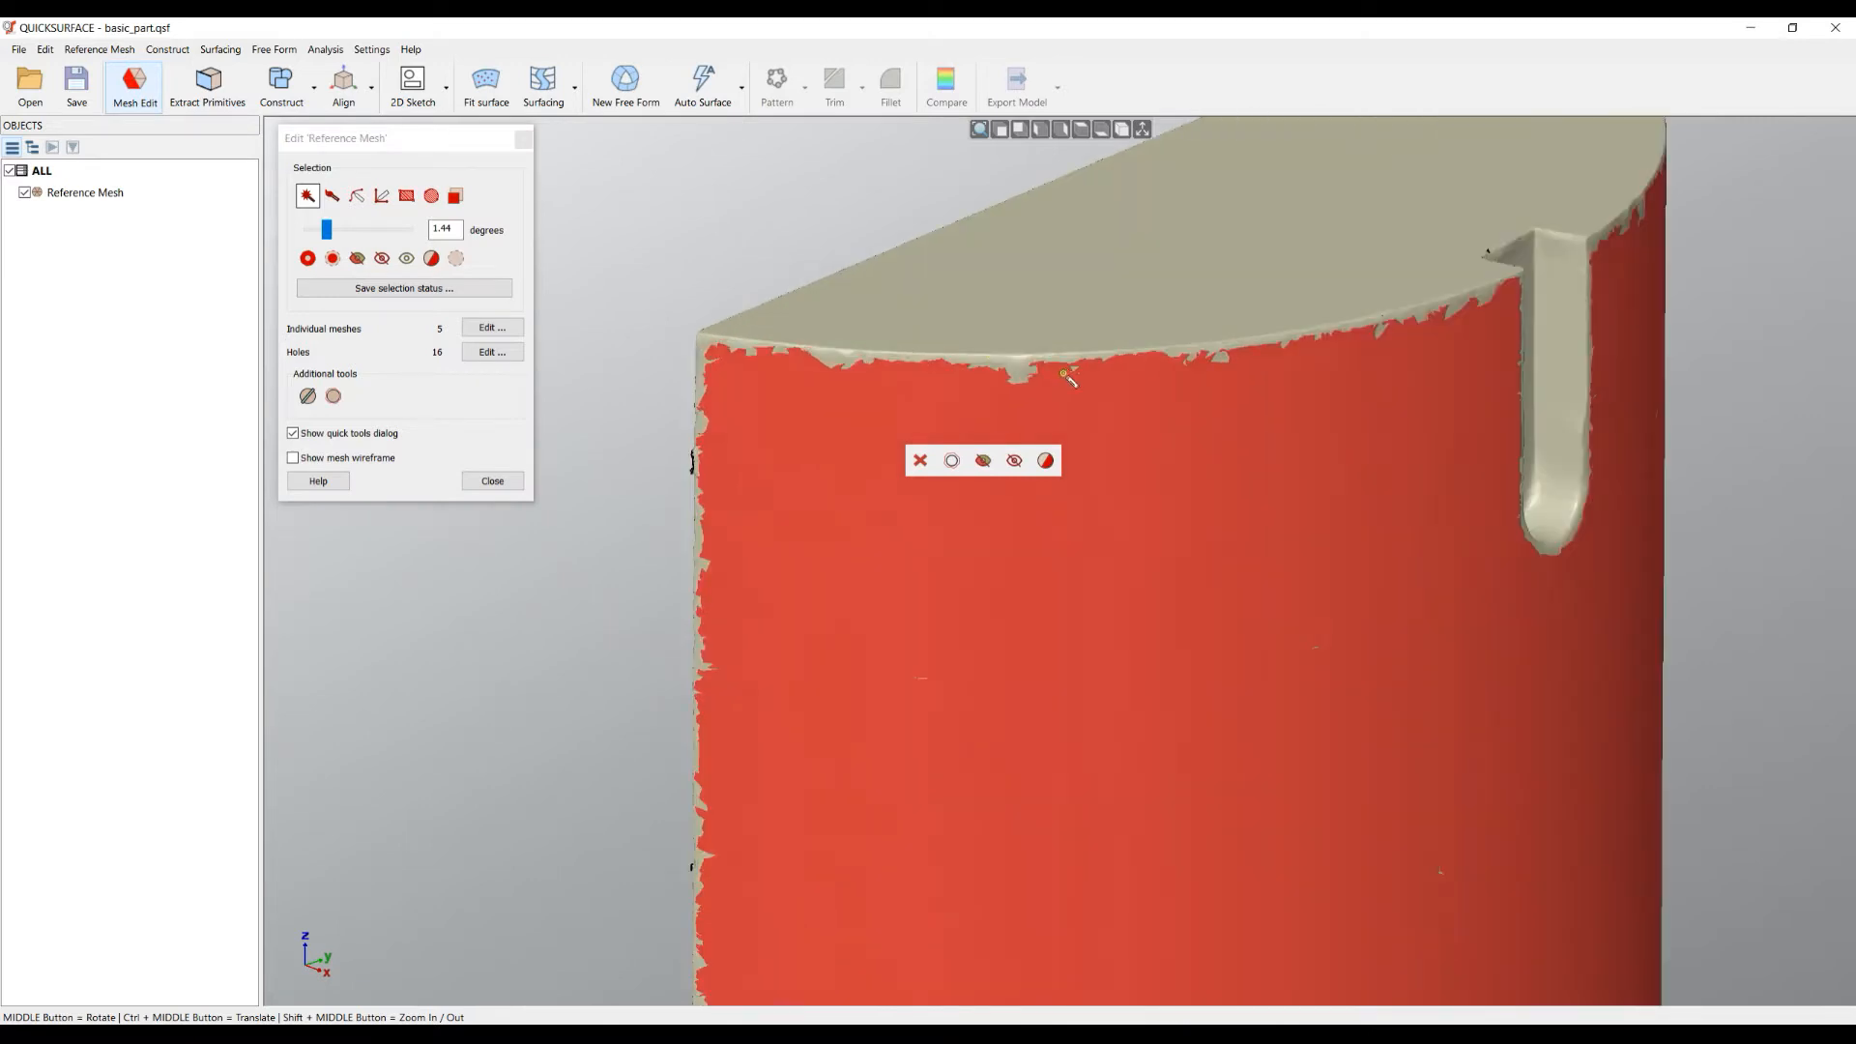
pyautogui.moveTo(520, 464)
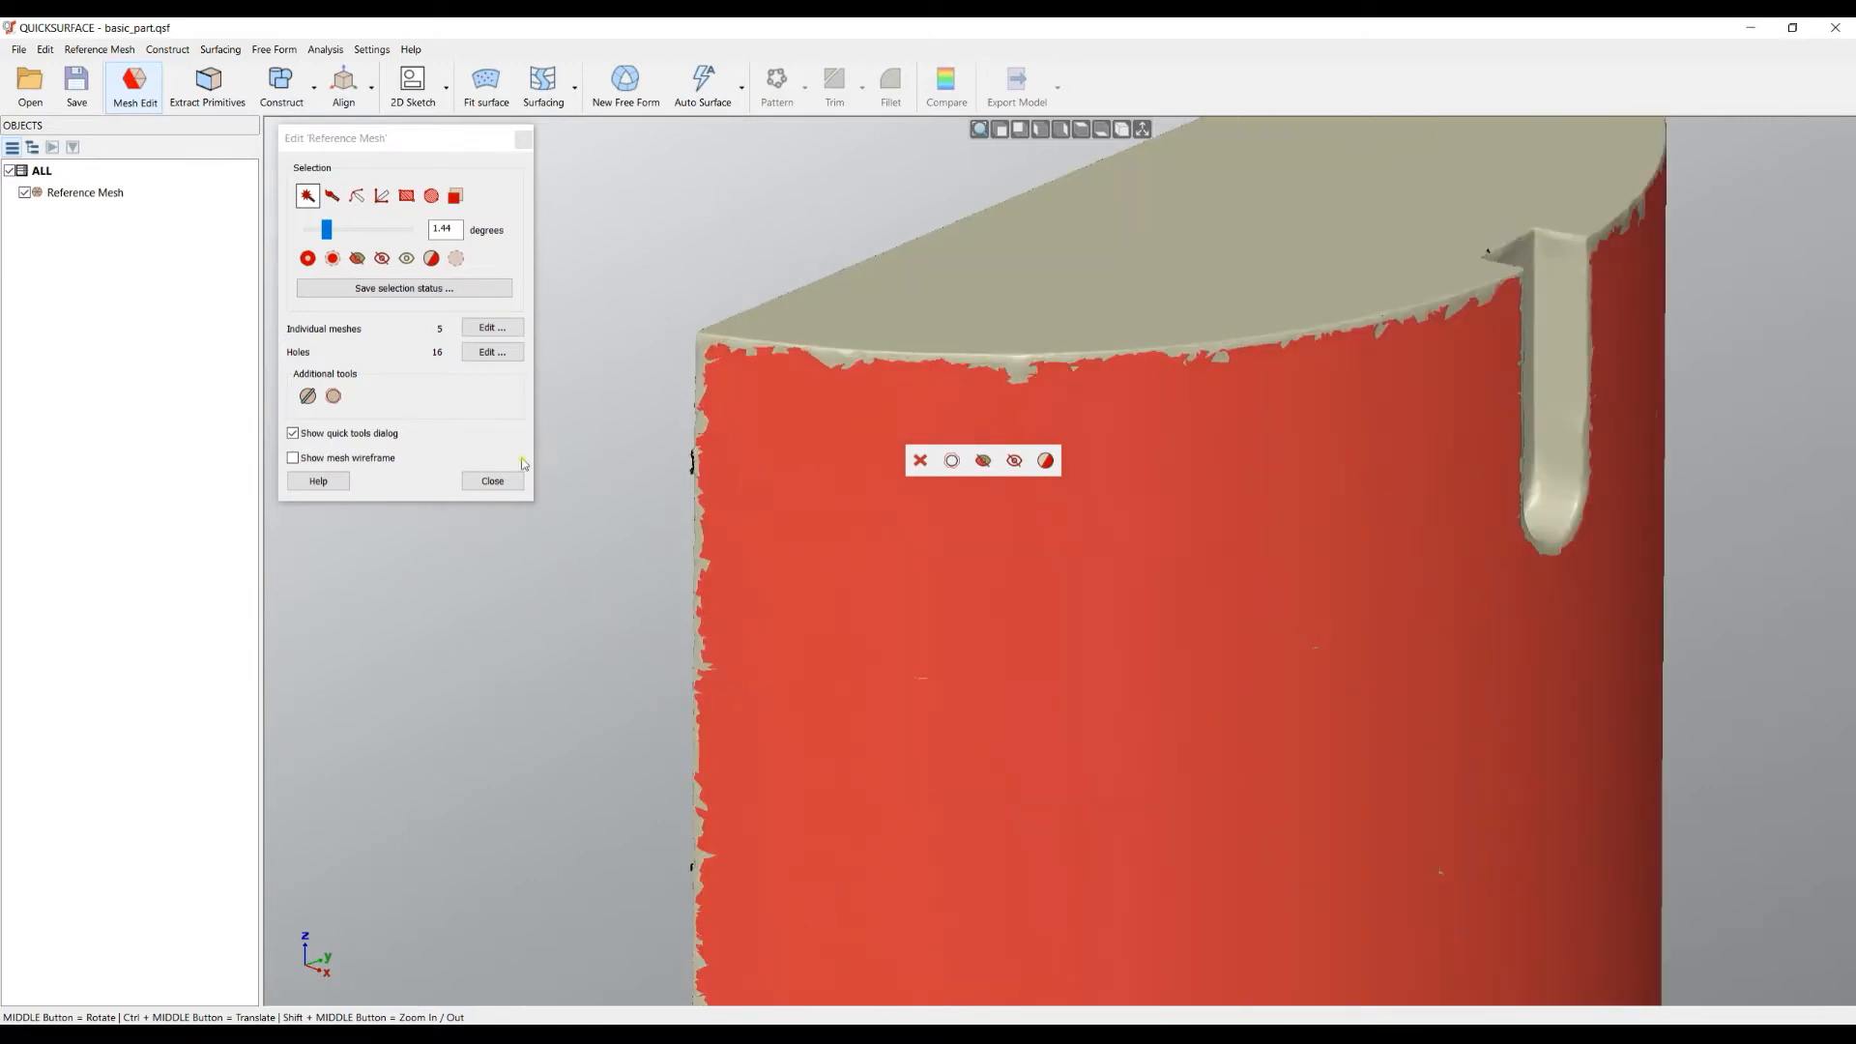
pyautogui.click(491, 479)
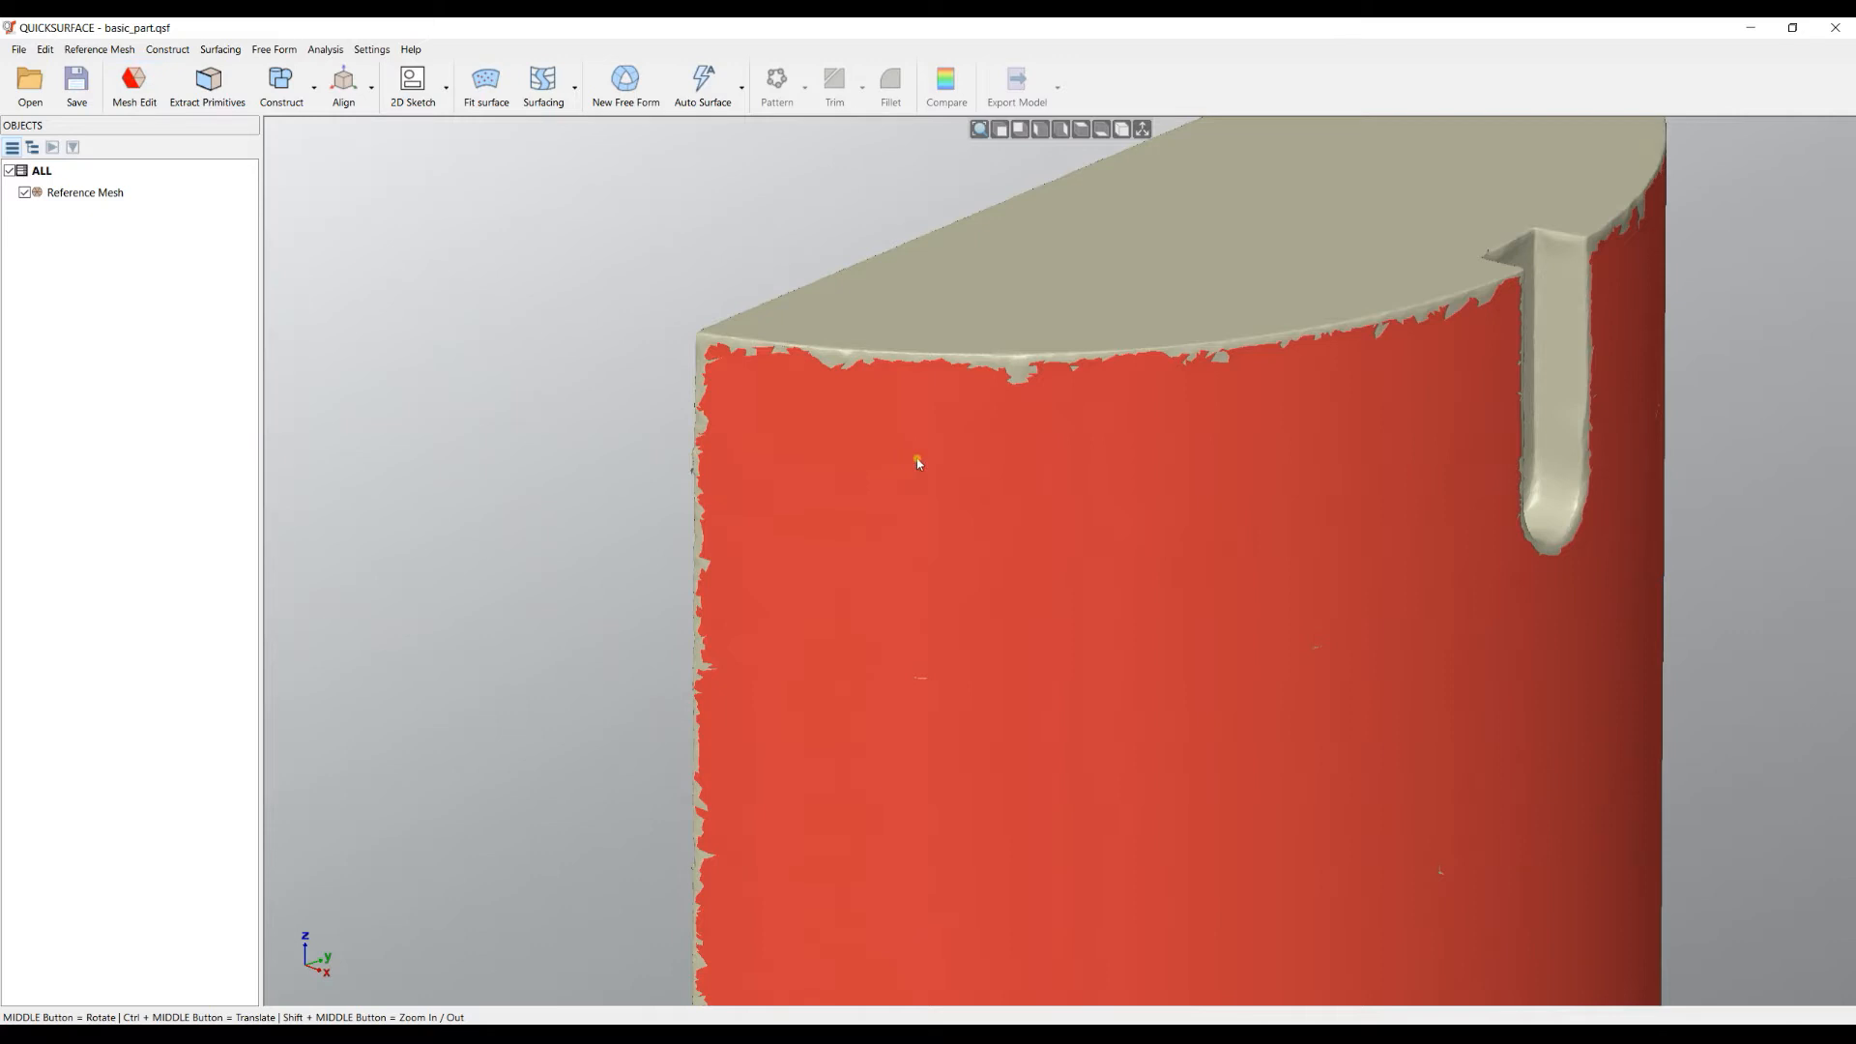
pyautogui.click(412, 85)
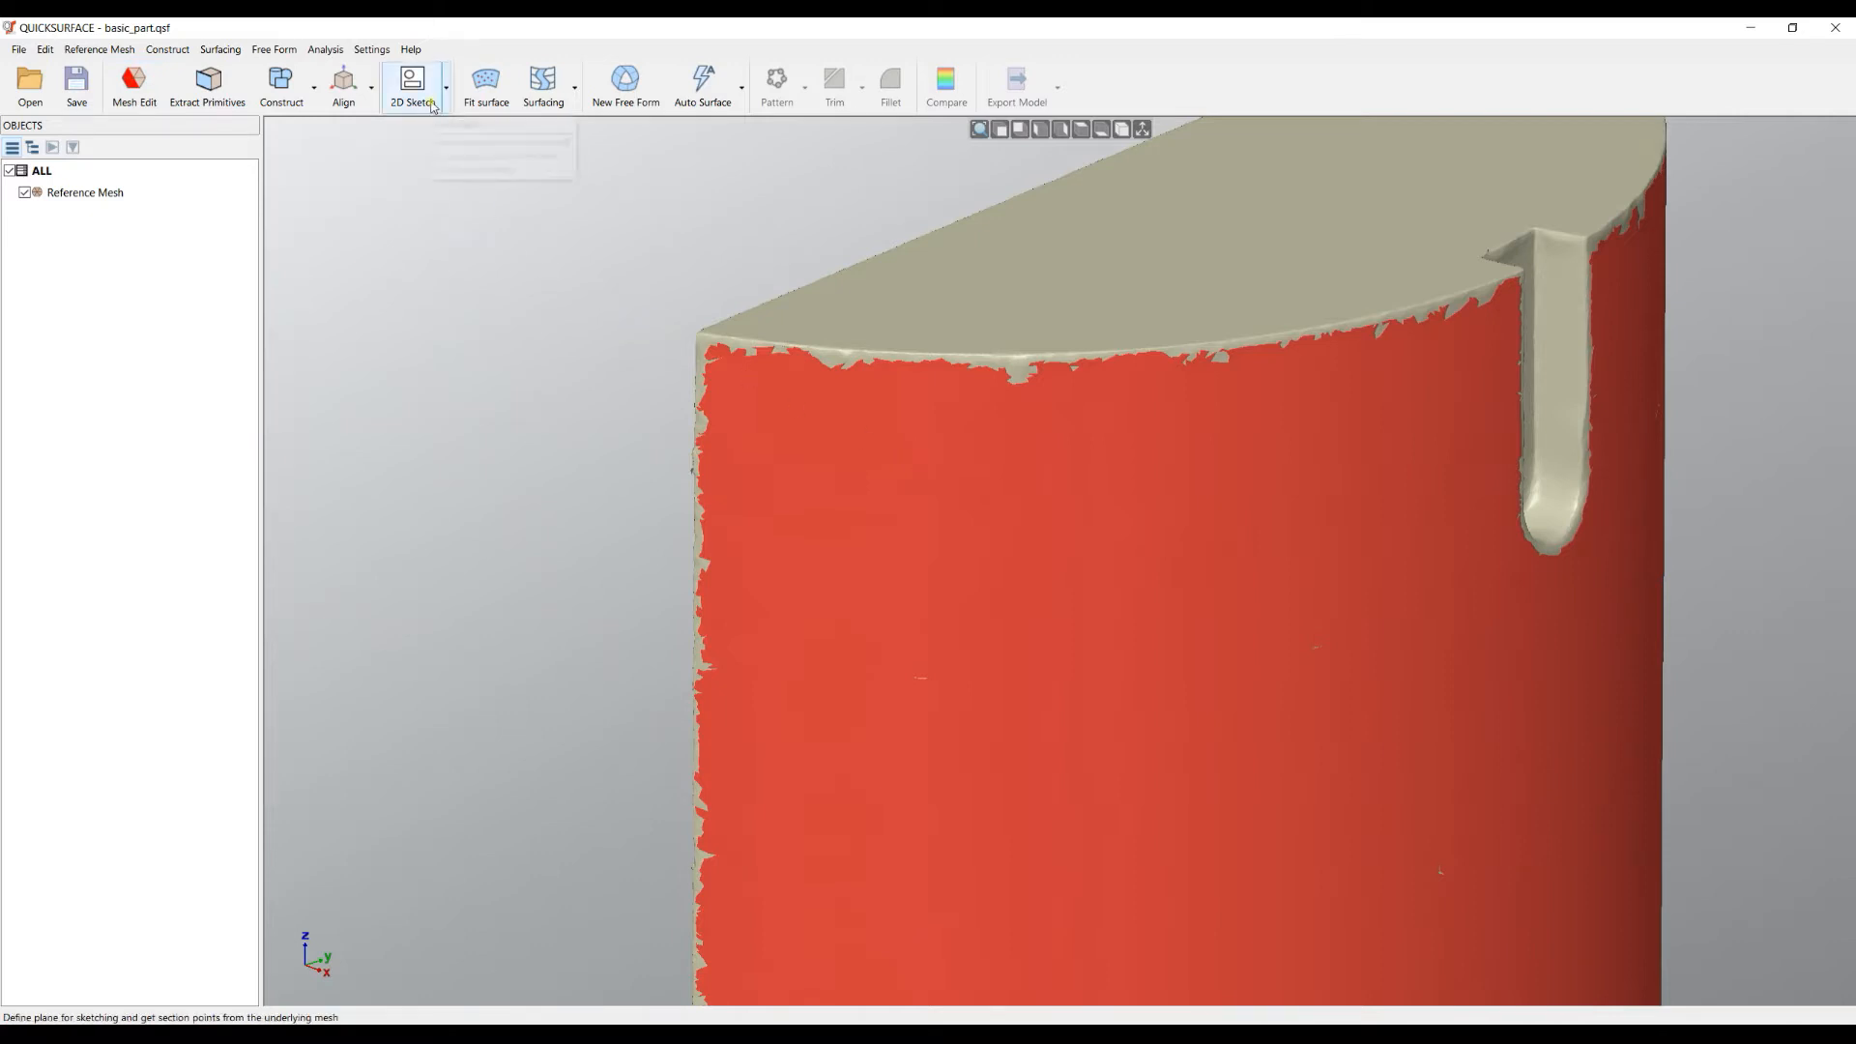
pyautogui.moveTo(1093, 284)
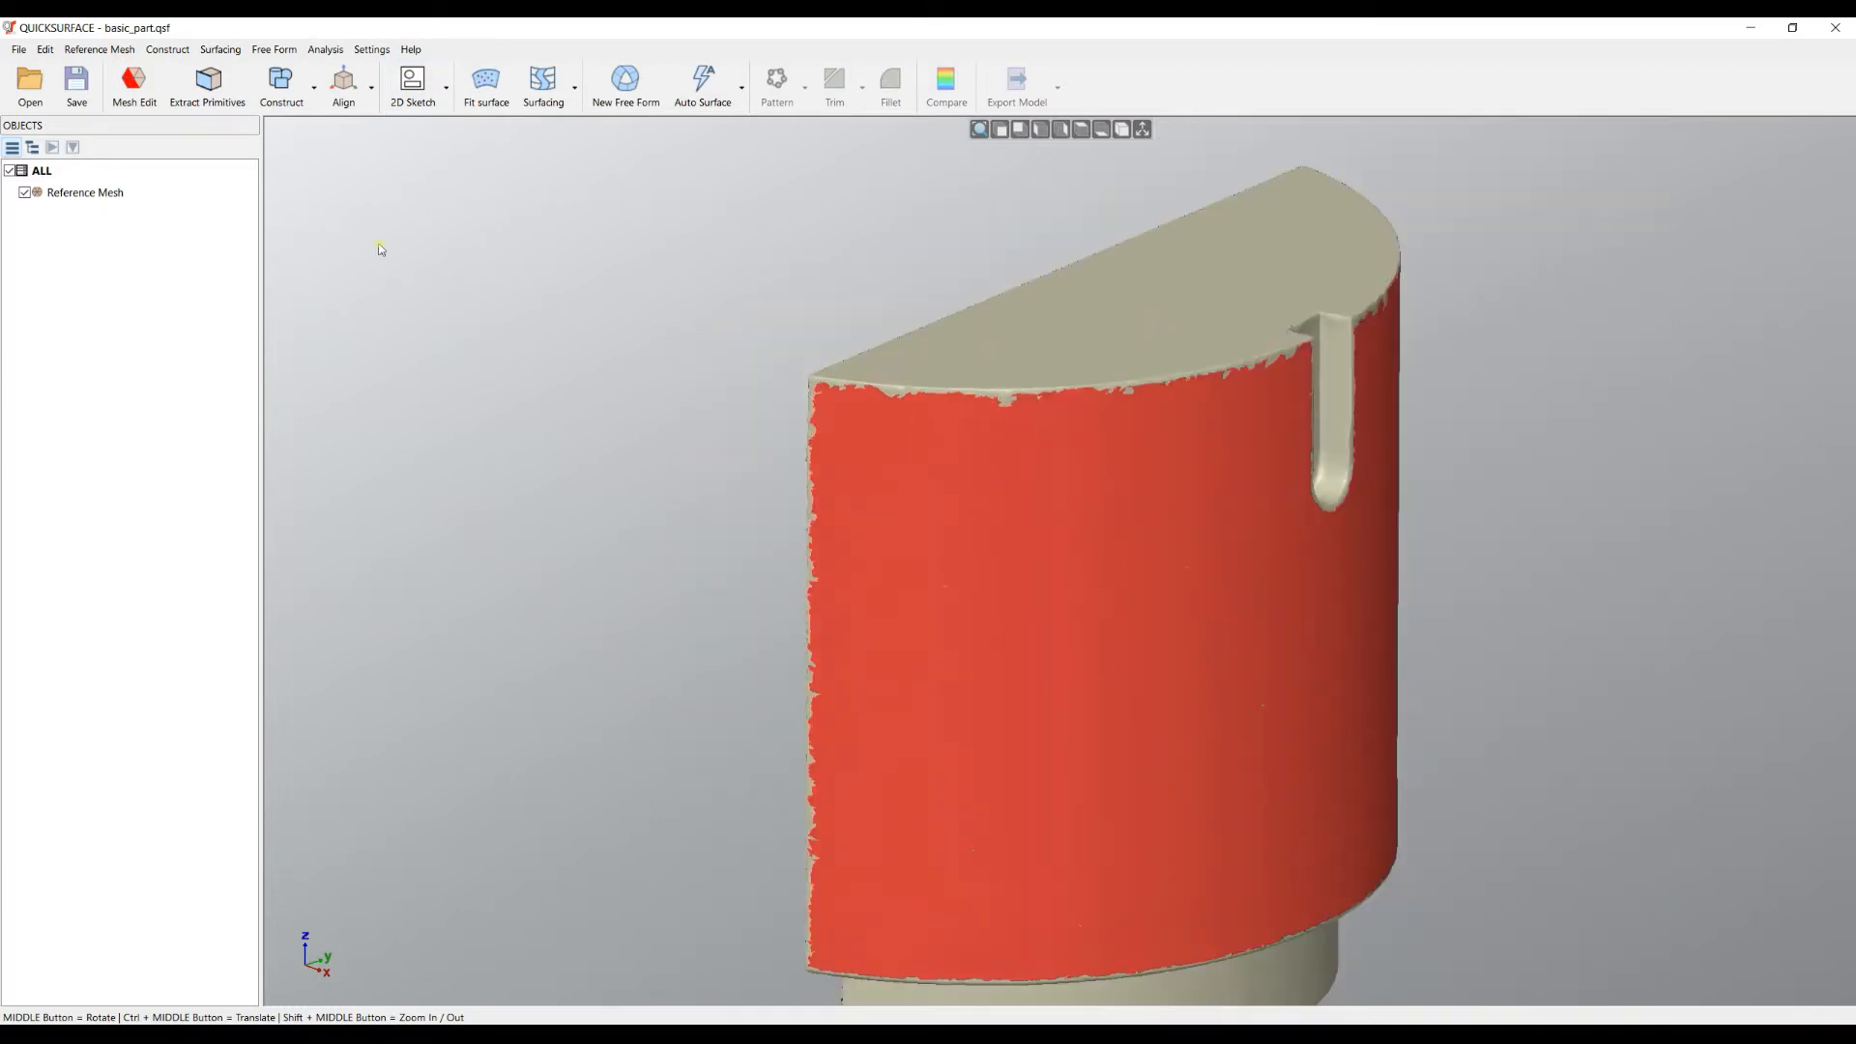
pyautogui.click(133, 83)
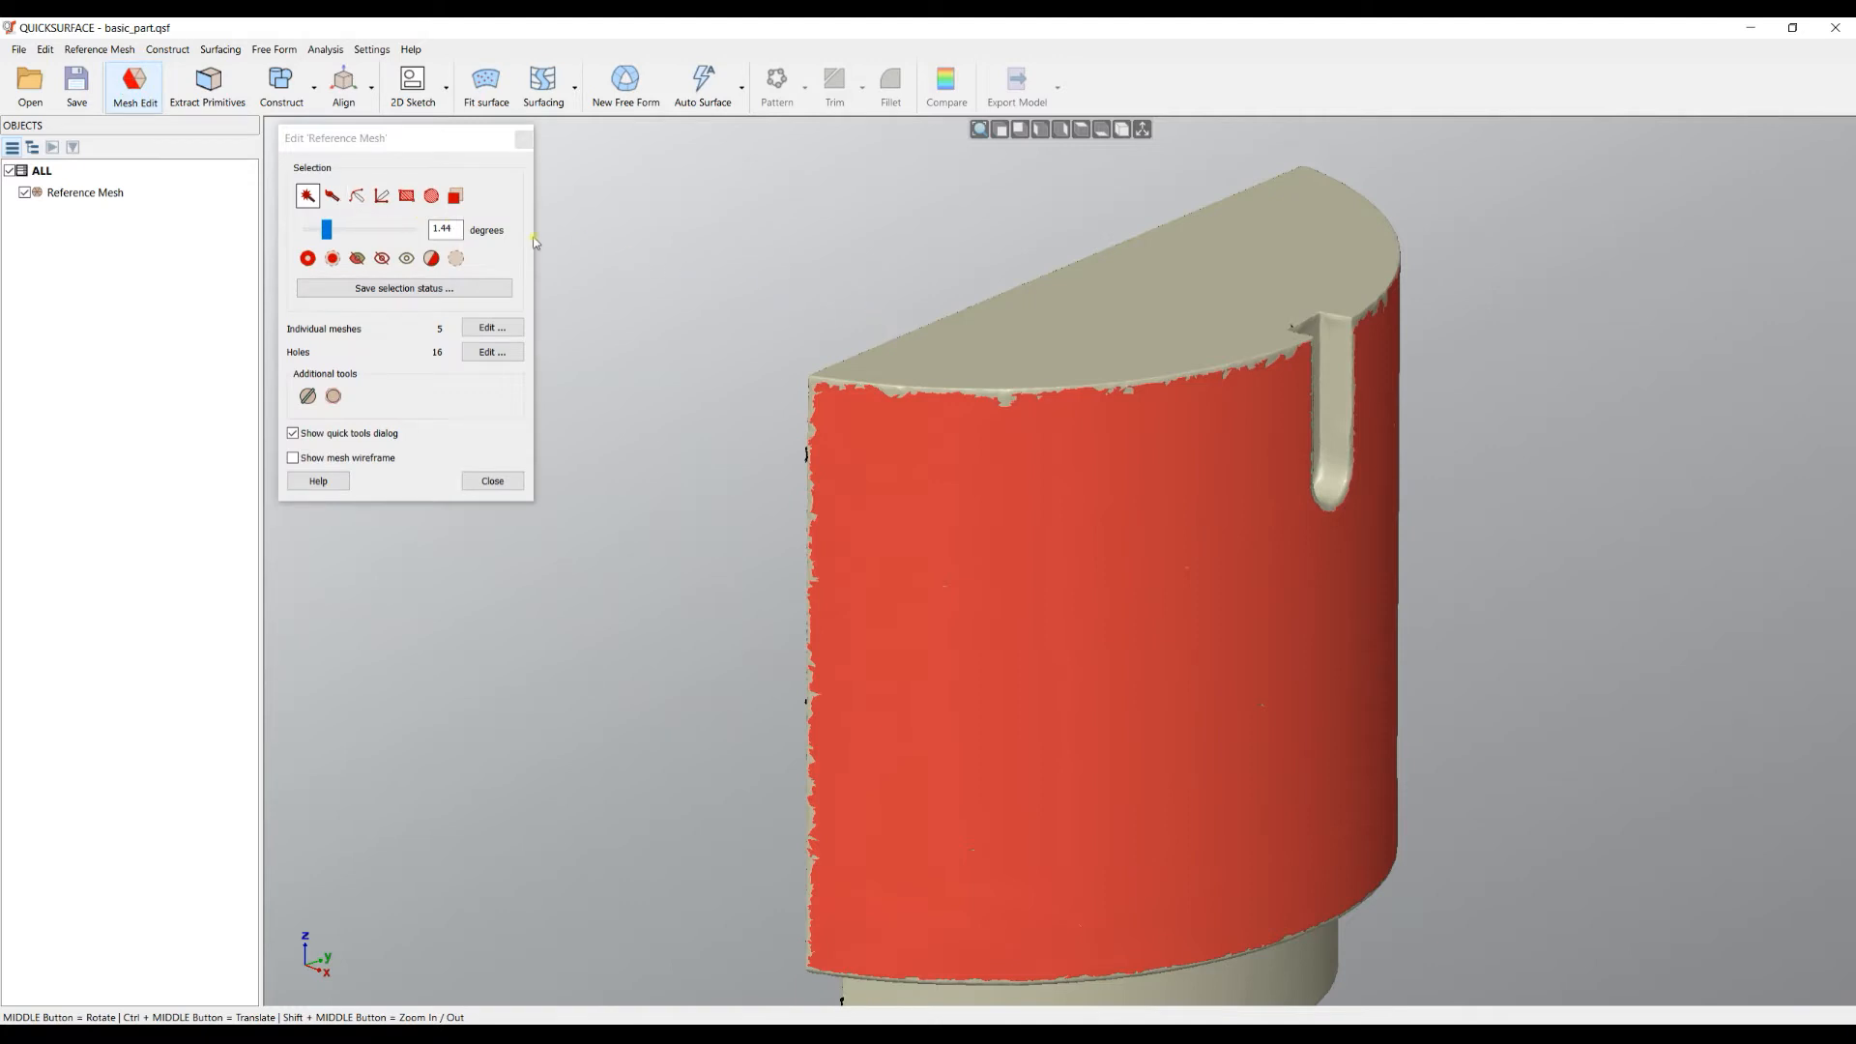
pyautogui.moveTo(1216, 395)
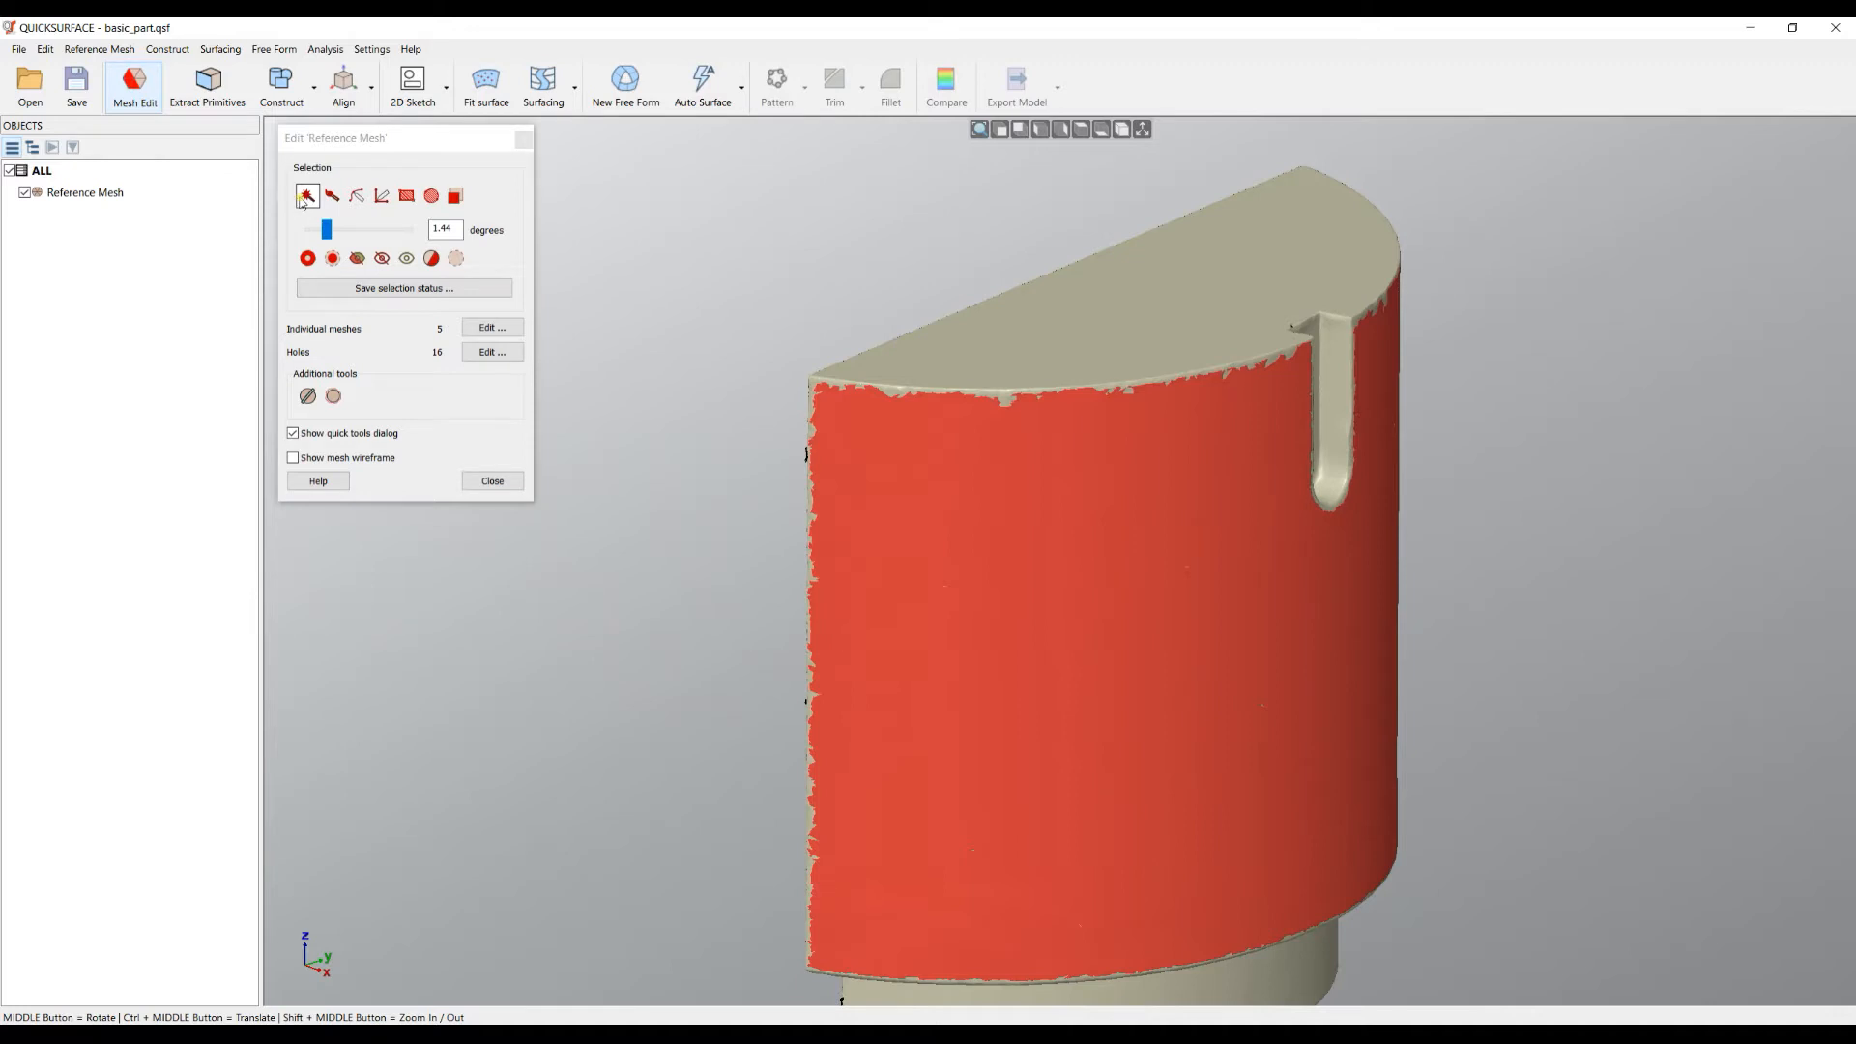
pyautogui.moveTo(1003, 462)
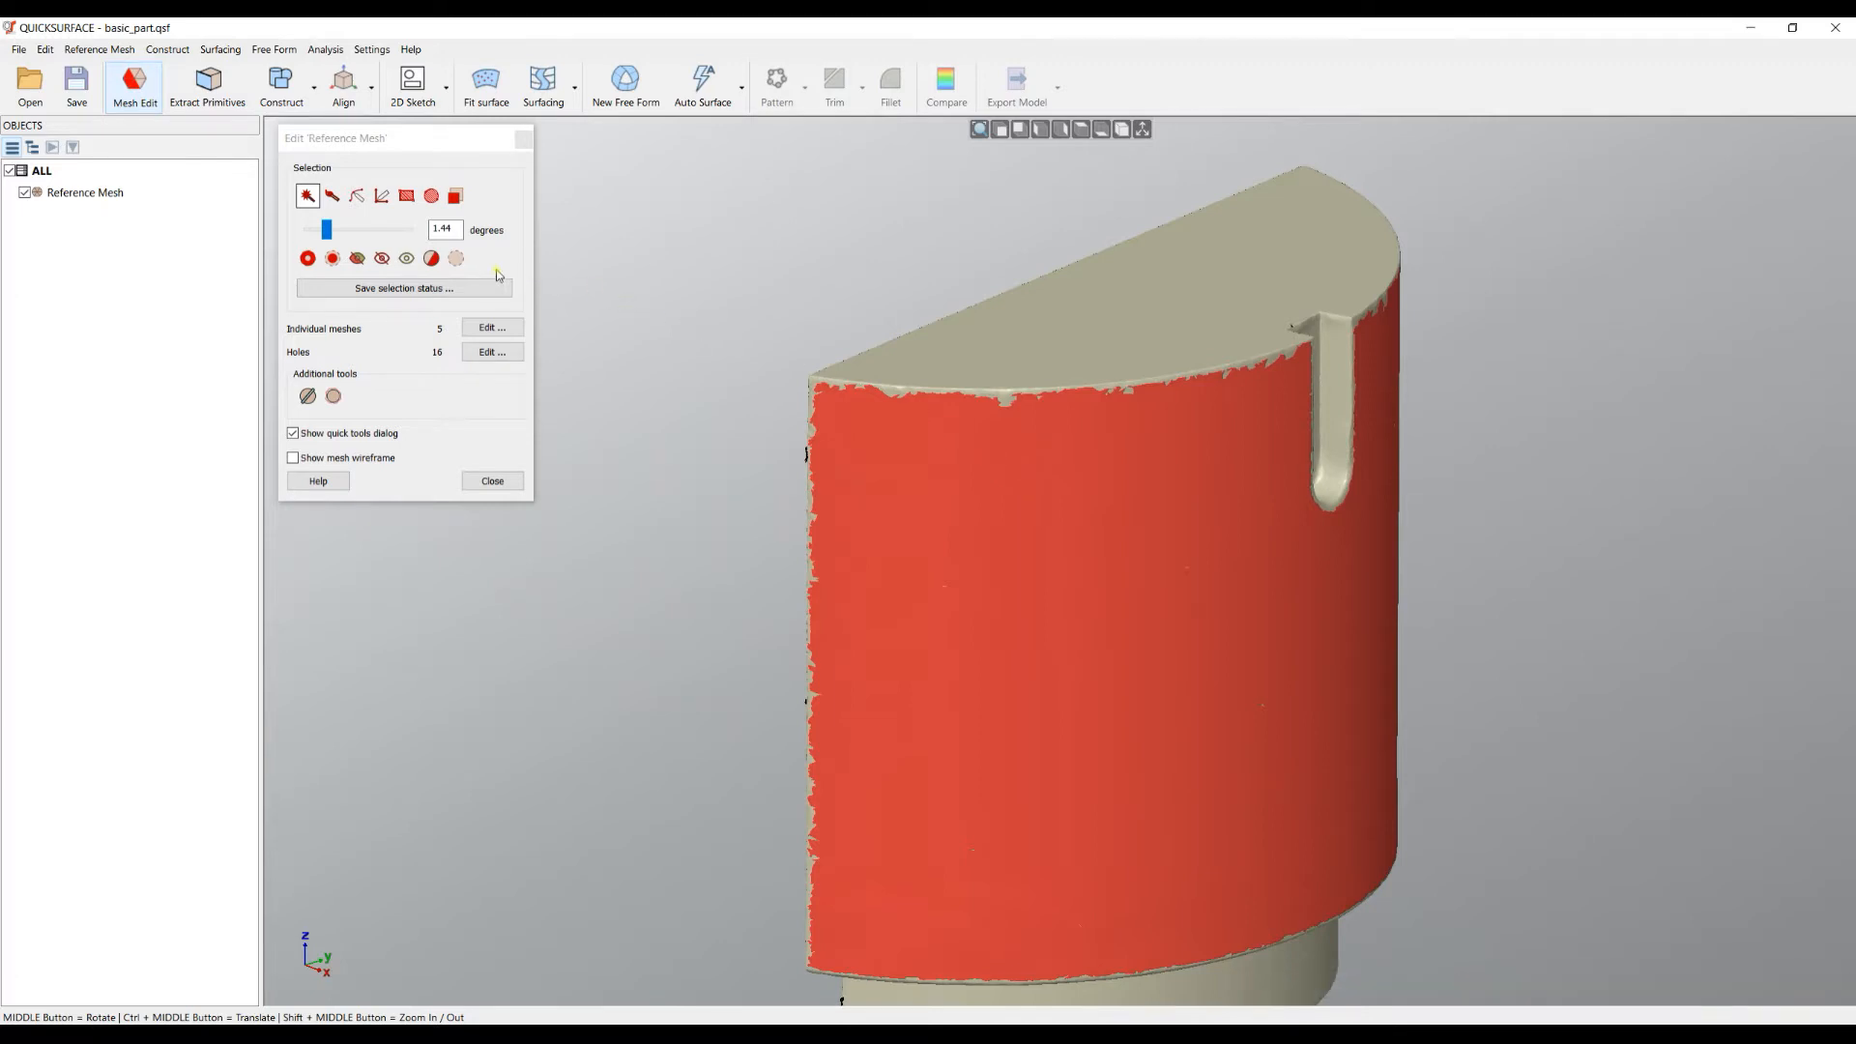
pyautogui.moveTo(457, 257)
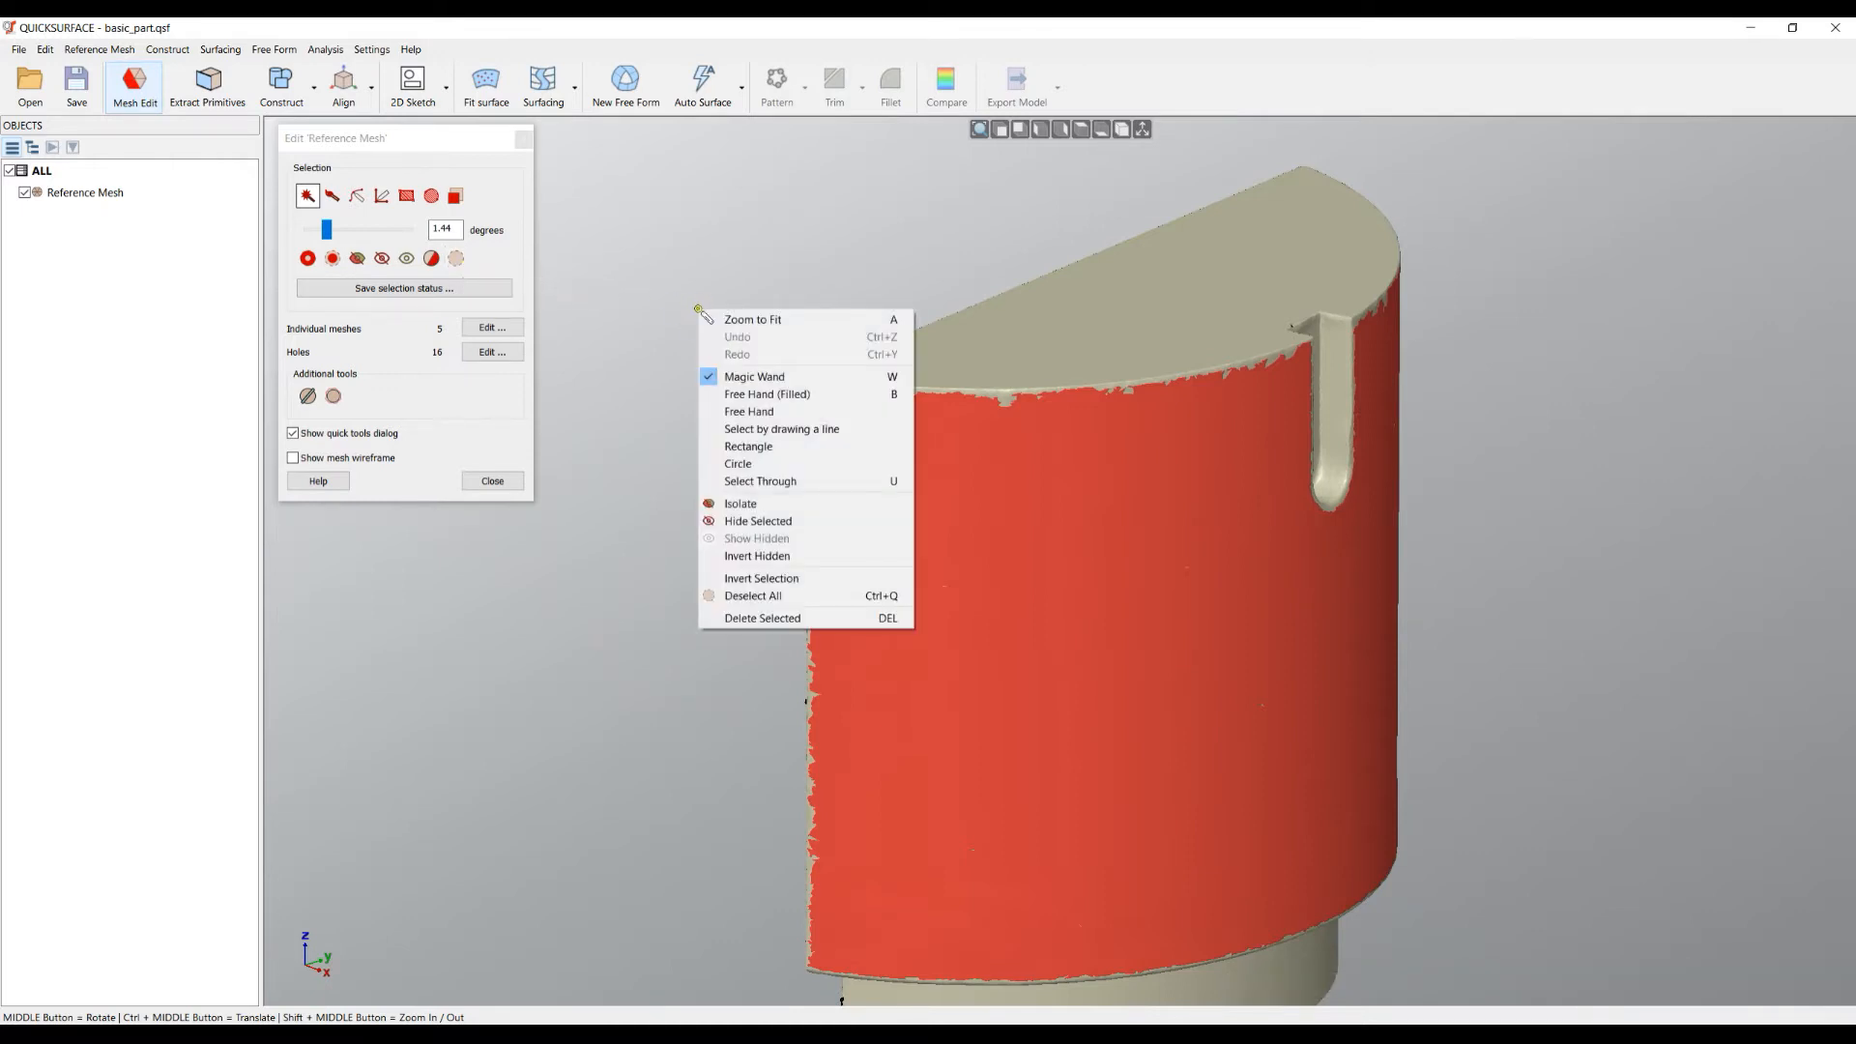
pyautogui.moveTo(768, 596)
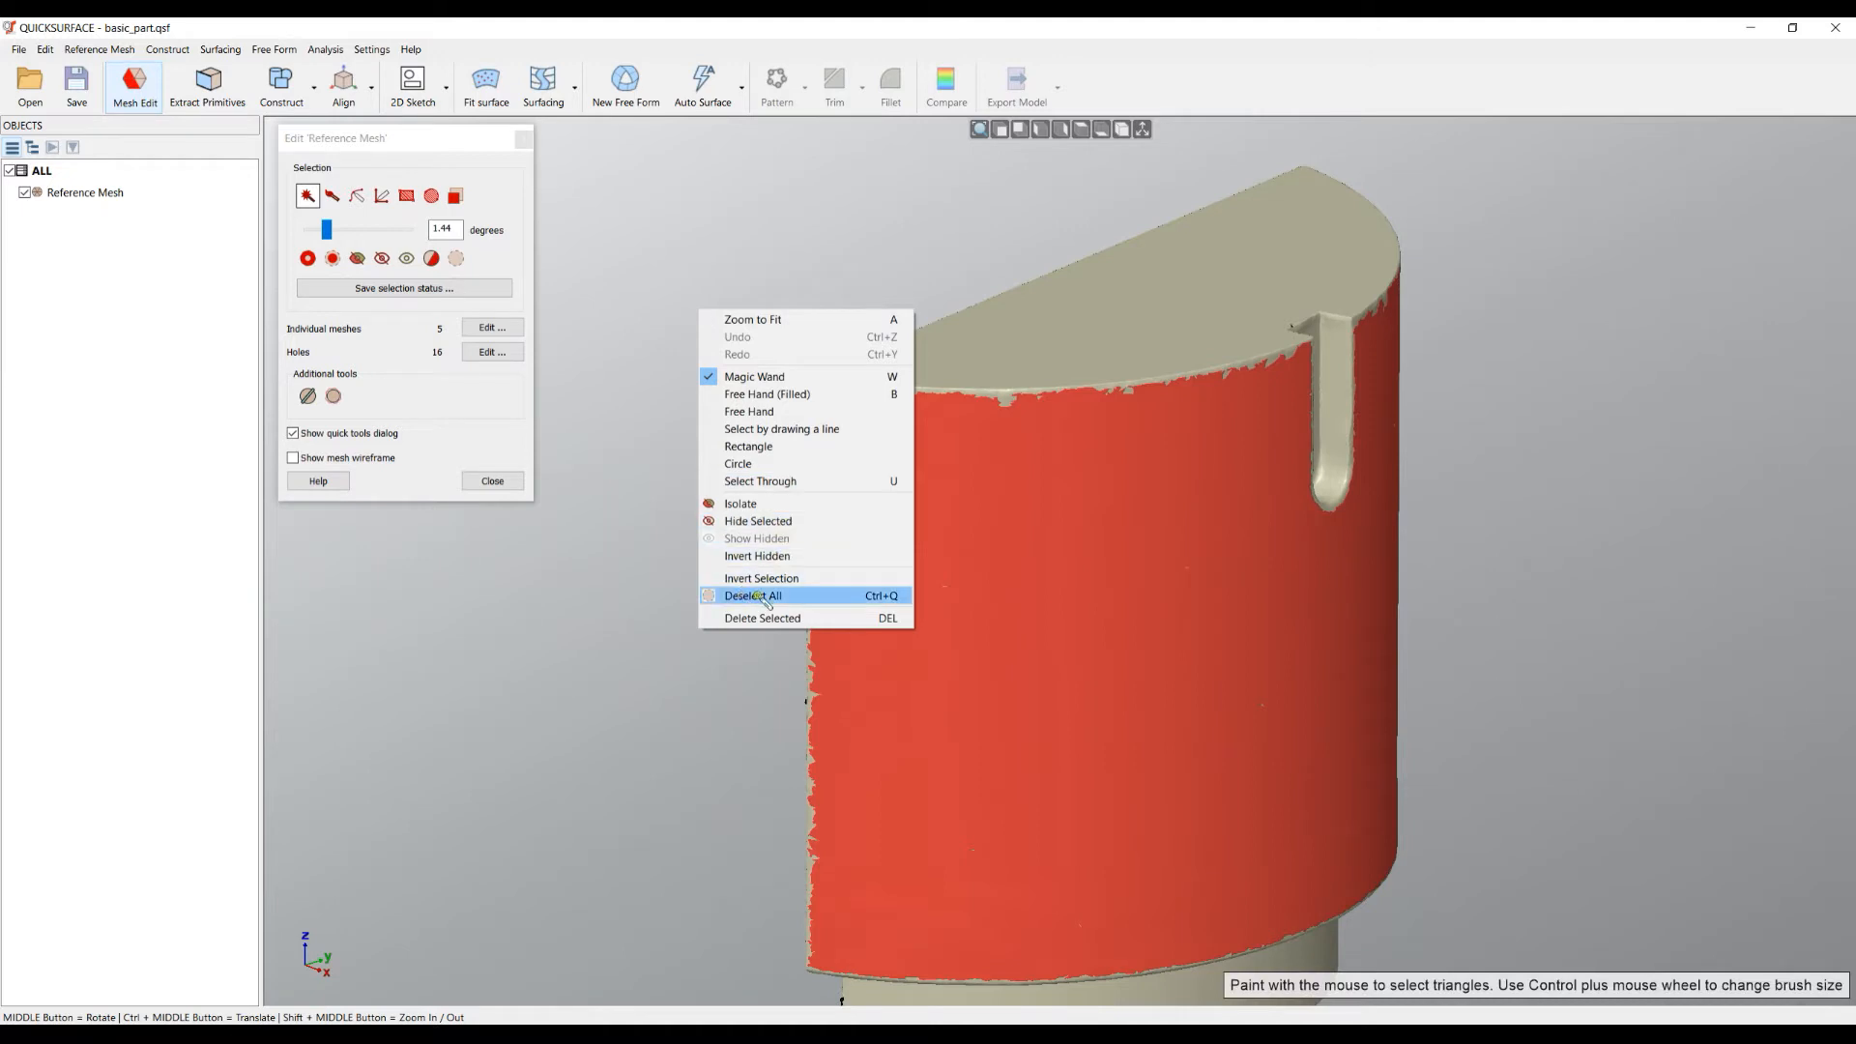
# Step: Deselect all triangles so the whole reference mesh is unselected
pyautogui.click(752, 596)
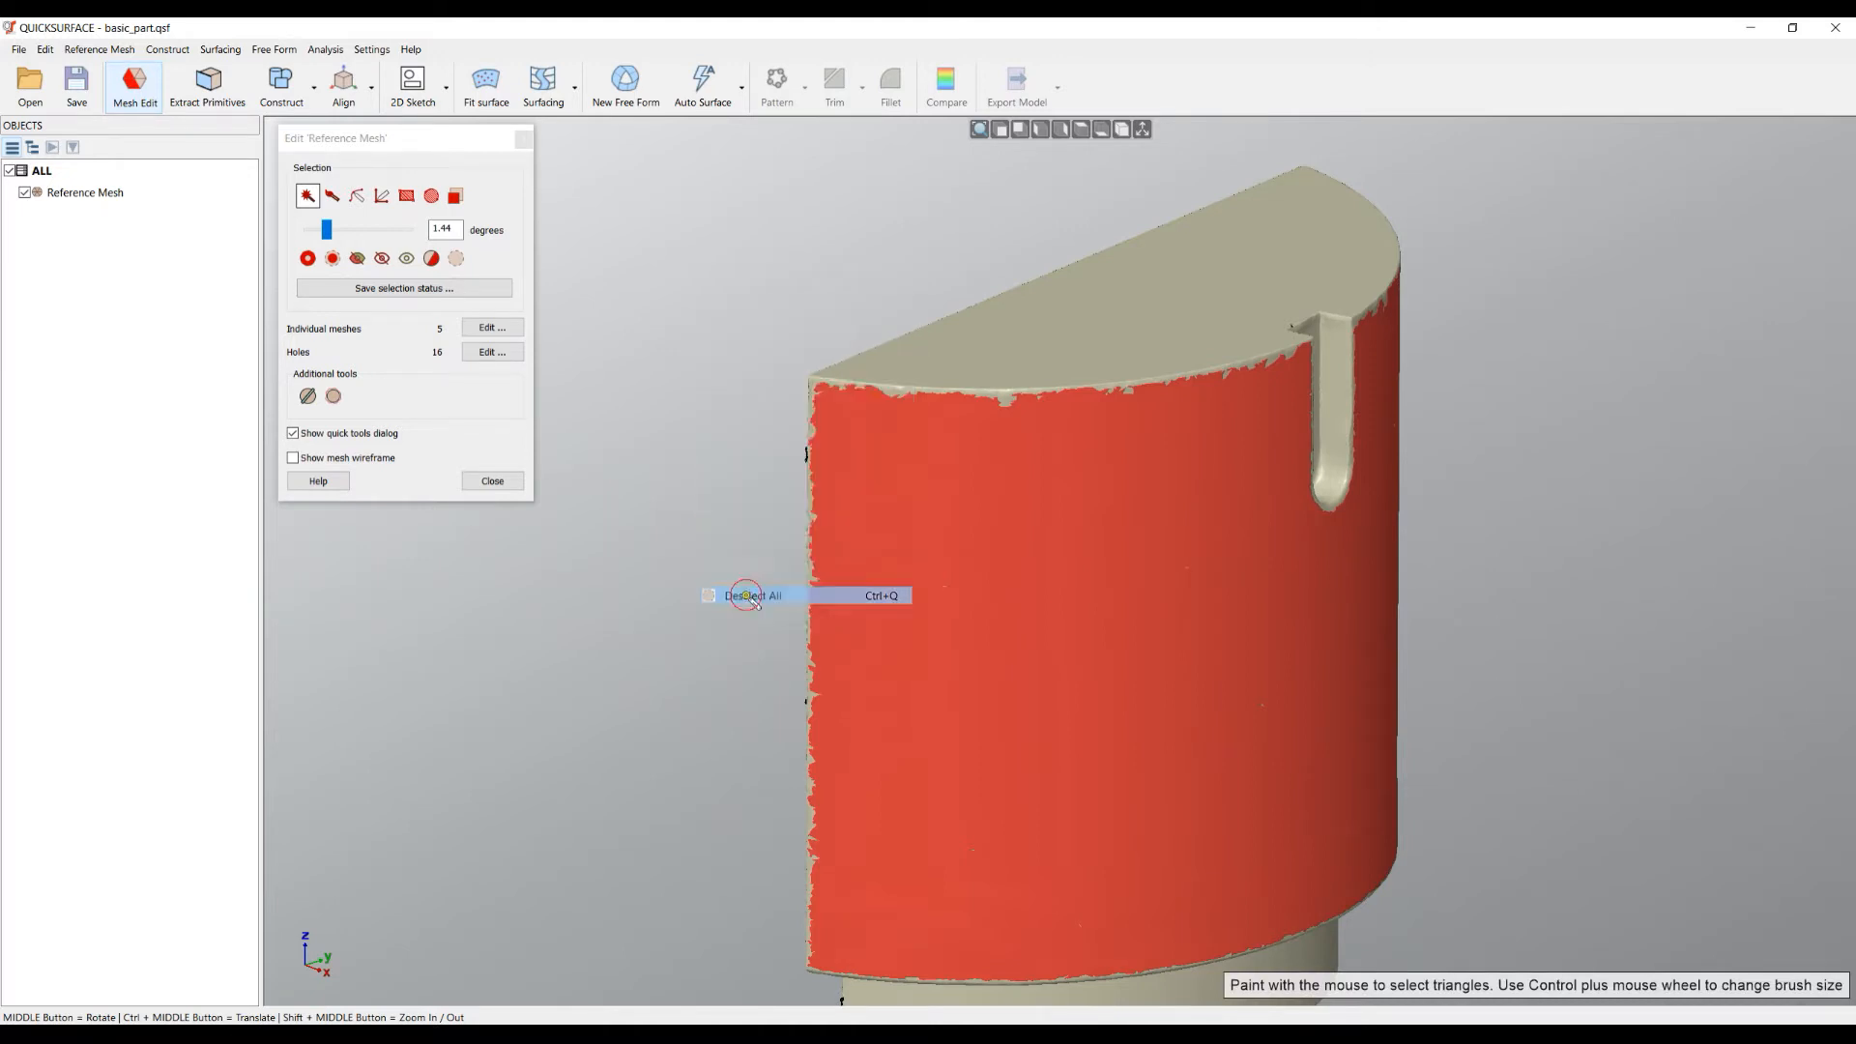
pyautogui.click(758, 596)
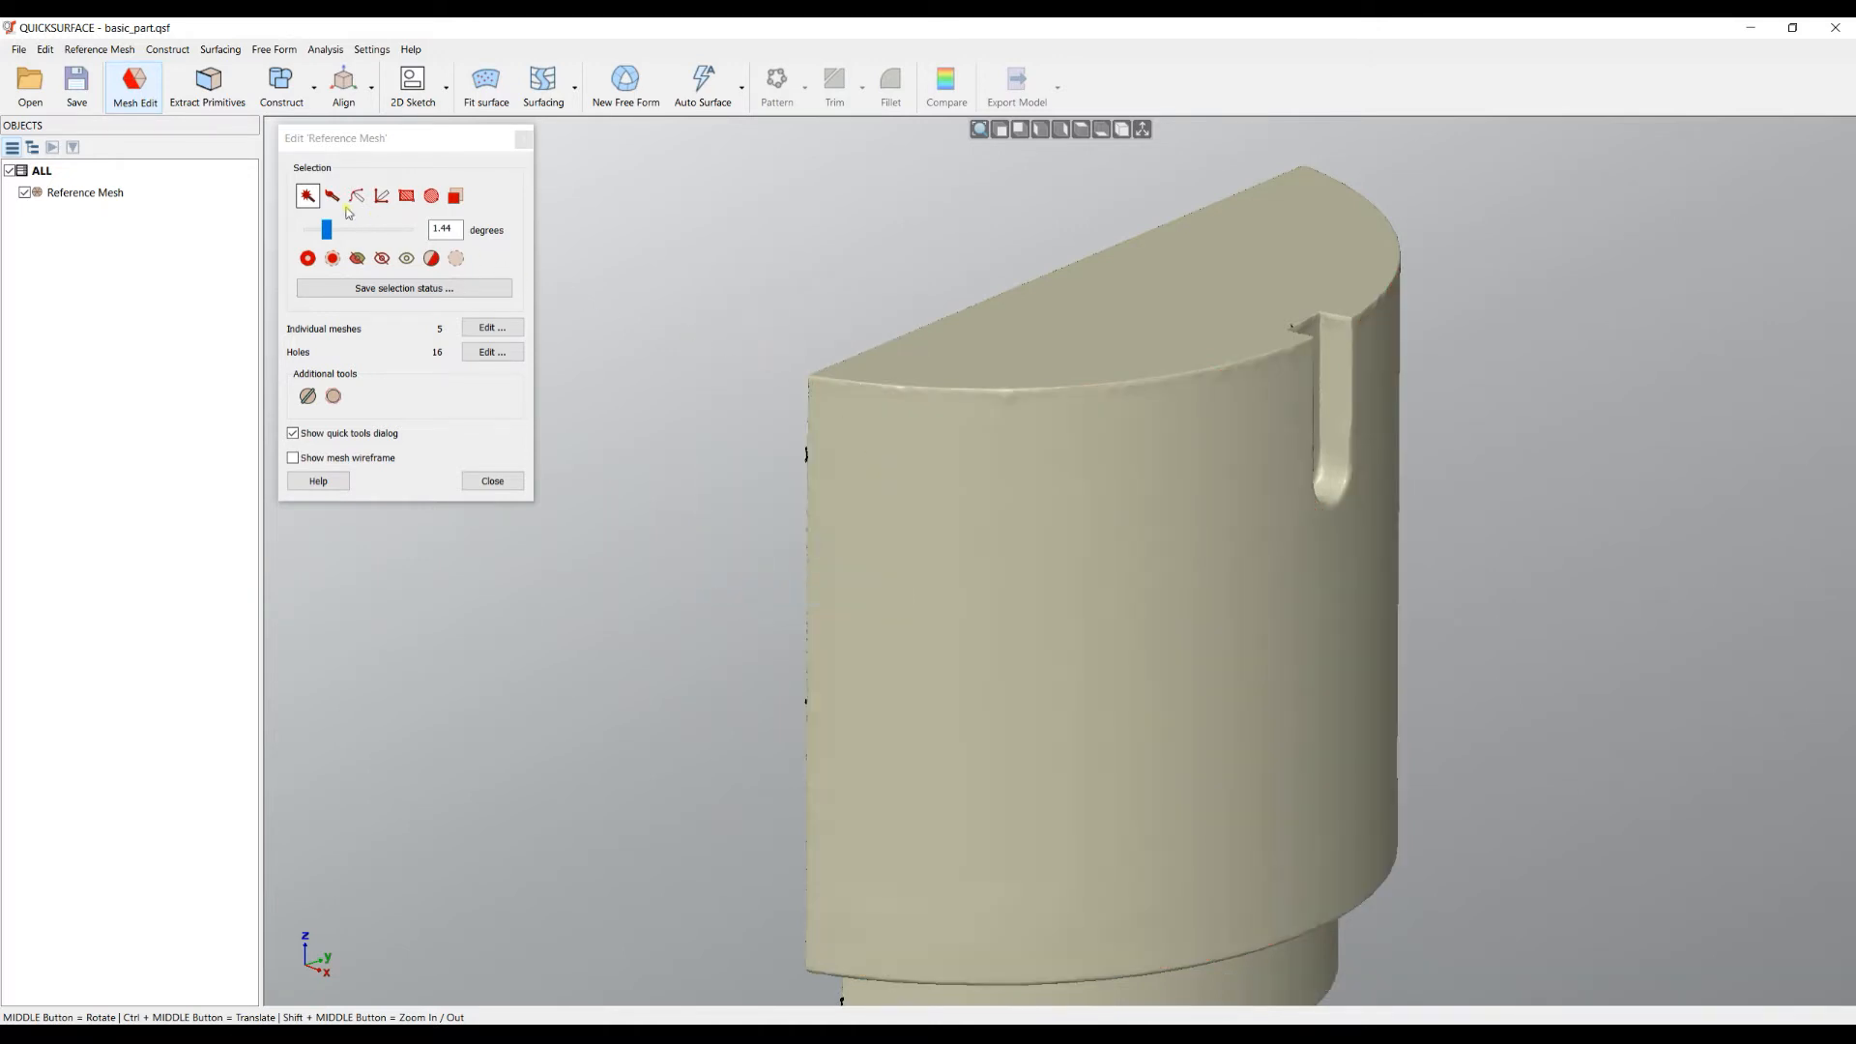
pyautogui.moveTo(332, 196)
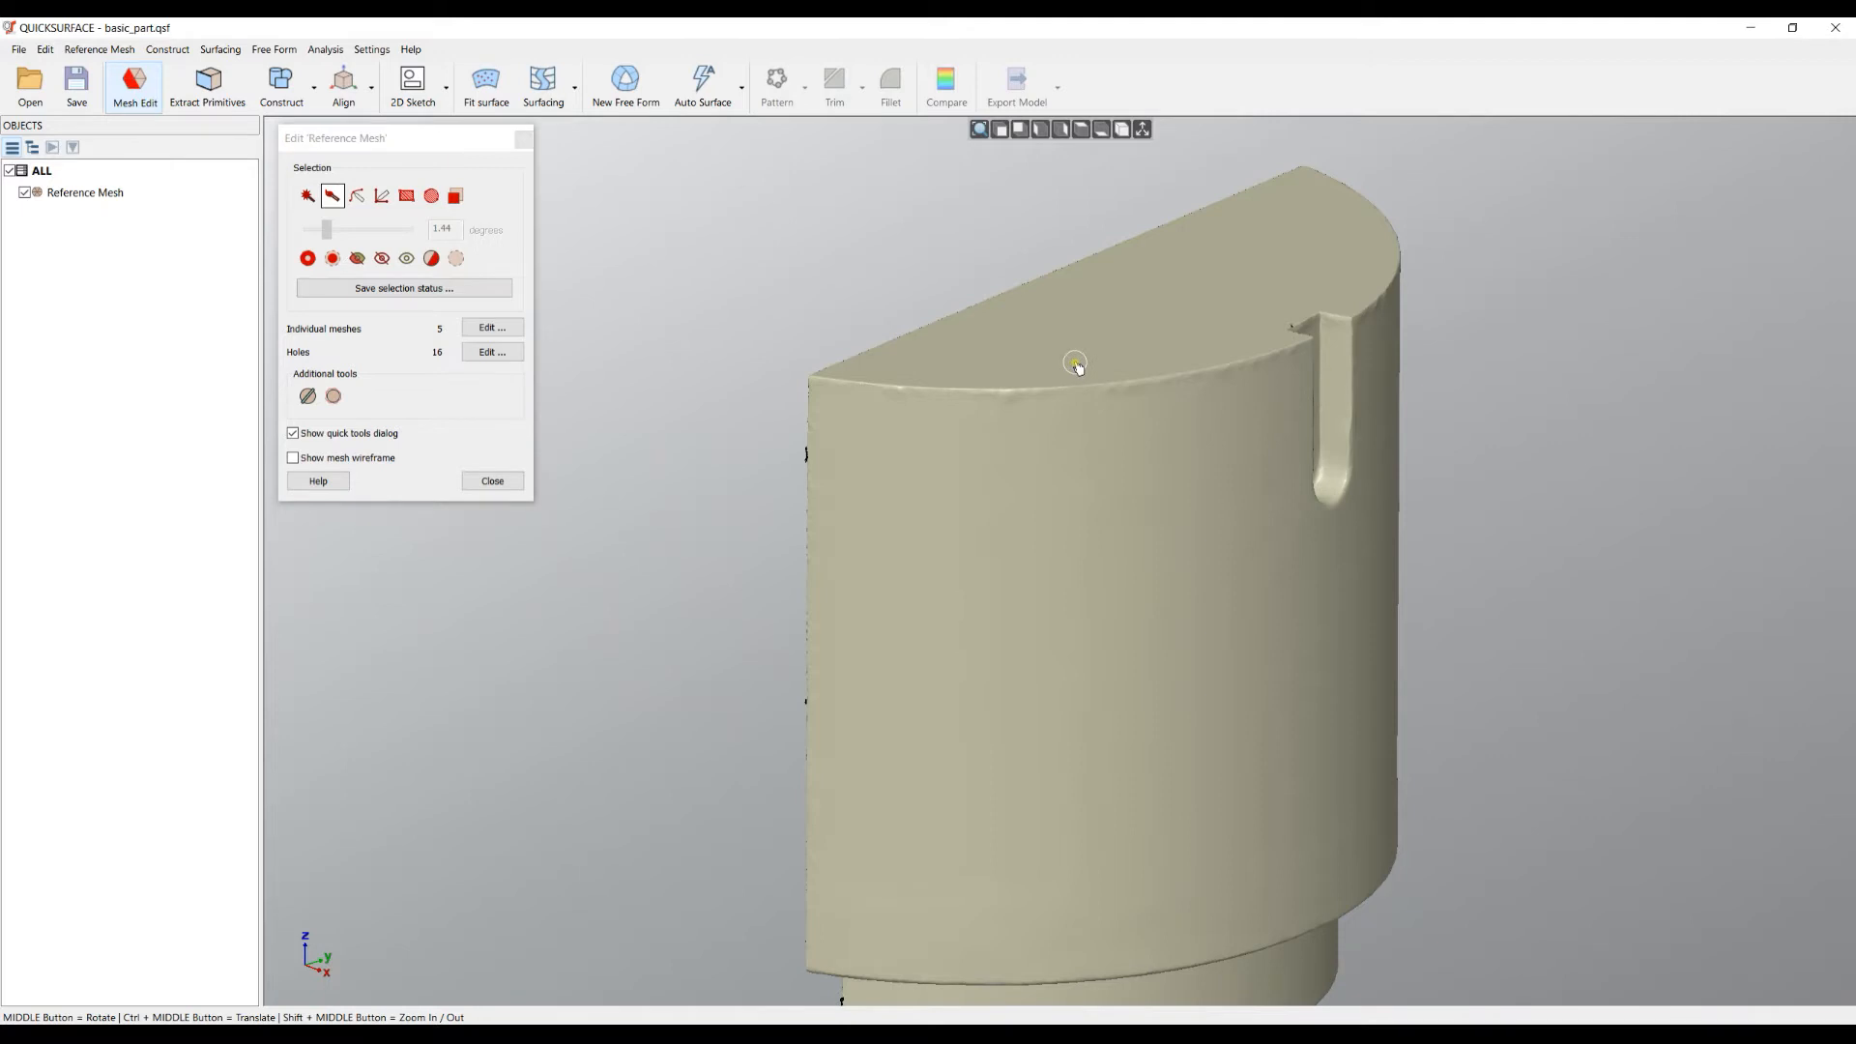
pyautogui.moveTo(1069, 368)
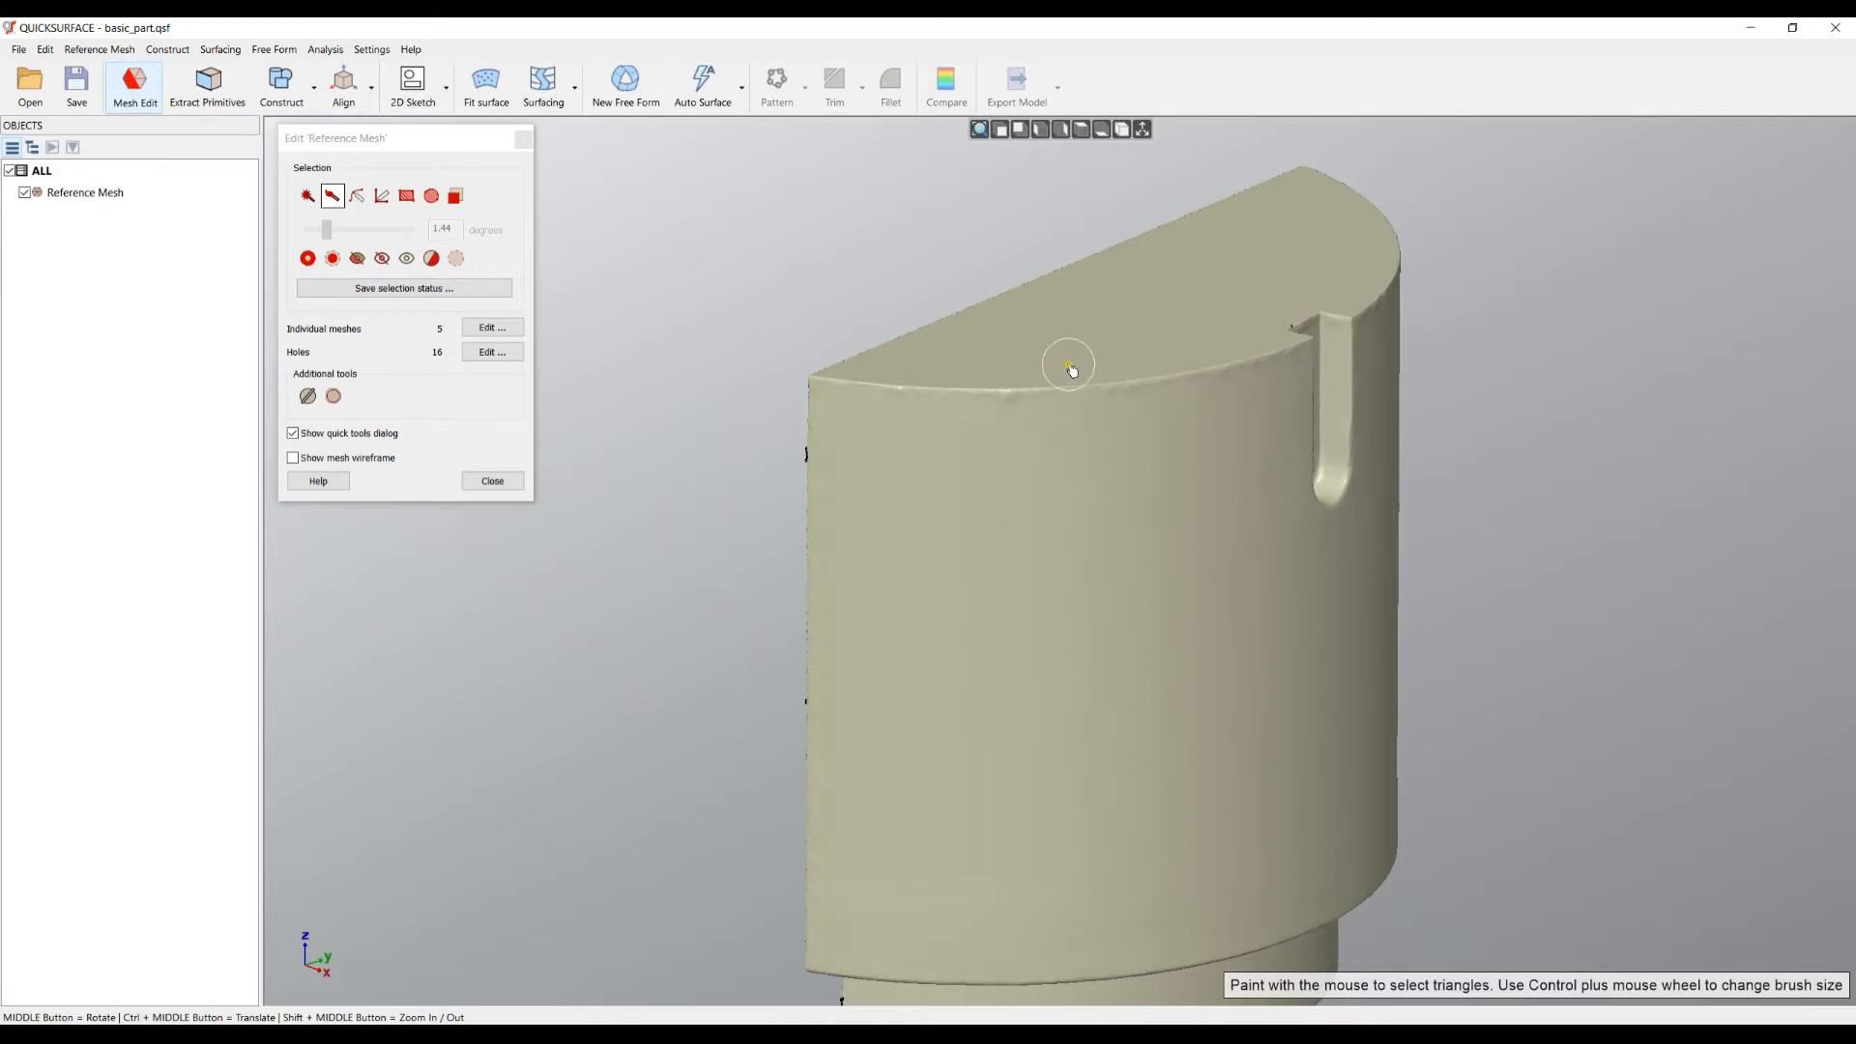
pyautogui.moveTo(1114, 410)
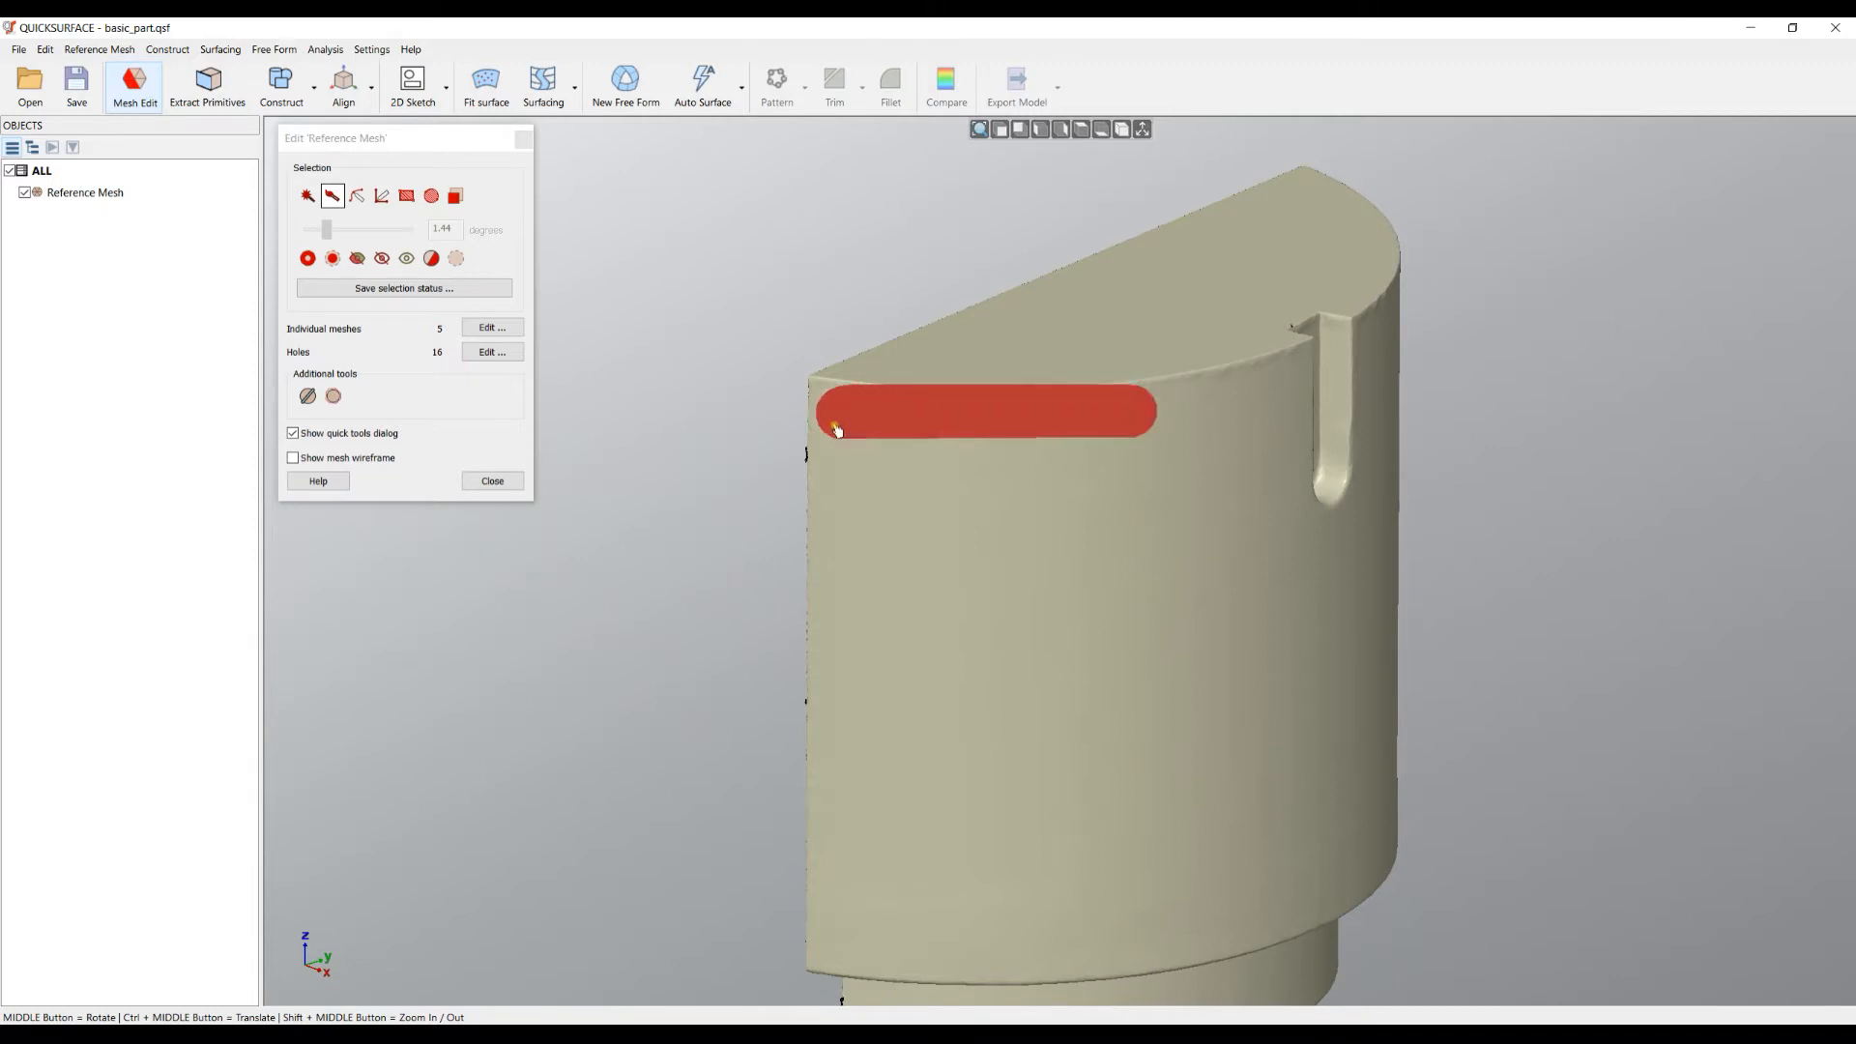
# Step: Brush-paint a strip of selected triangles along the top edge of the cylinder wall
pyautogui.moveTo(836, 430); pyautogui.dragTo(1189, 578)
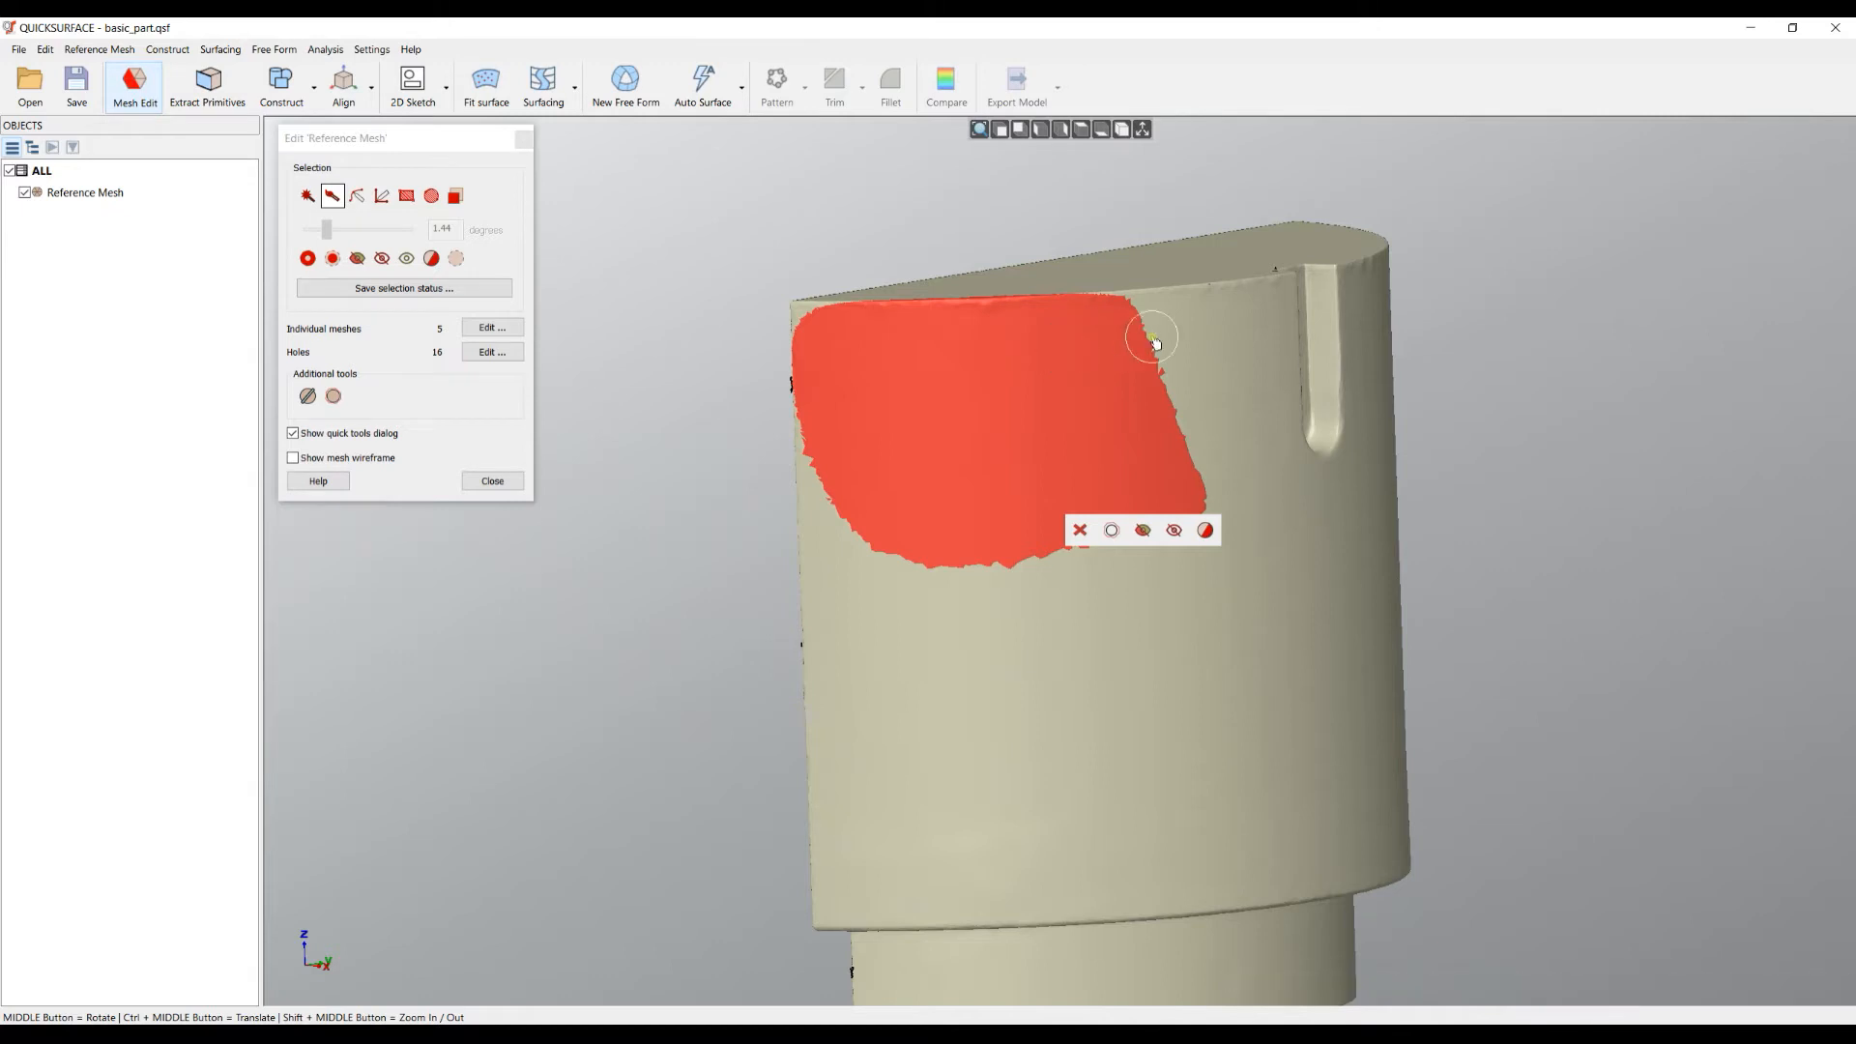
pyautogui.moveTo(1184, 275)
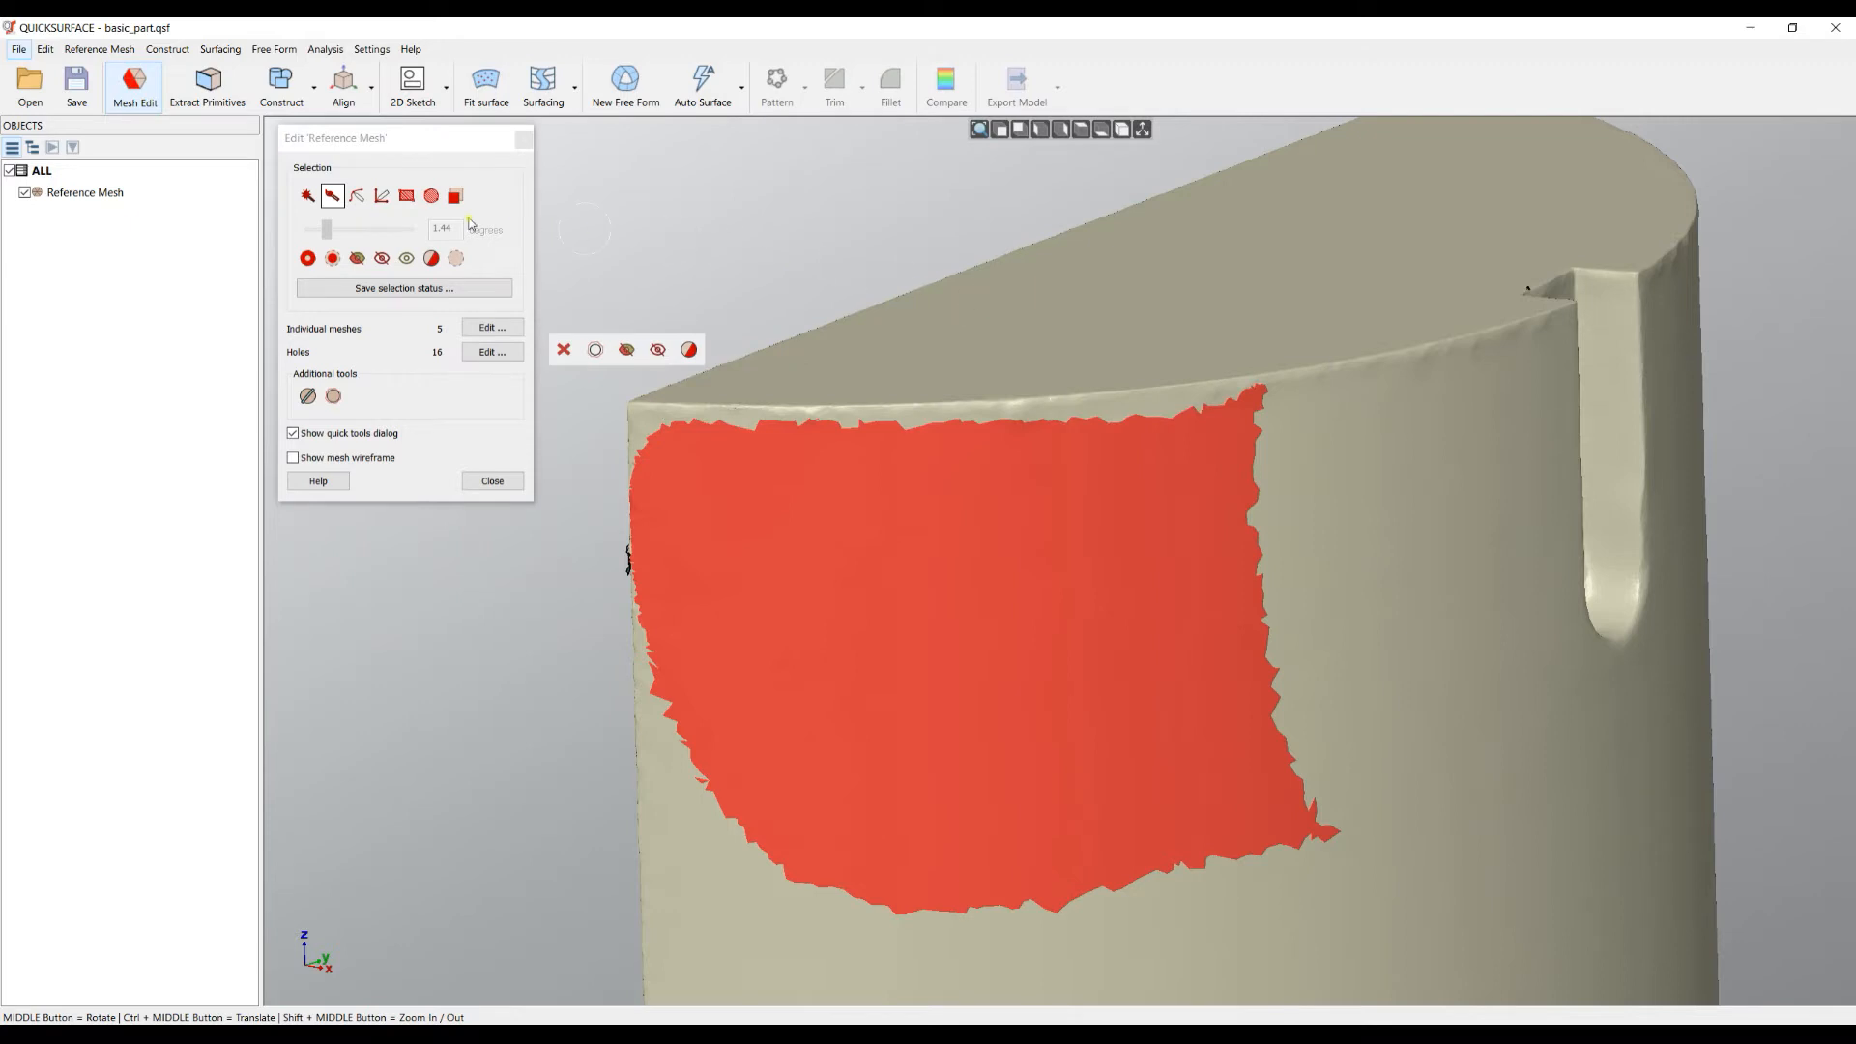
pyautogui.moveTo(358, 196)
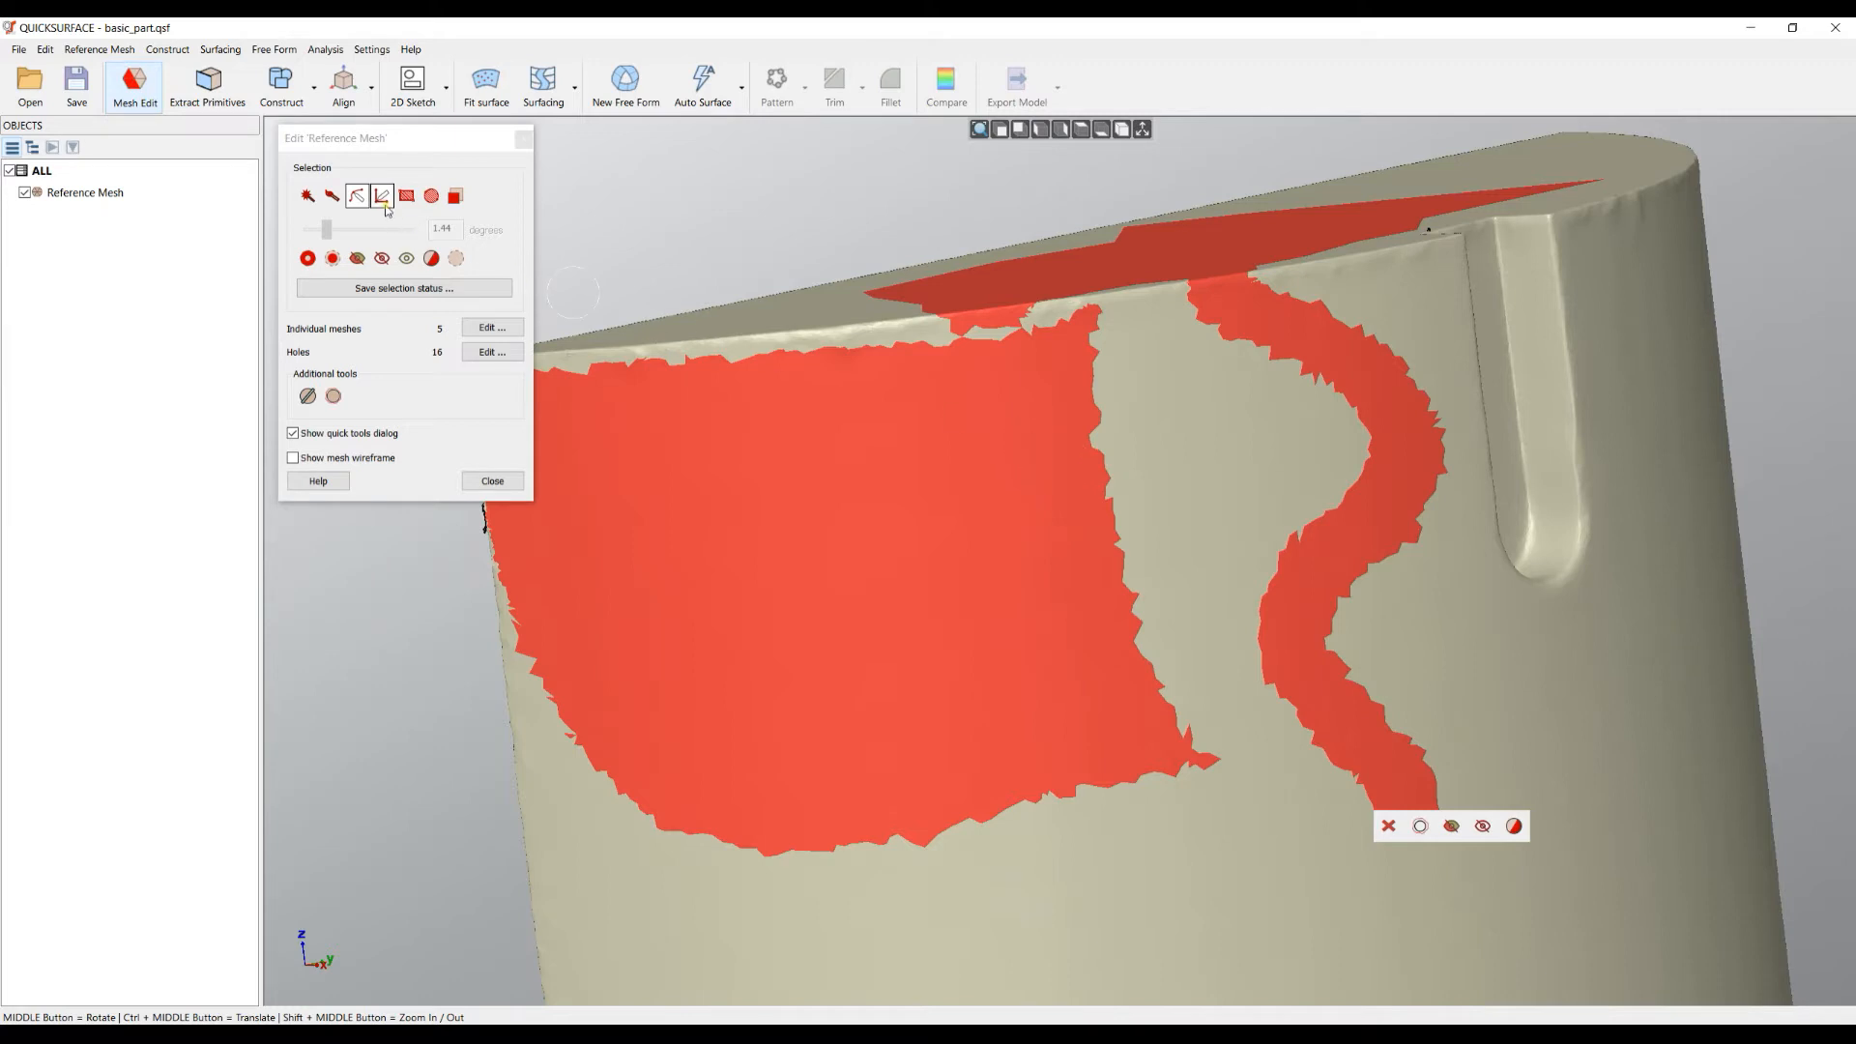
# Step: Paint two broad strokes across the upper cylinder wall into the selection
pyautogui.click(381, 198)
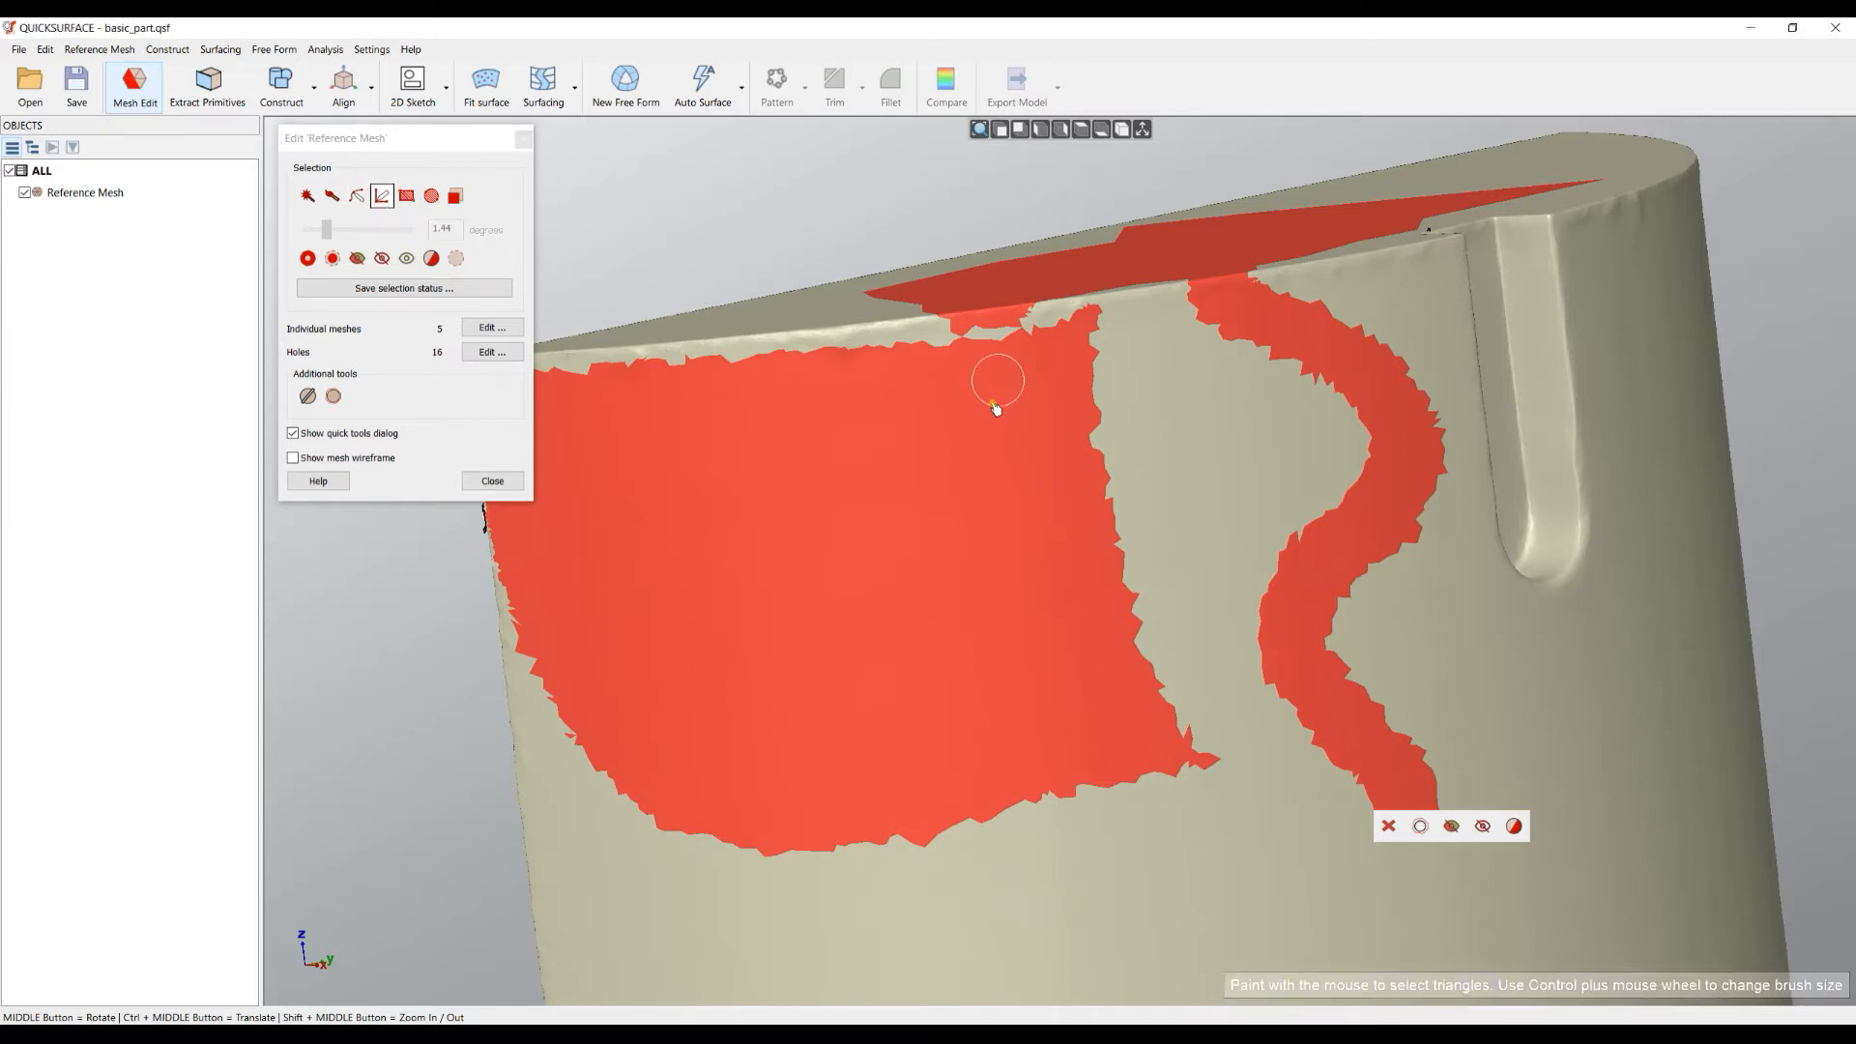
pyautogui.moveTo(994, 408); pyautogui.dragTo(1539, 249)
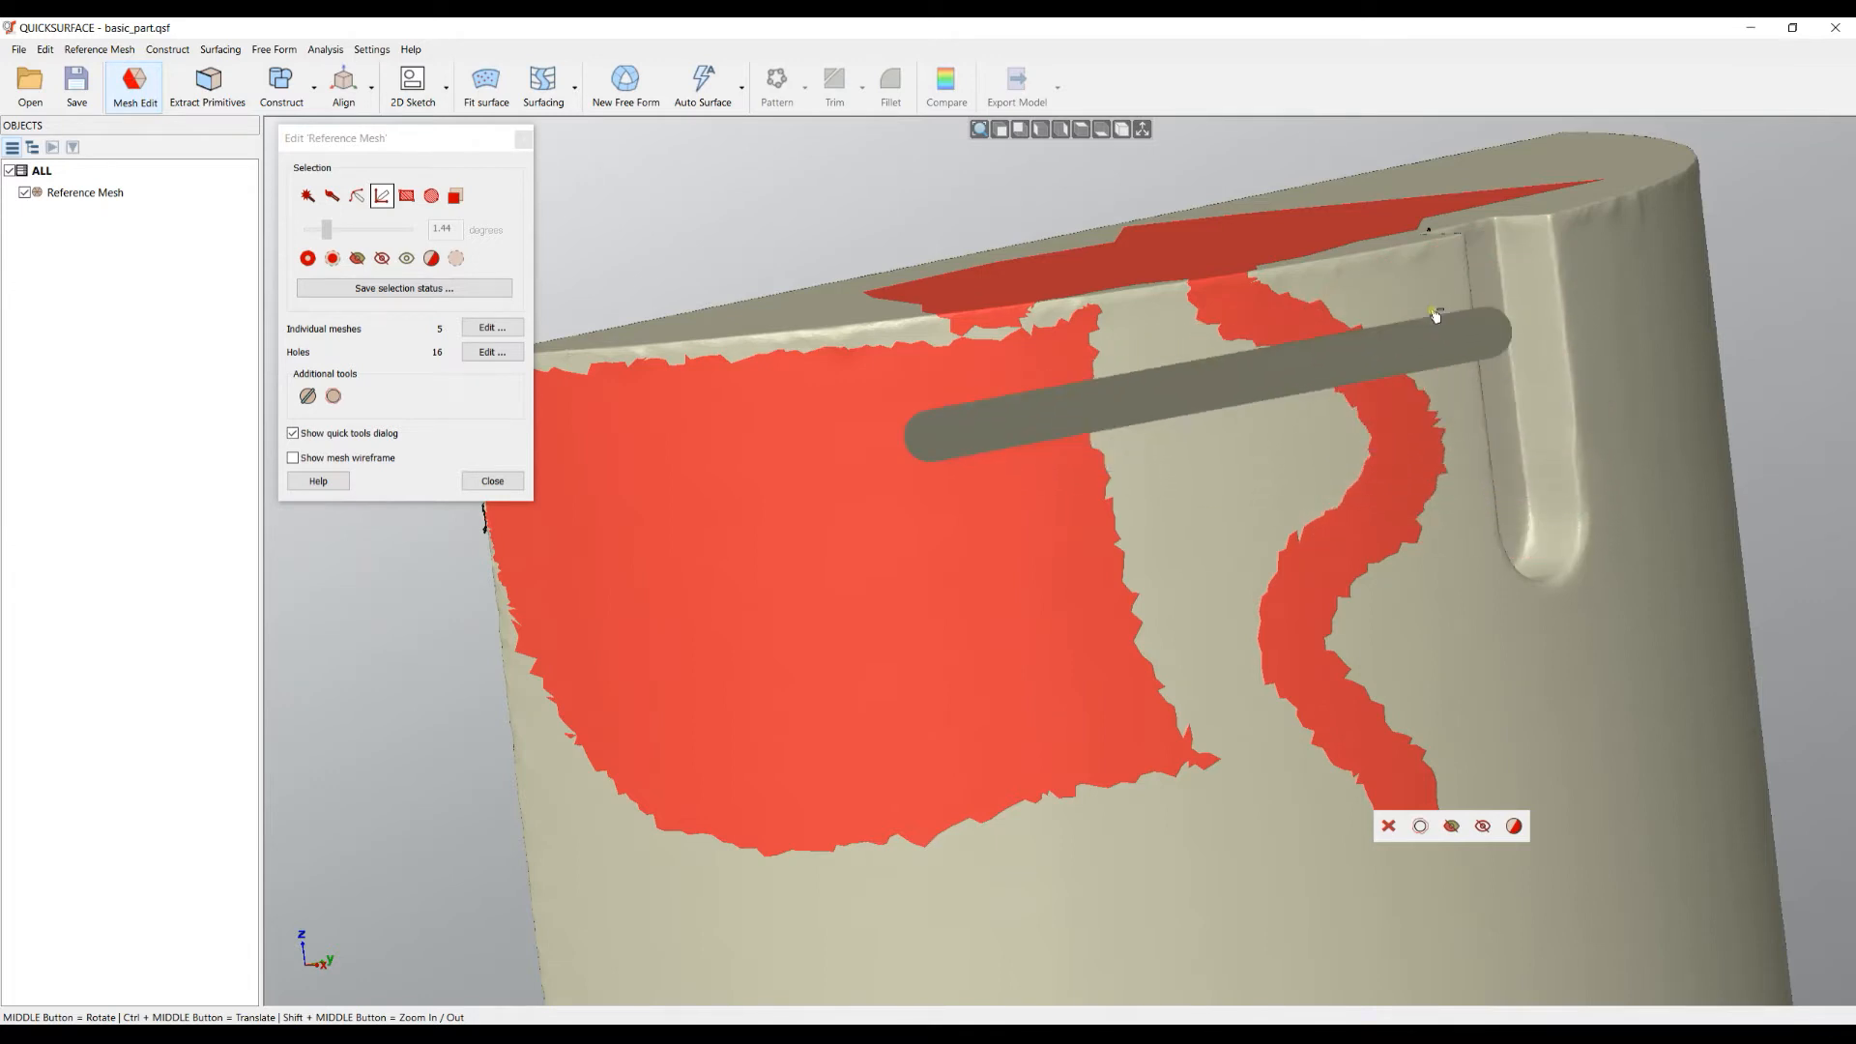
pyautogui.moveTo(1433, 313); pyautogui.dragTo(1278, 272)
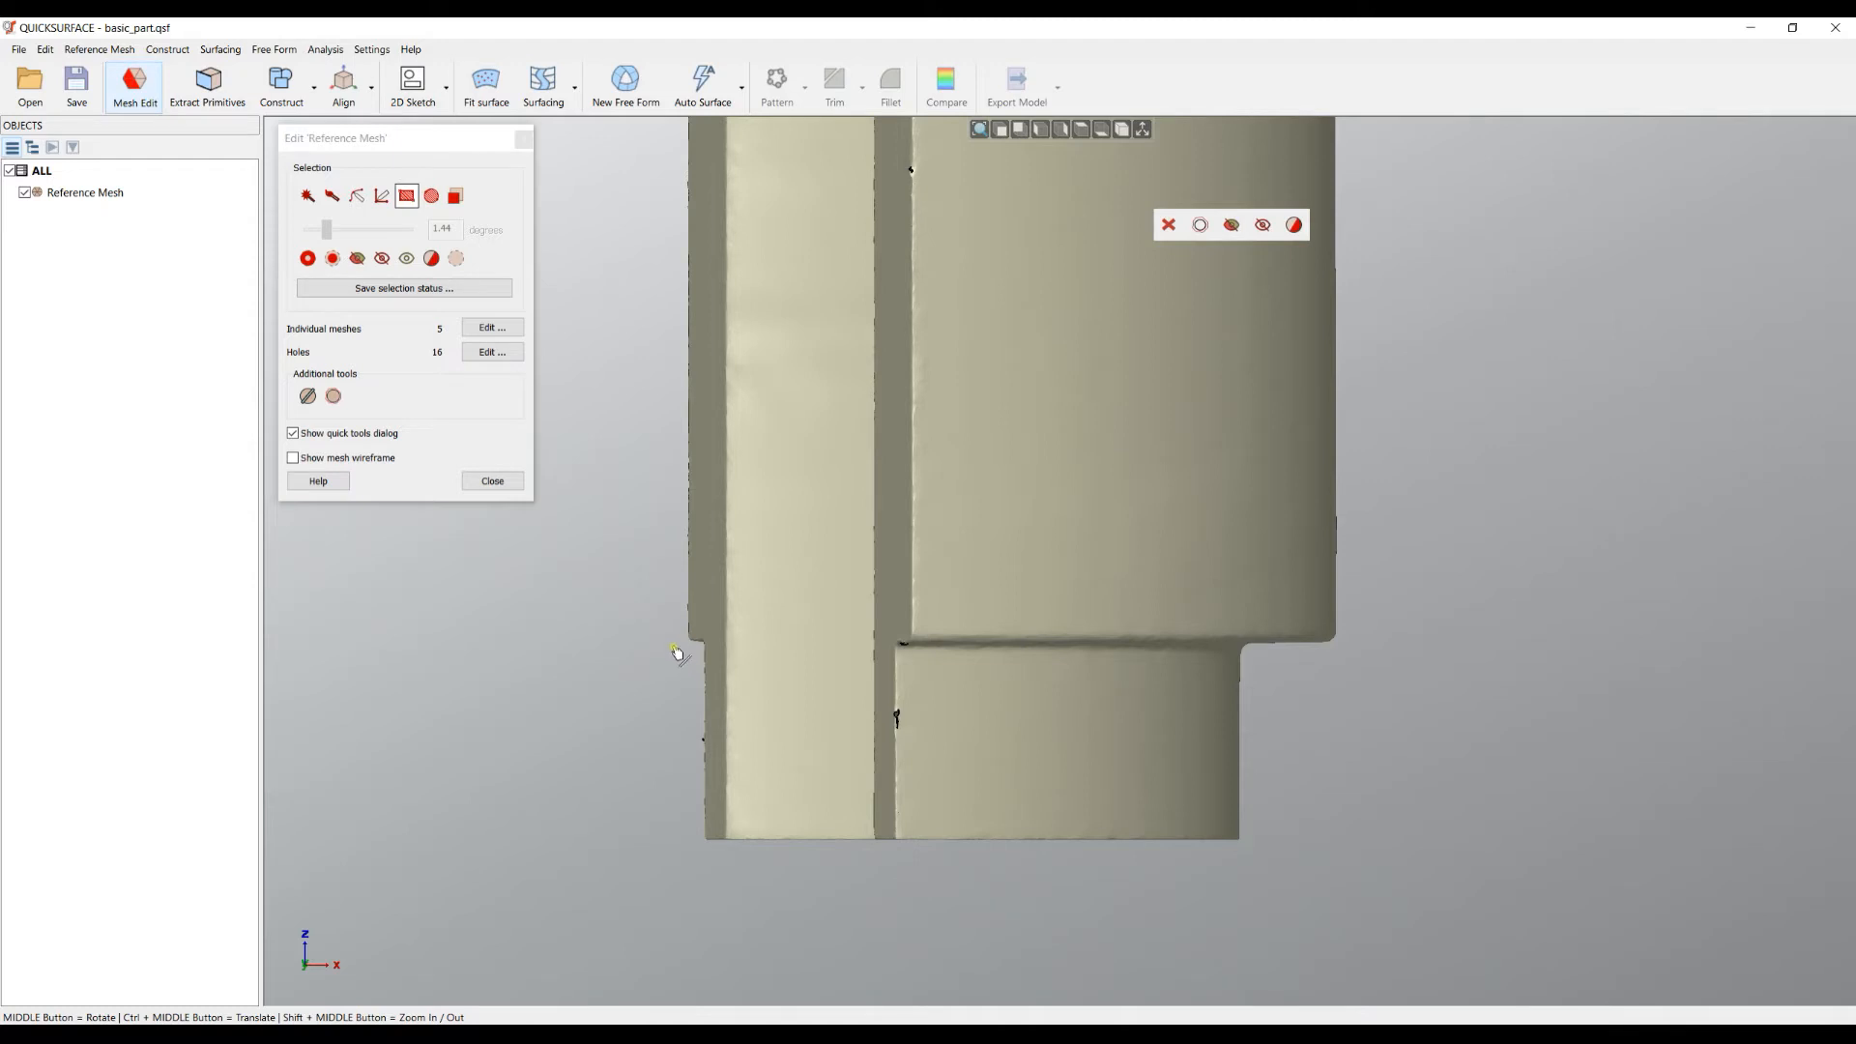
# Step: Rectangle-select the lower cylinder step in front view and orbit to check the selected band
pyautogui.click(677, 652)
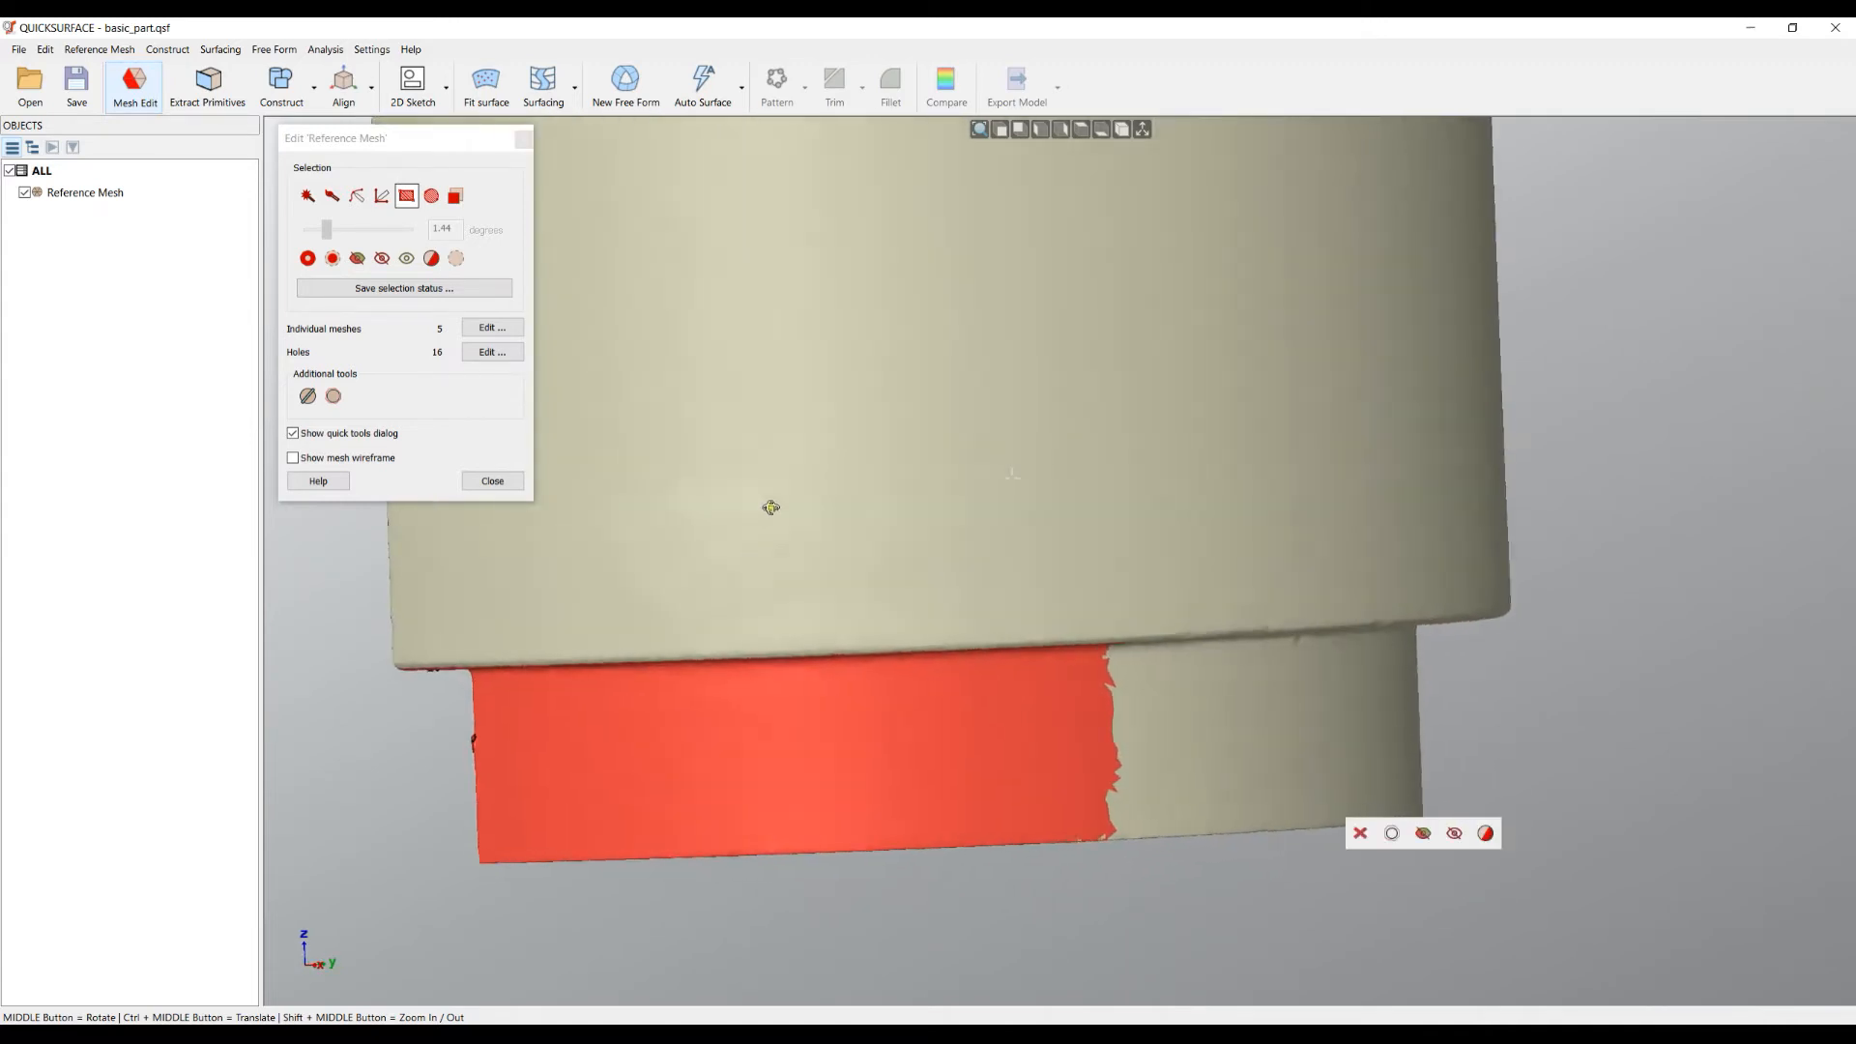
pyautogui.moveTo(772, 507); pyautogui.dragTo(981, 416)
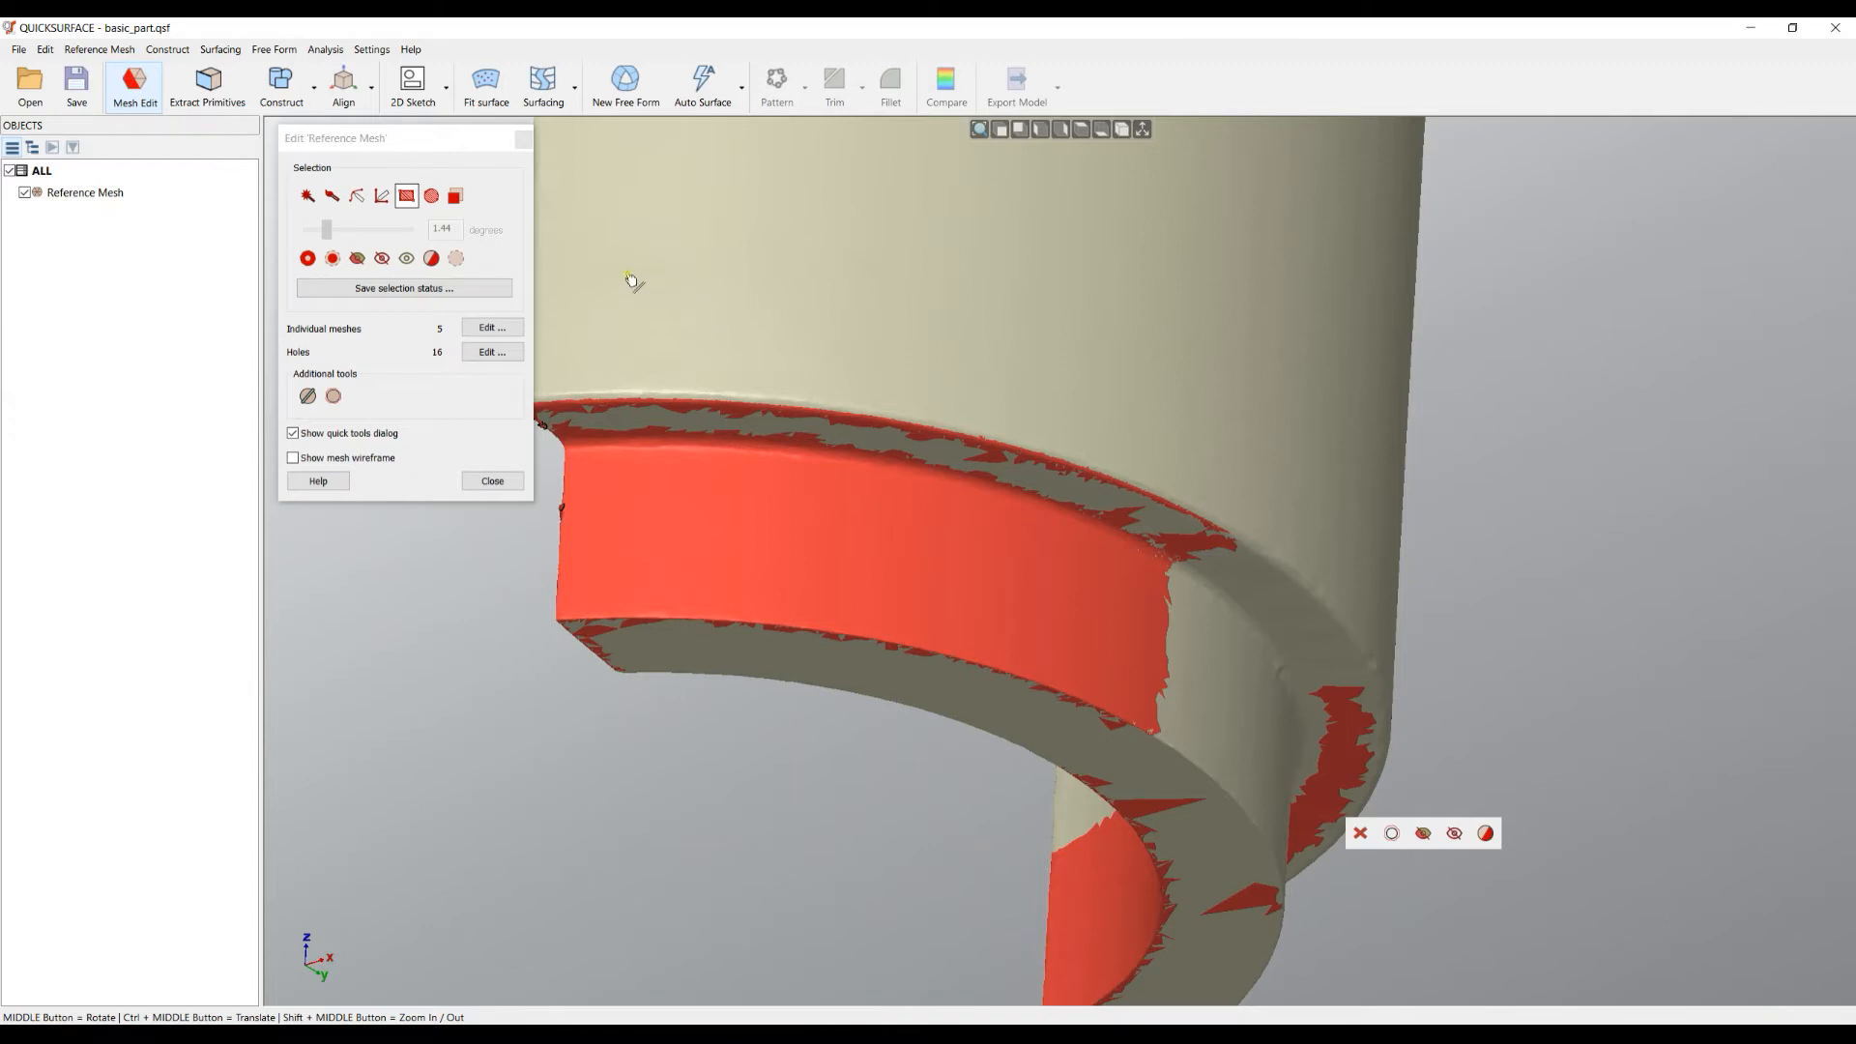
pyautogui.moveTo(455, 196)
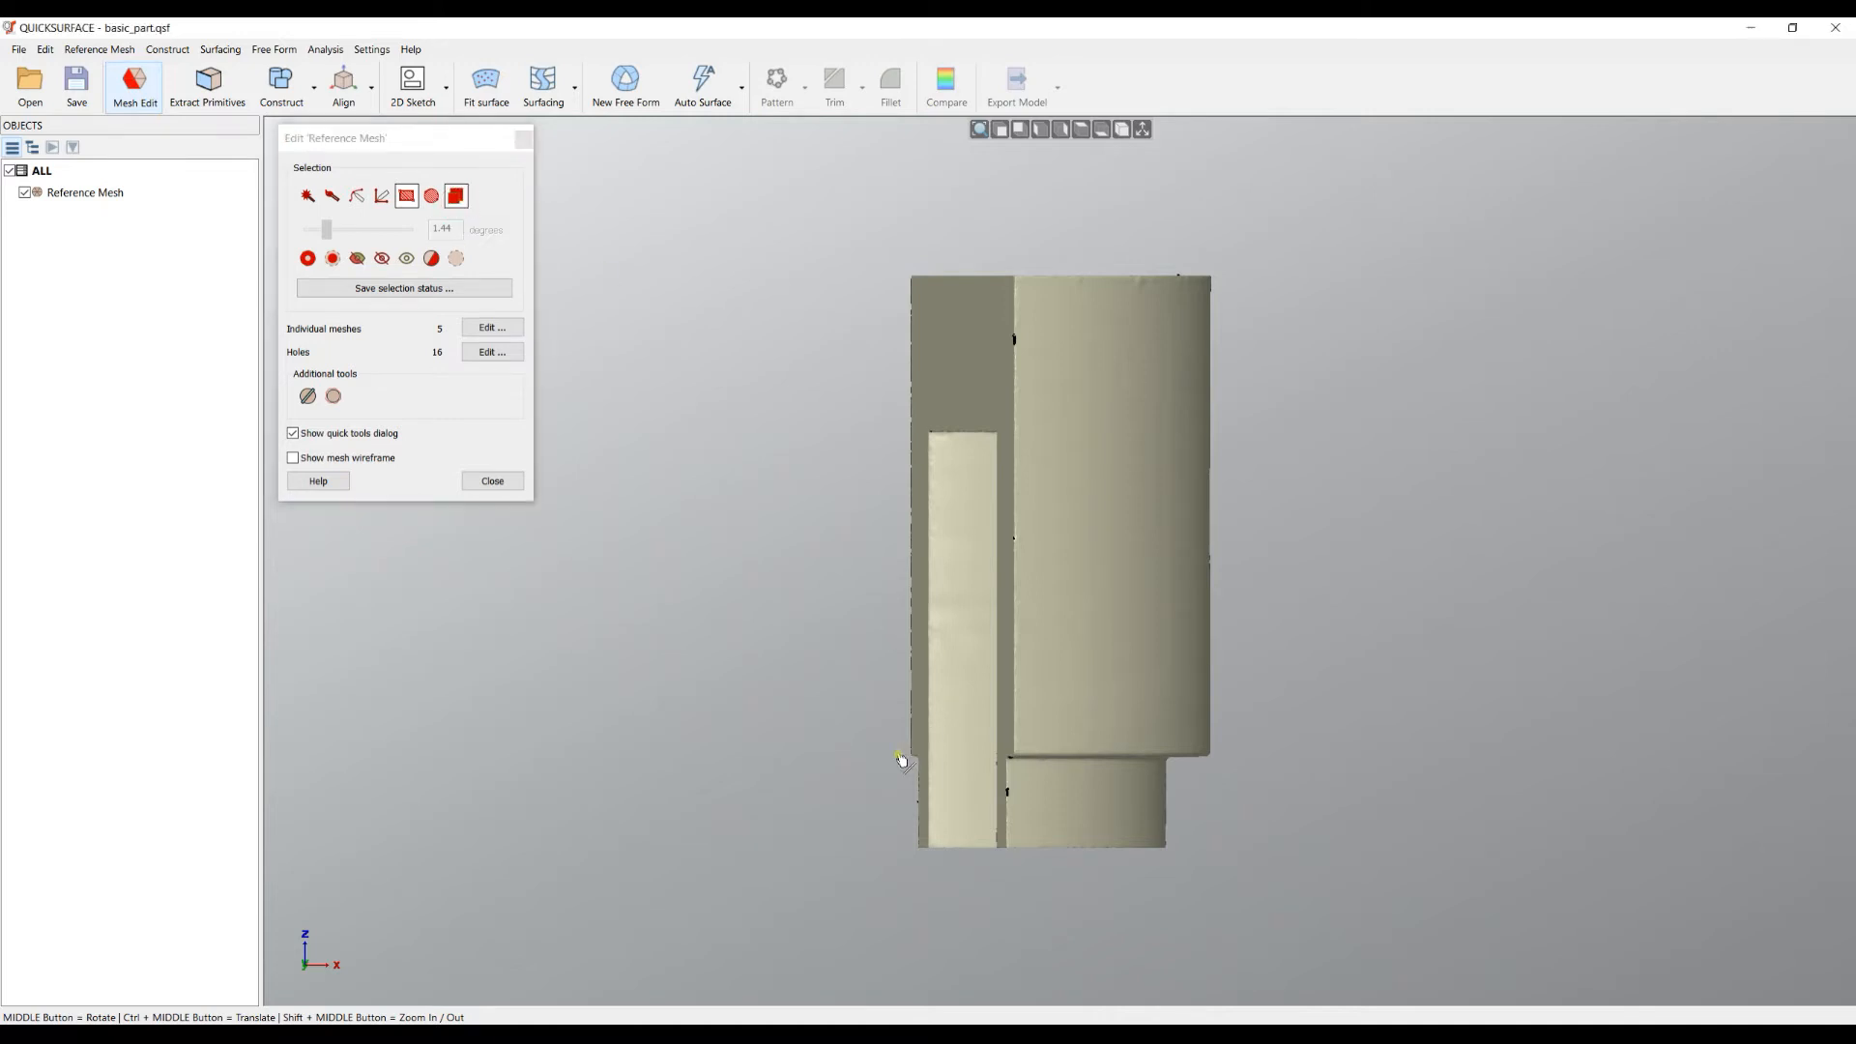
pyautogui.moveTo(900, 758); pyautogui.dragTo(1296, 878)
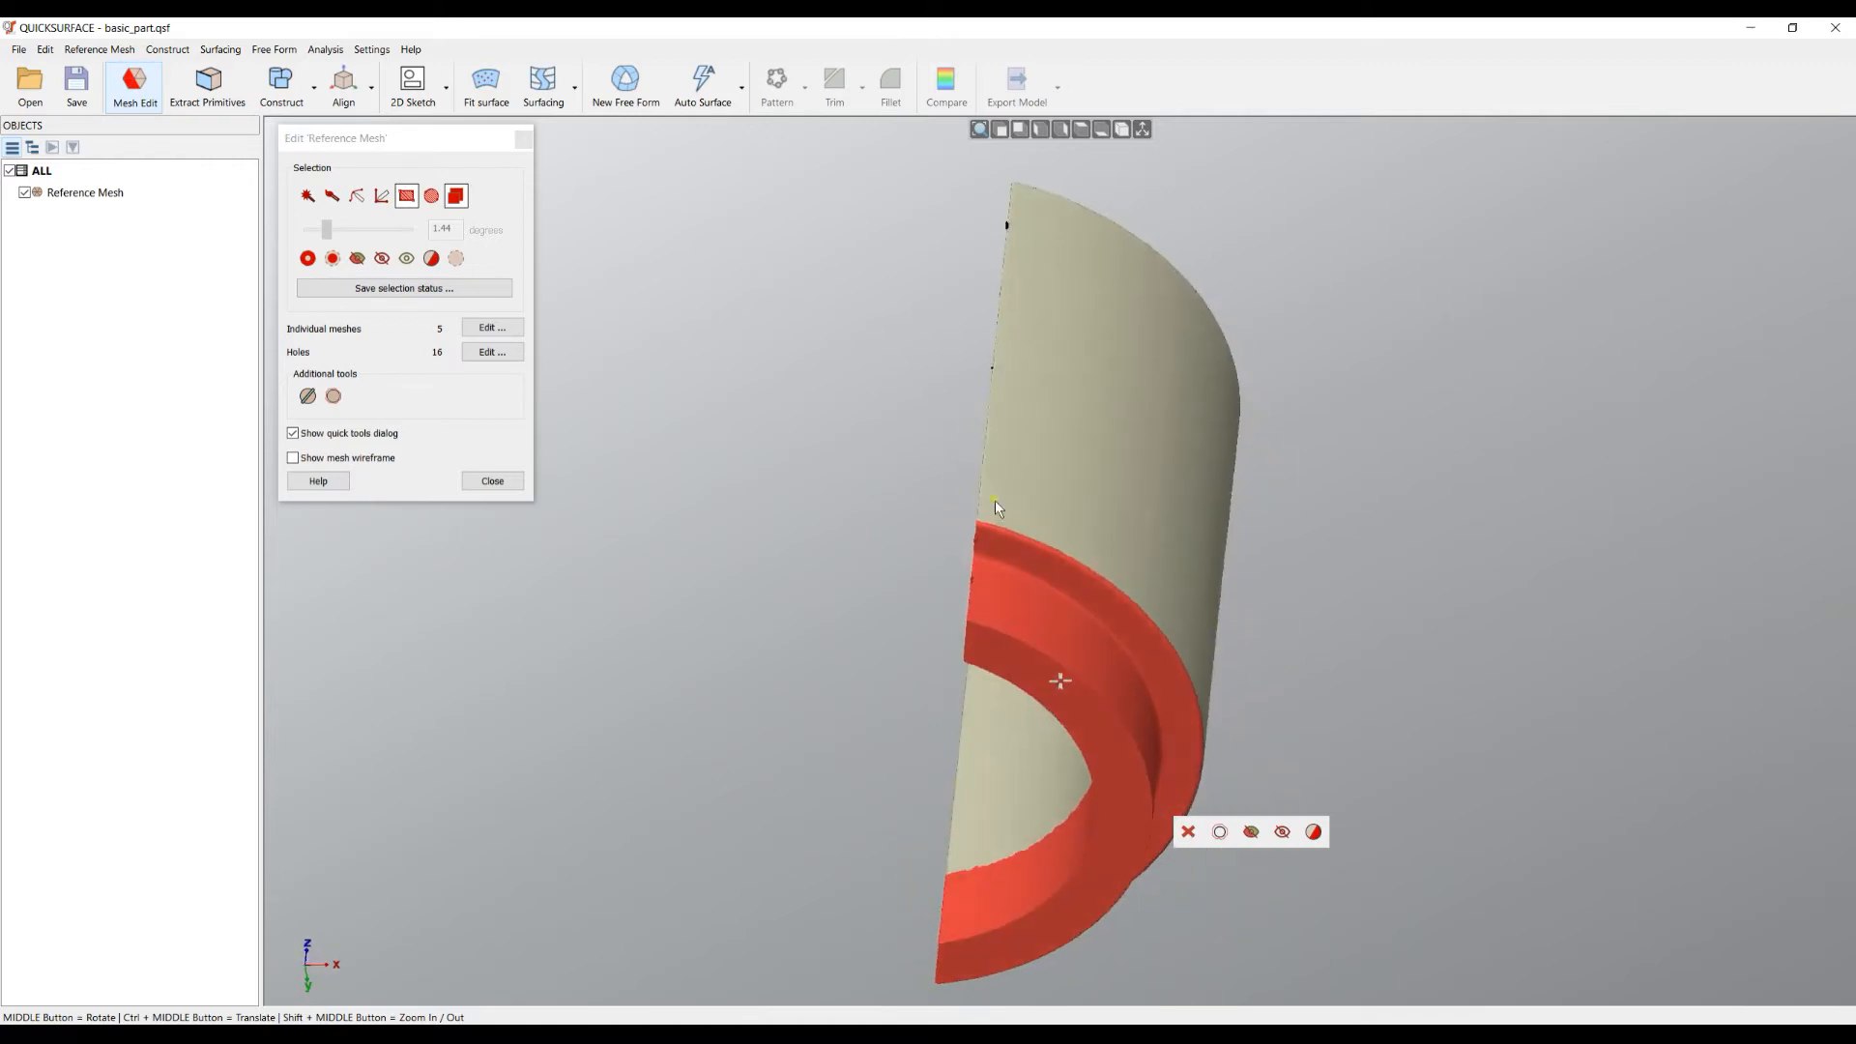
pyautogui.moveTo(1059, 681); pyautogui.dragTo(802, 530)
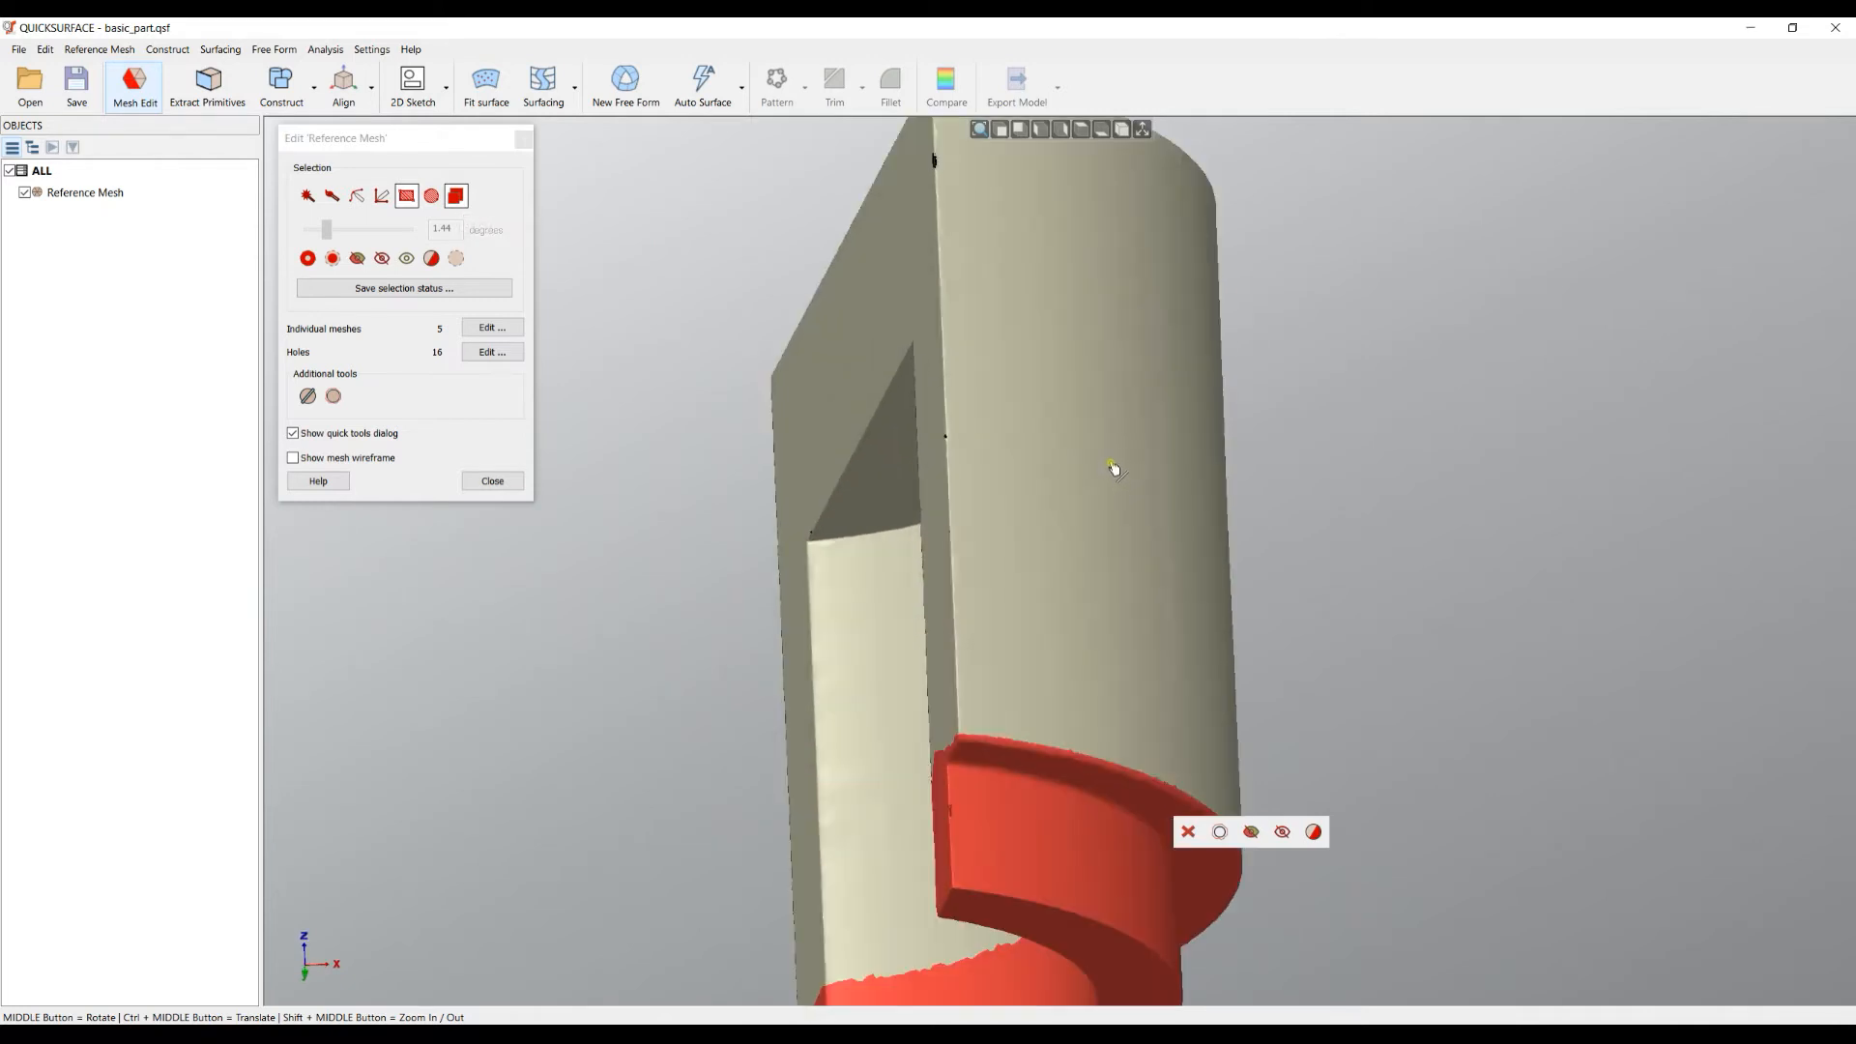
# Step: Grow the lower-cylinder selection into the upper wall, then shrink it back to a tidy edge at the step
pyautogui.click(308, 258)
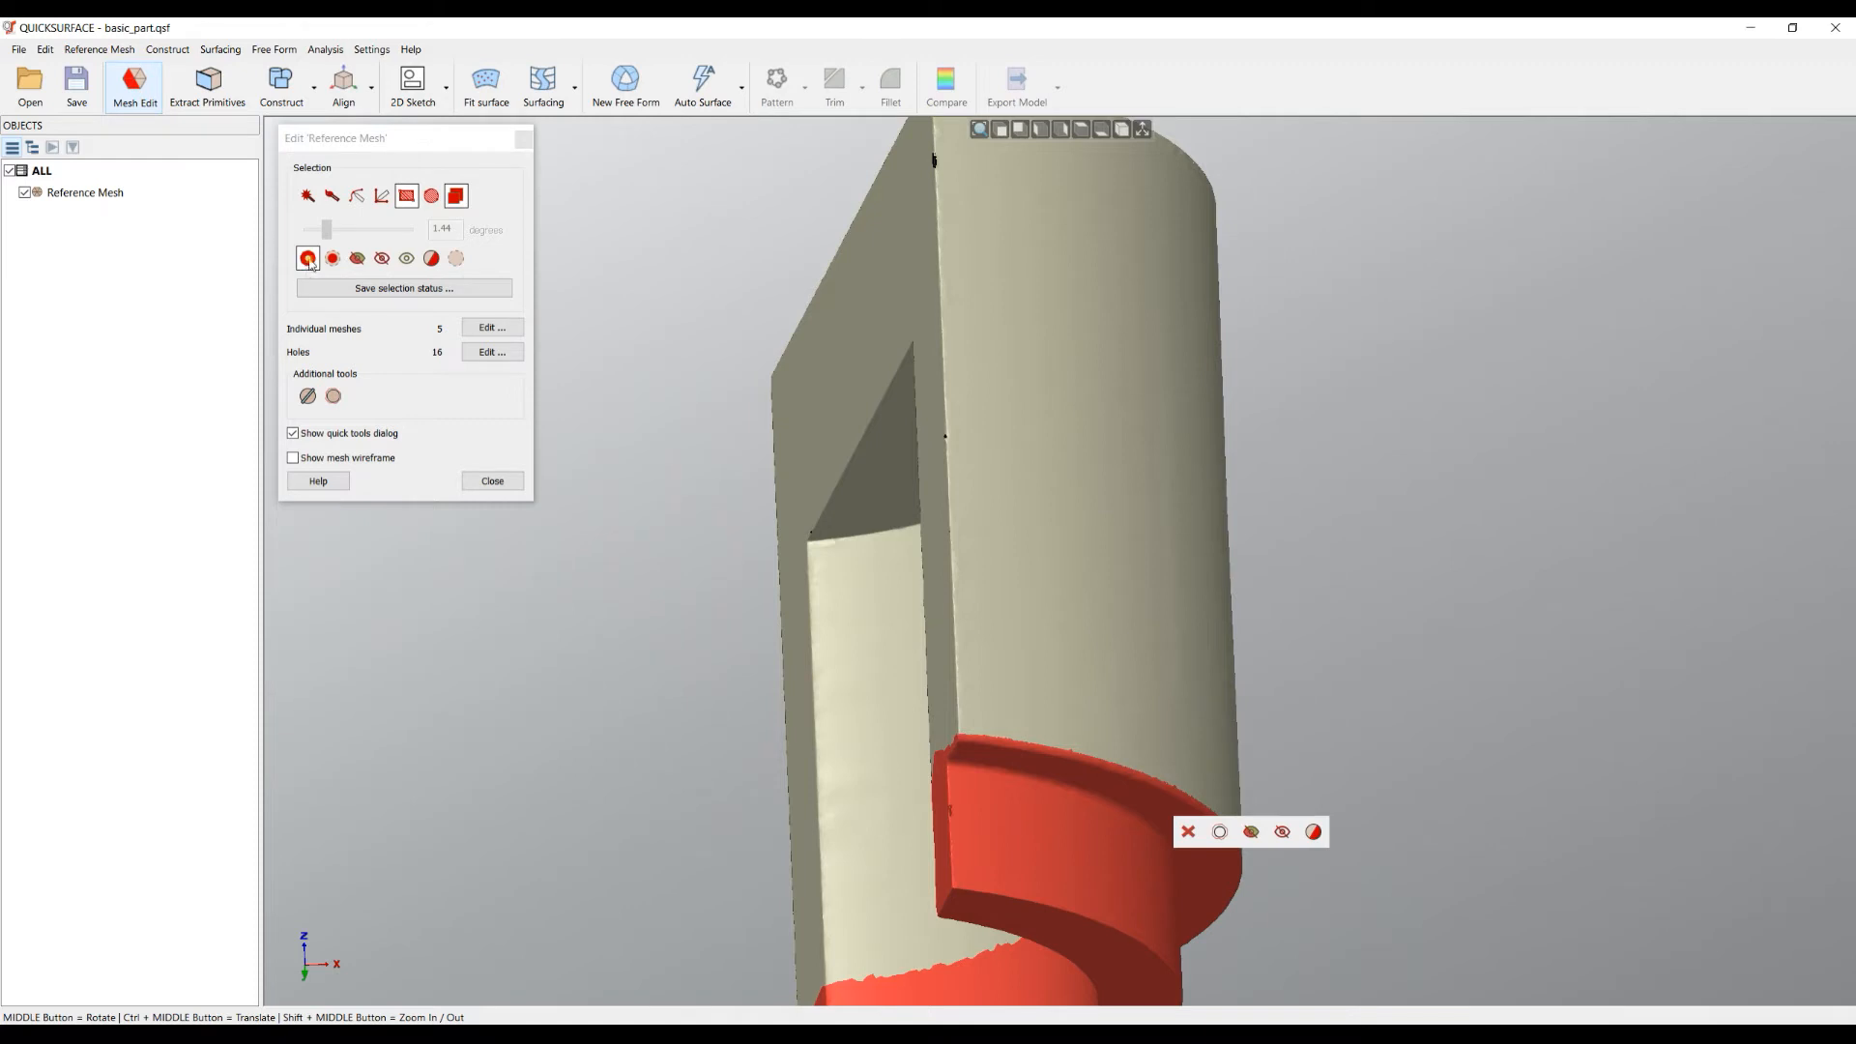
pyautogui.click(307, 258)
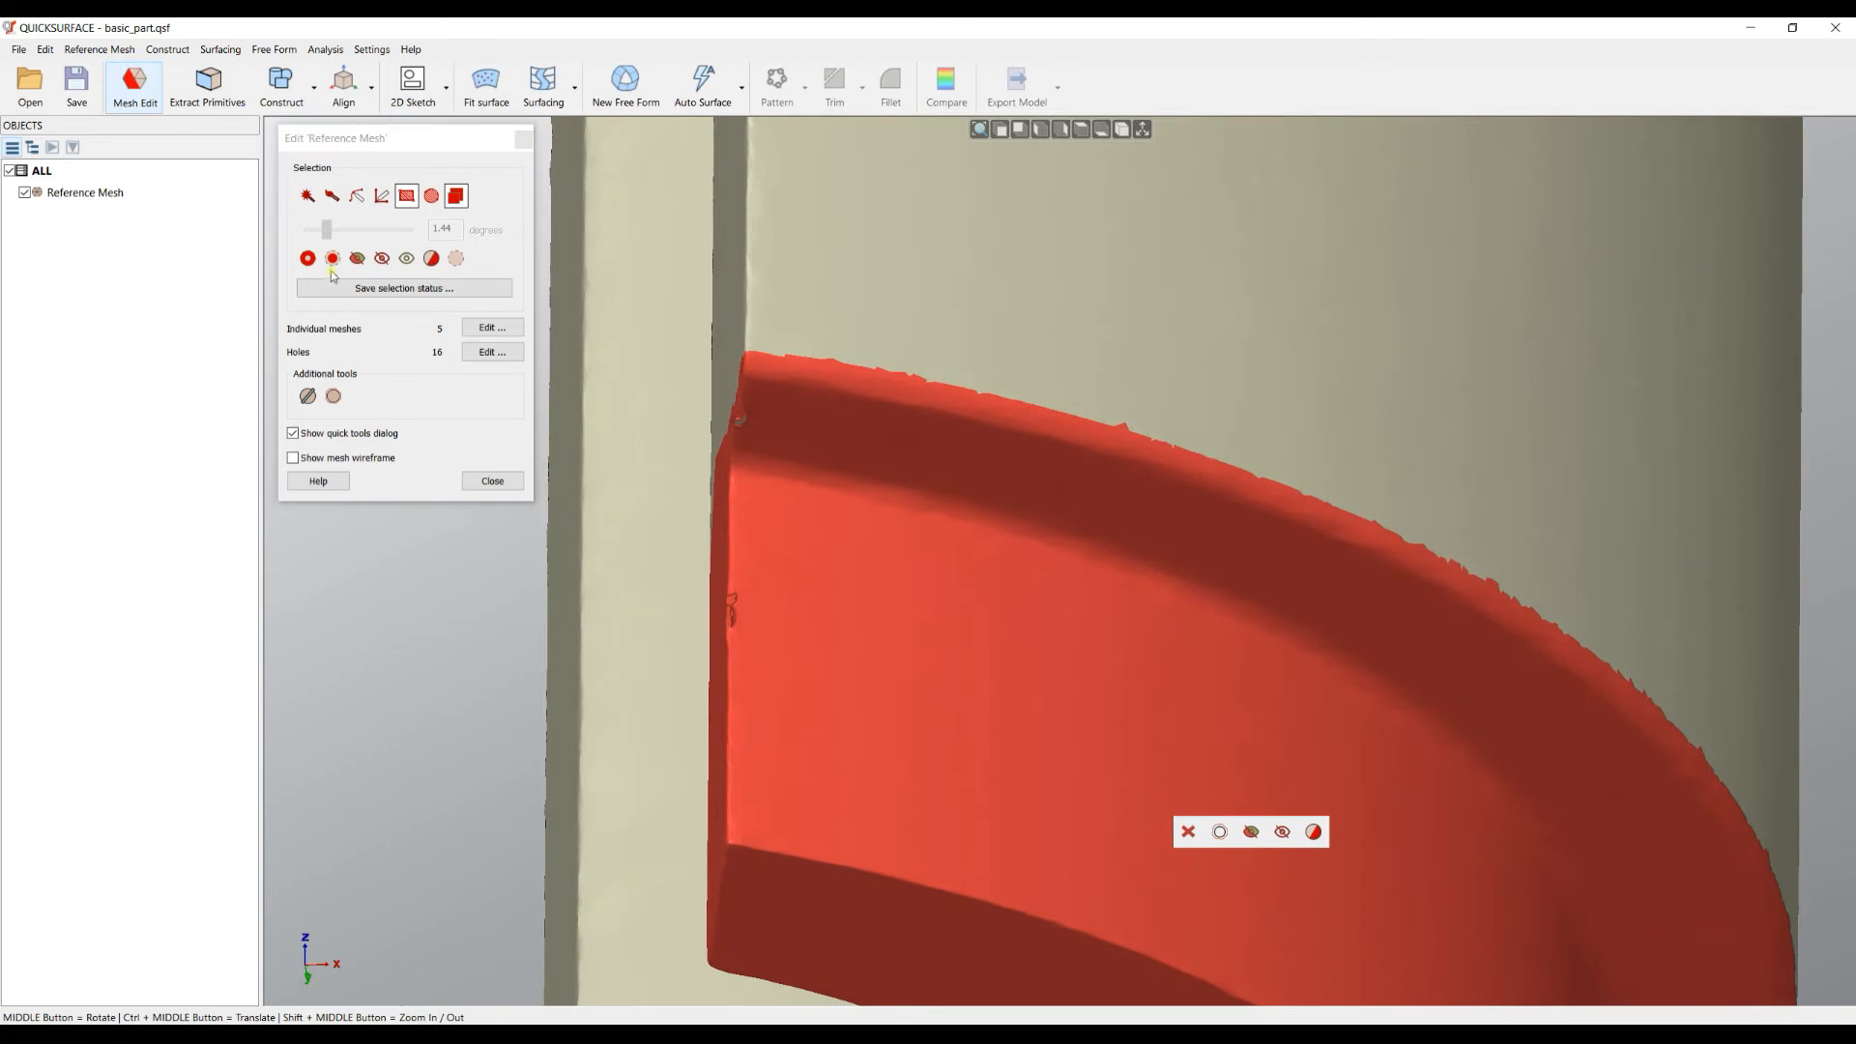
pyautogui.moveTo(308, 257)
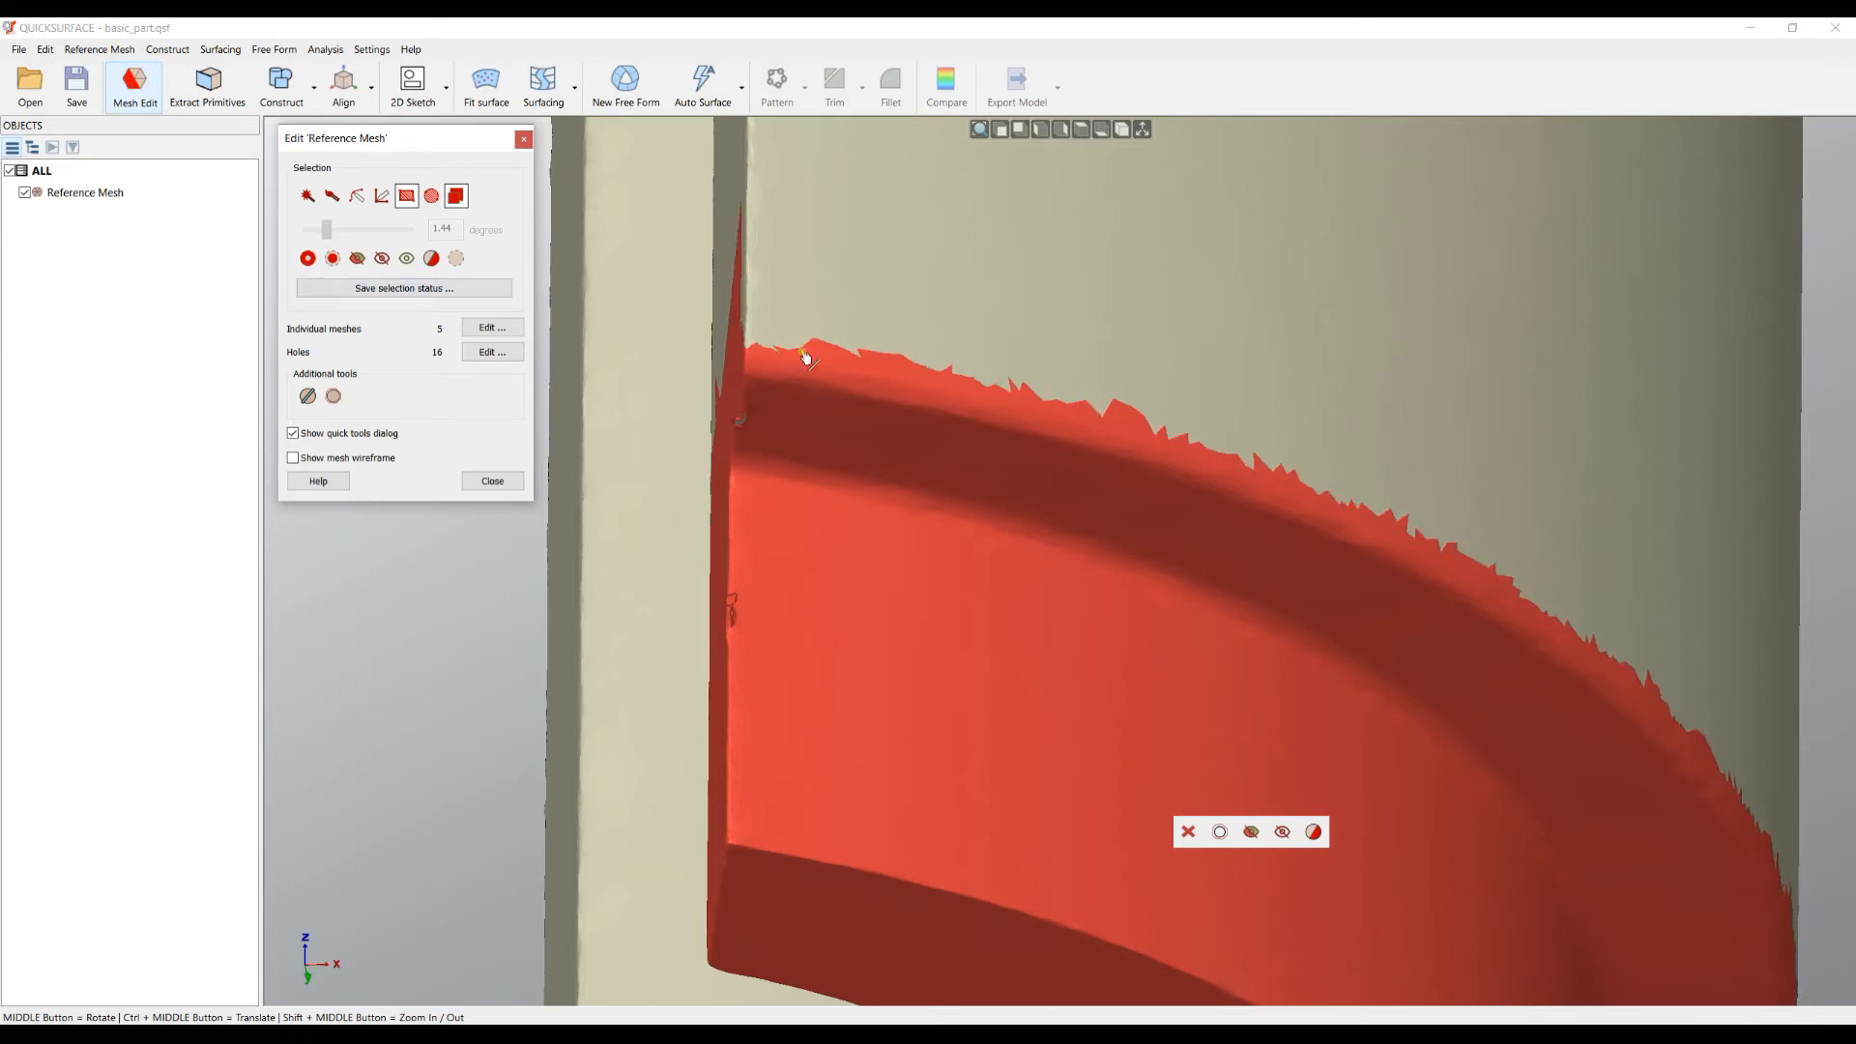
pyautogui.moveTo(795, 342)
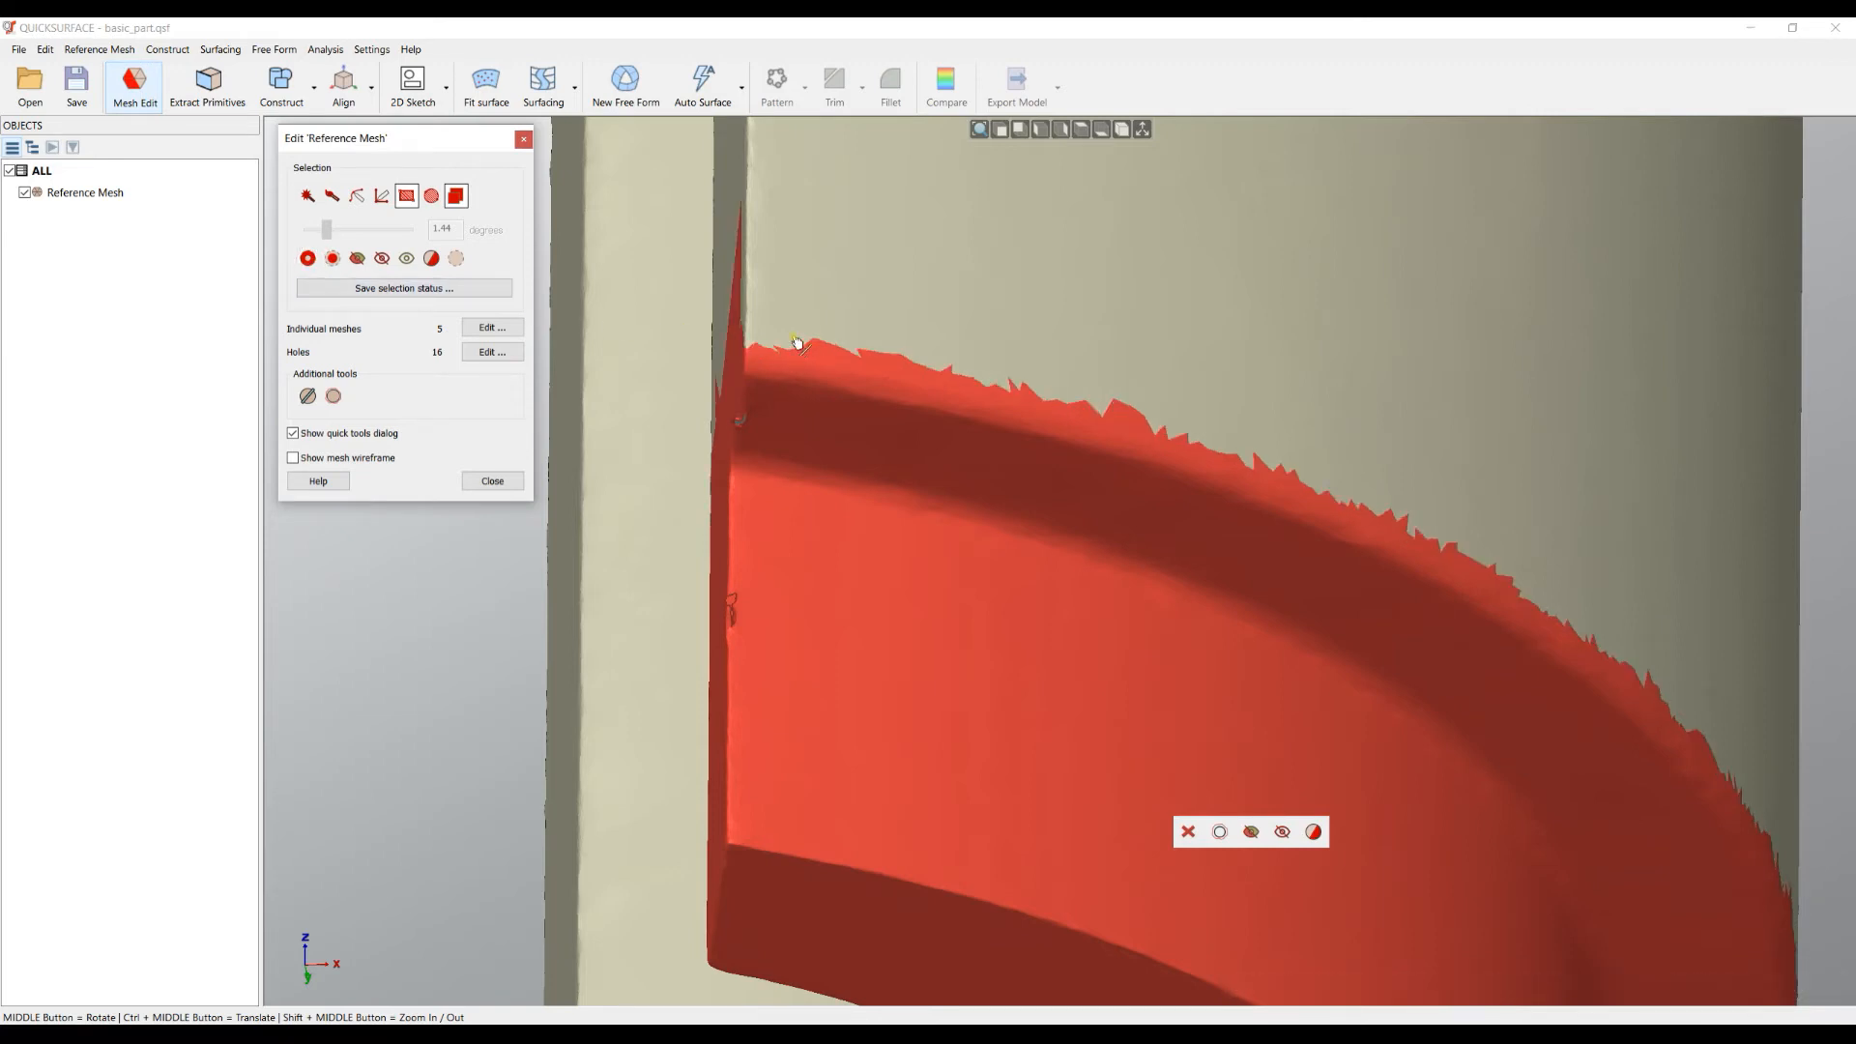
pyautogui.click(307, 257)
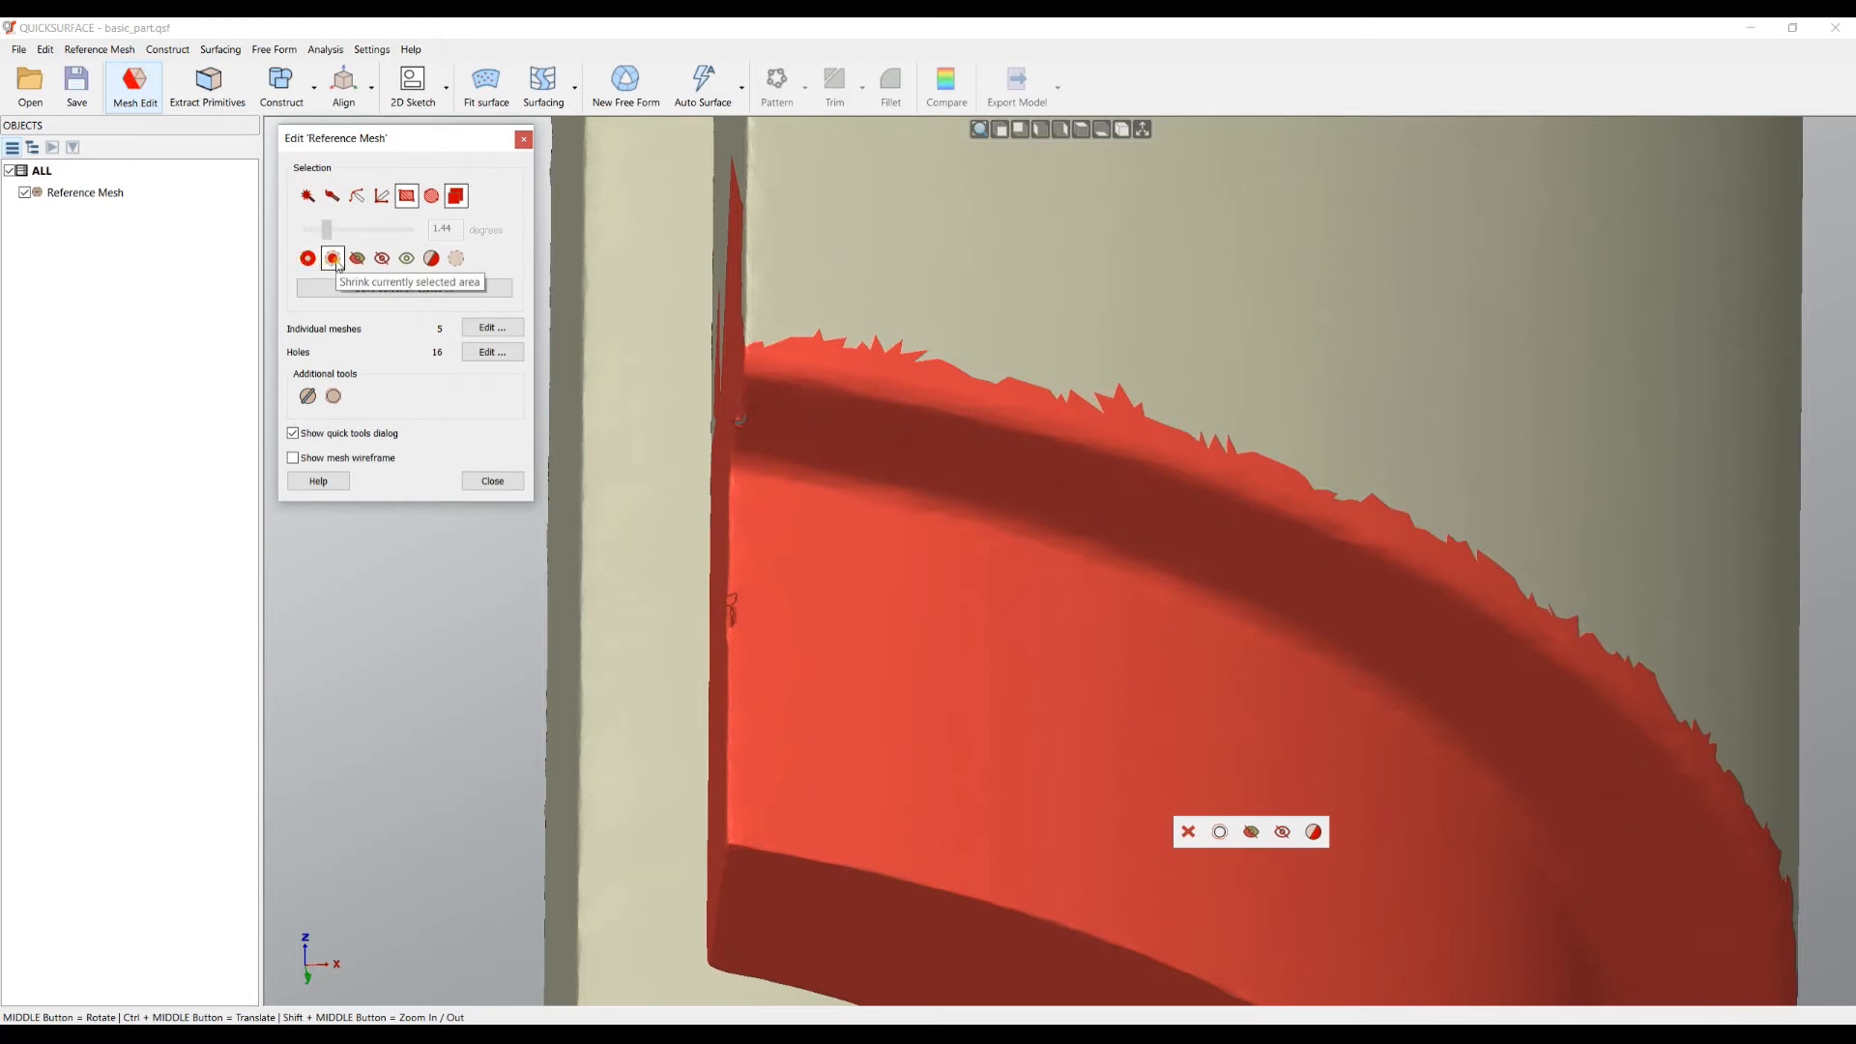
pyautogui.click(333, 258)
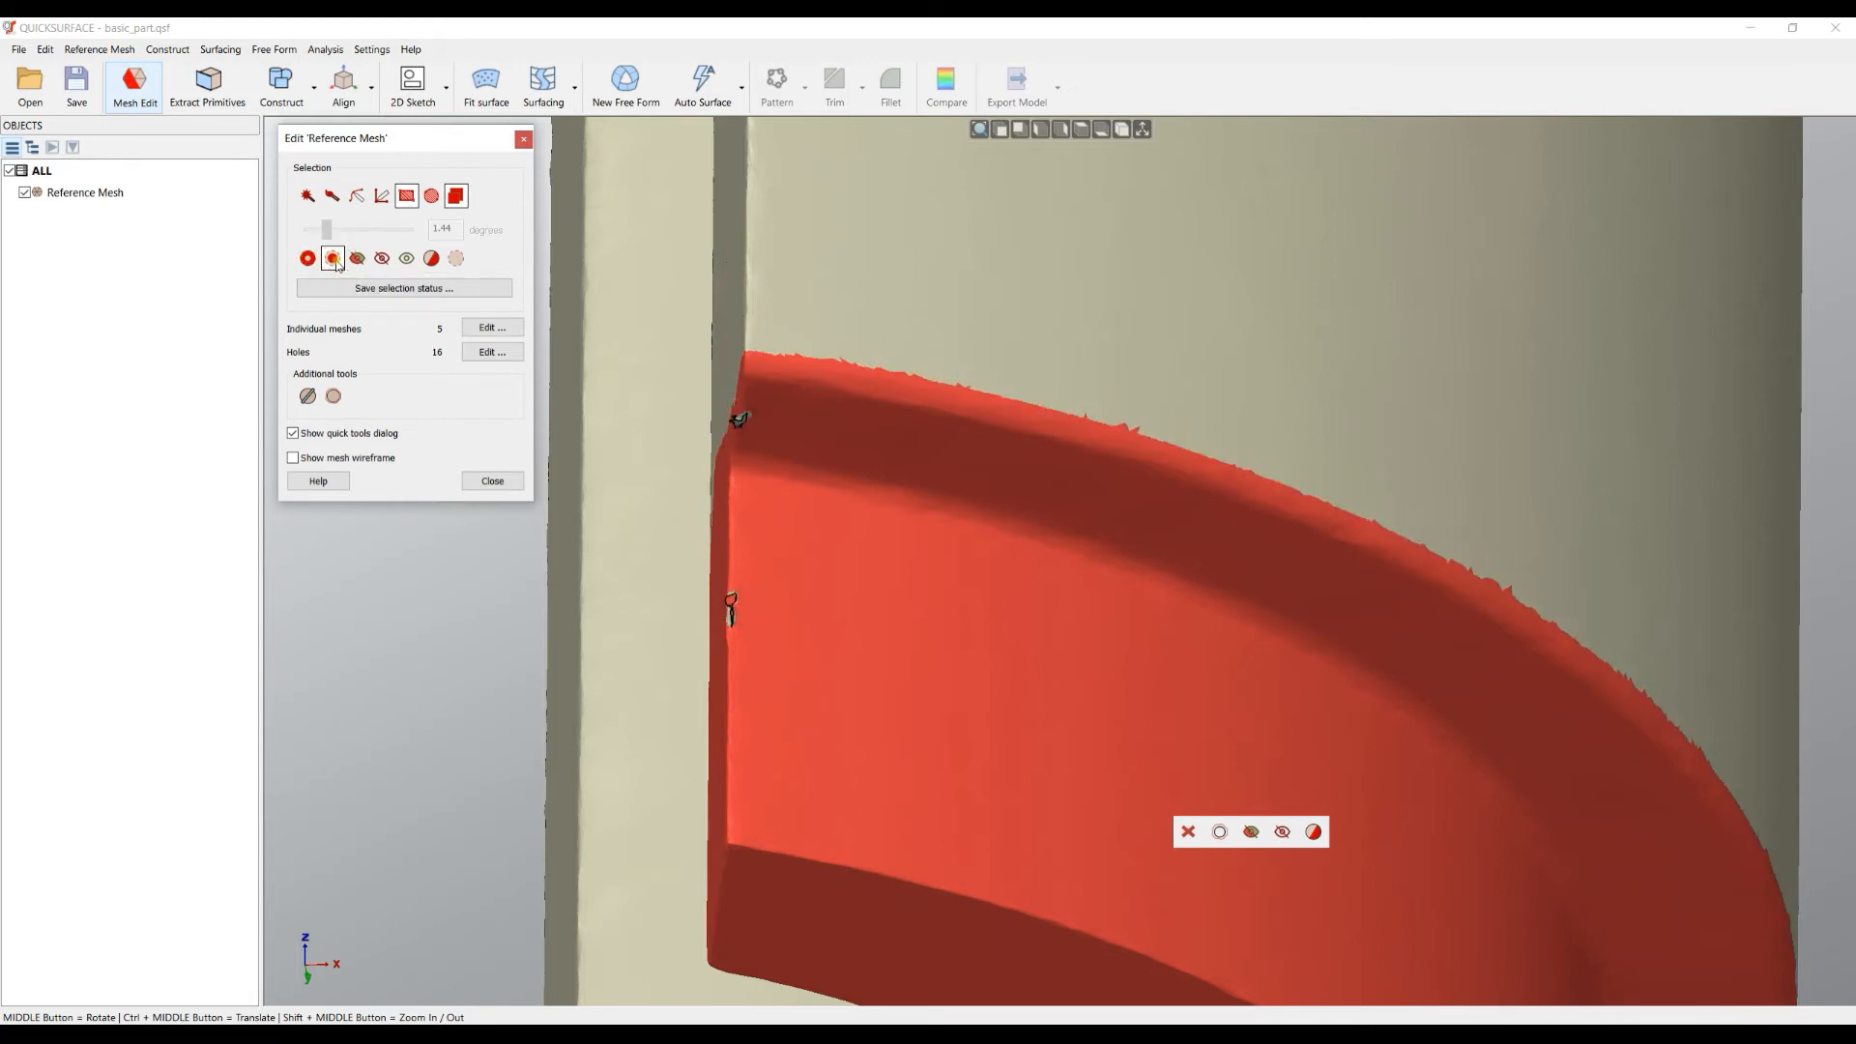
pyautogui.click(332, 257)
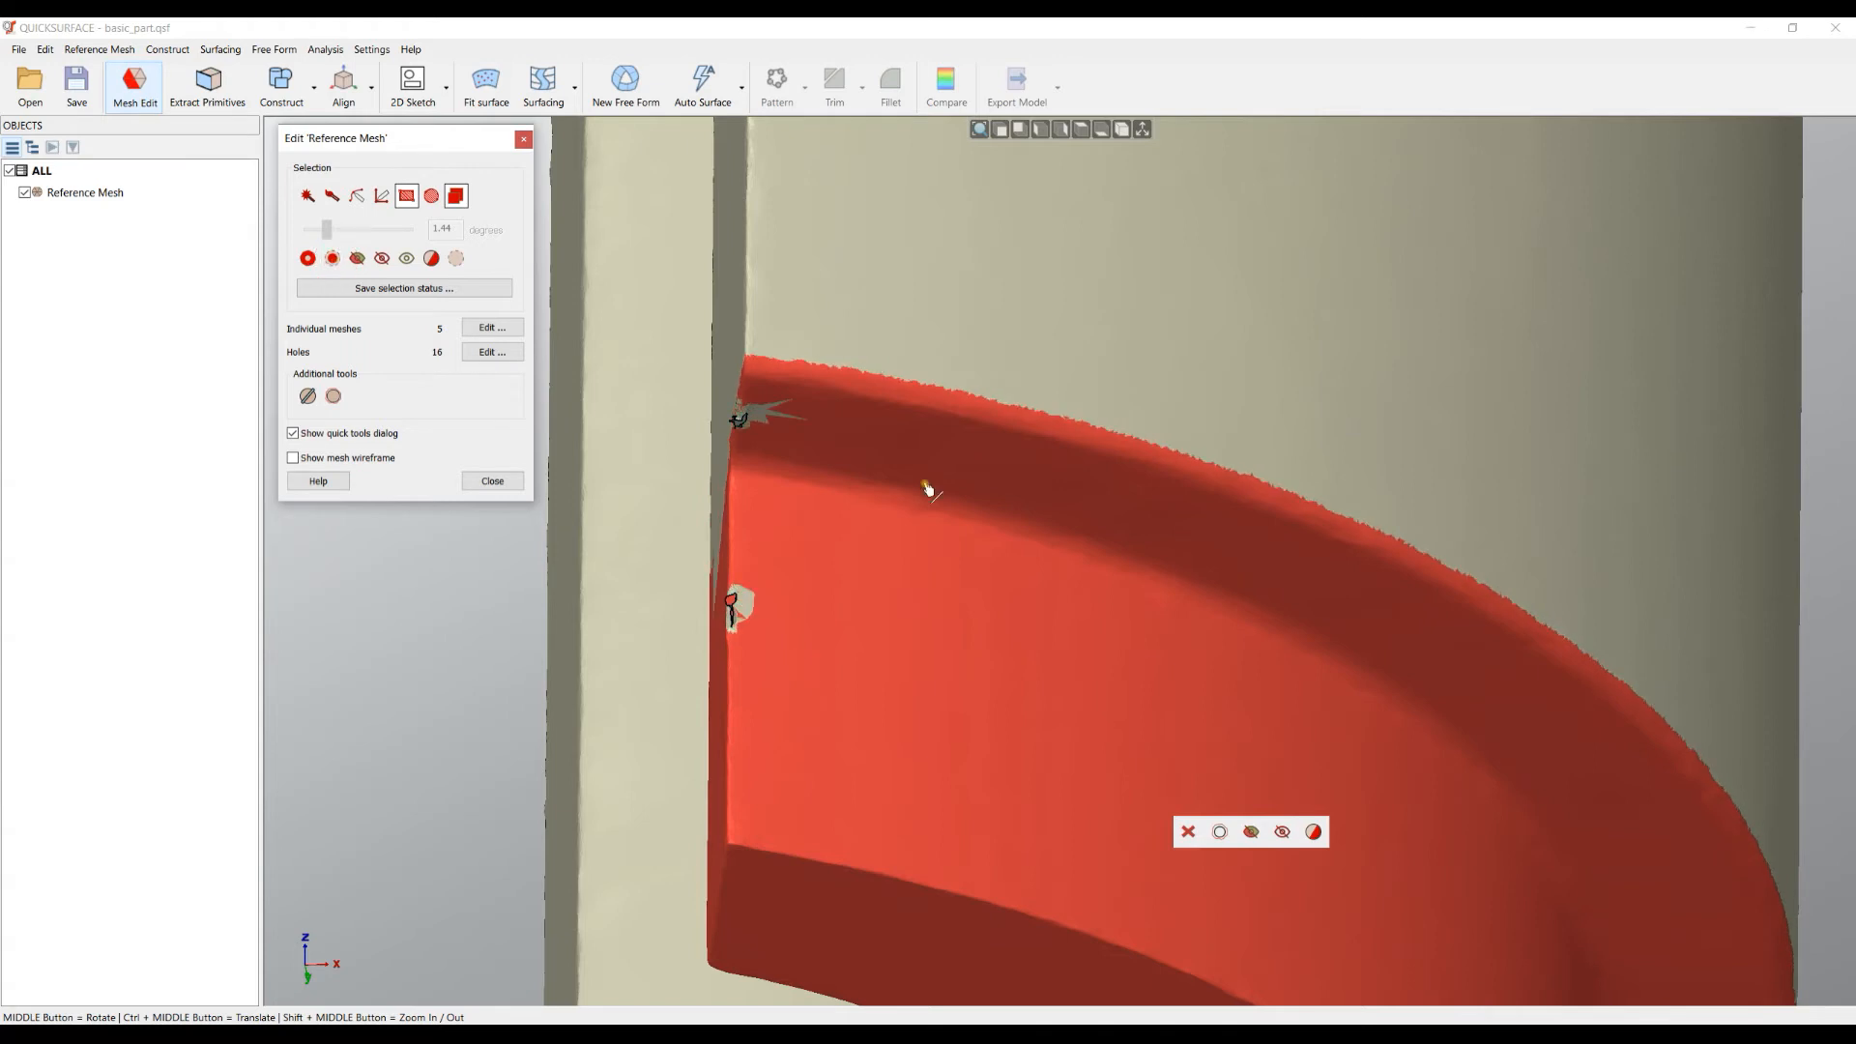
pyautogui.moveTo(969, 443)
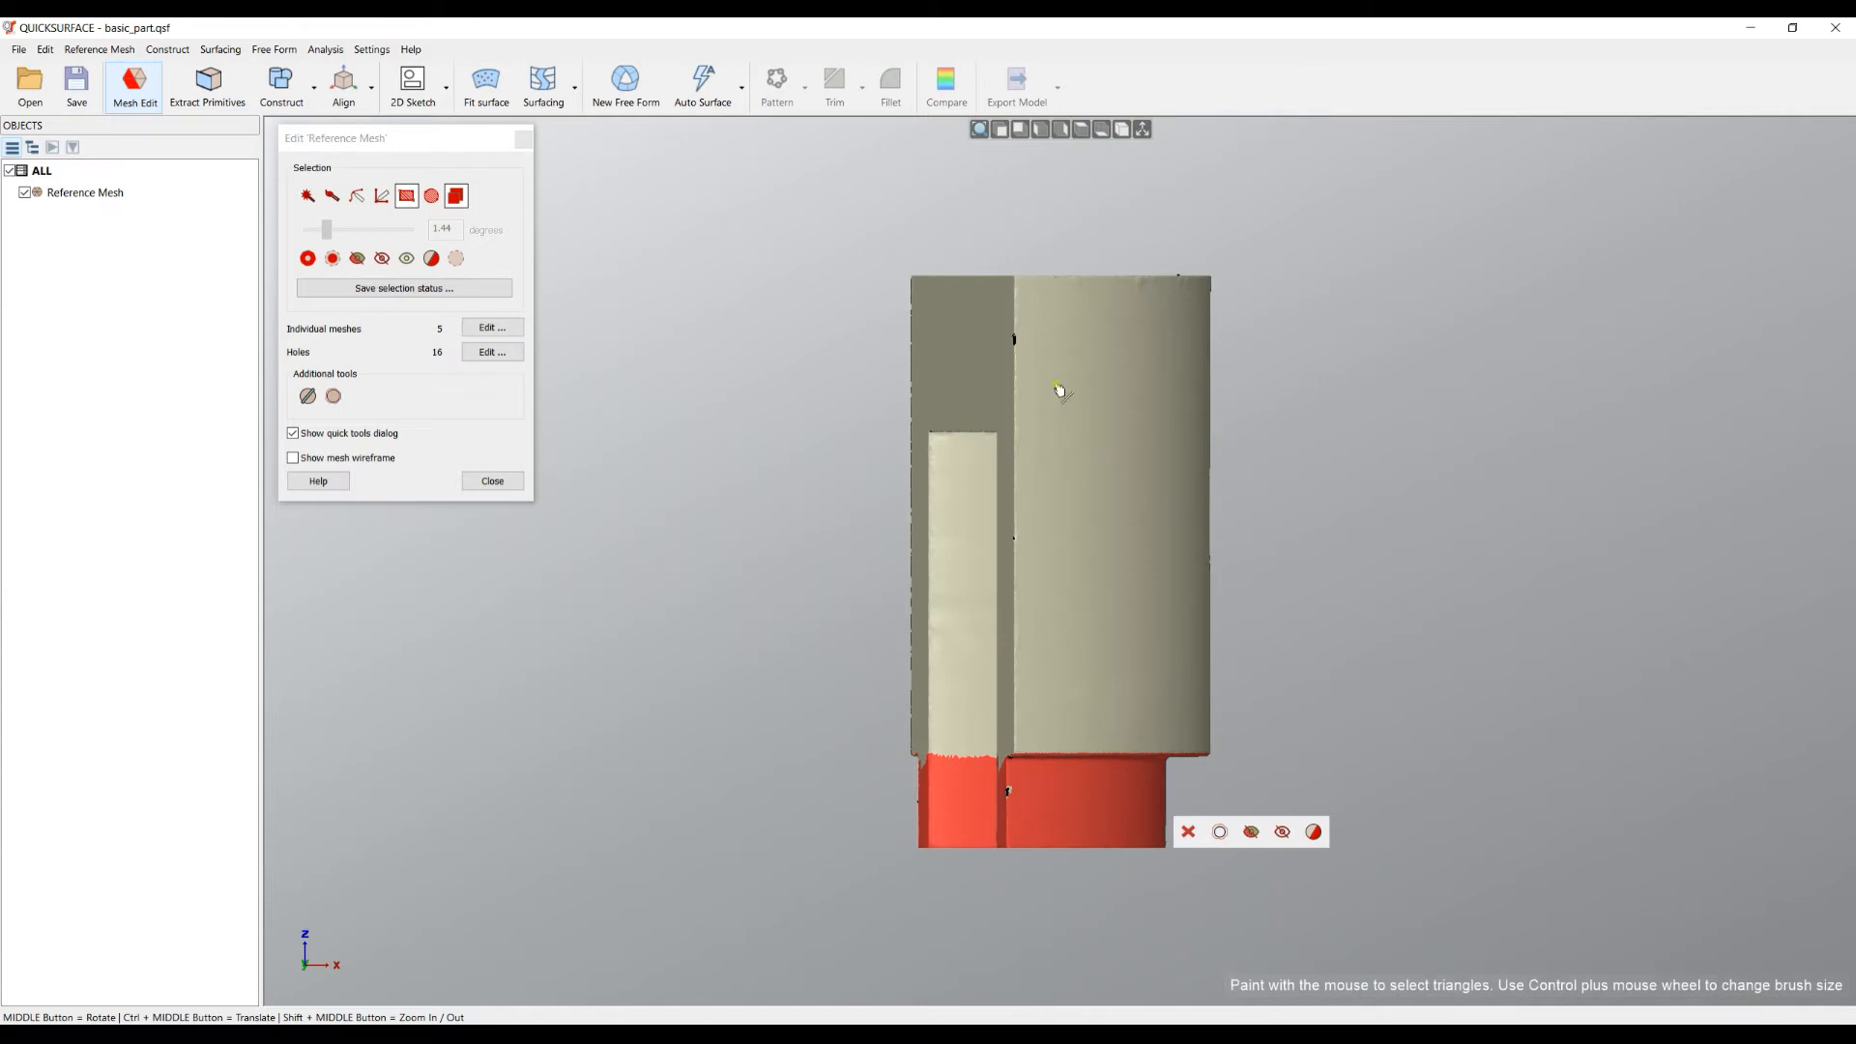
pyautogui.moveTo(1091, 851)
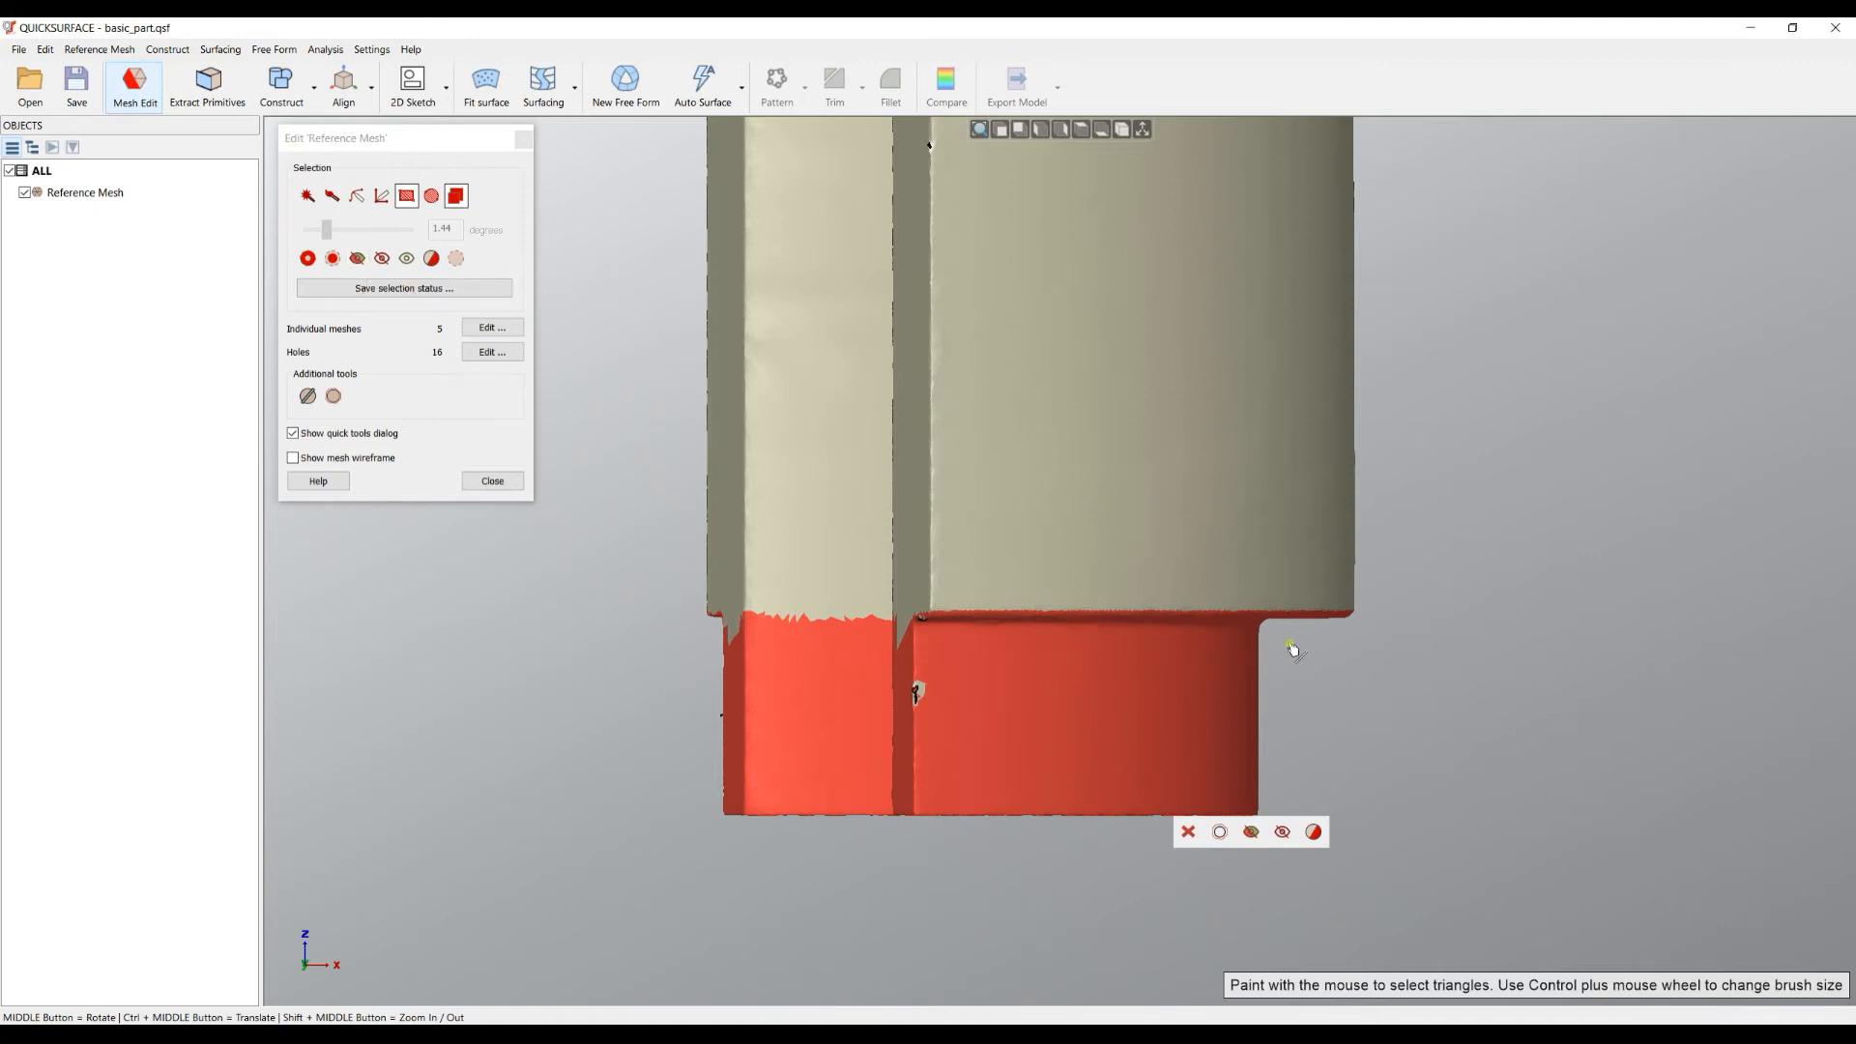
pyautogui.moveTo(1199, 650)
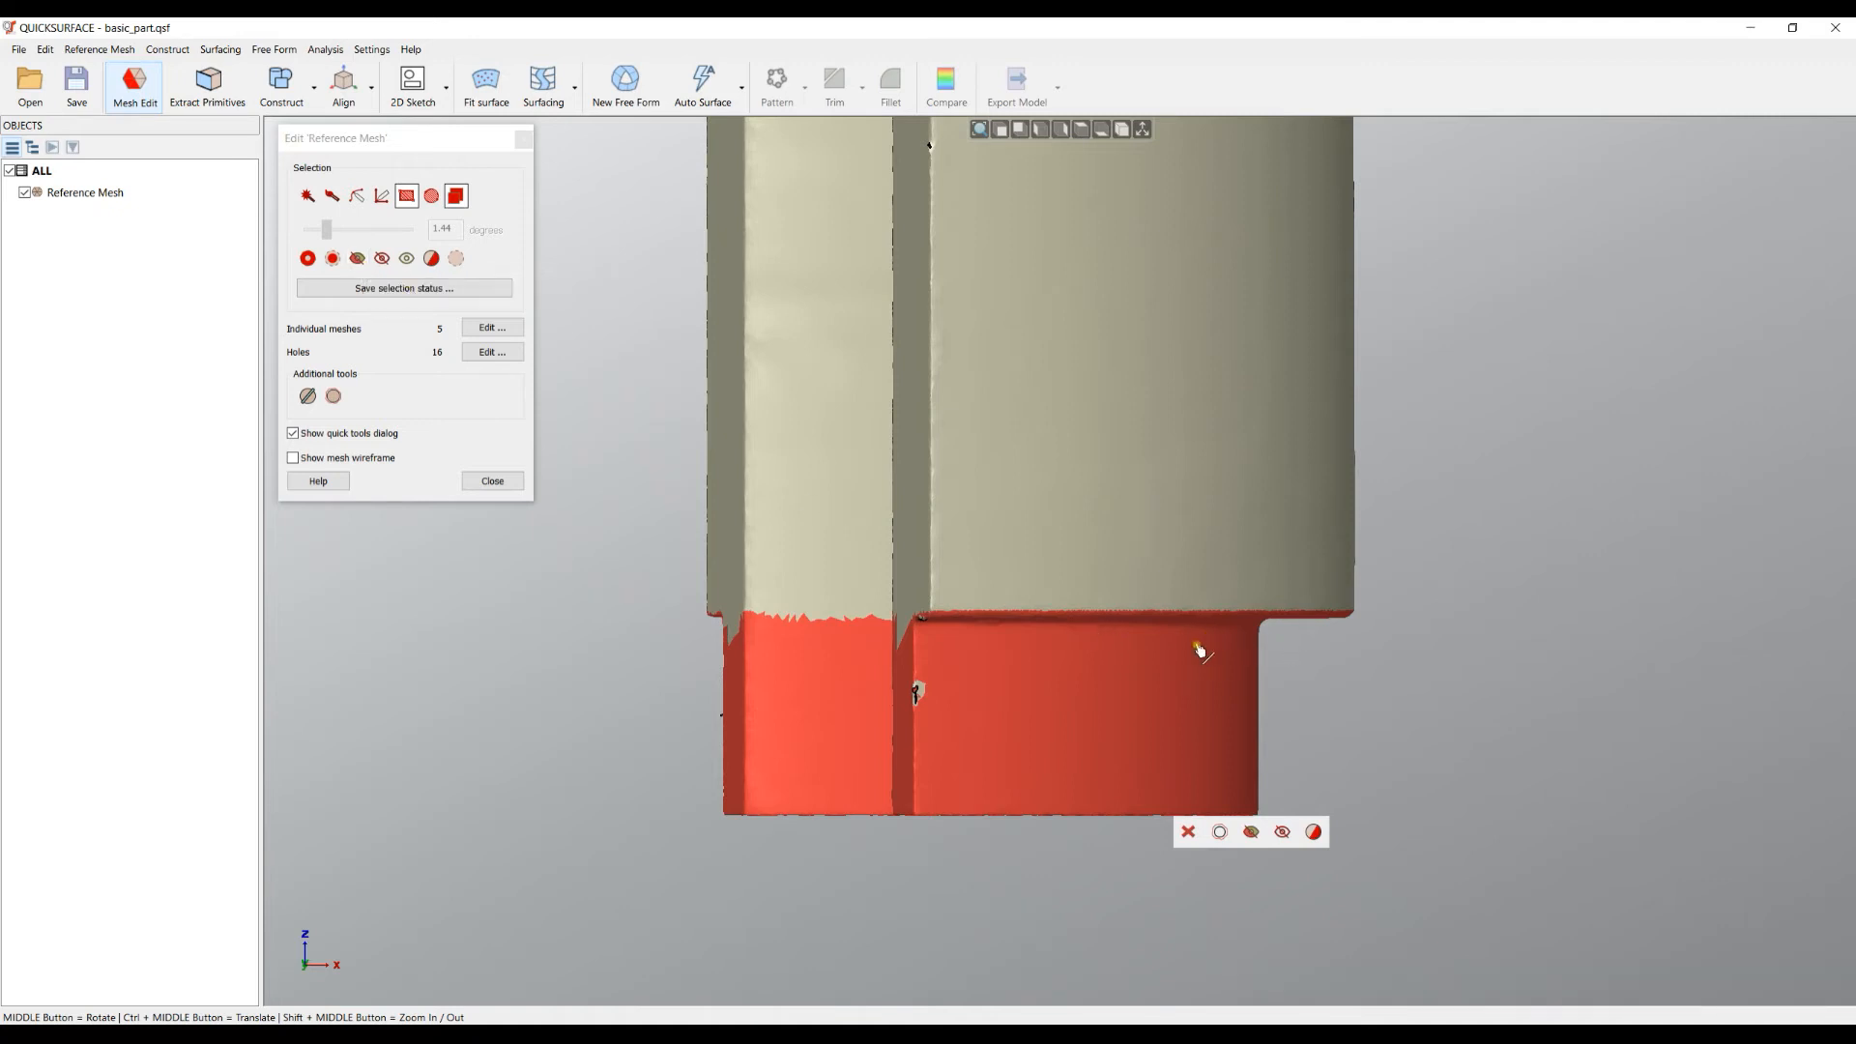
pyautogui.moveTo(1037, 470)
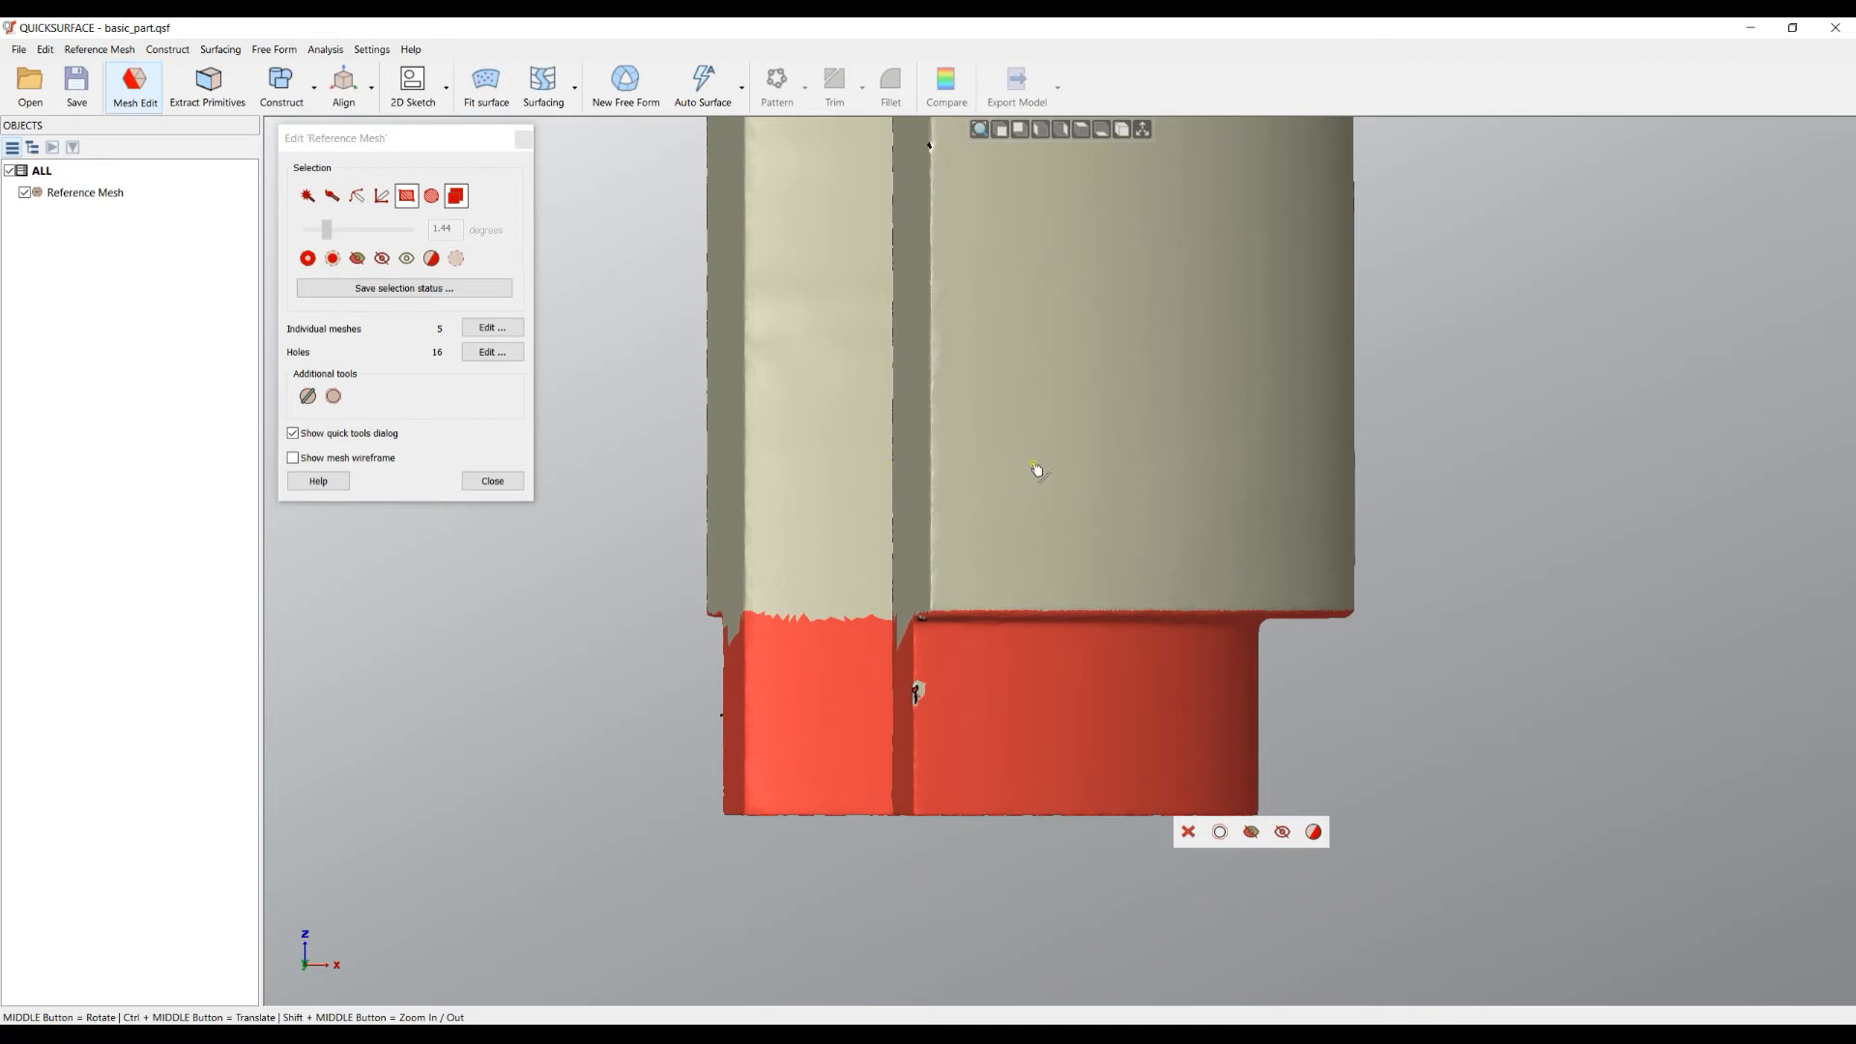
pyautogui.moveTo(355, 258)
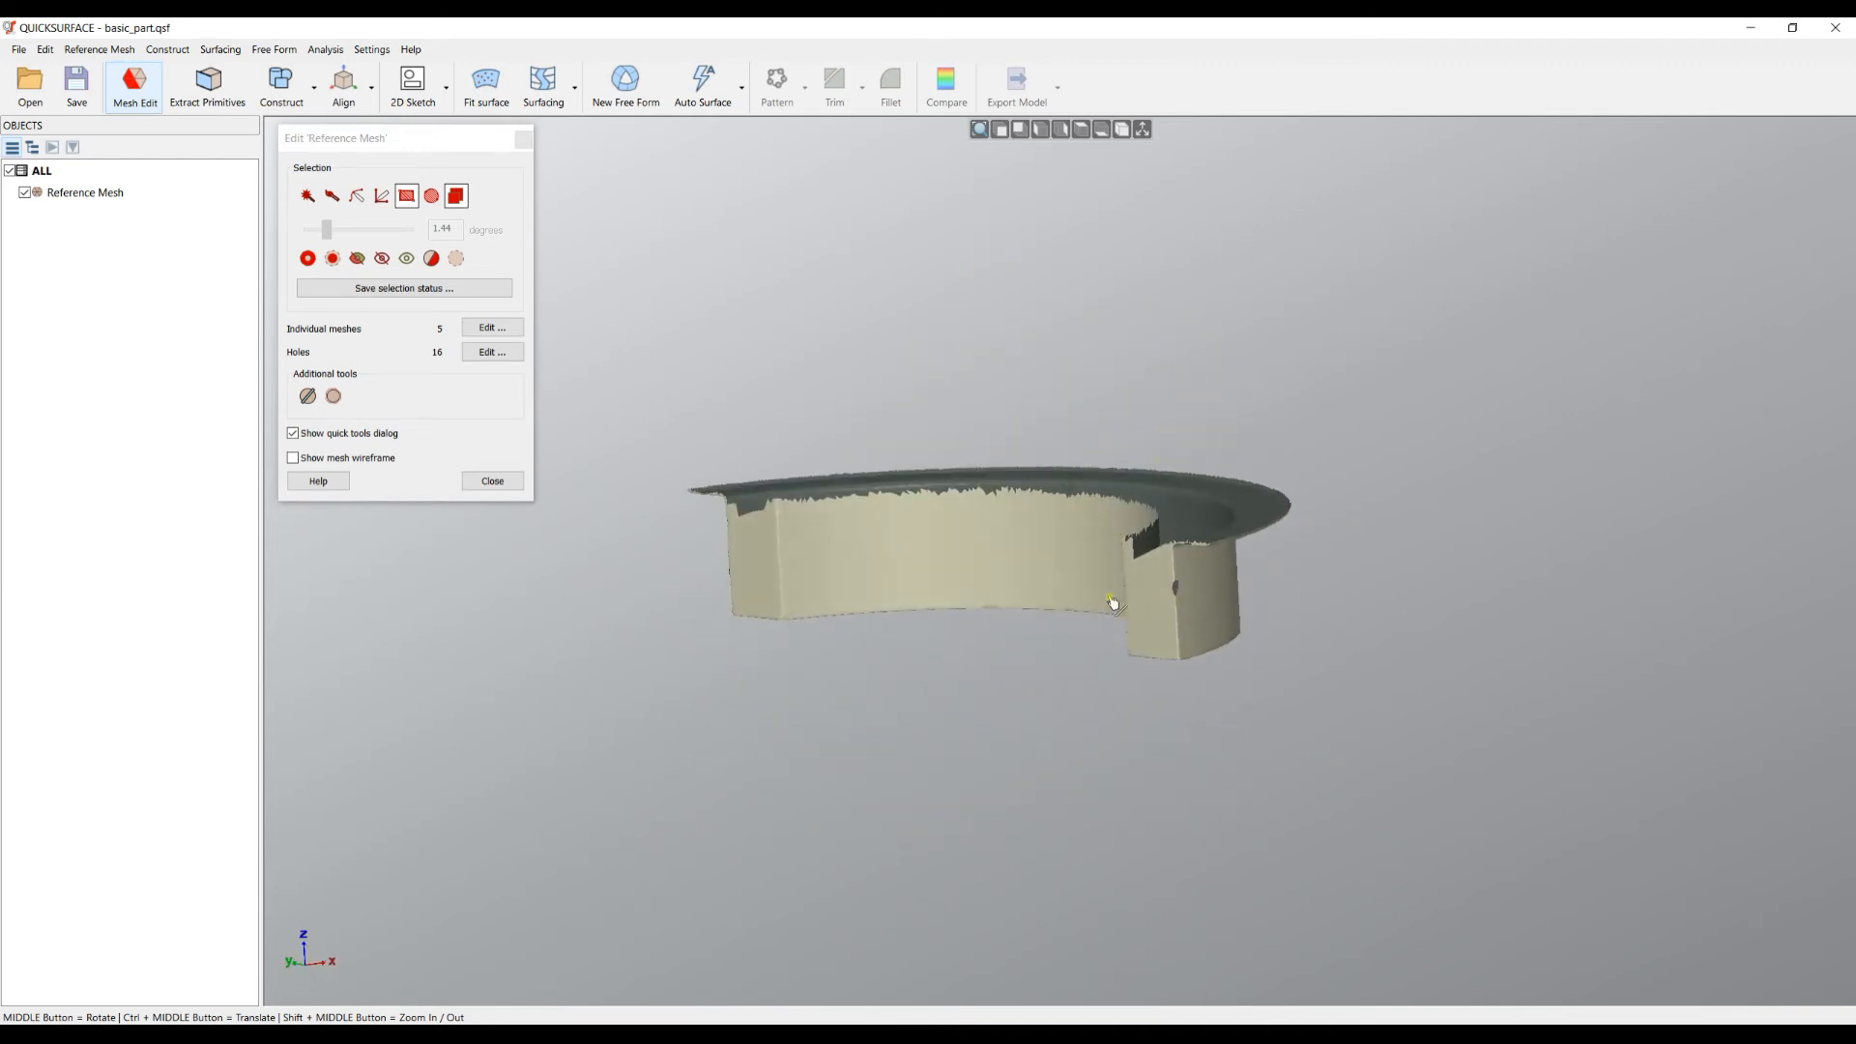
# Step: Orbit the isolated lower cylinder band to inspect it
pyautogui.moveTo(1114, 604); pyautogui.dragTo(1207, 626)
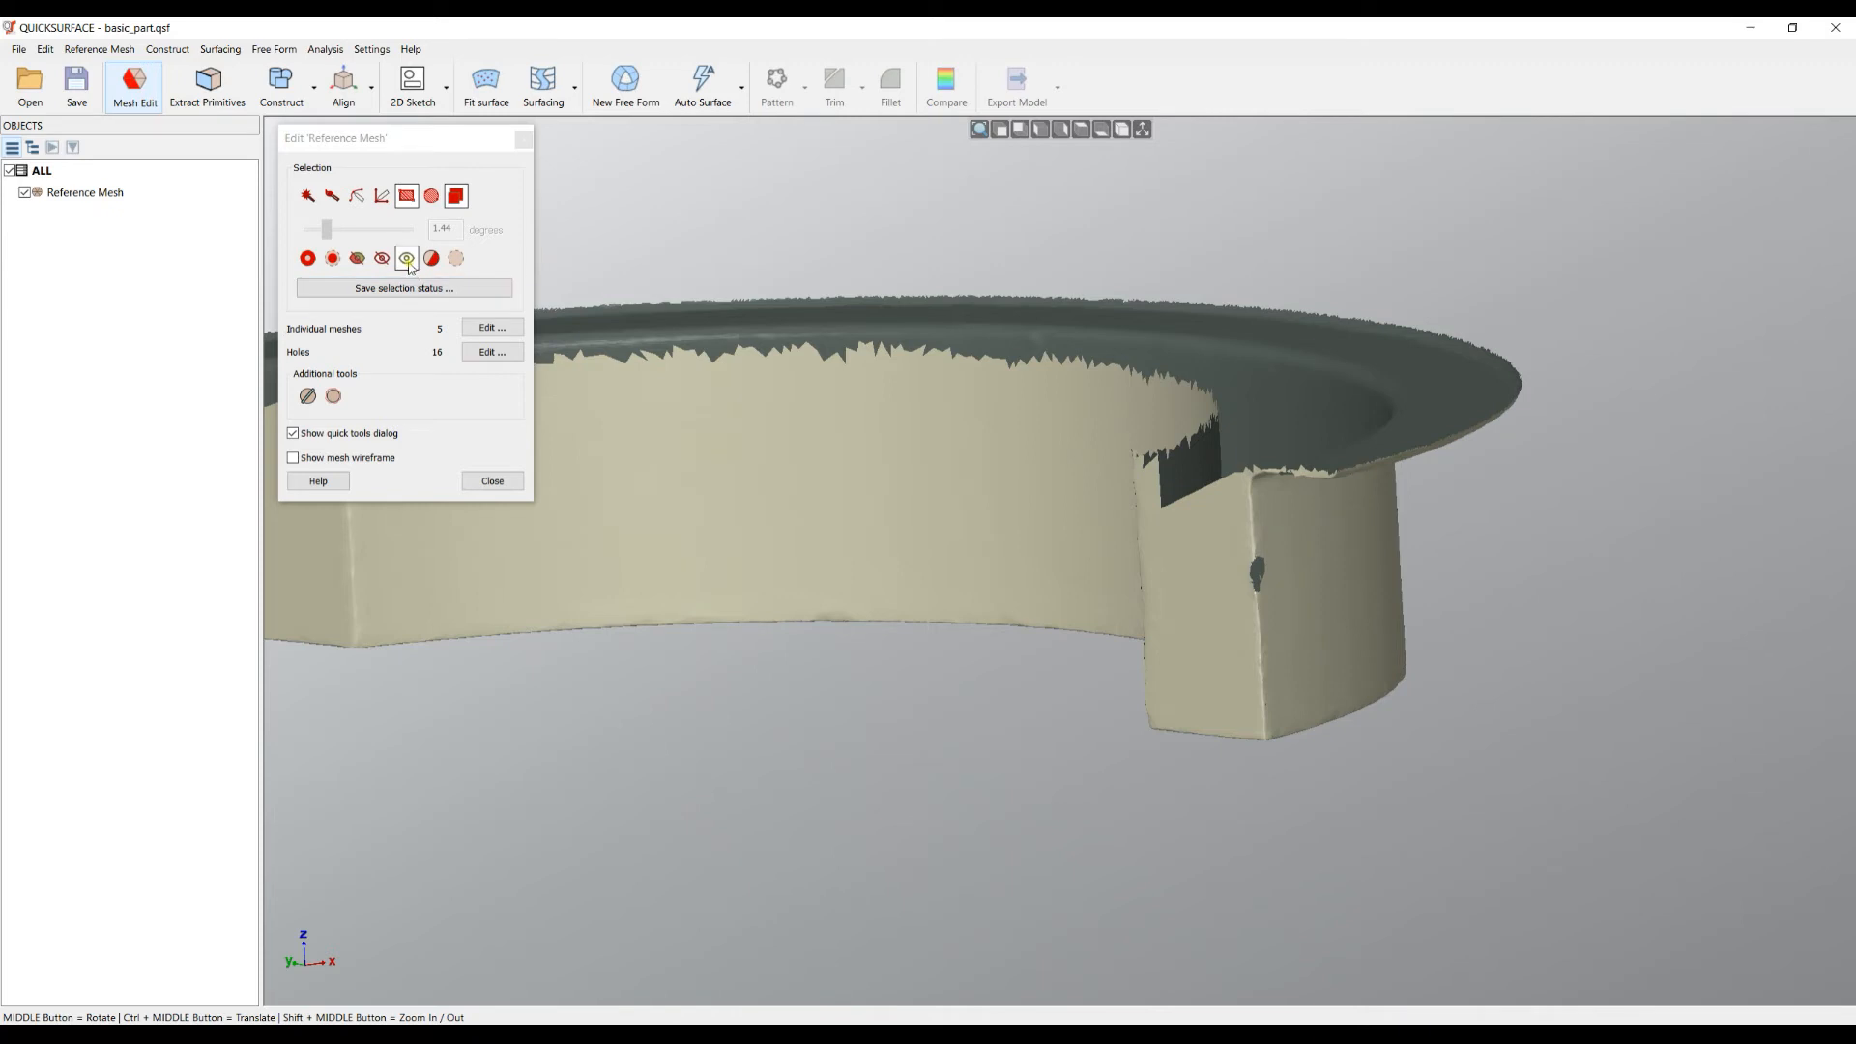
pyautogui.moveTo(407, 257)
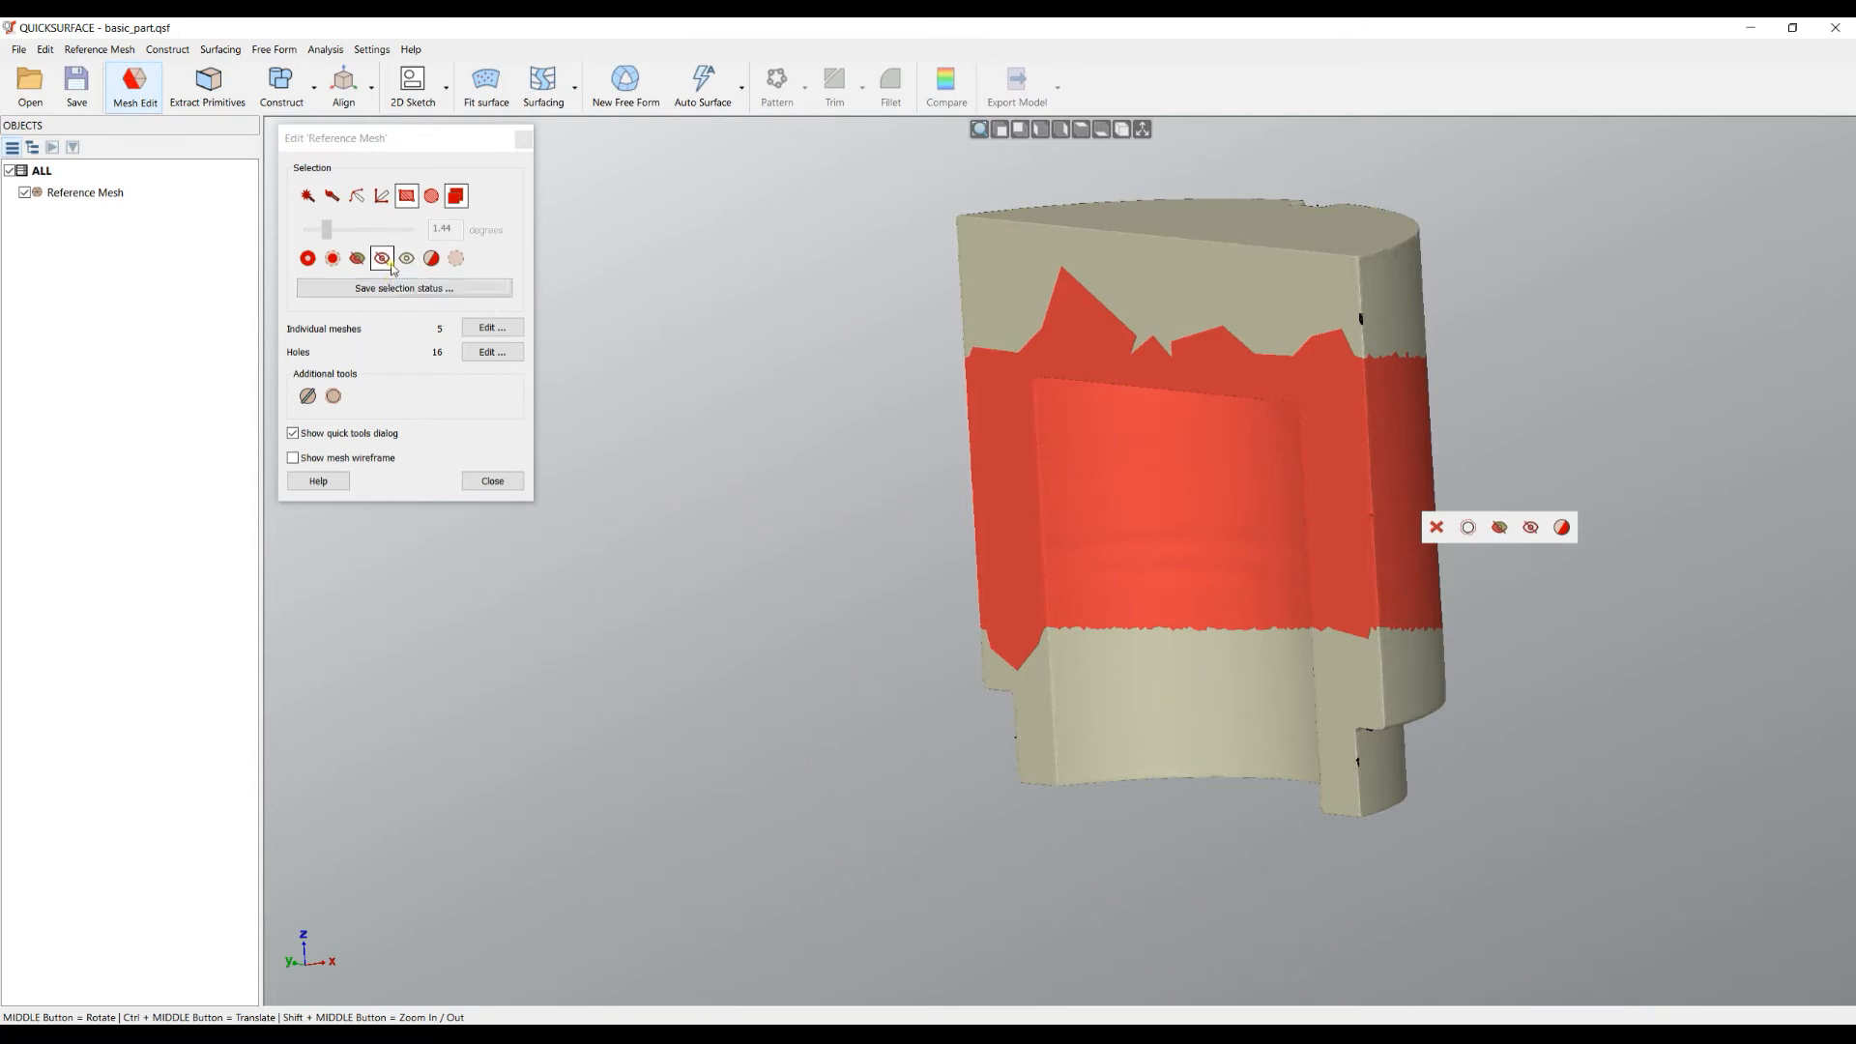
# Step: Clear the selection in the Edit Reference Mesh dialog
pyautogui.click(381, 257)
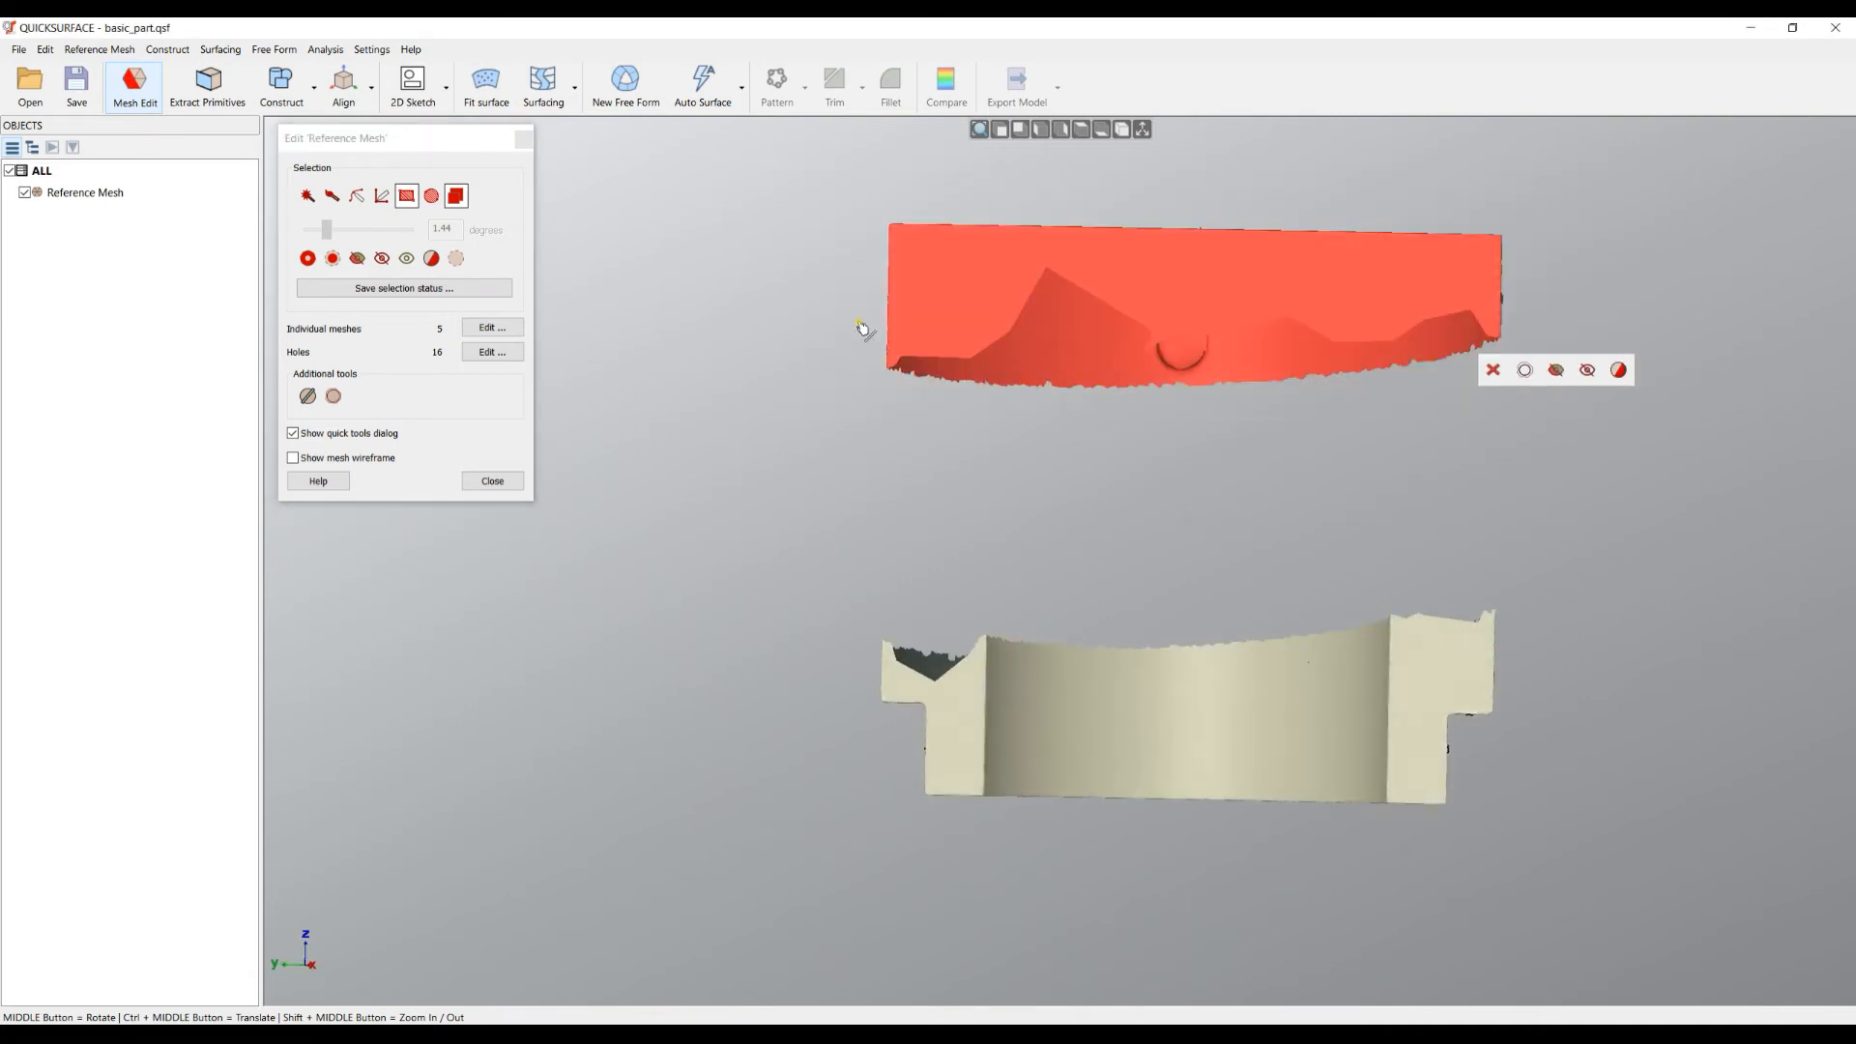
pyautogui.moveTo(381, 257)
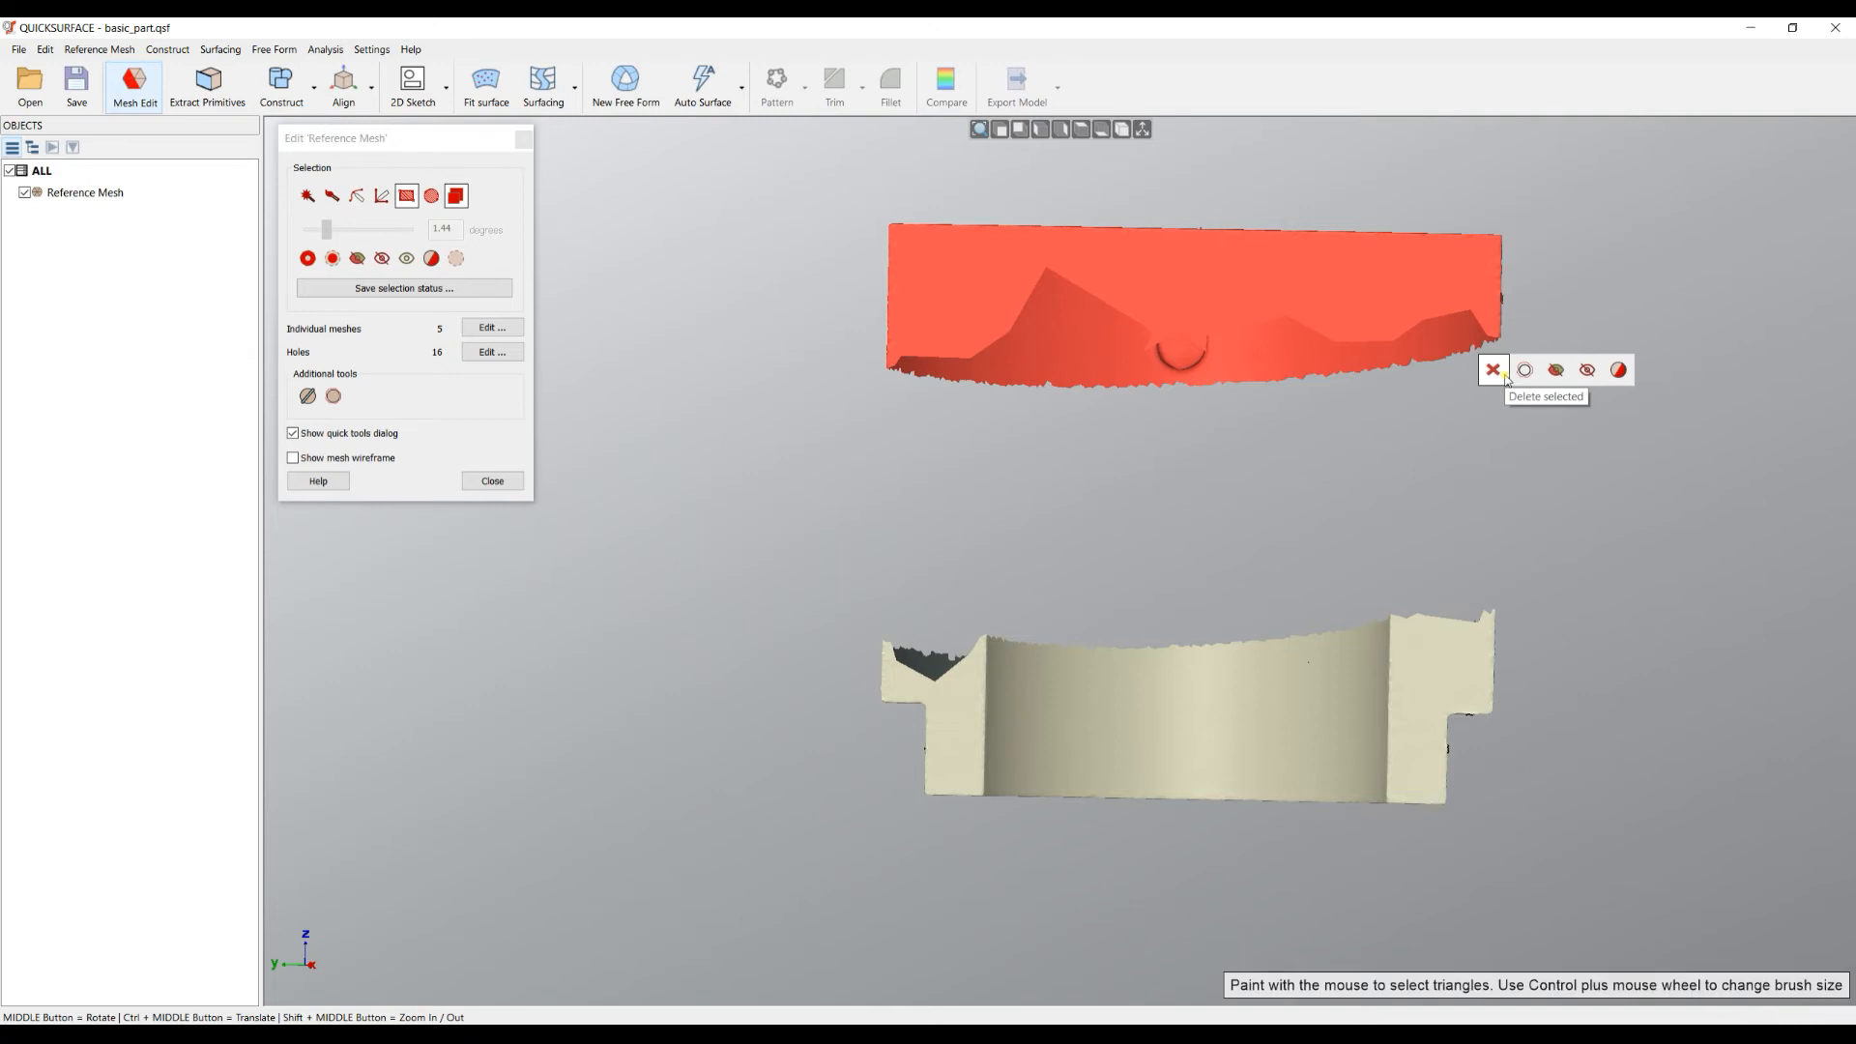
pyautogui.moveTo(1555, 369)
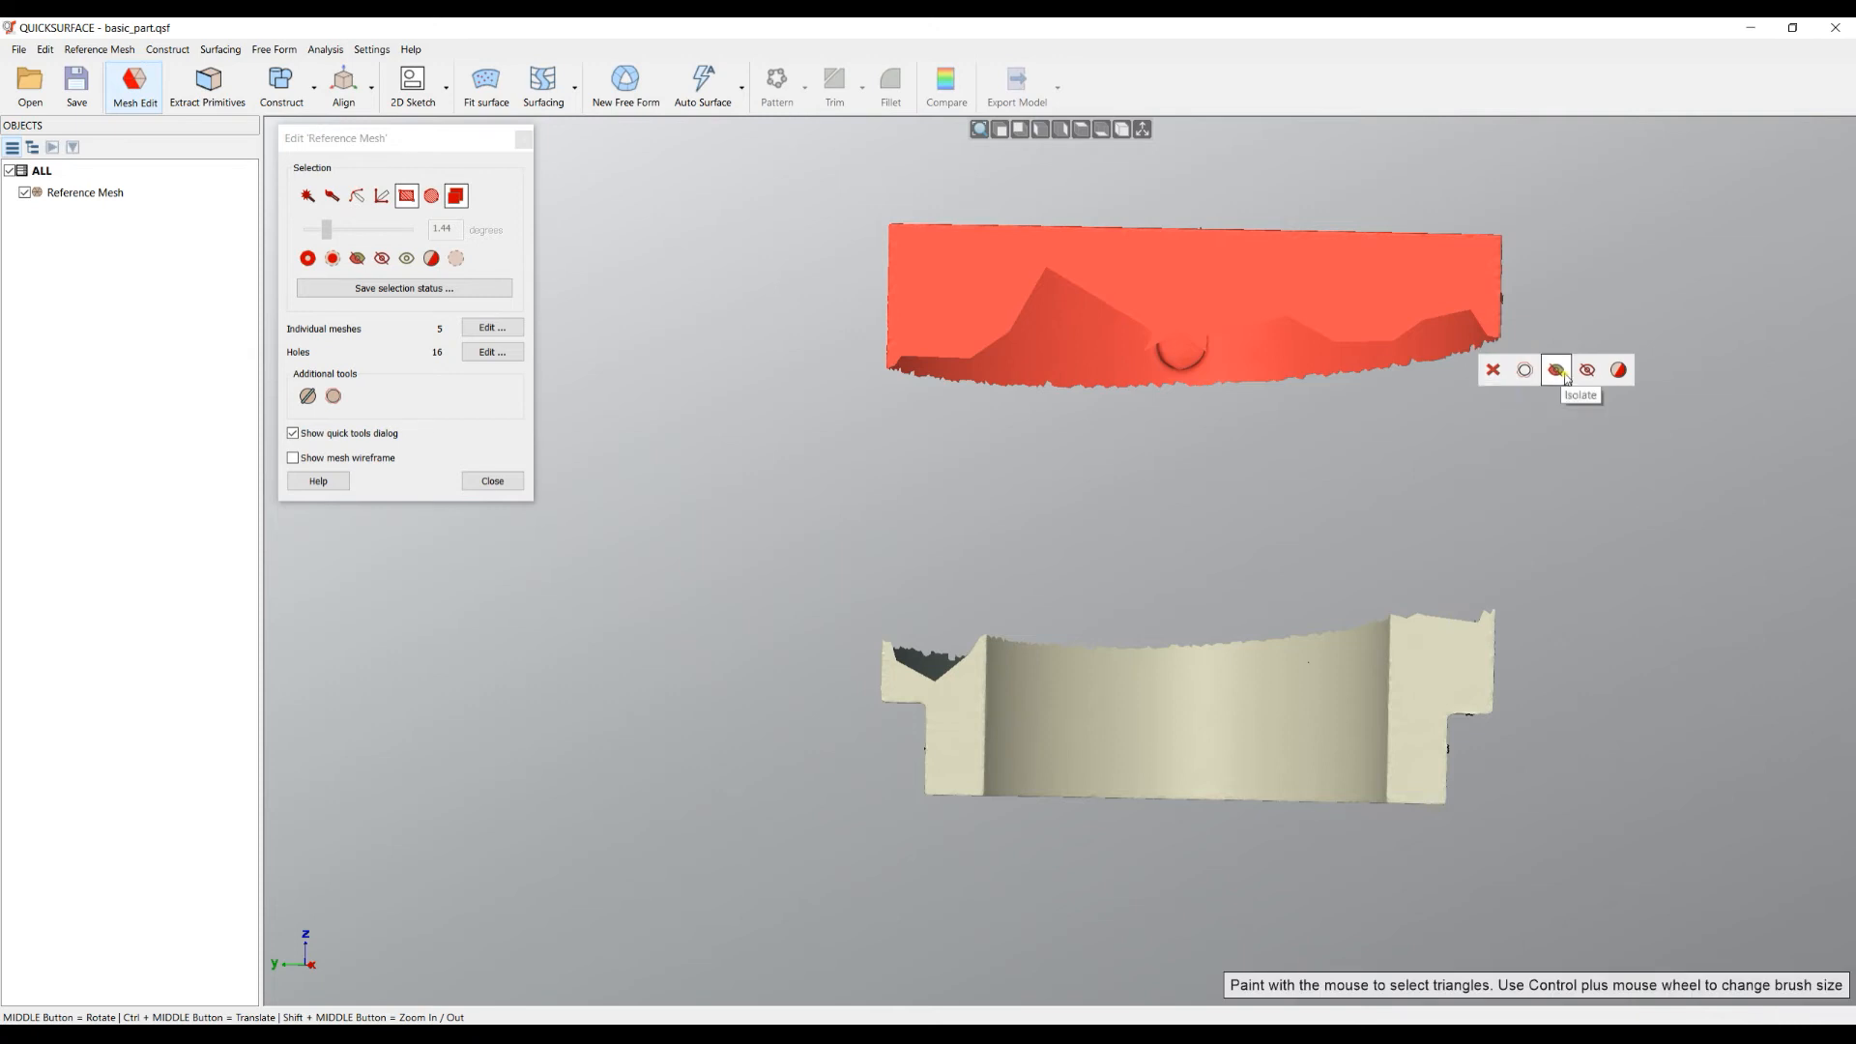
pyautogui.moveTo(1618, 369)
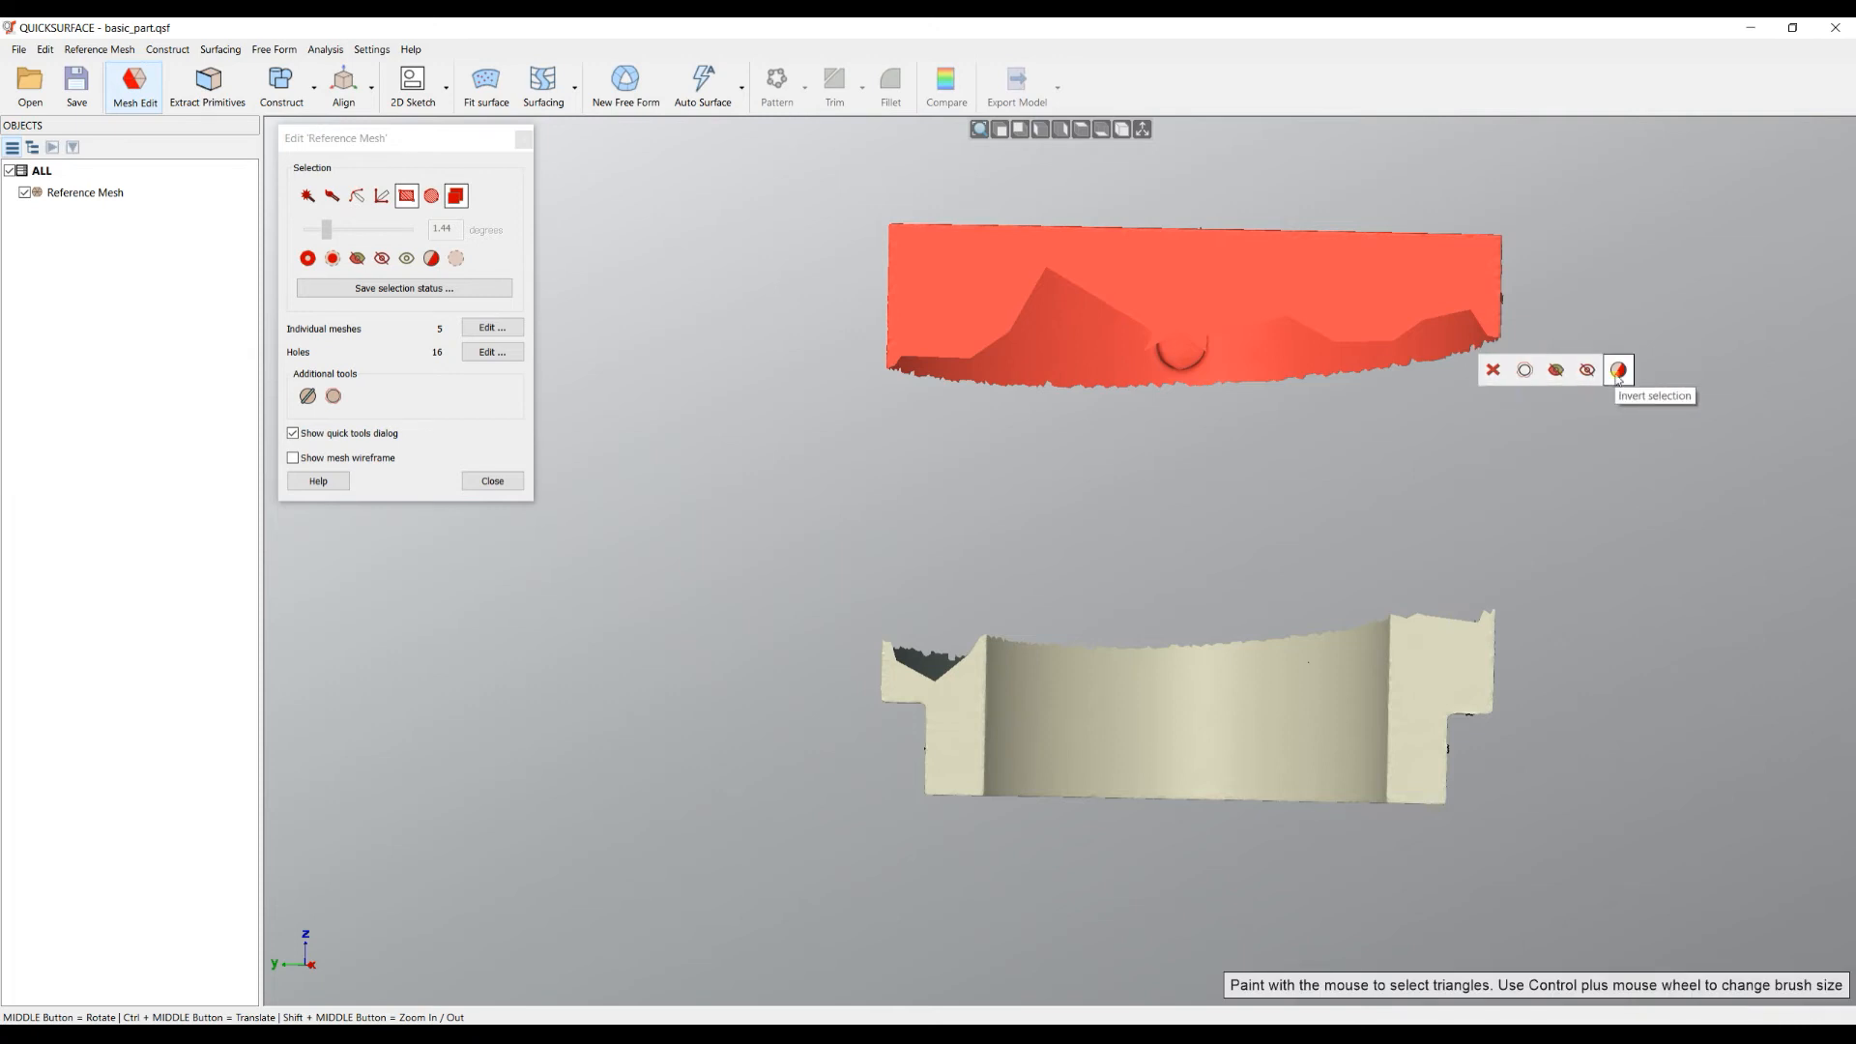
pyautogui.moveTo(450, 306)
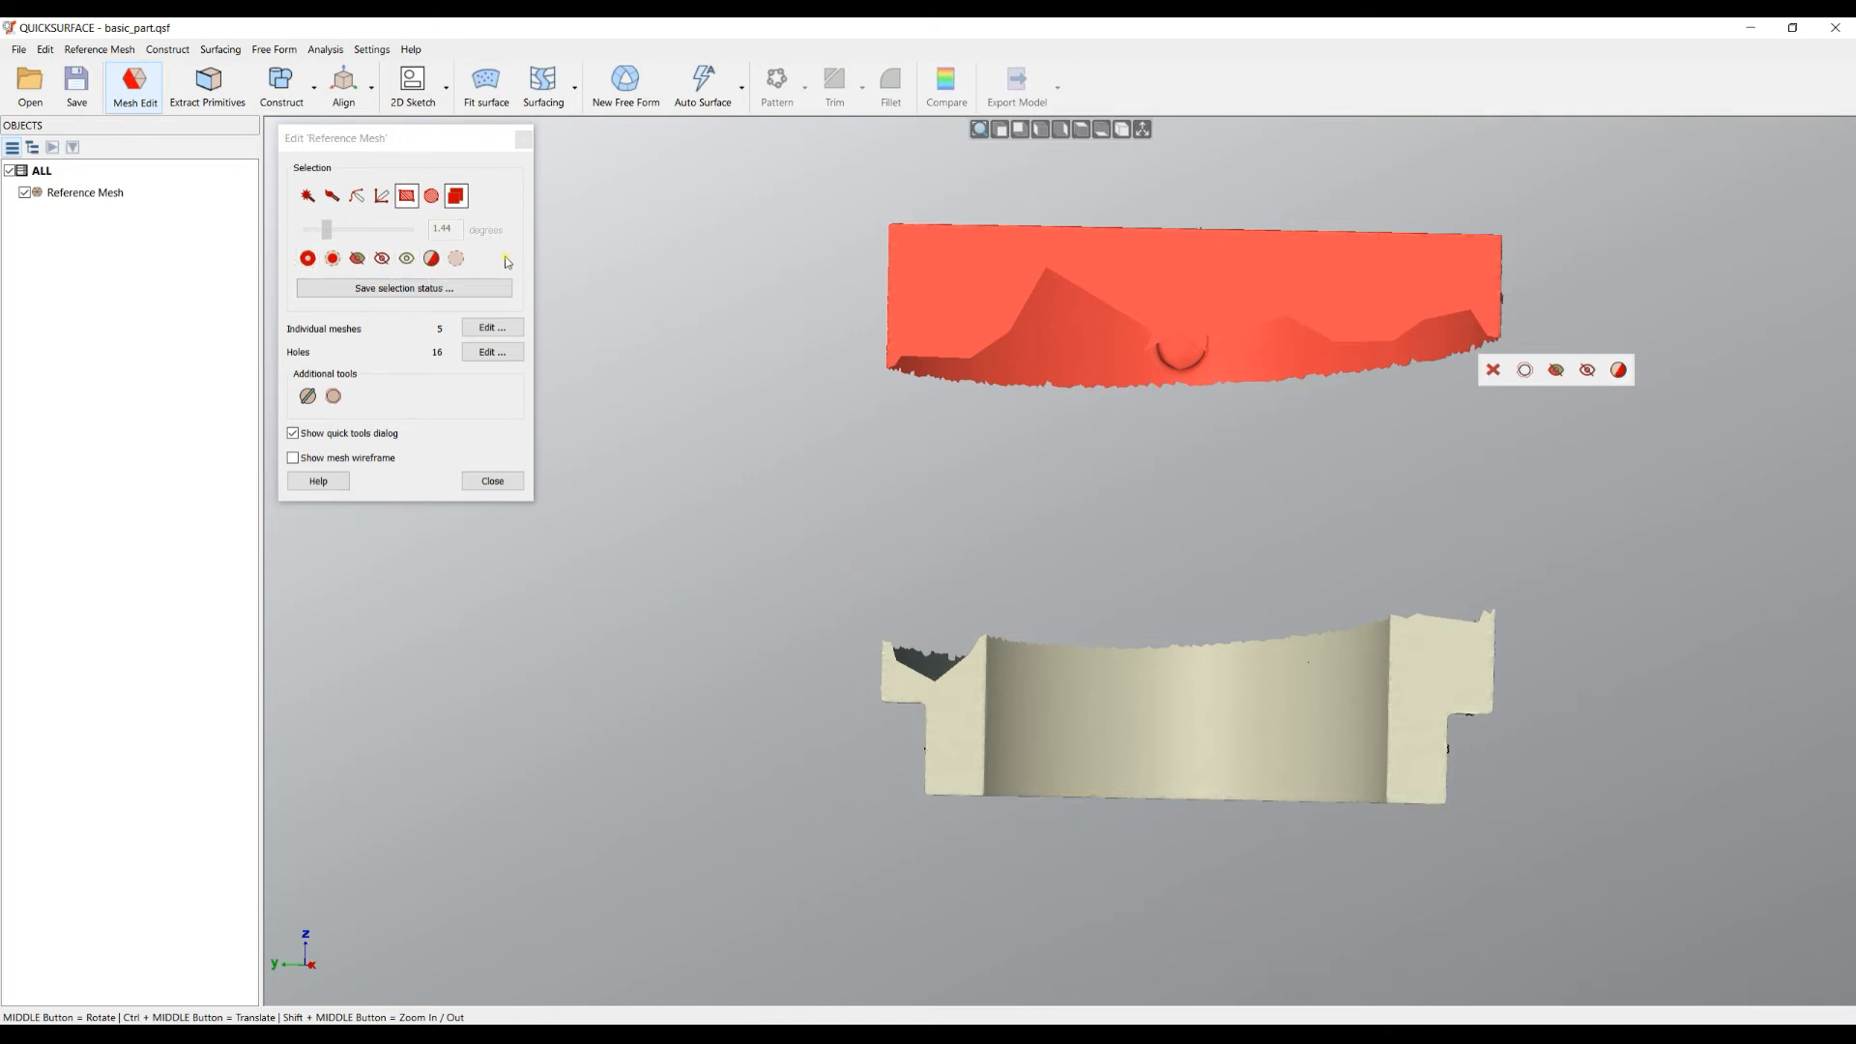
pyautogui.moveTo(1315, 298)
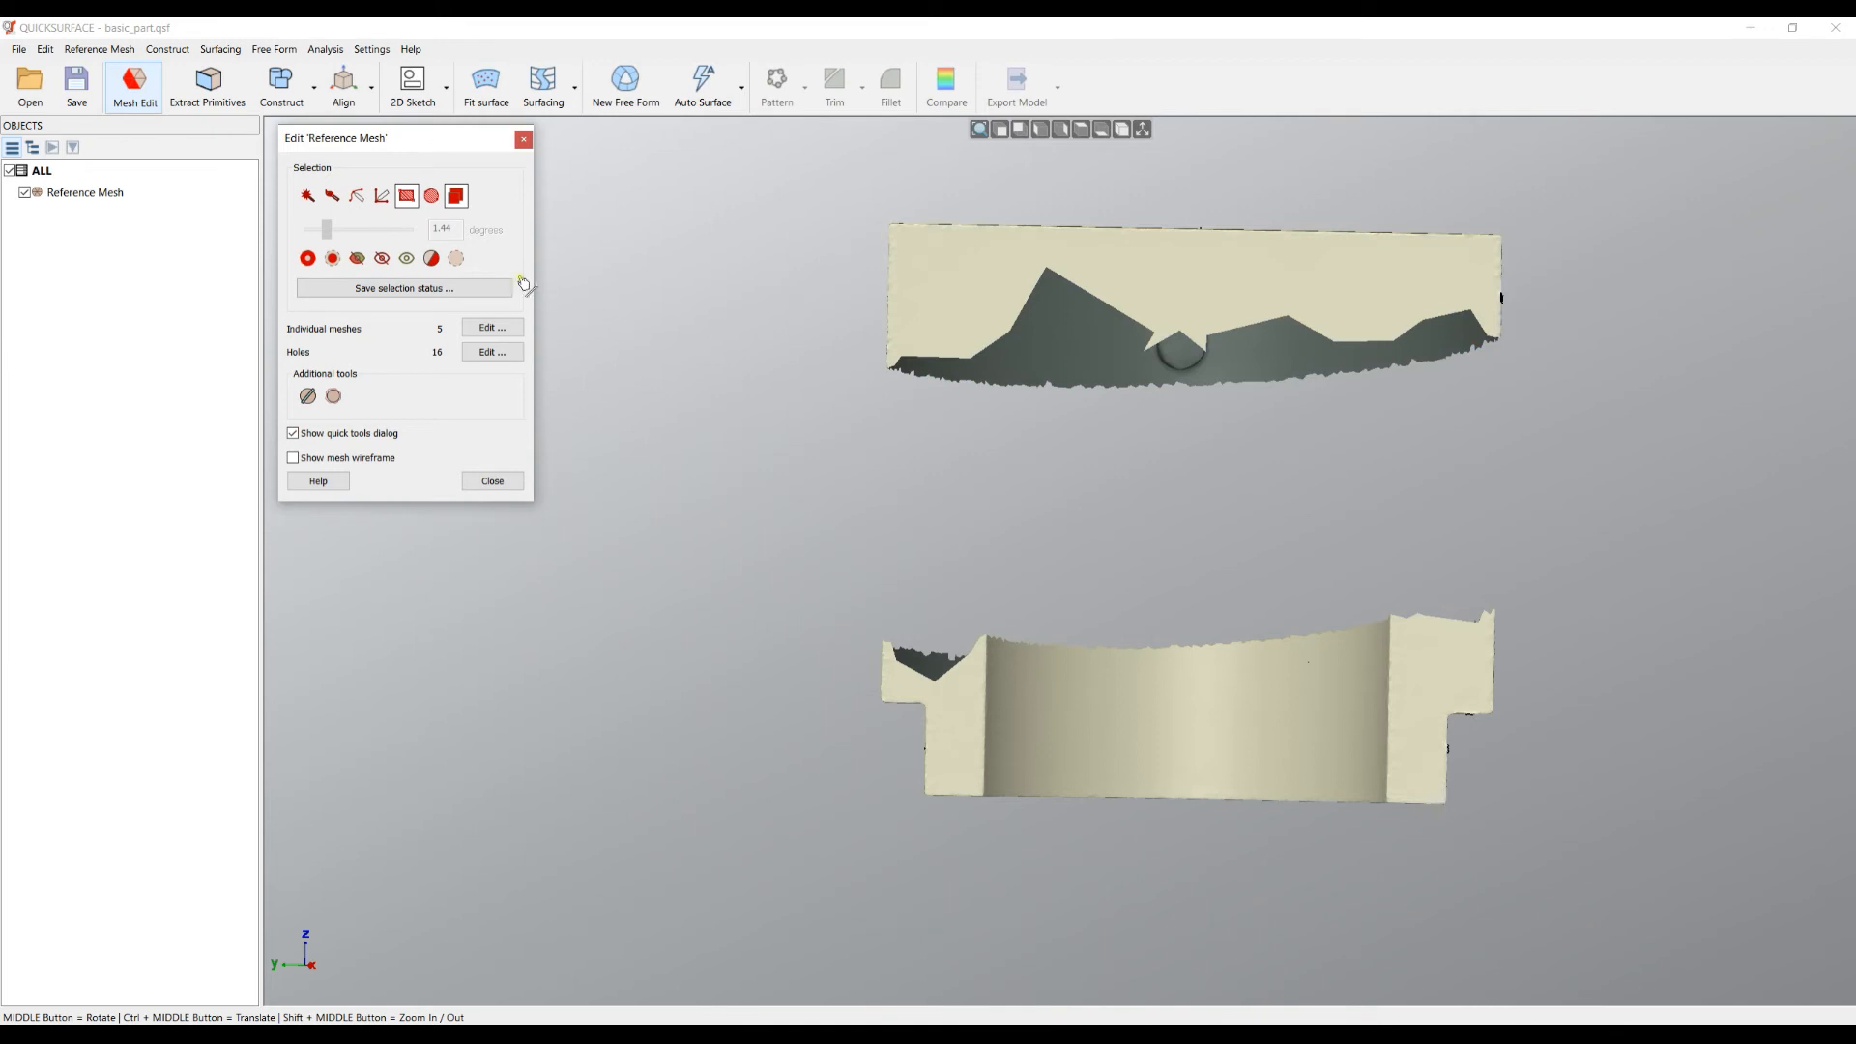
pyautogui.moveTo(406, 257)
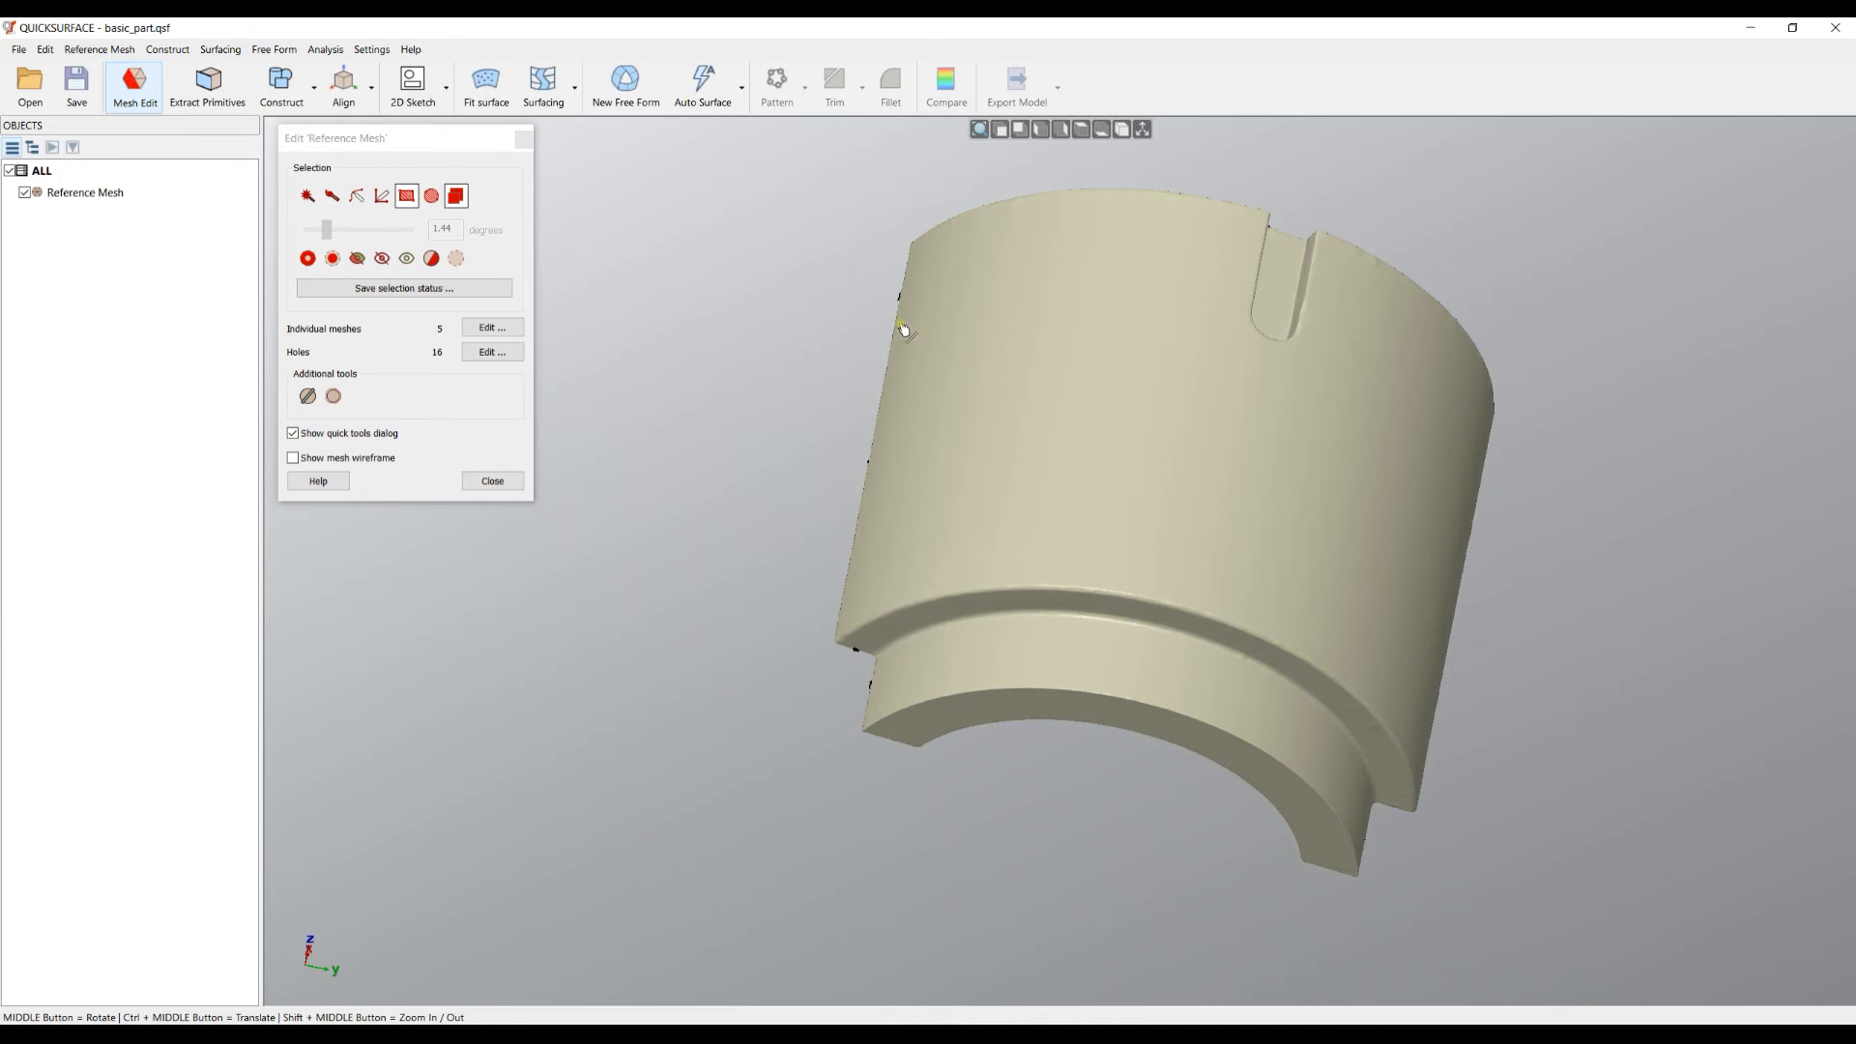
# Step: Smart-select the large outer cylindrical face by curvature, isolate it and orbit it into view
pyautogui.click(307, 195)
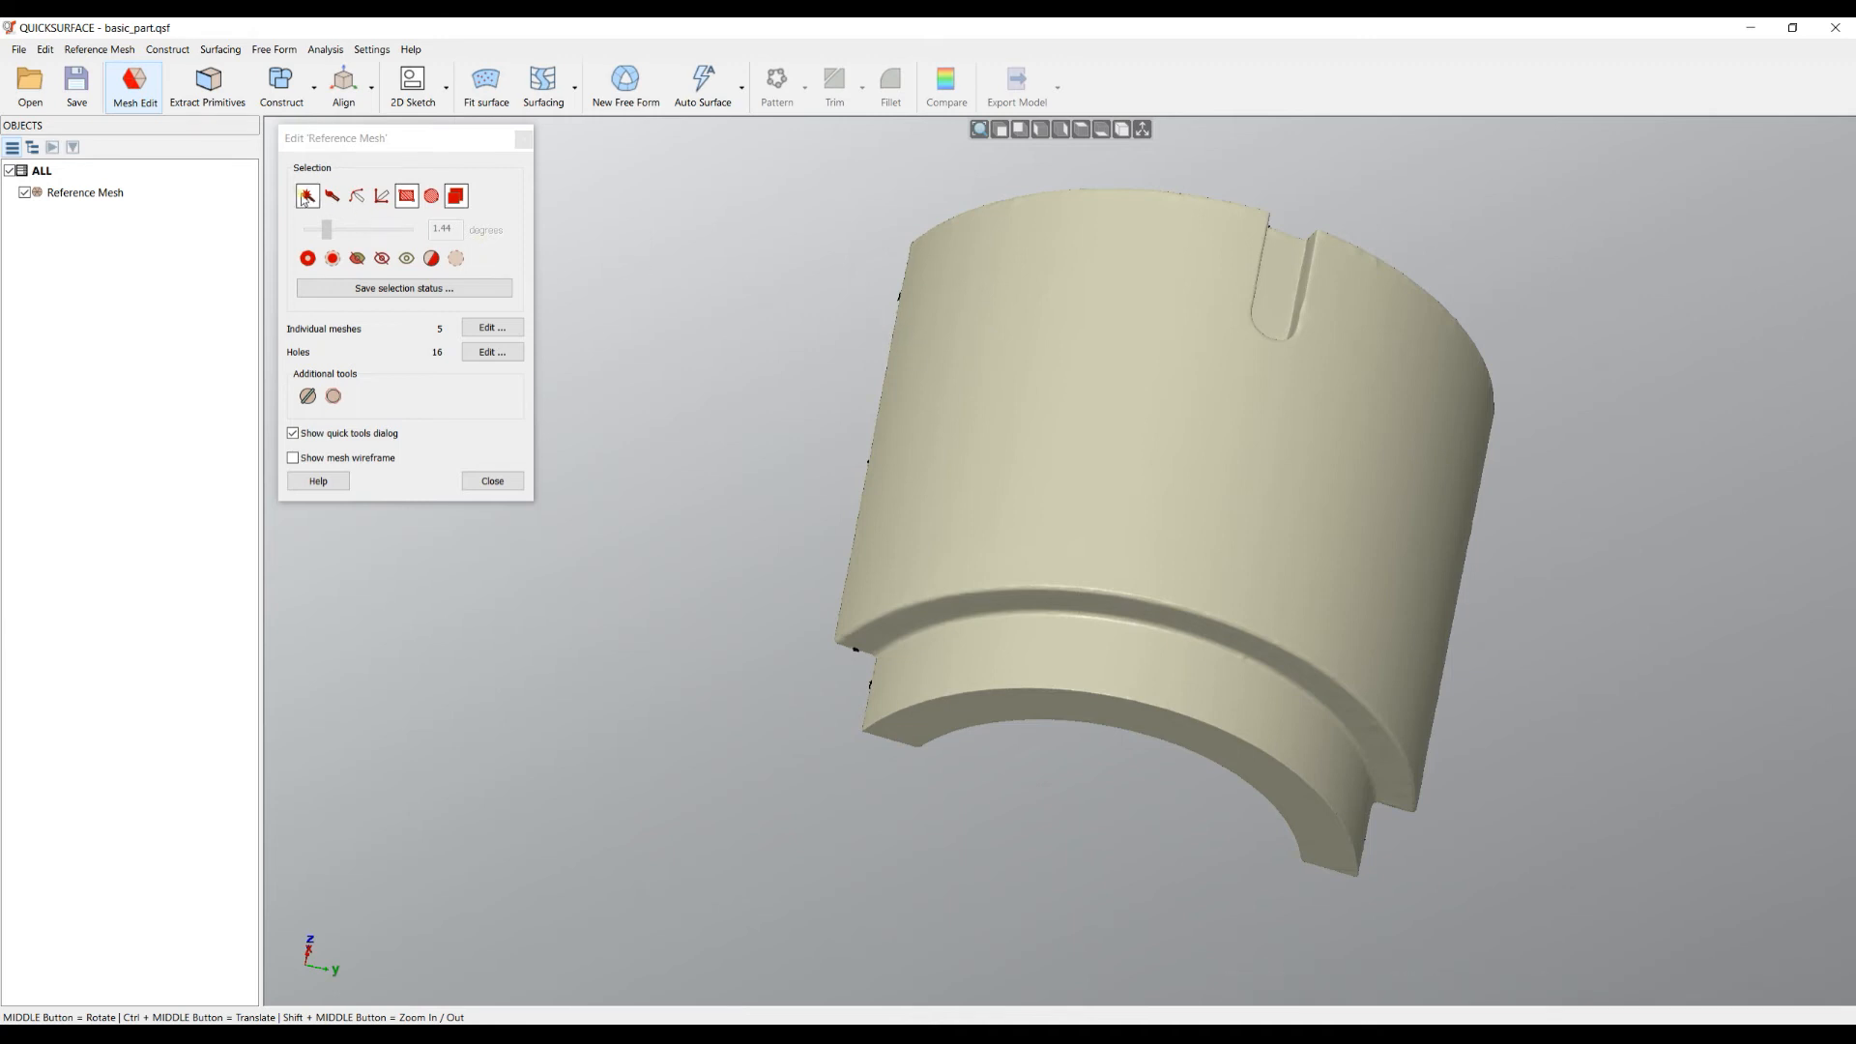
pyautogui.click(457, 195)
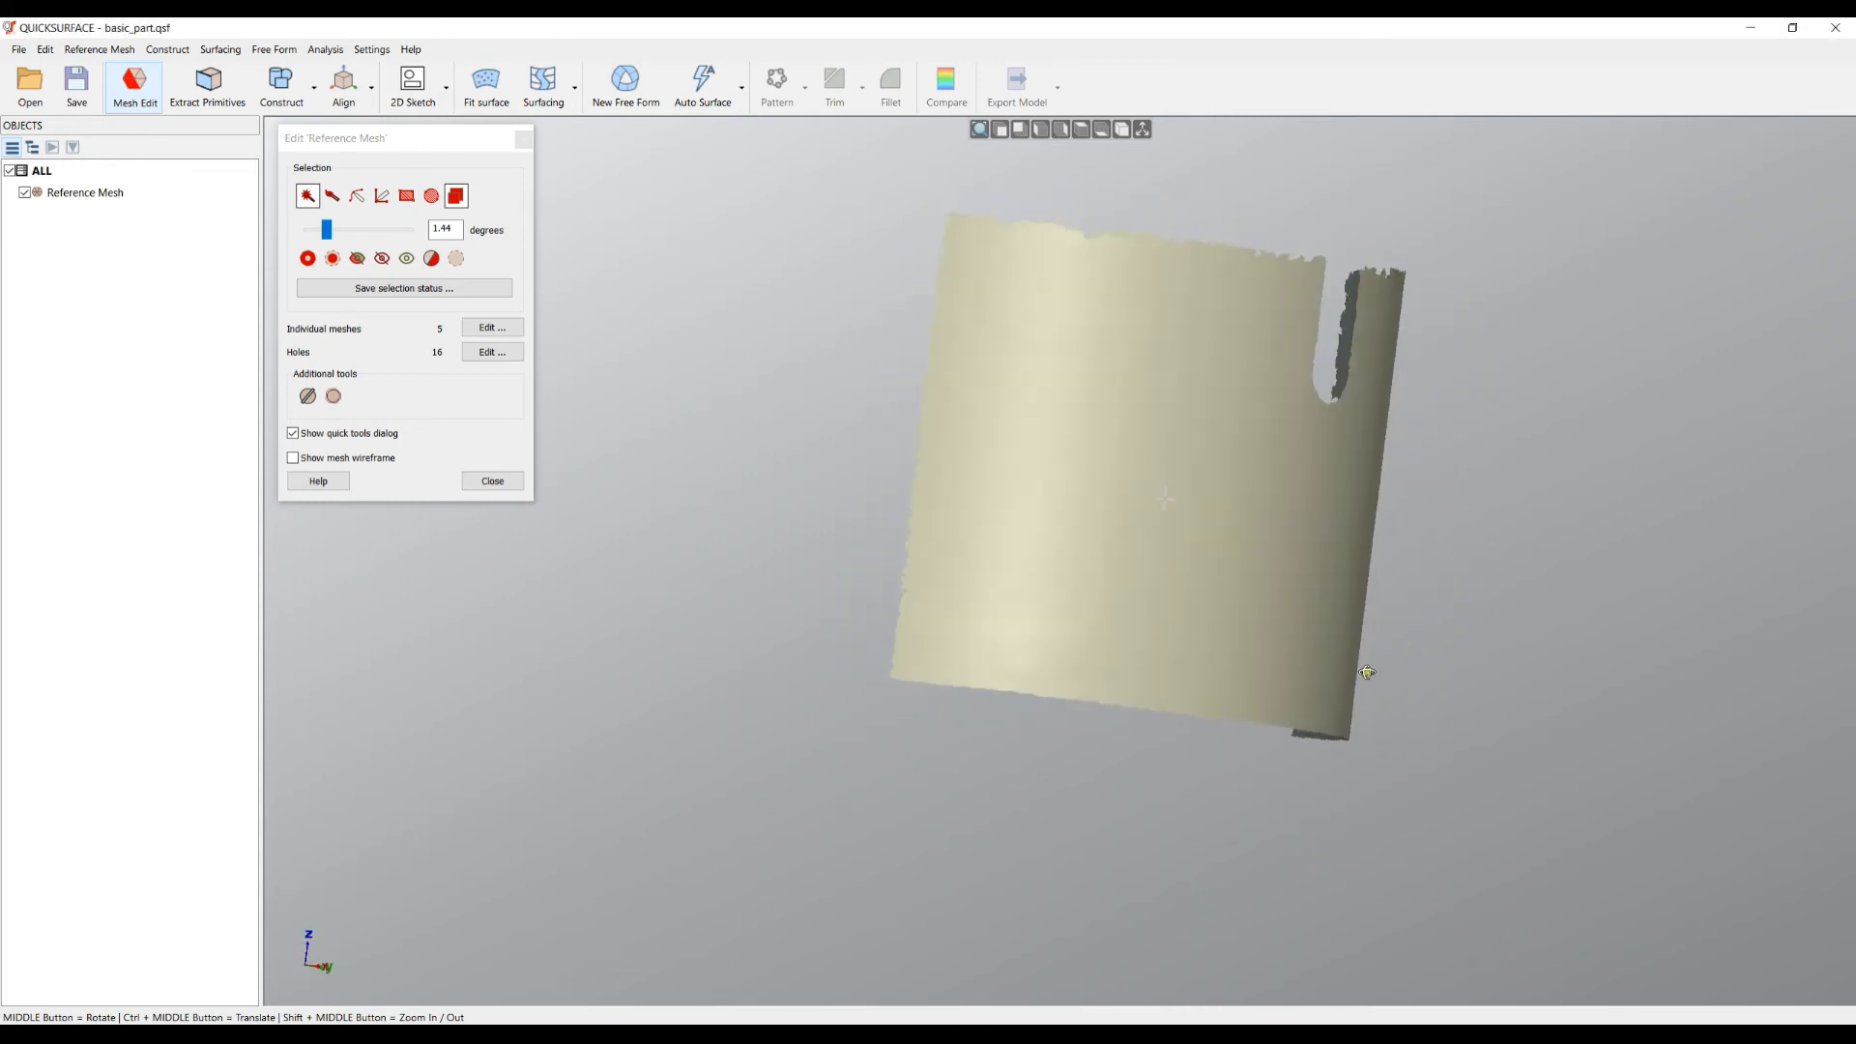
pyautogui.moveTo(1367, 673); pyautogui.dragTo(830, 292)
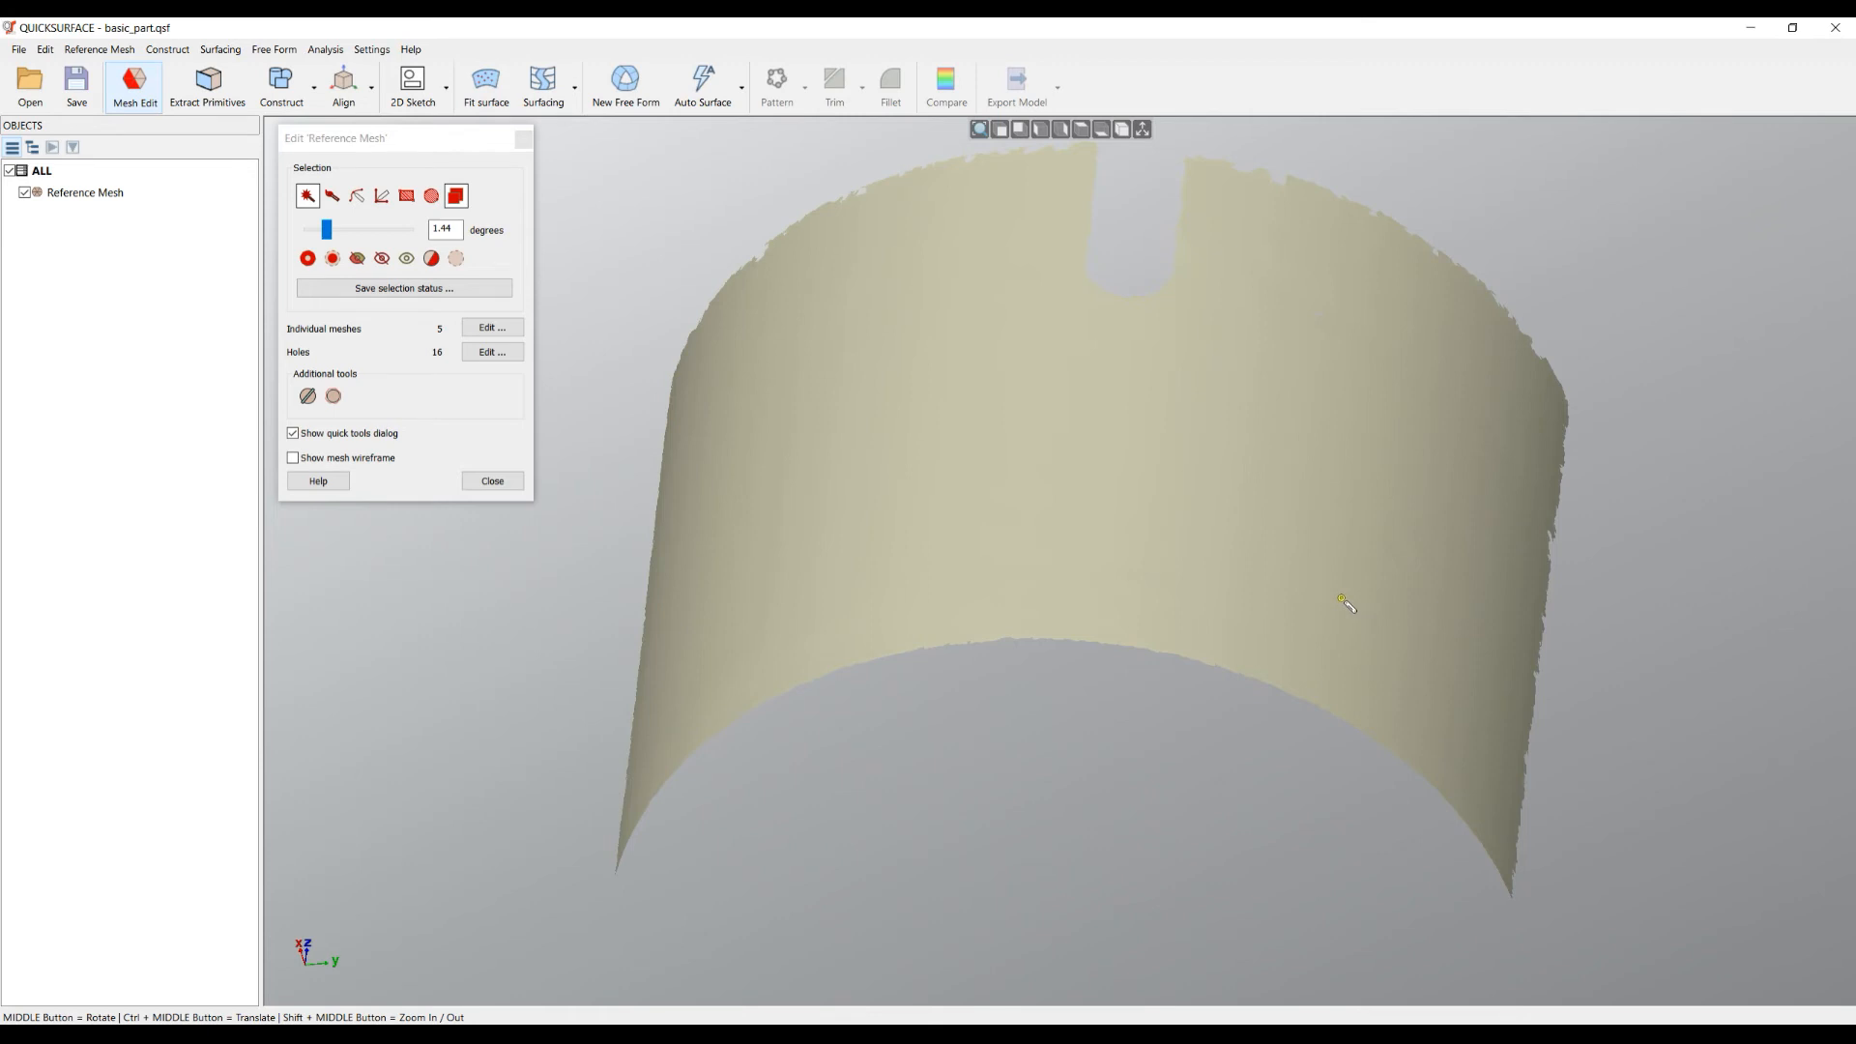
pyautogui.moveTo(903, 470)
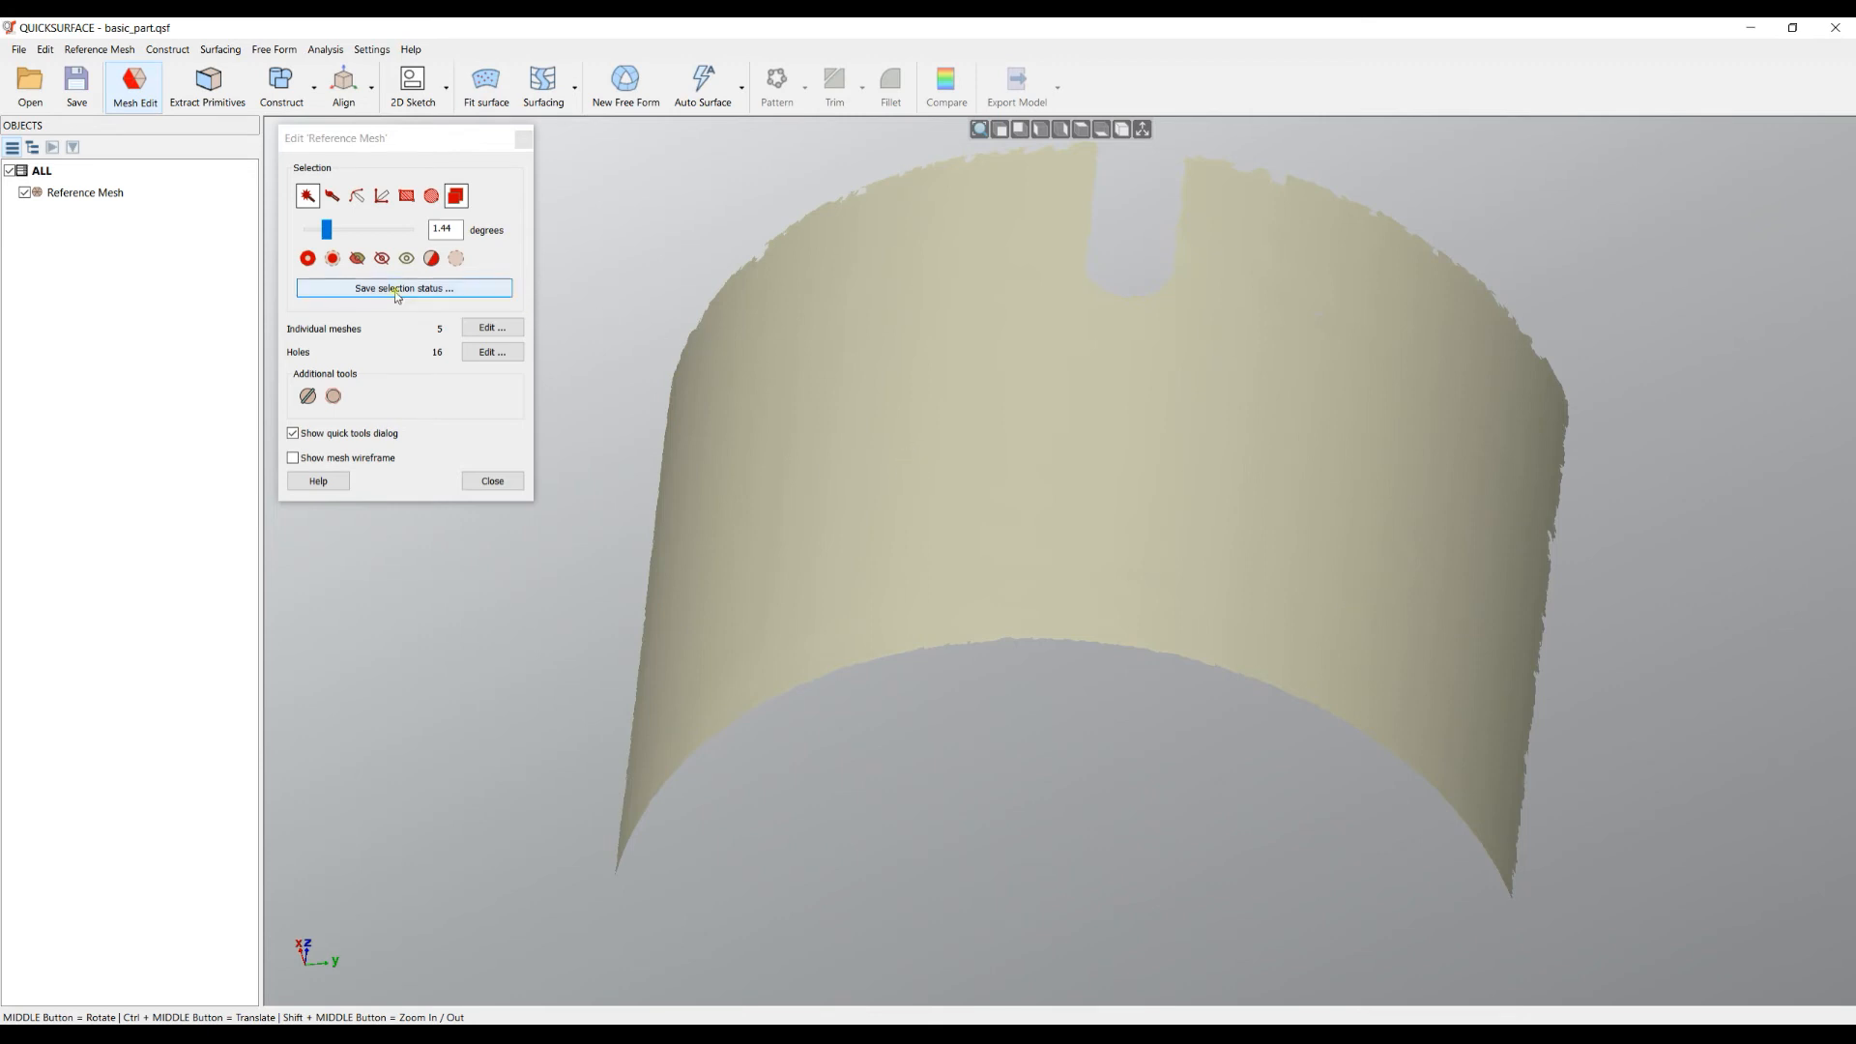
# Step: Save the cylindrical face selection as 'big cylinder' and show the hidden mesh again
pyautogui.click(403, 288)
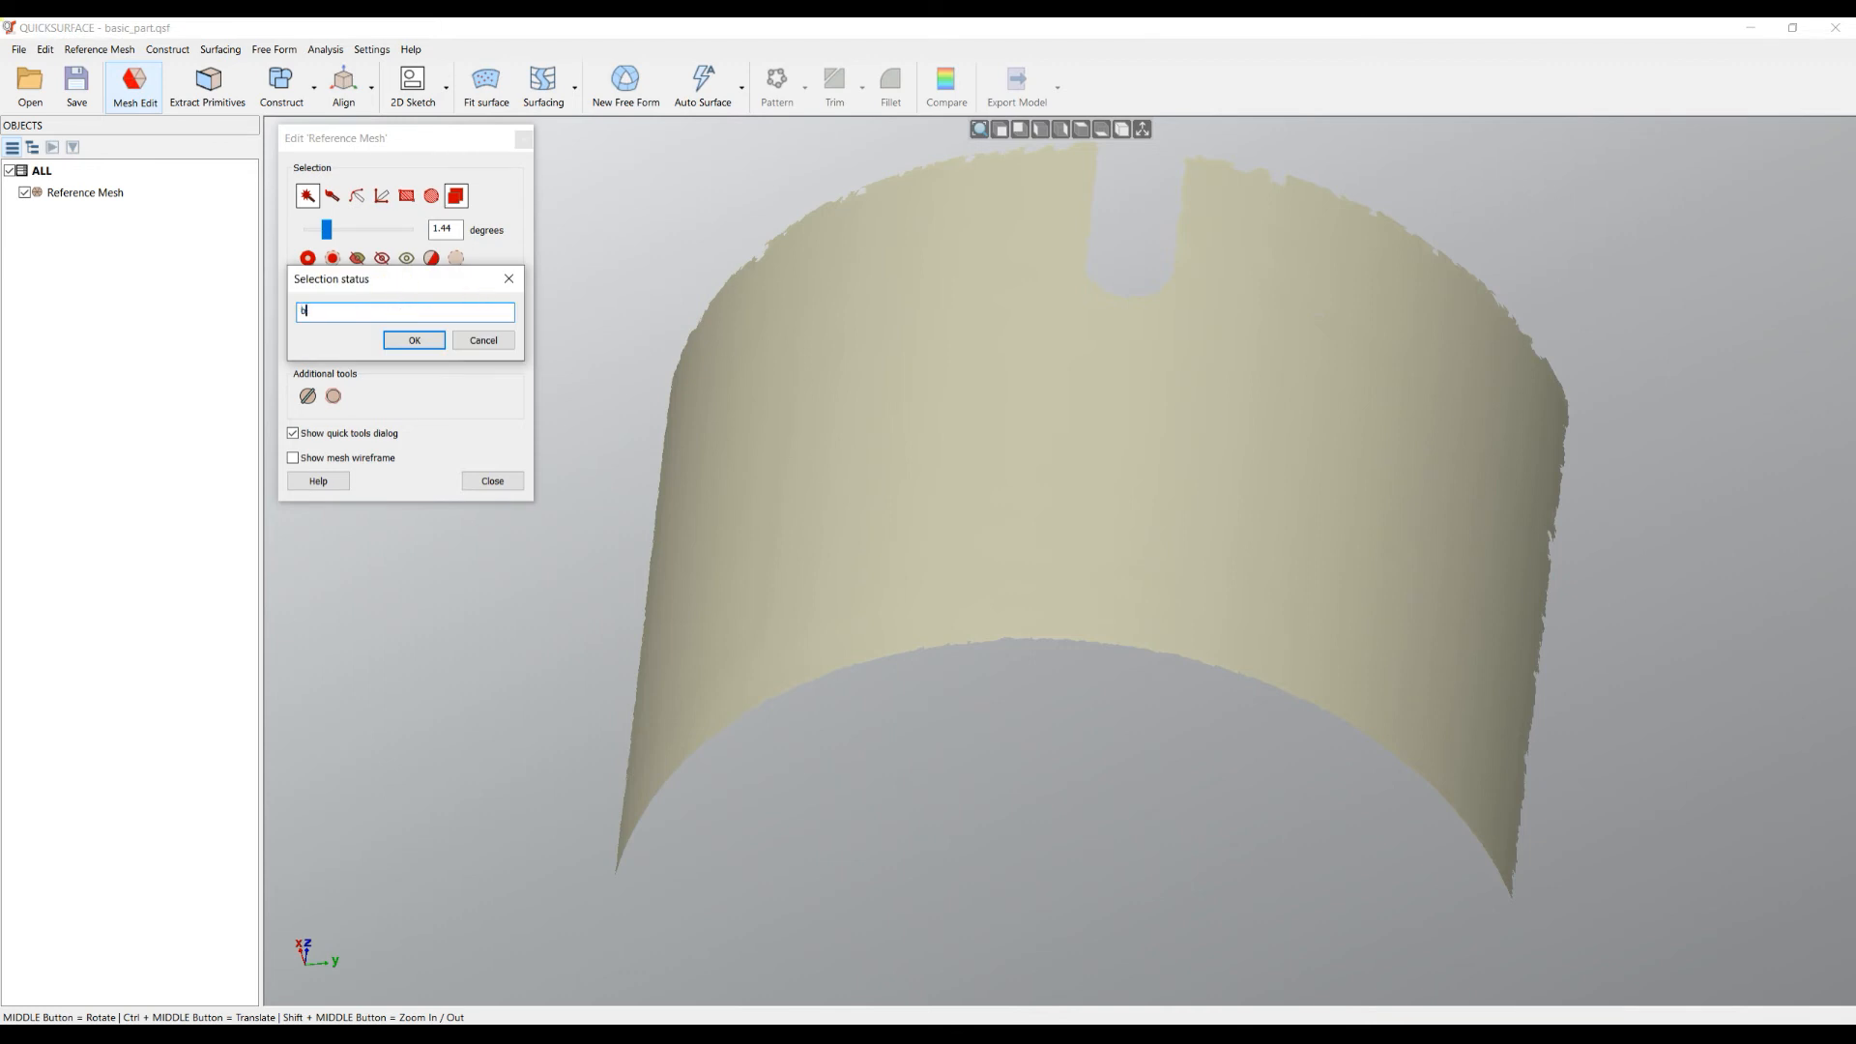
pyautogui.write('ig cylinder')
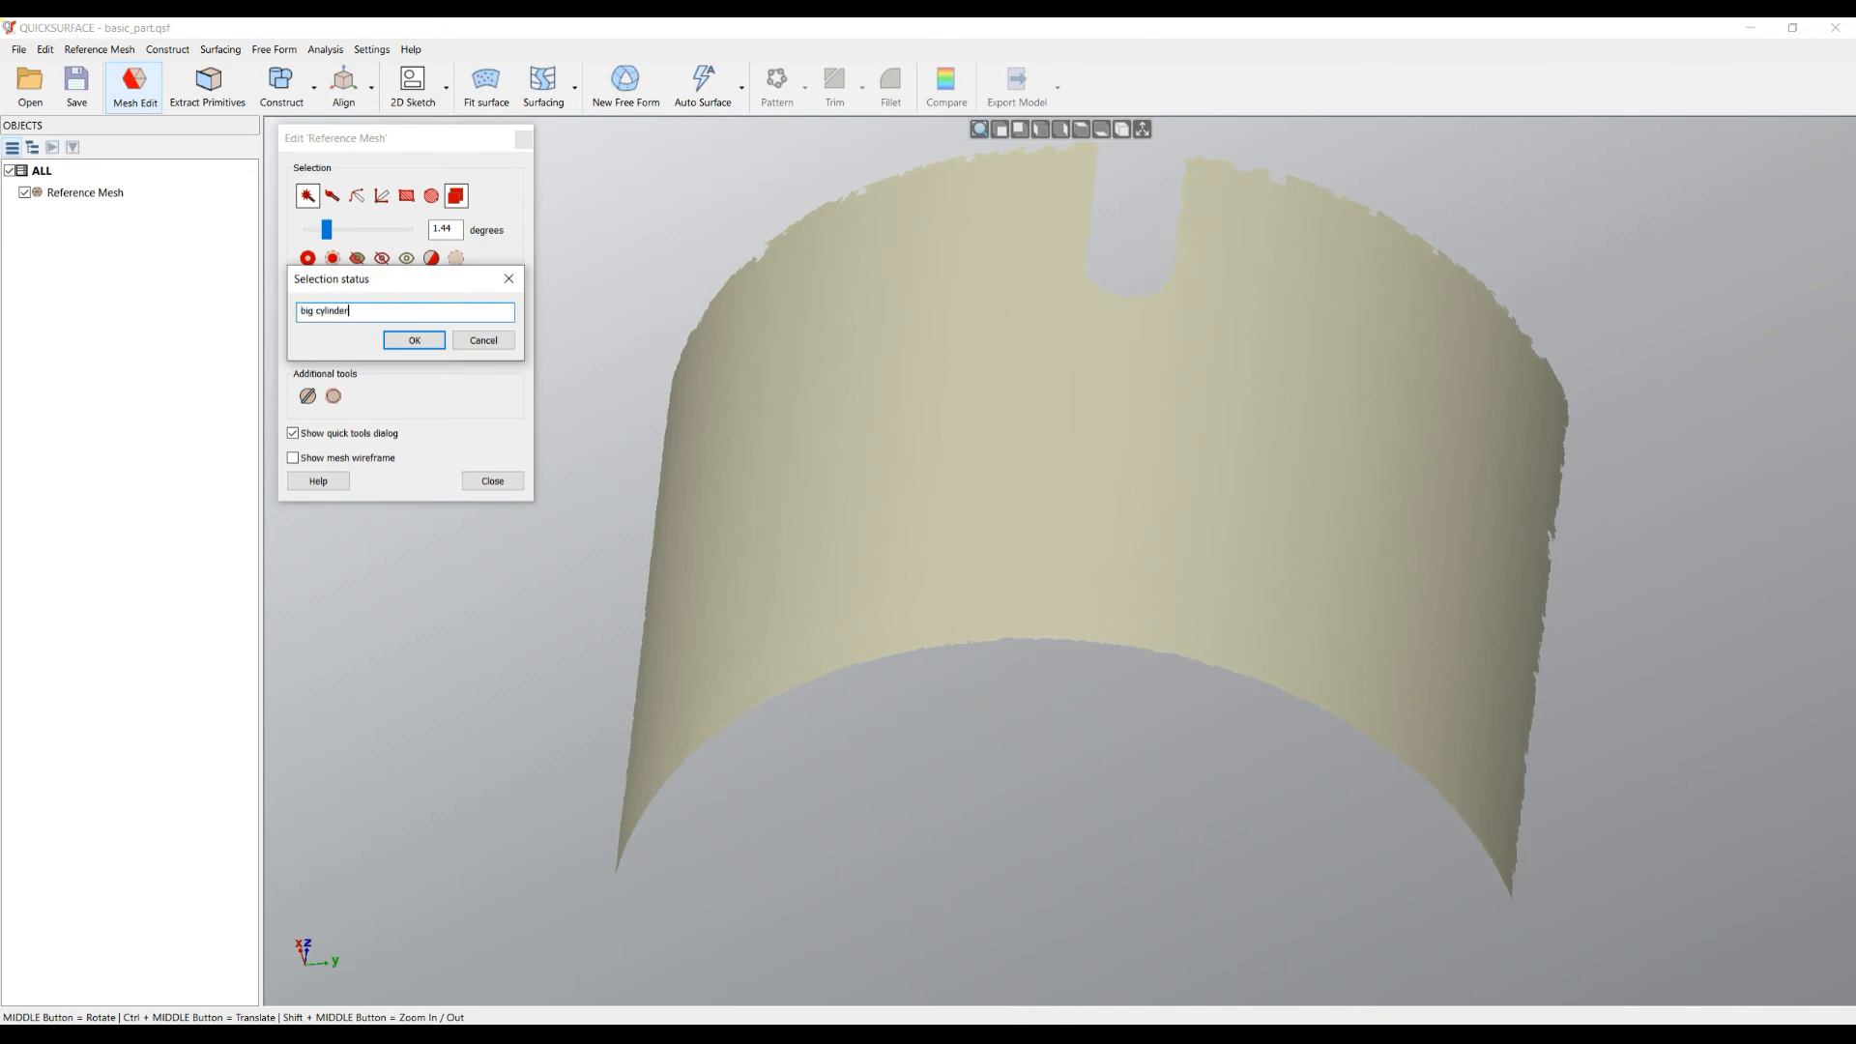
pyautogui.click(414, 341)
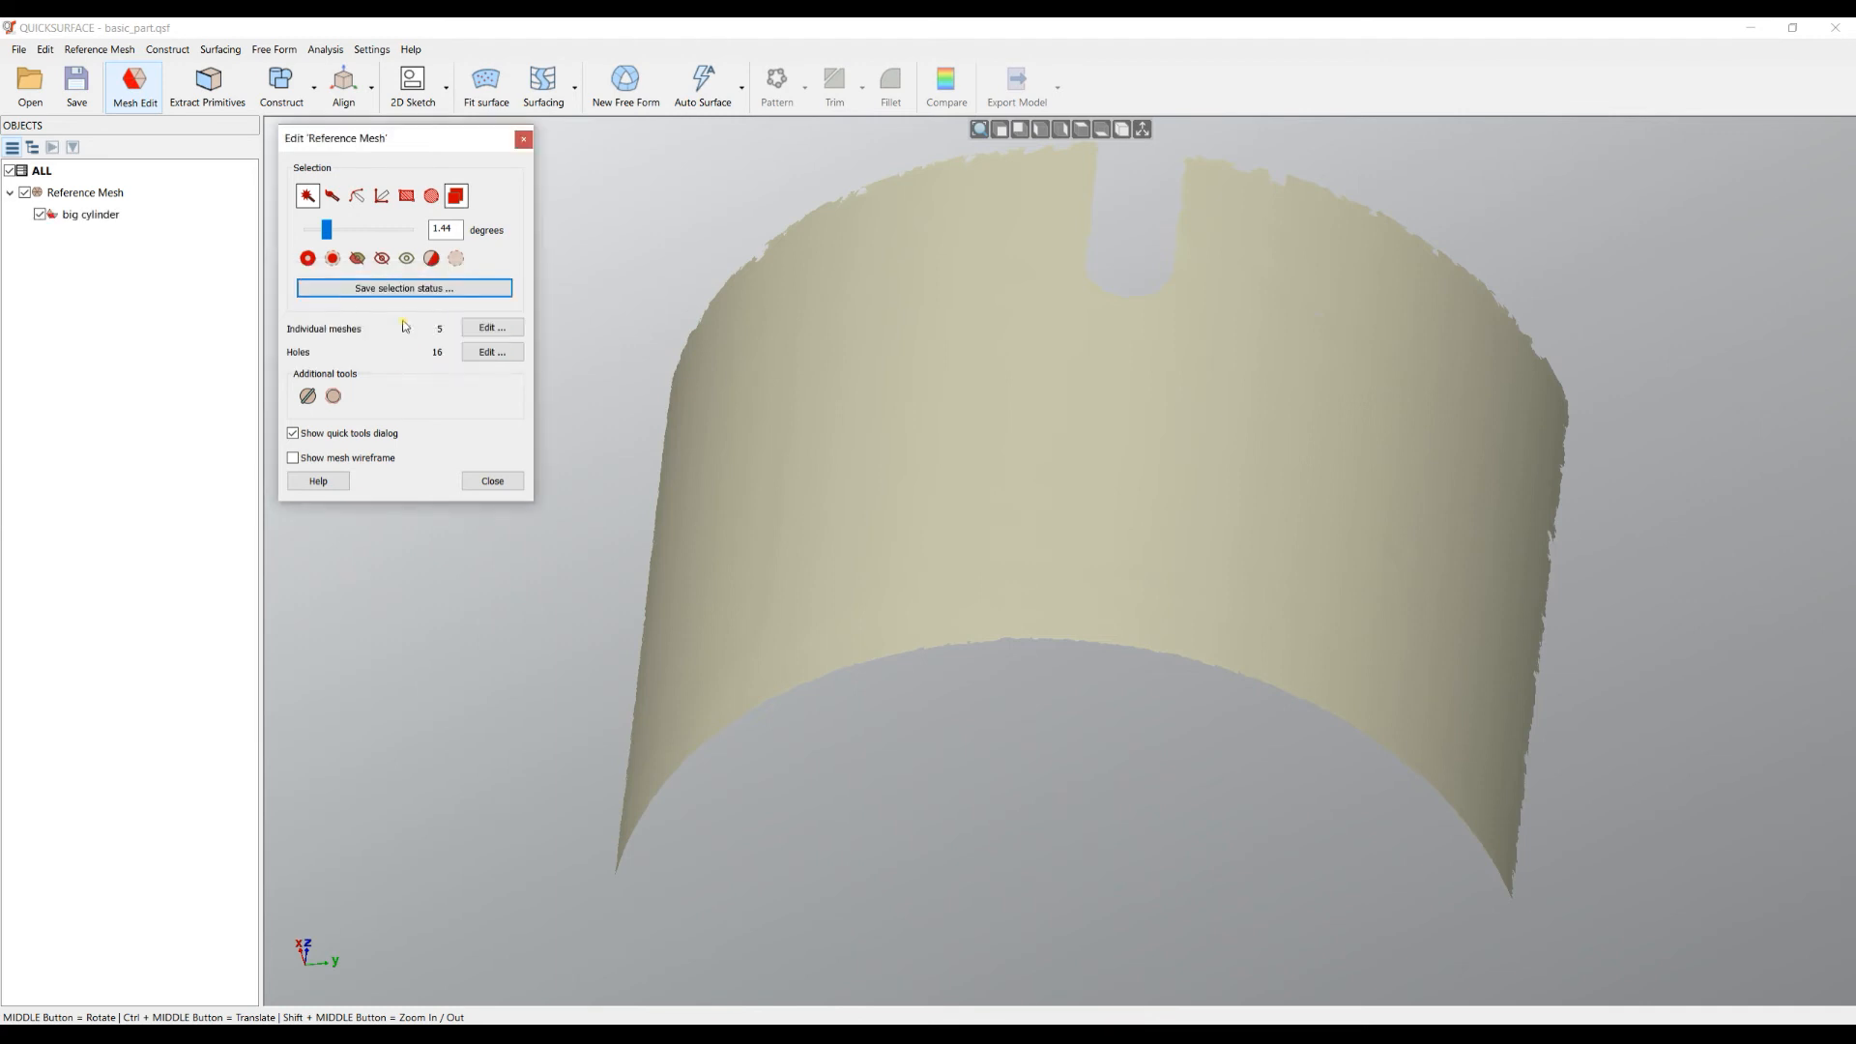
pyautogui.moveTo(89, 215)
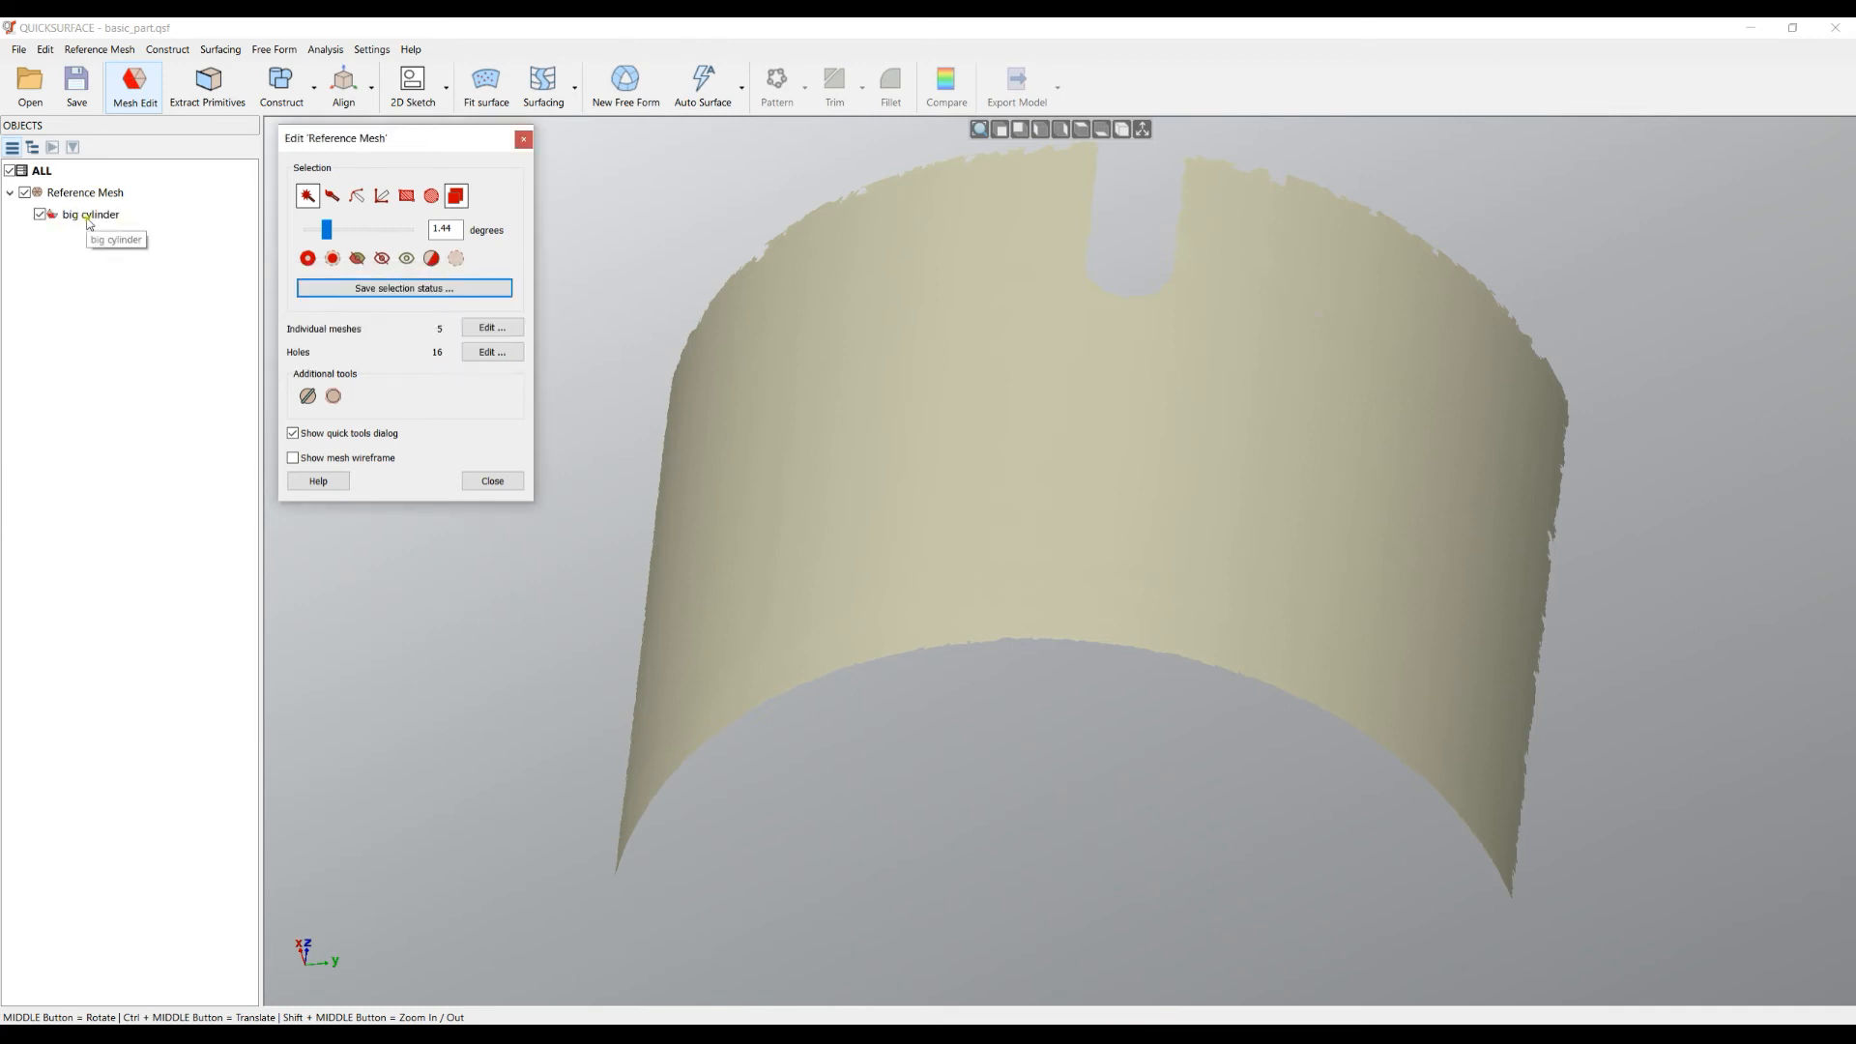
pyautogui.moveTo(83, 191)
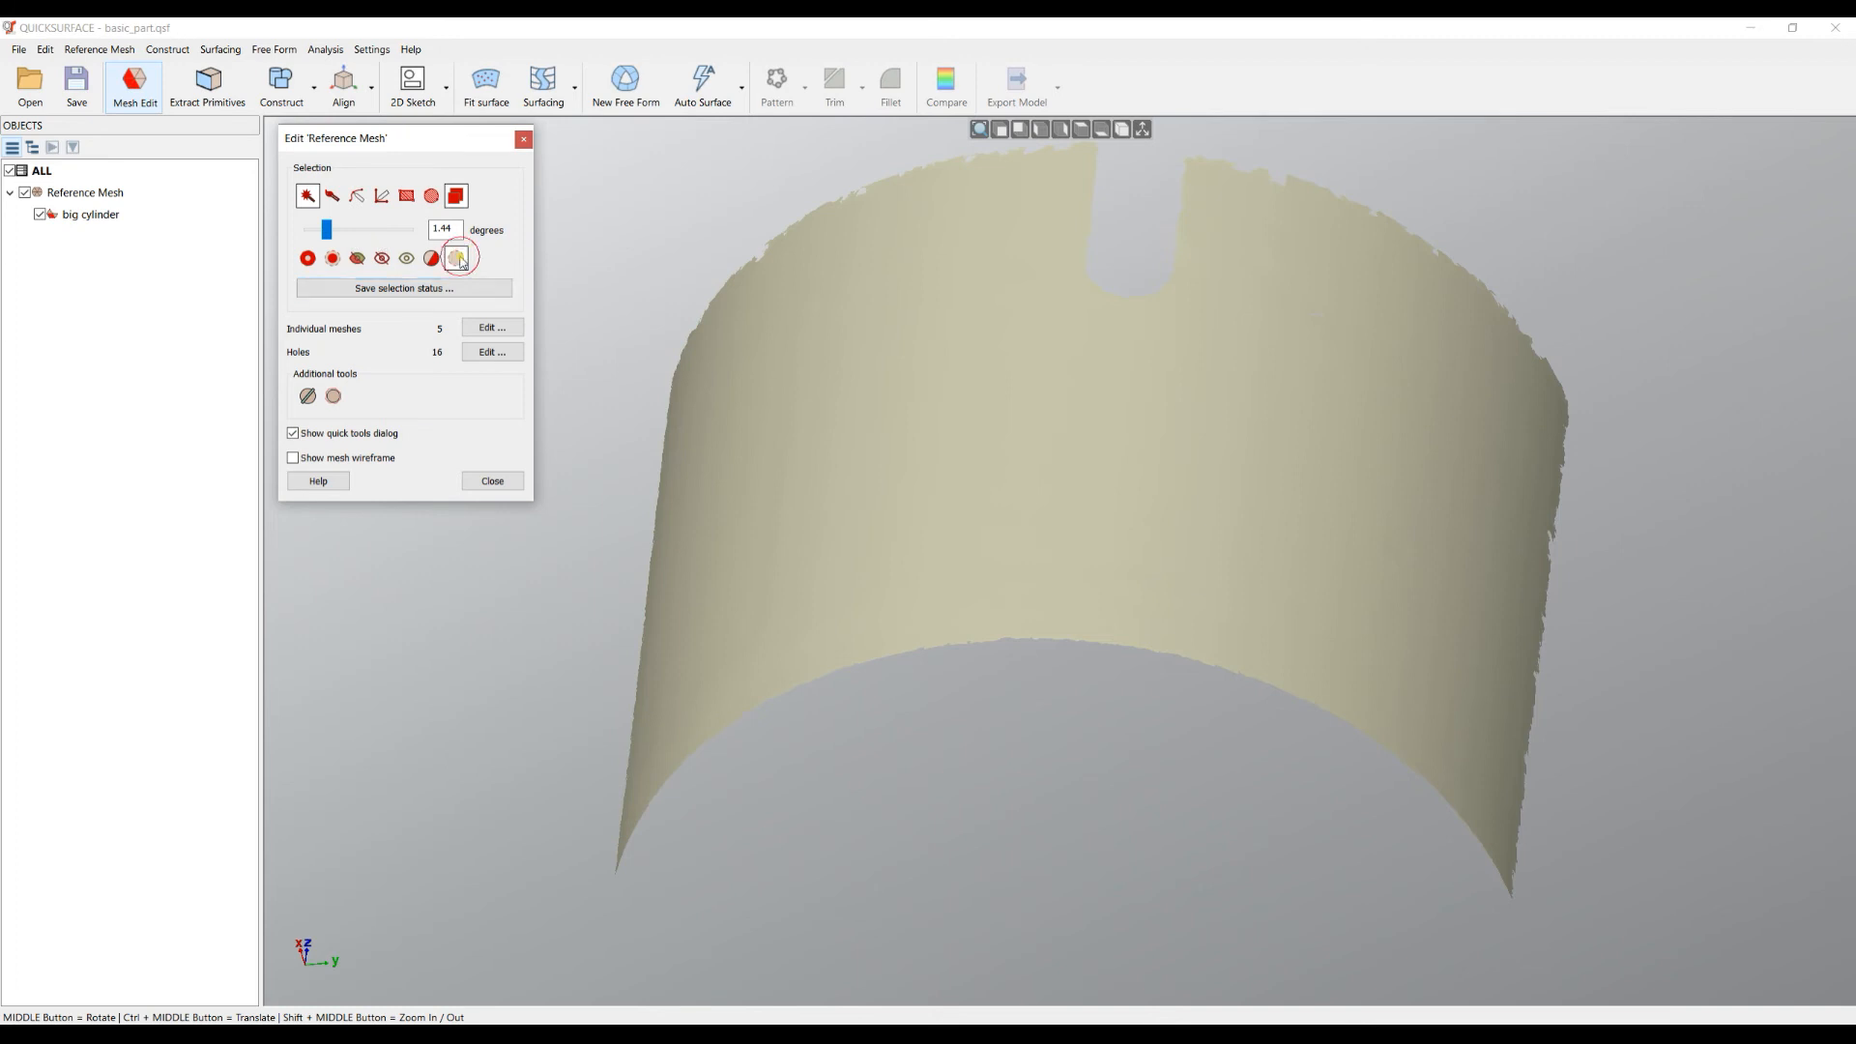
pyautogui.click(456, 257)
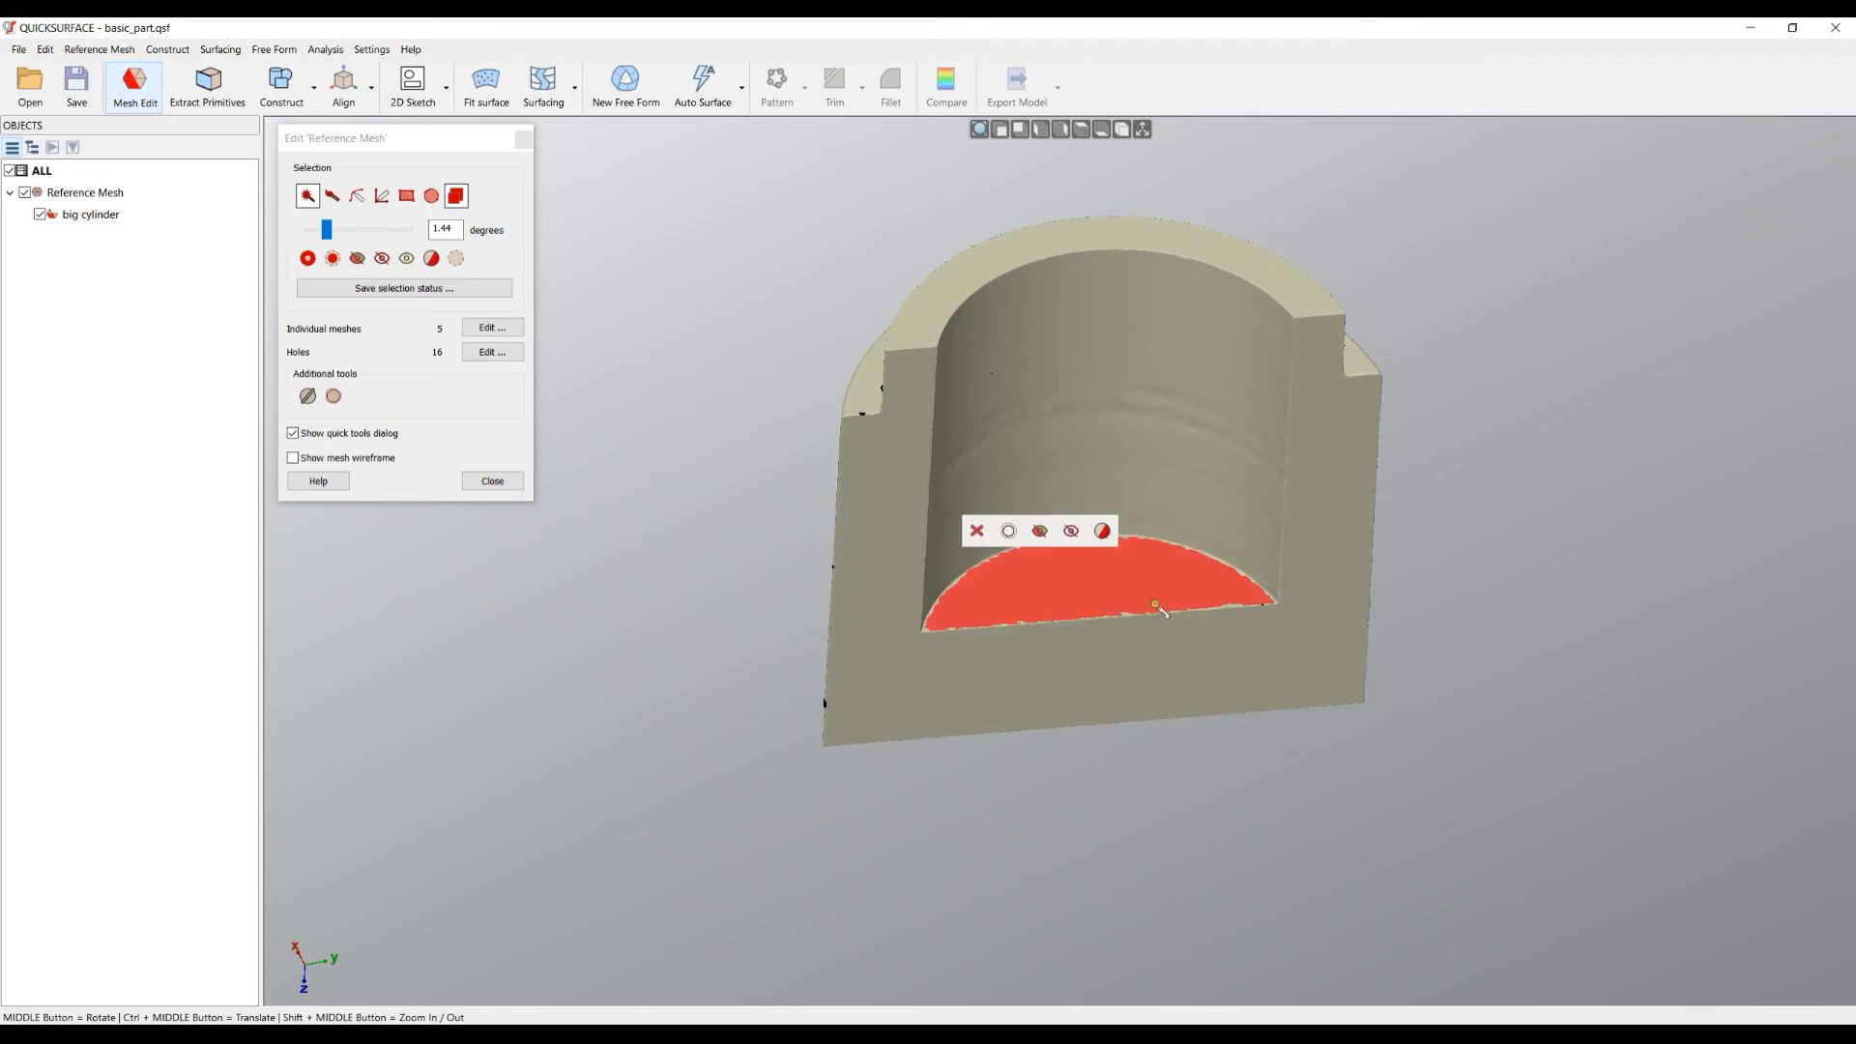
pyautogui.moveTo(1040, 530)
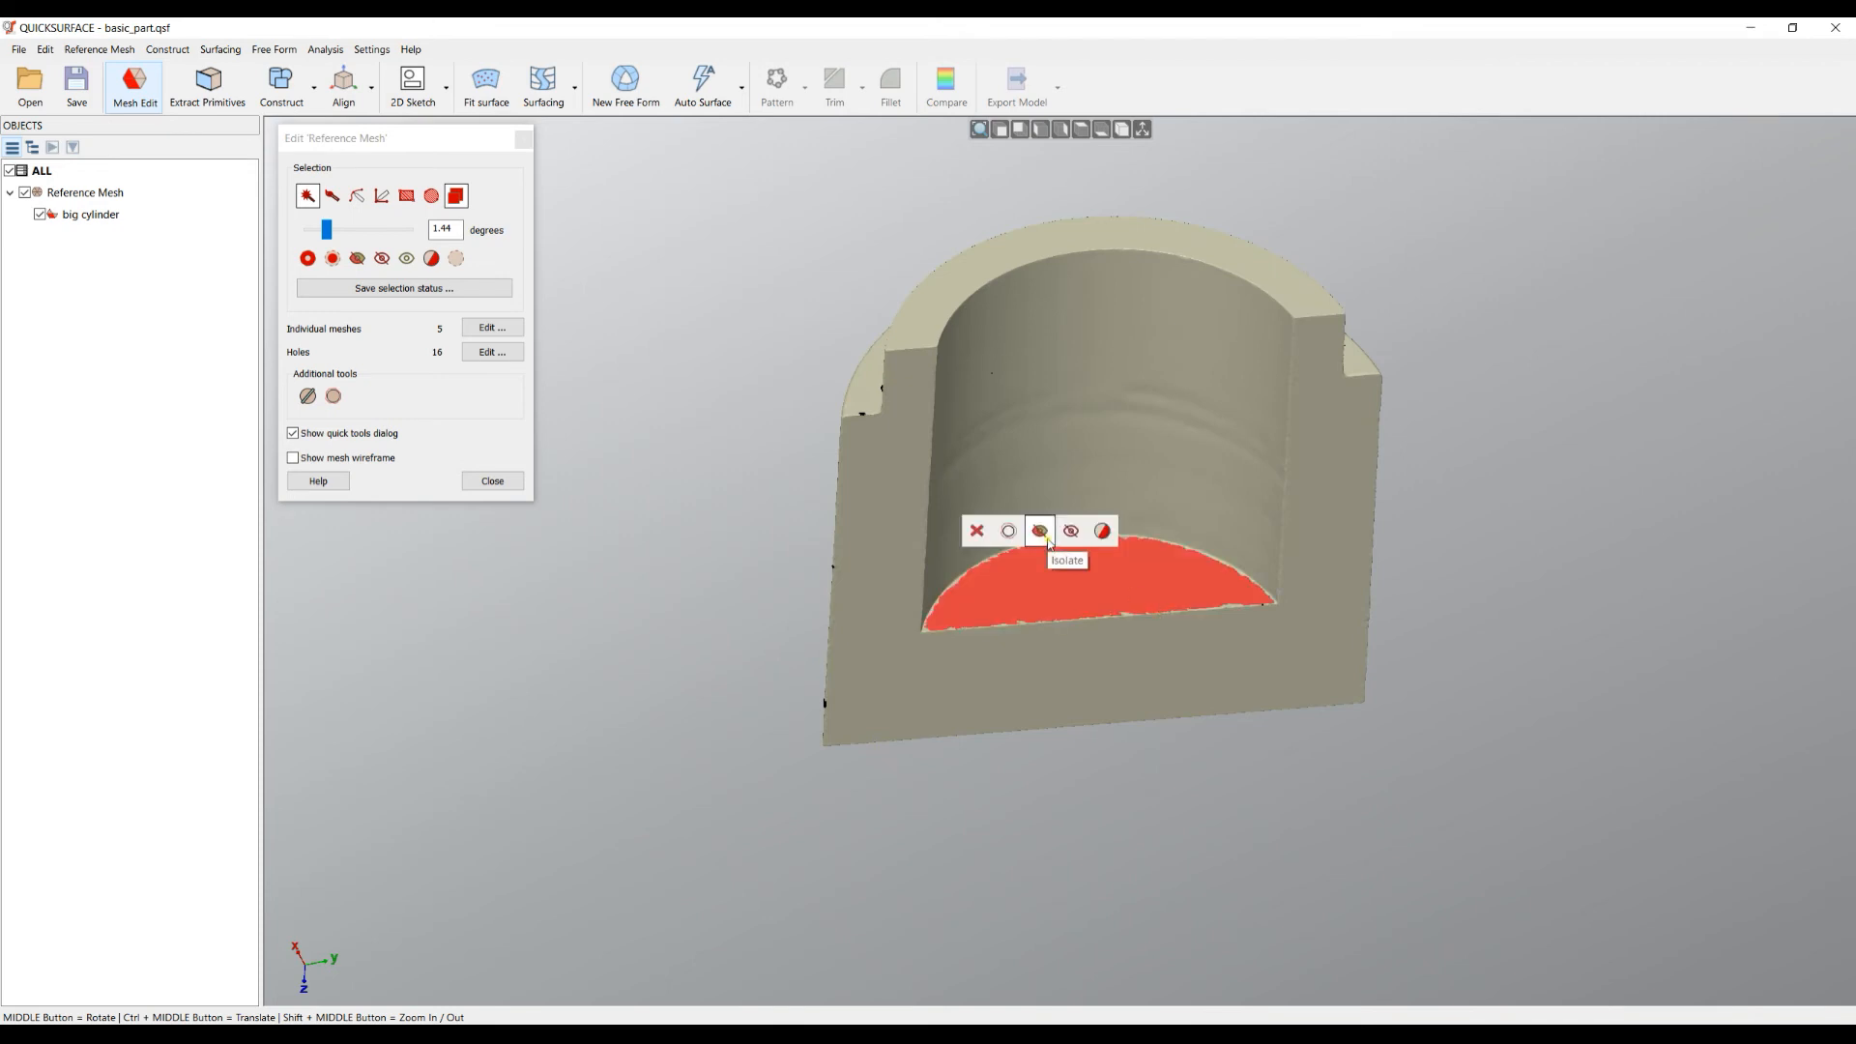
# Step: Isolate the bottom face, save it as selection 'plane', and close the Edit Reference Mesh dialog
pyautogui.click(1041, 530)
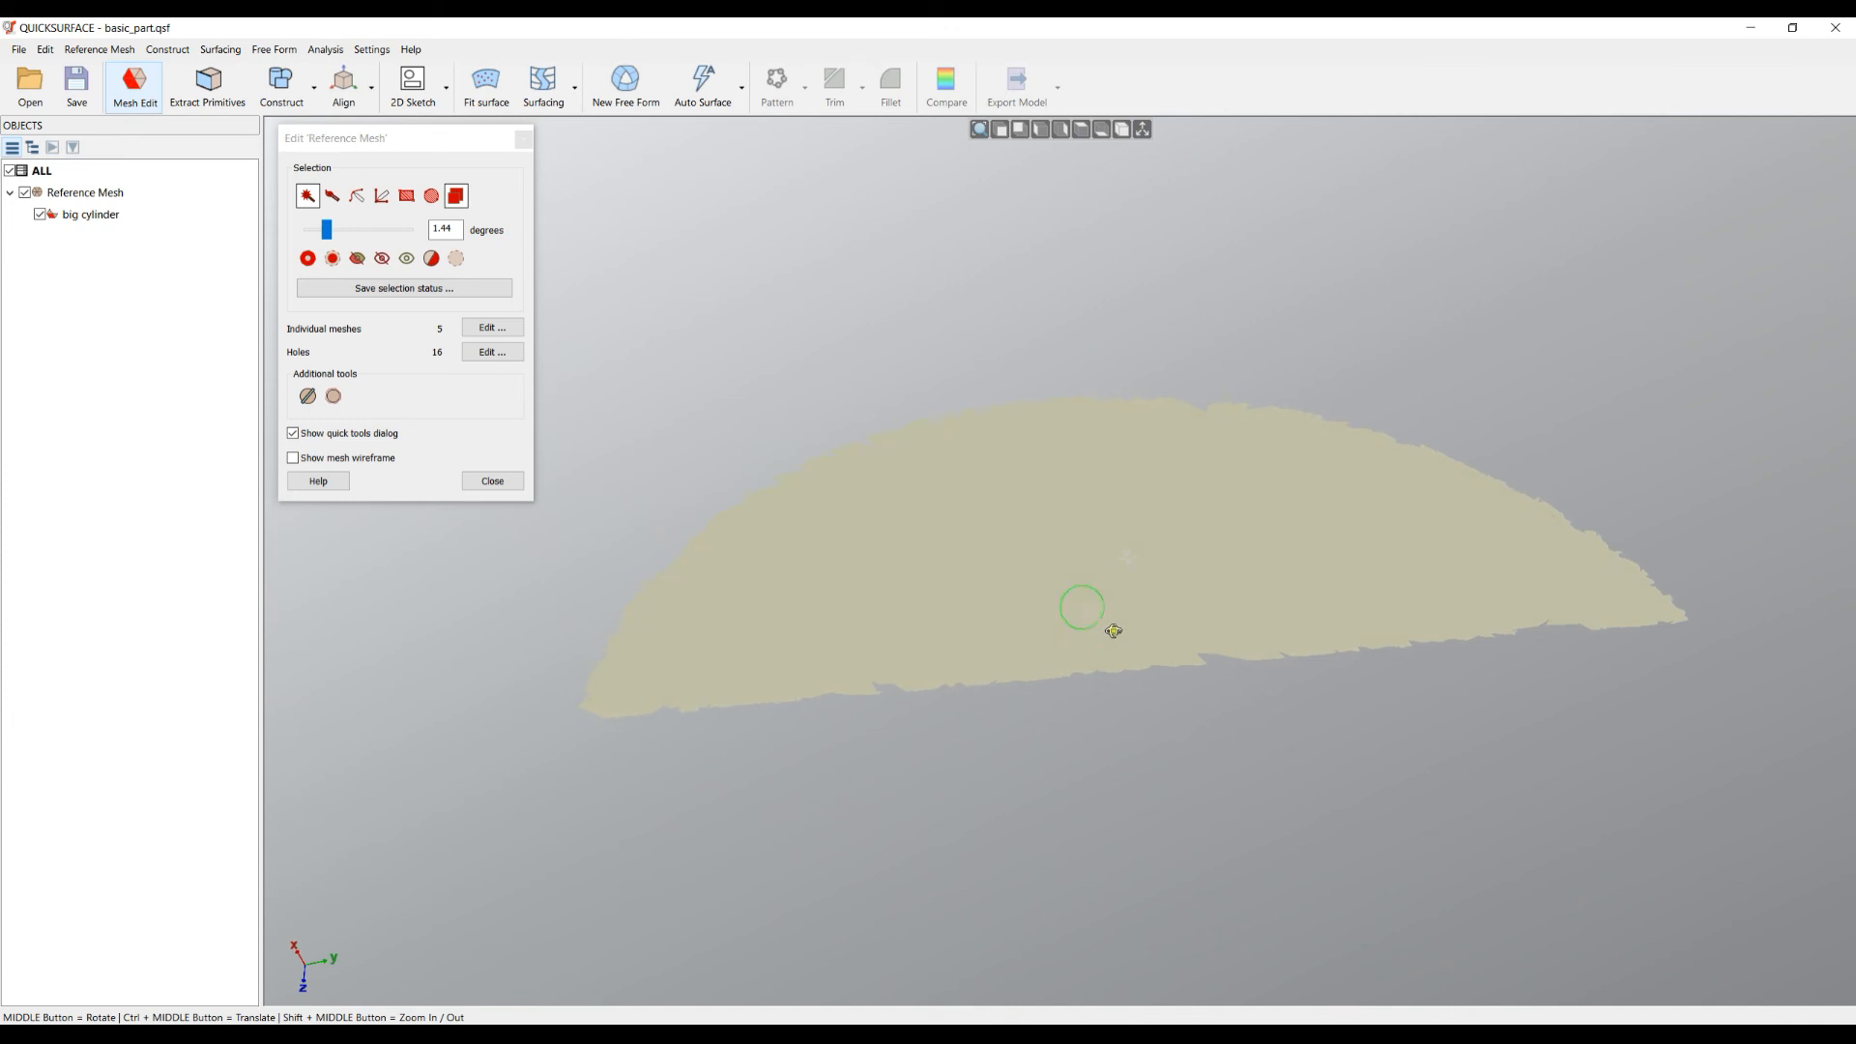
pyautogui.click(402, 289)
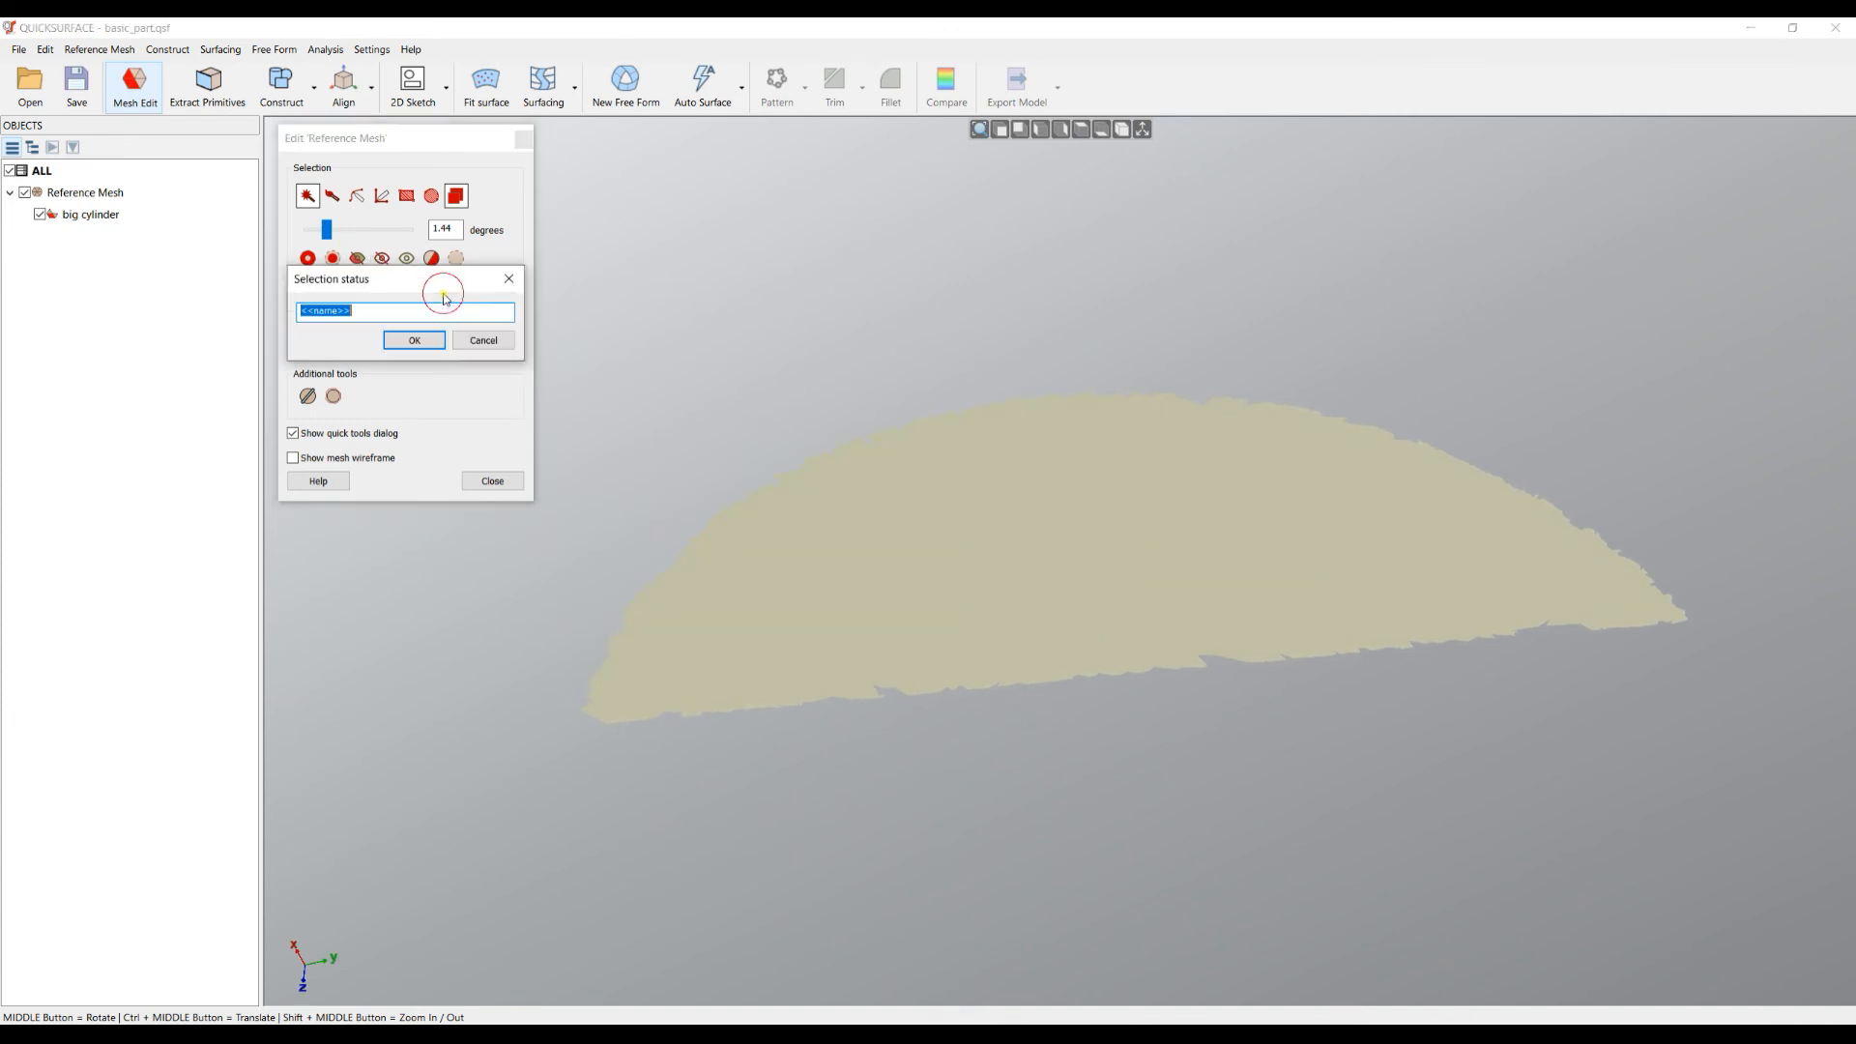
pyautogui.write('plan')
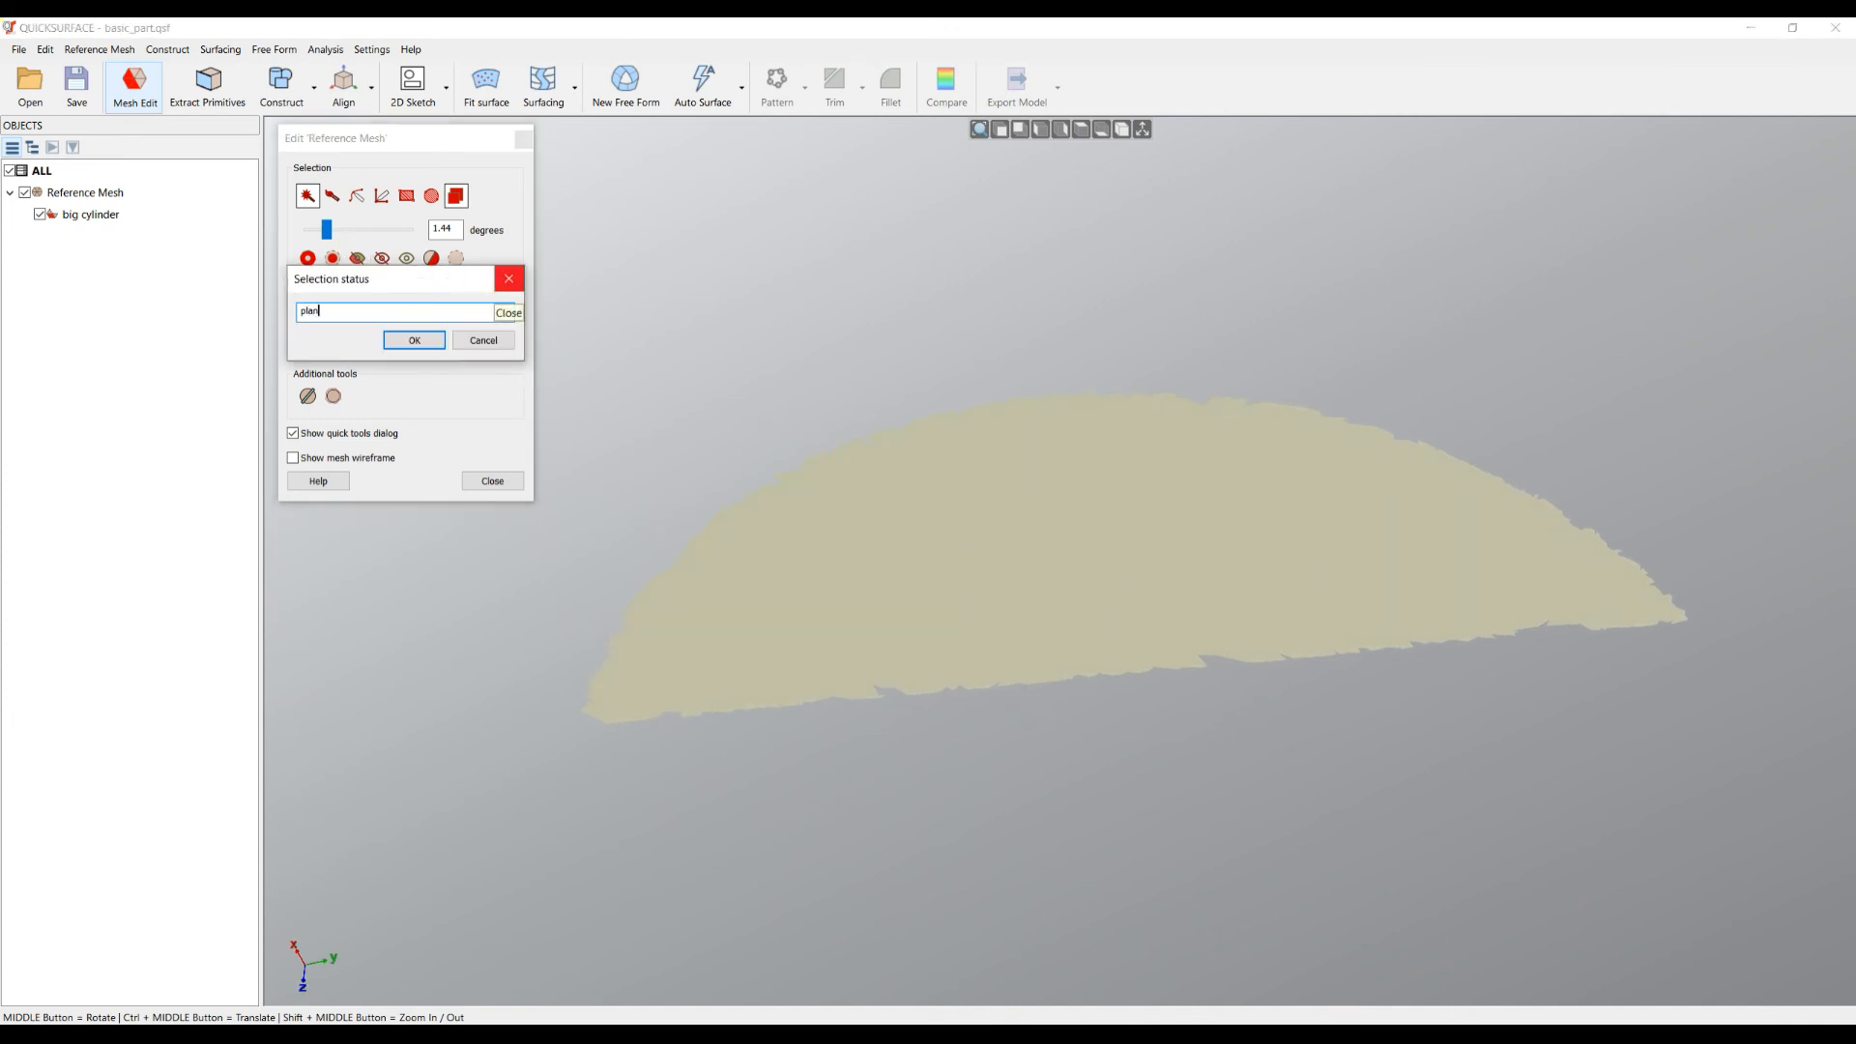
pyautogui.click(414, 341)
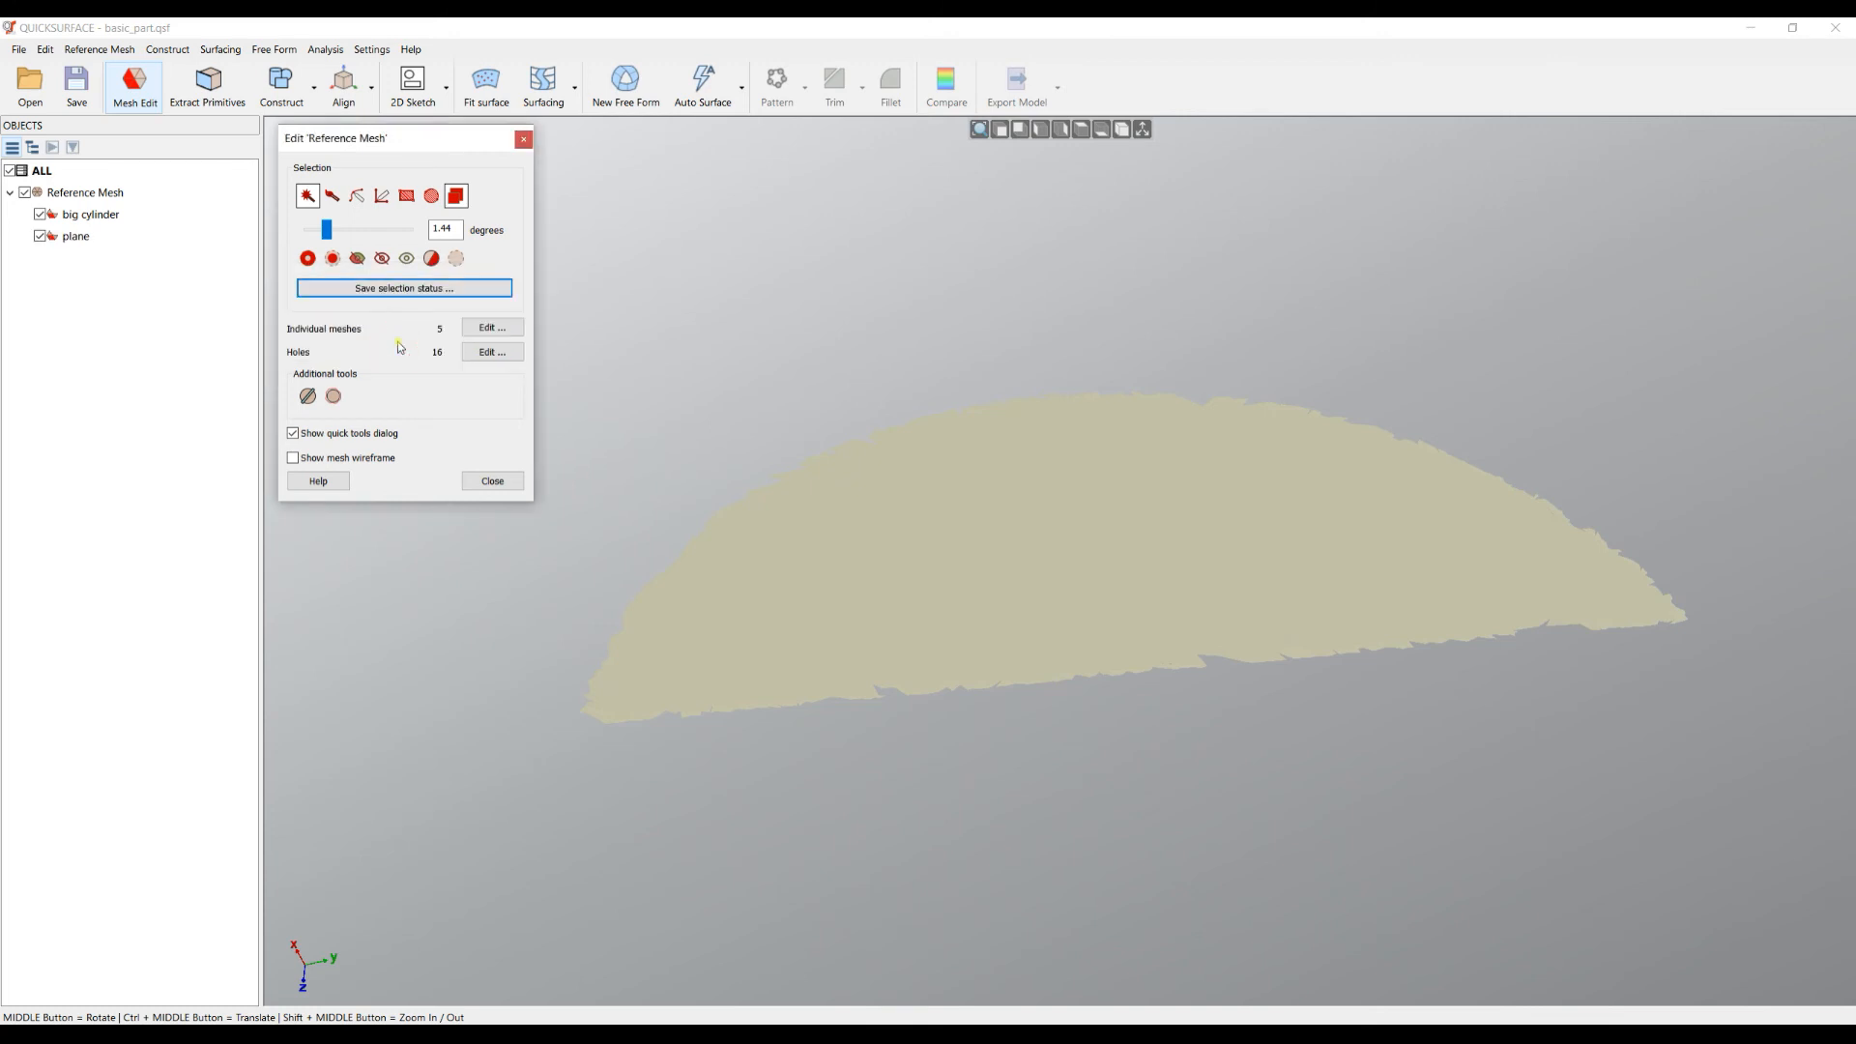
pyautogui.click(491, 482)
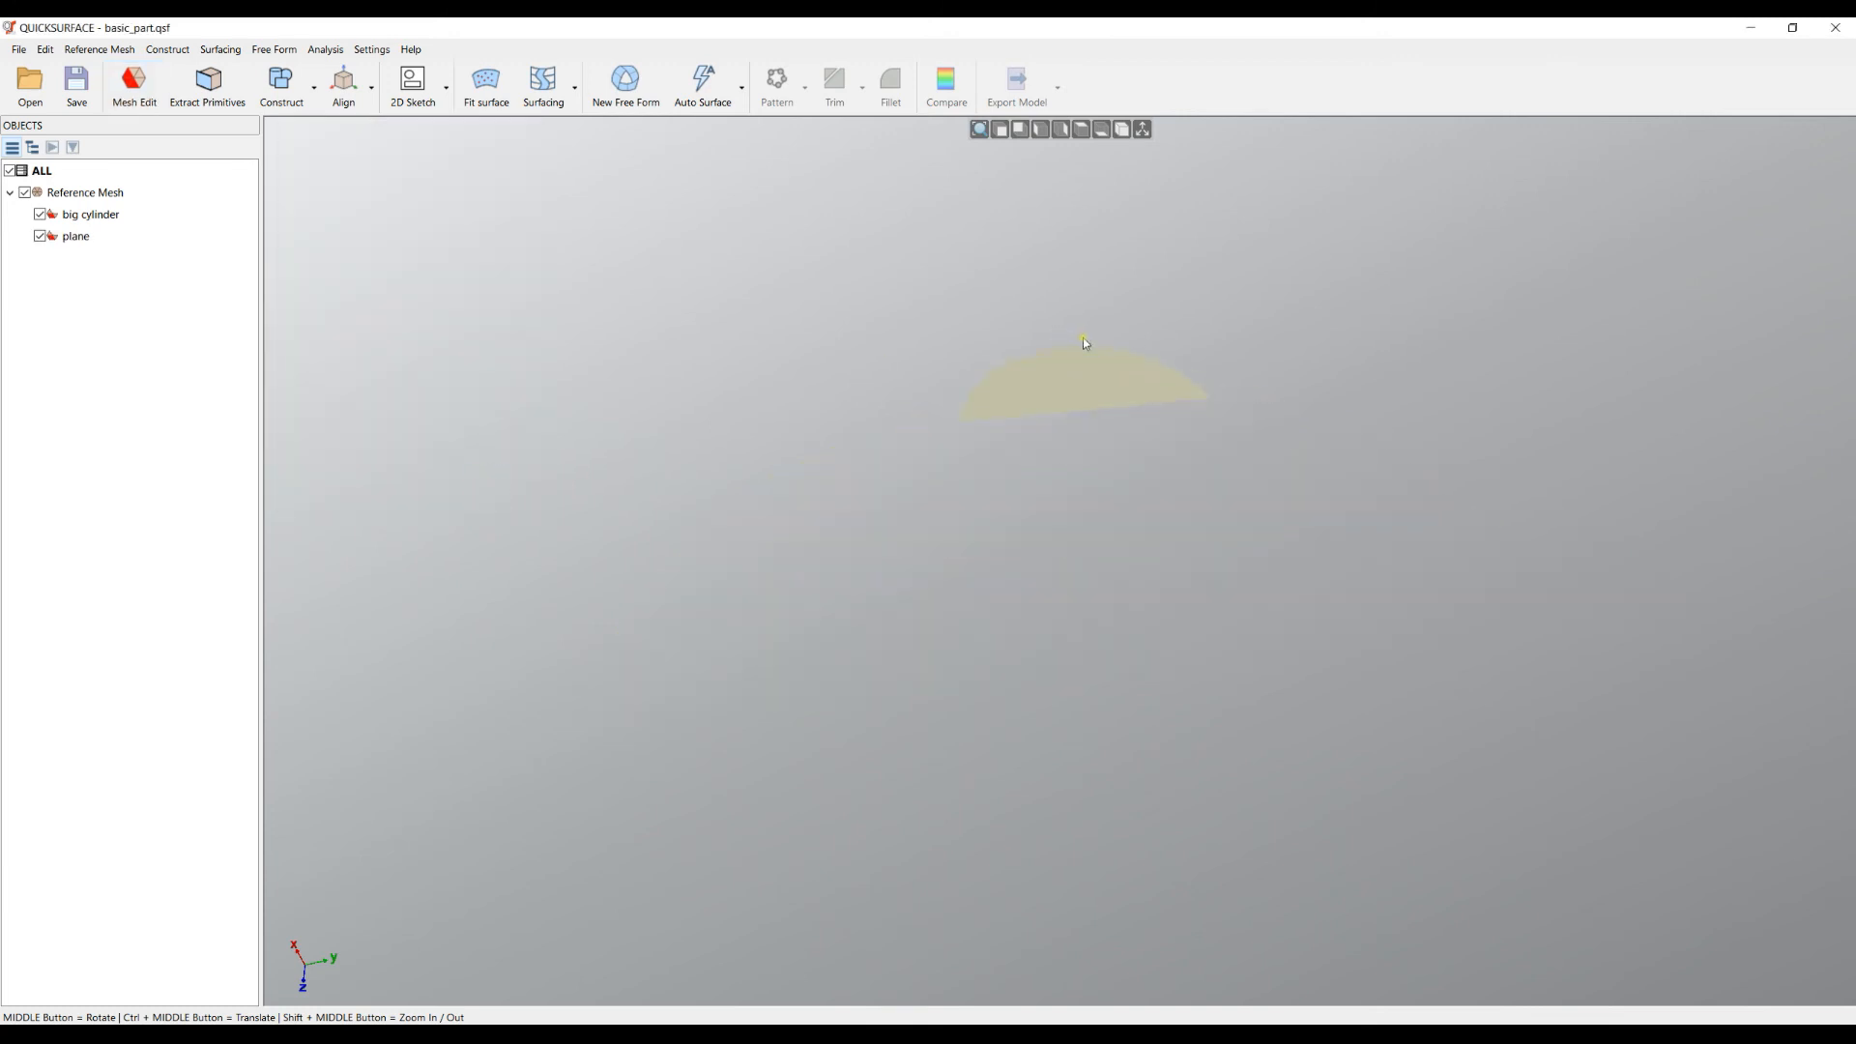
pyautogui.moveTo(101, 192)
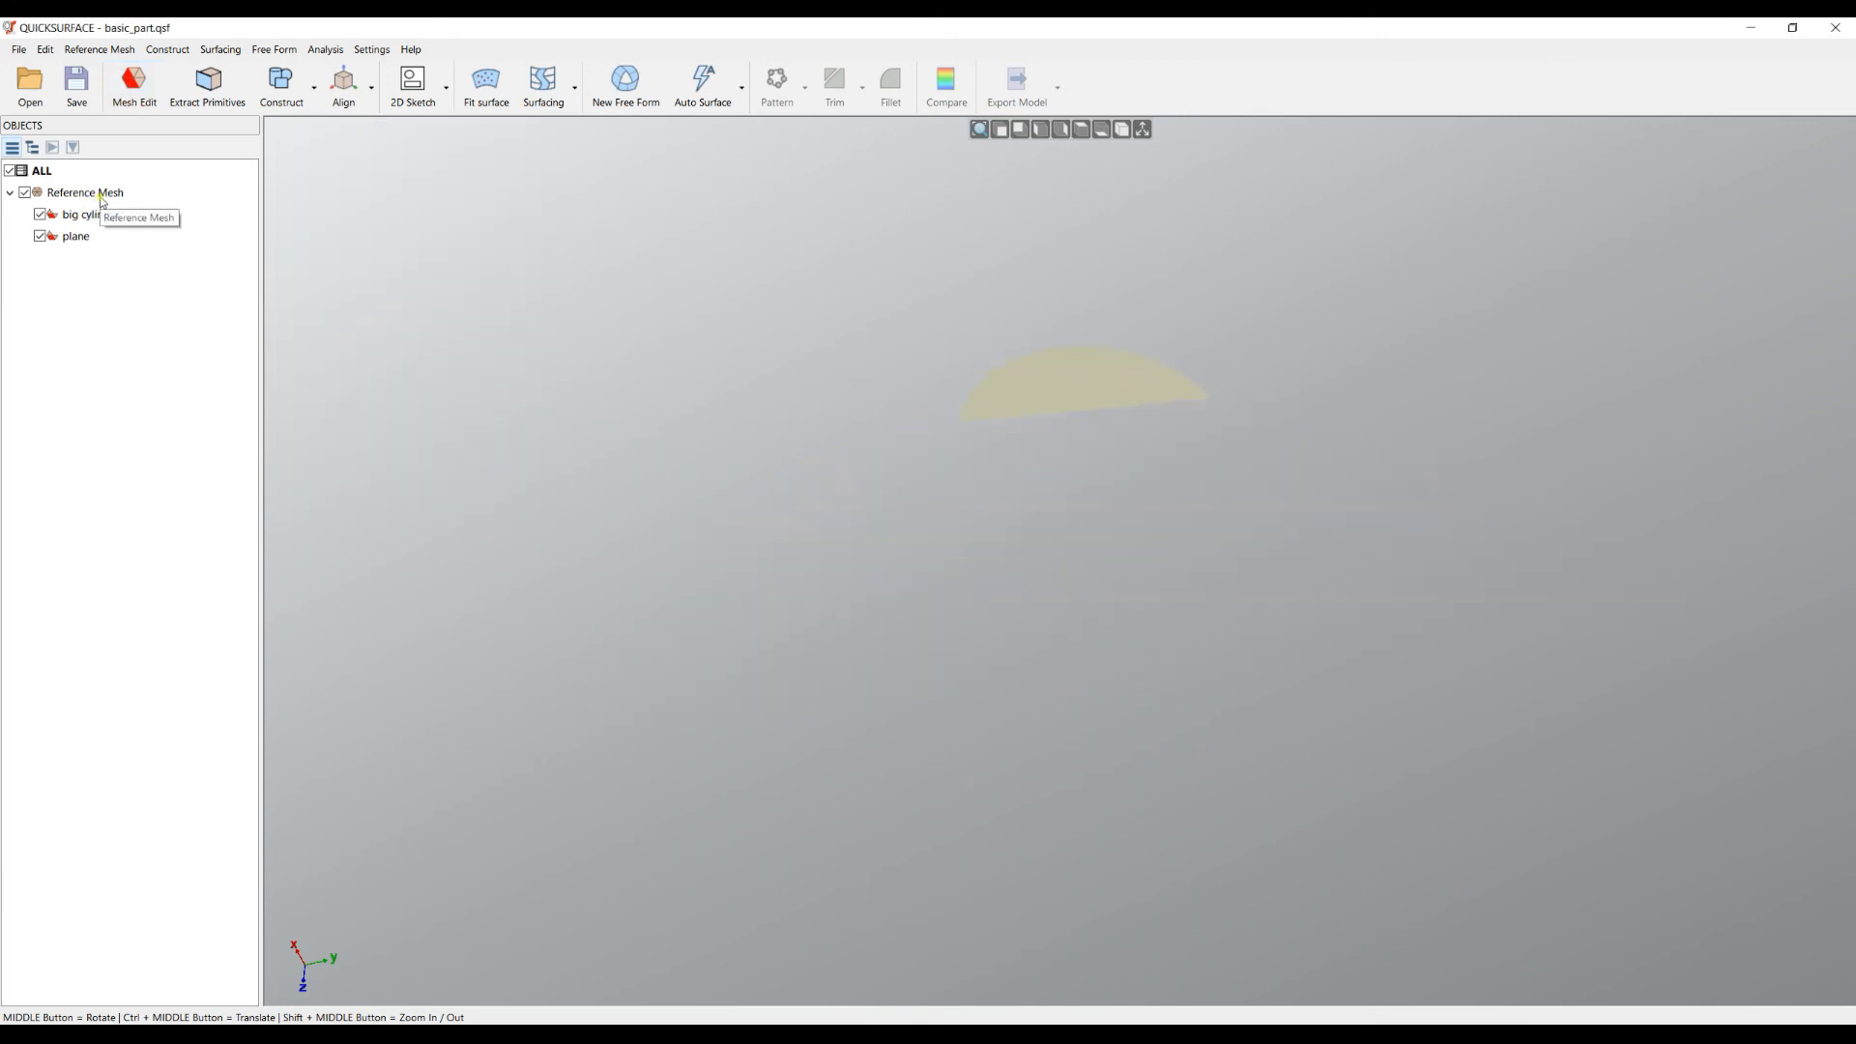
# Step: Isolate the 'big cylinder' status from the Objects tree, then return to the full Reference Mesh
pyautogui.click(98, 48)
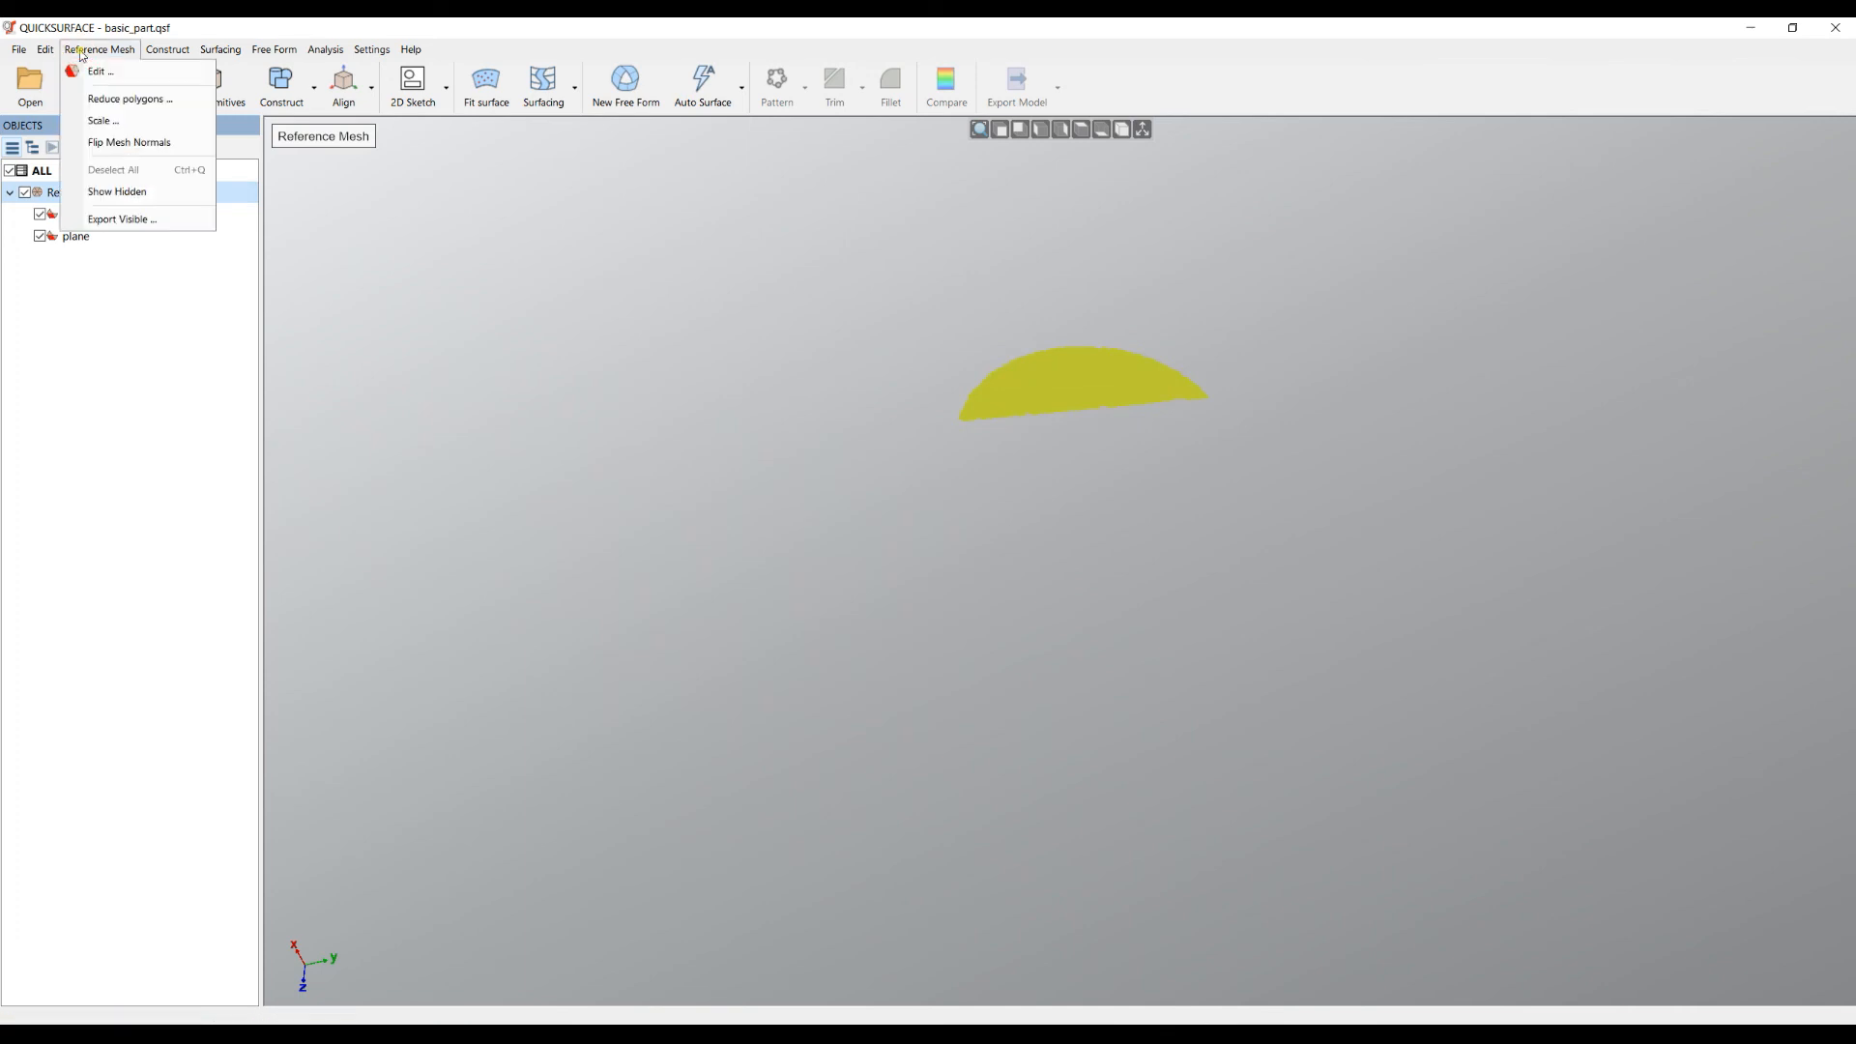
pyautogui.click(116, 192)
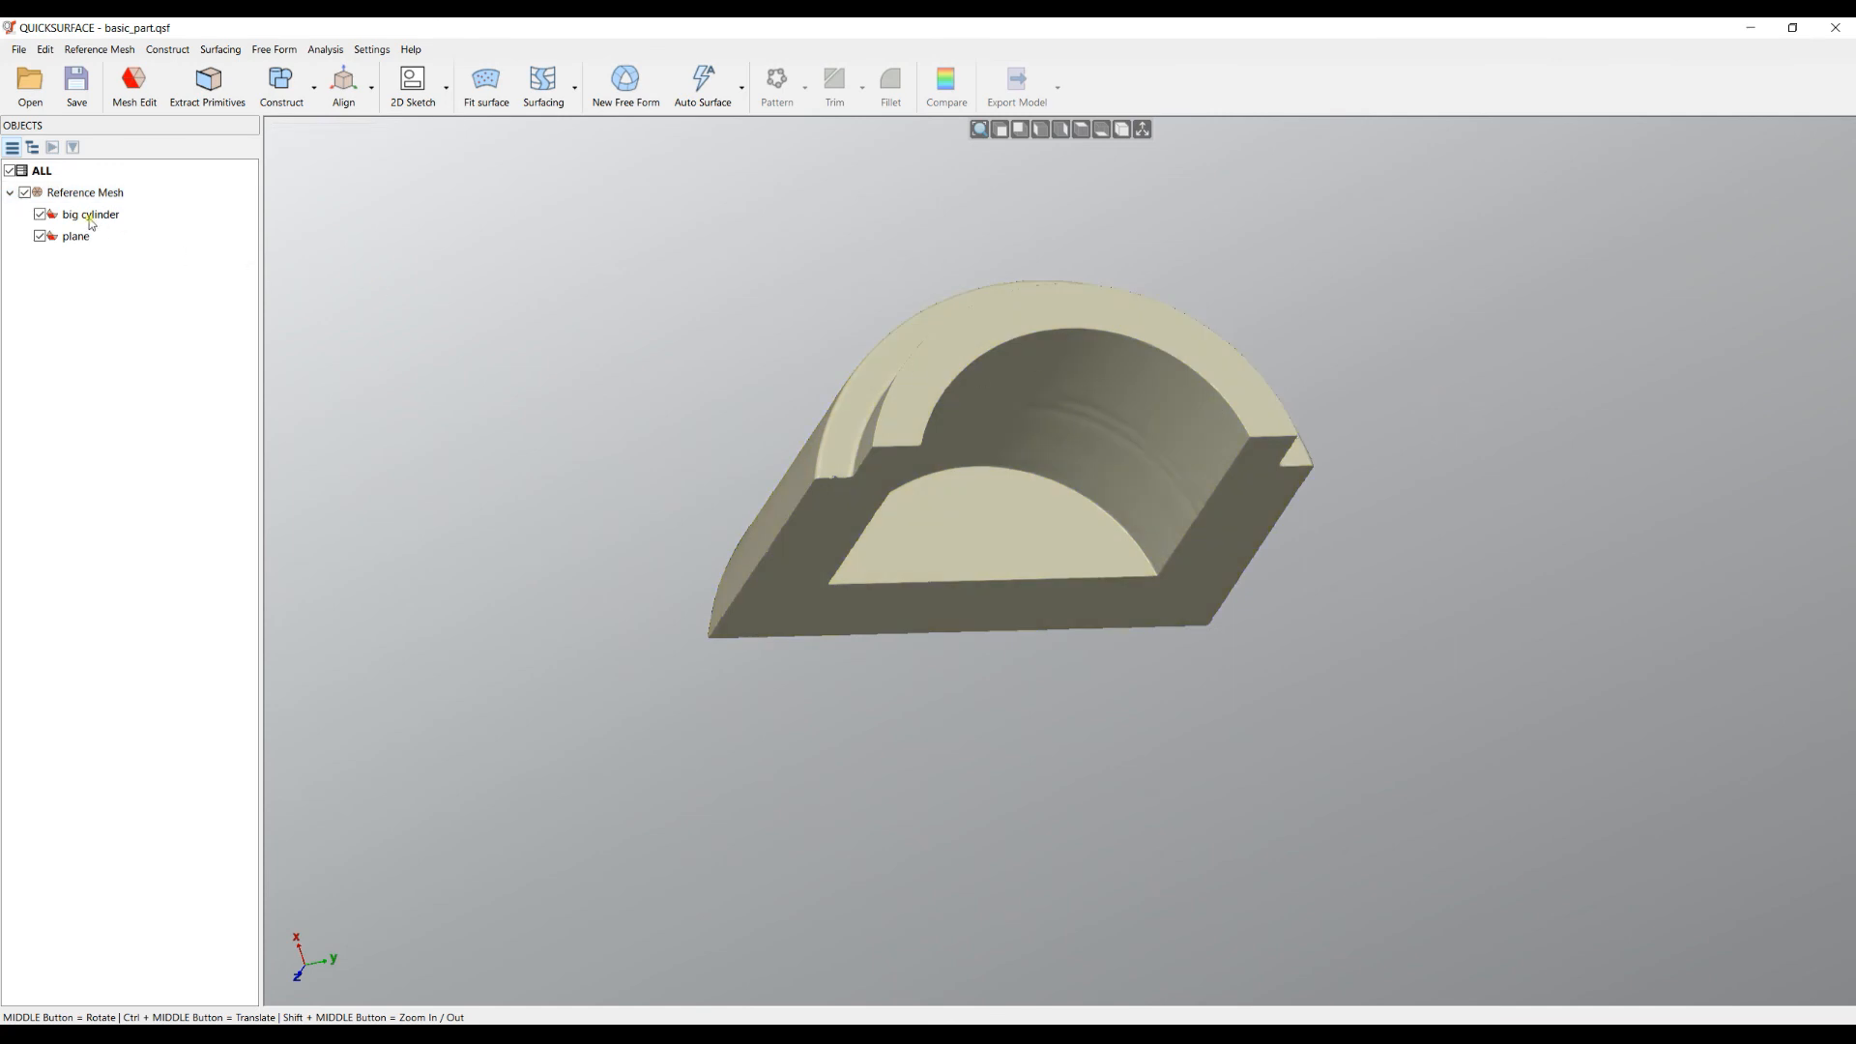
pyautogui.moveTo(89, 215)
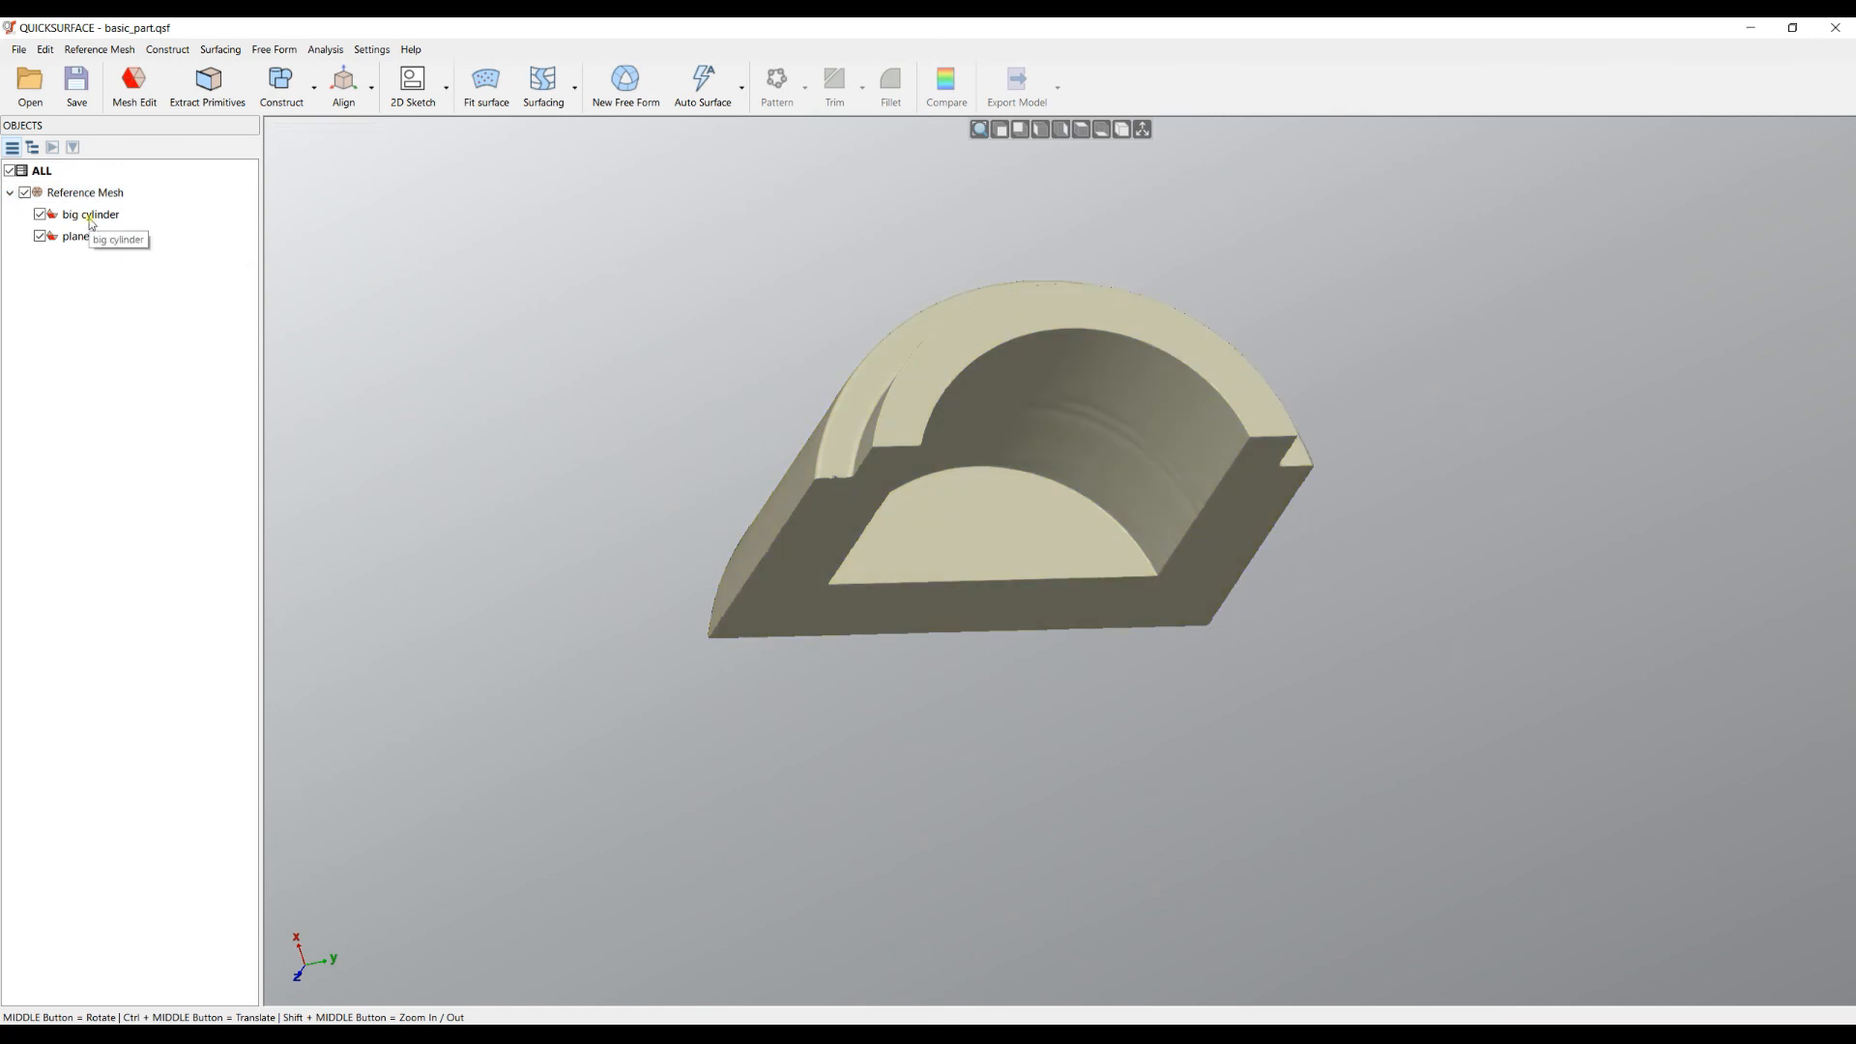
pyautogui.click(91, 215)
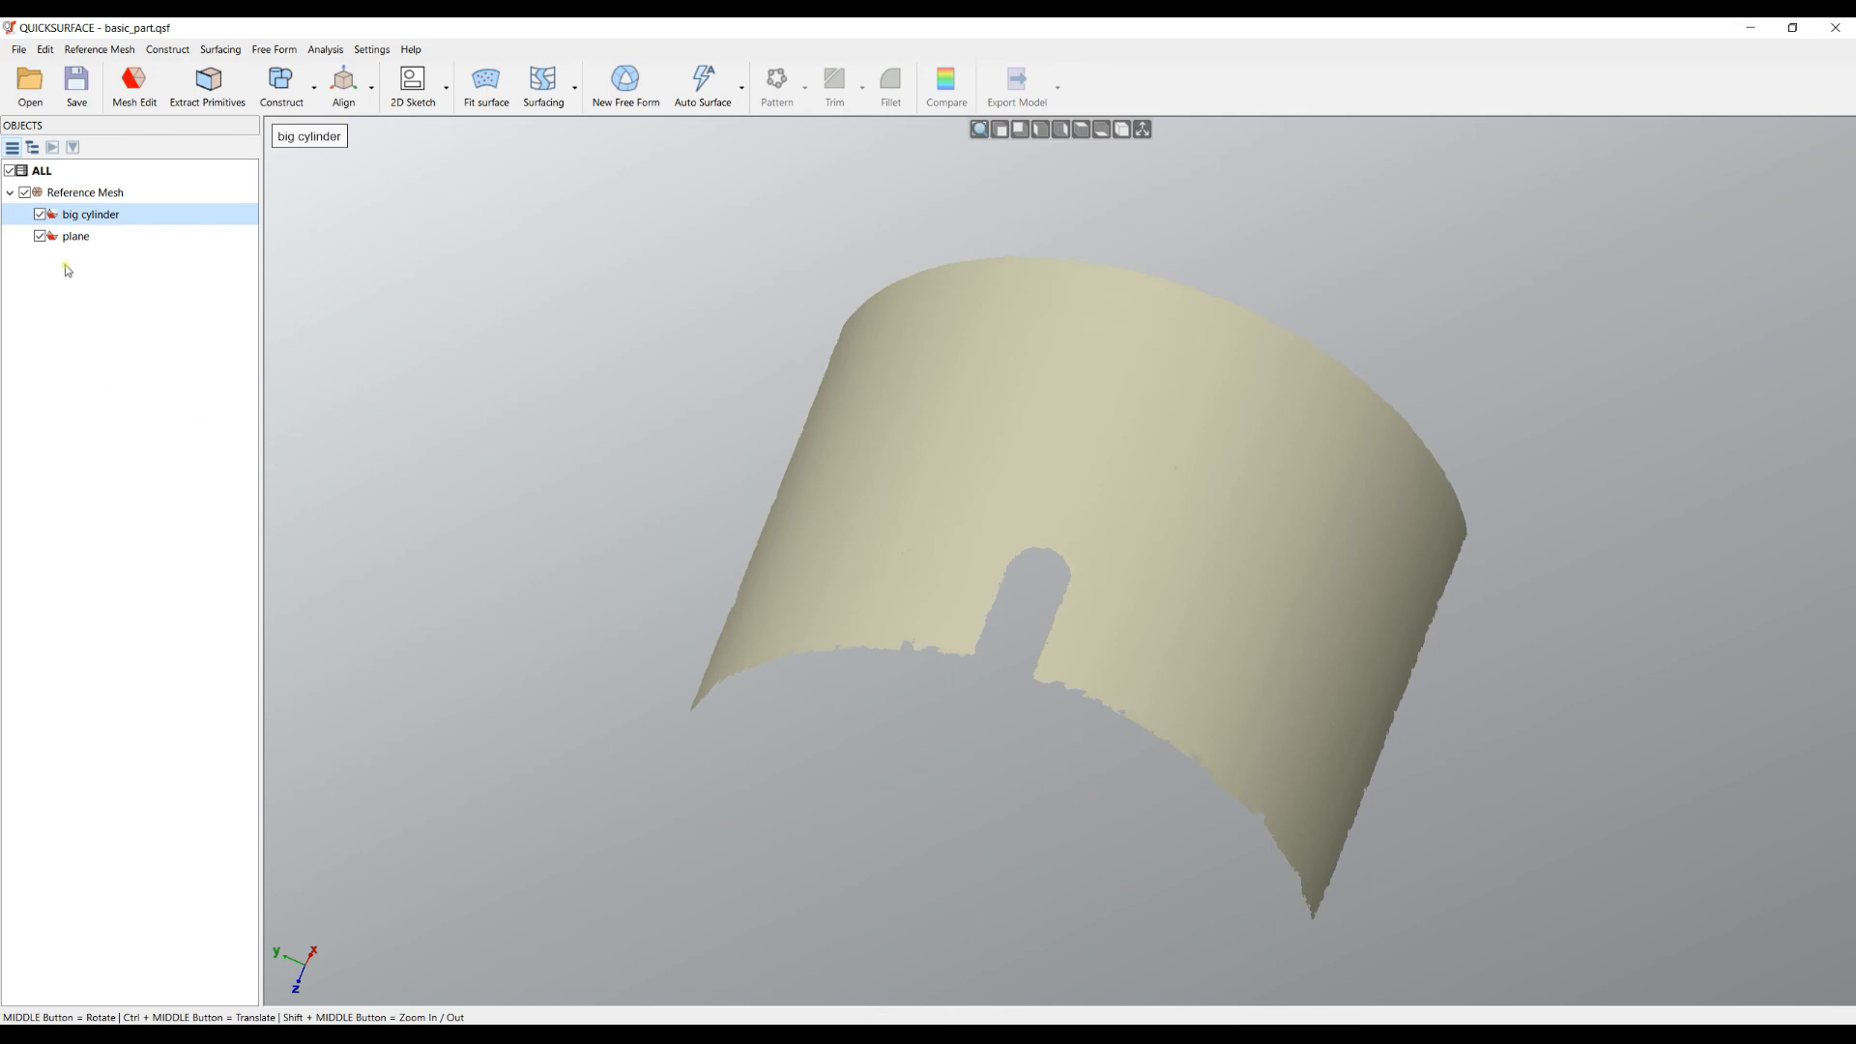
pyautogui.click(75, 236)
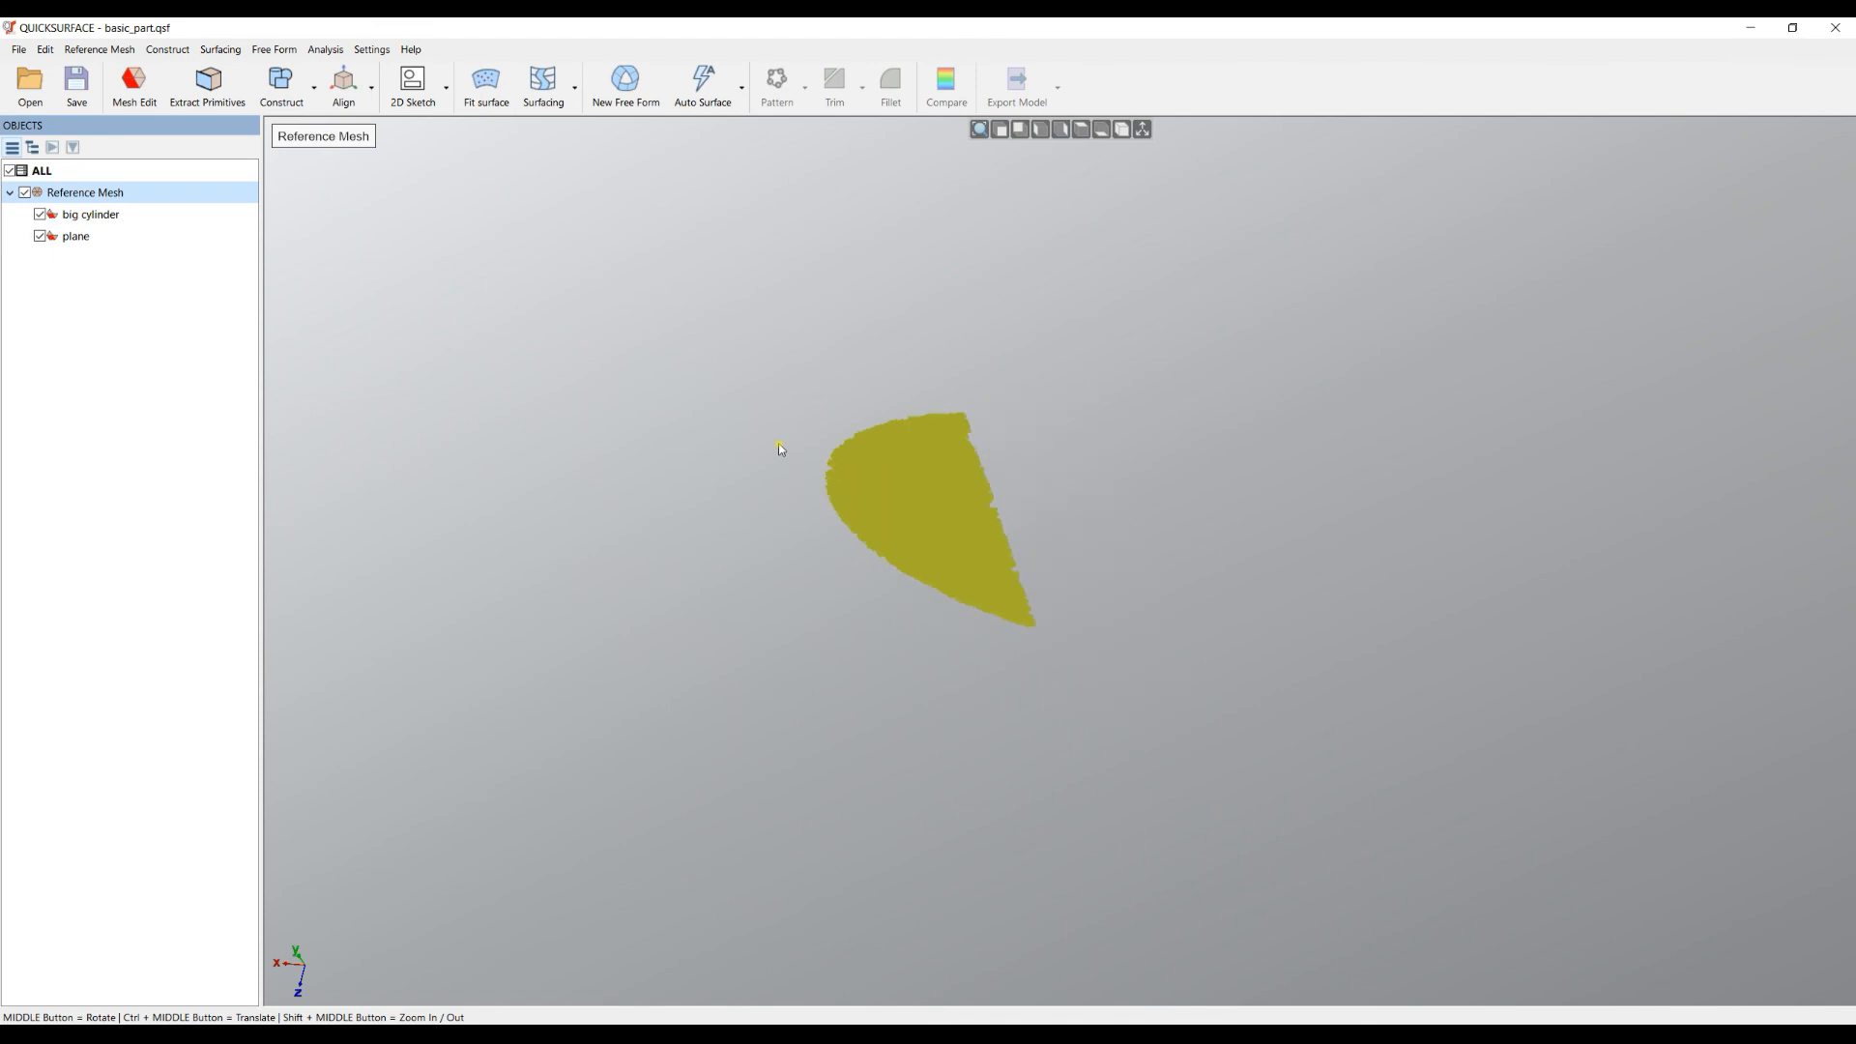
# Step: Deselect the mesh and orbit the part to view its outer side
pyautogui.click(97, 48)
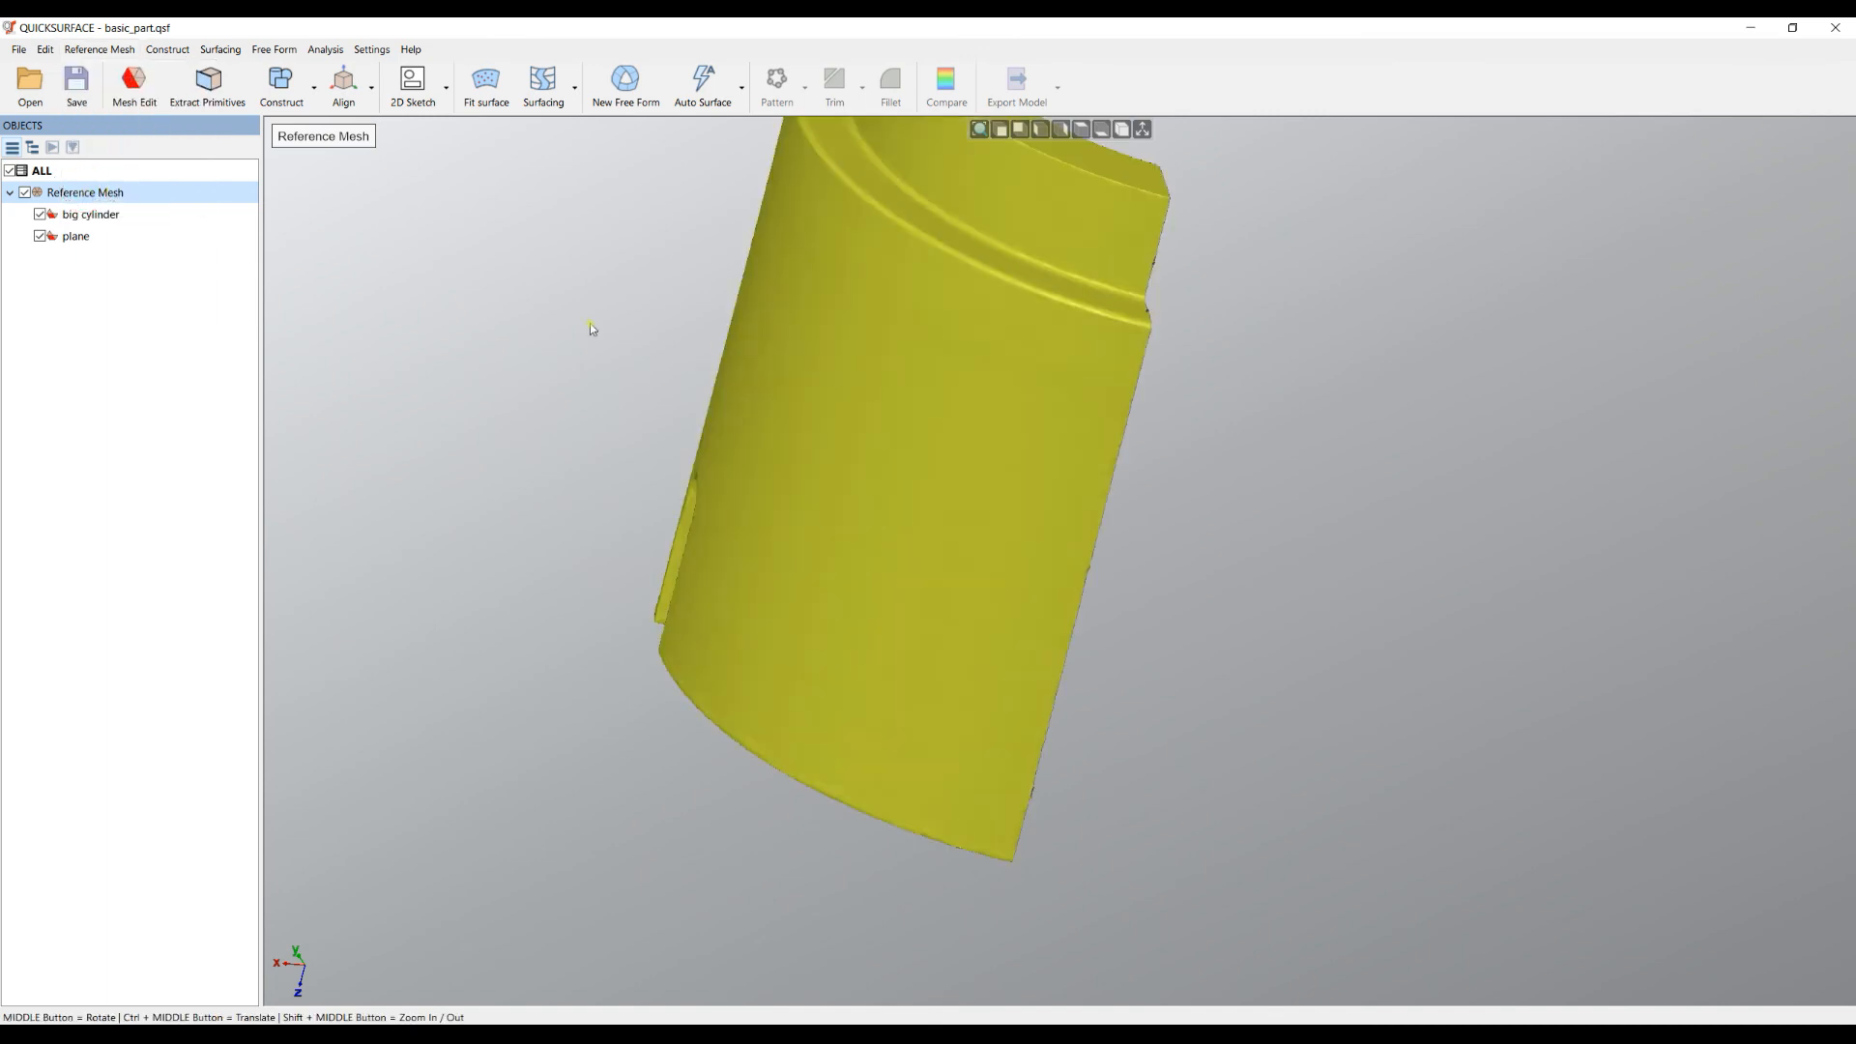
pyautogui.moveTo(99, 48)
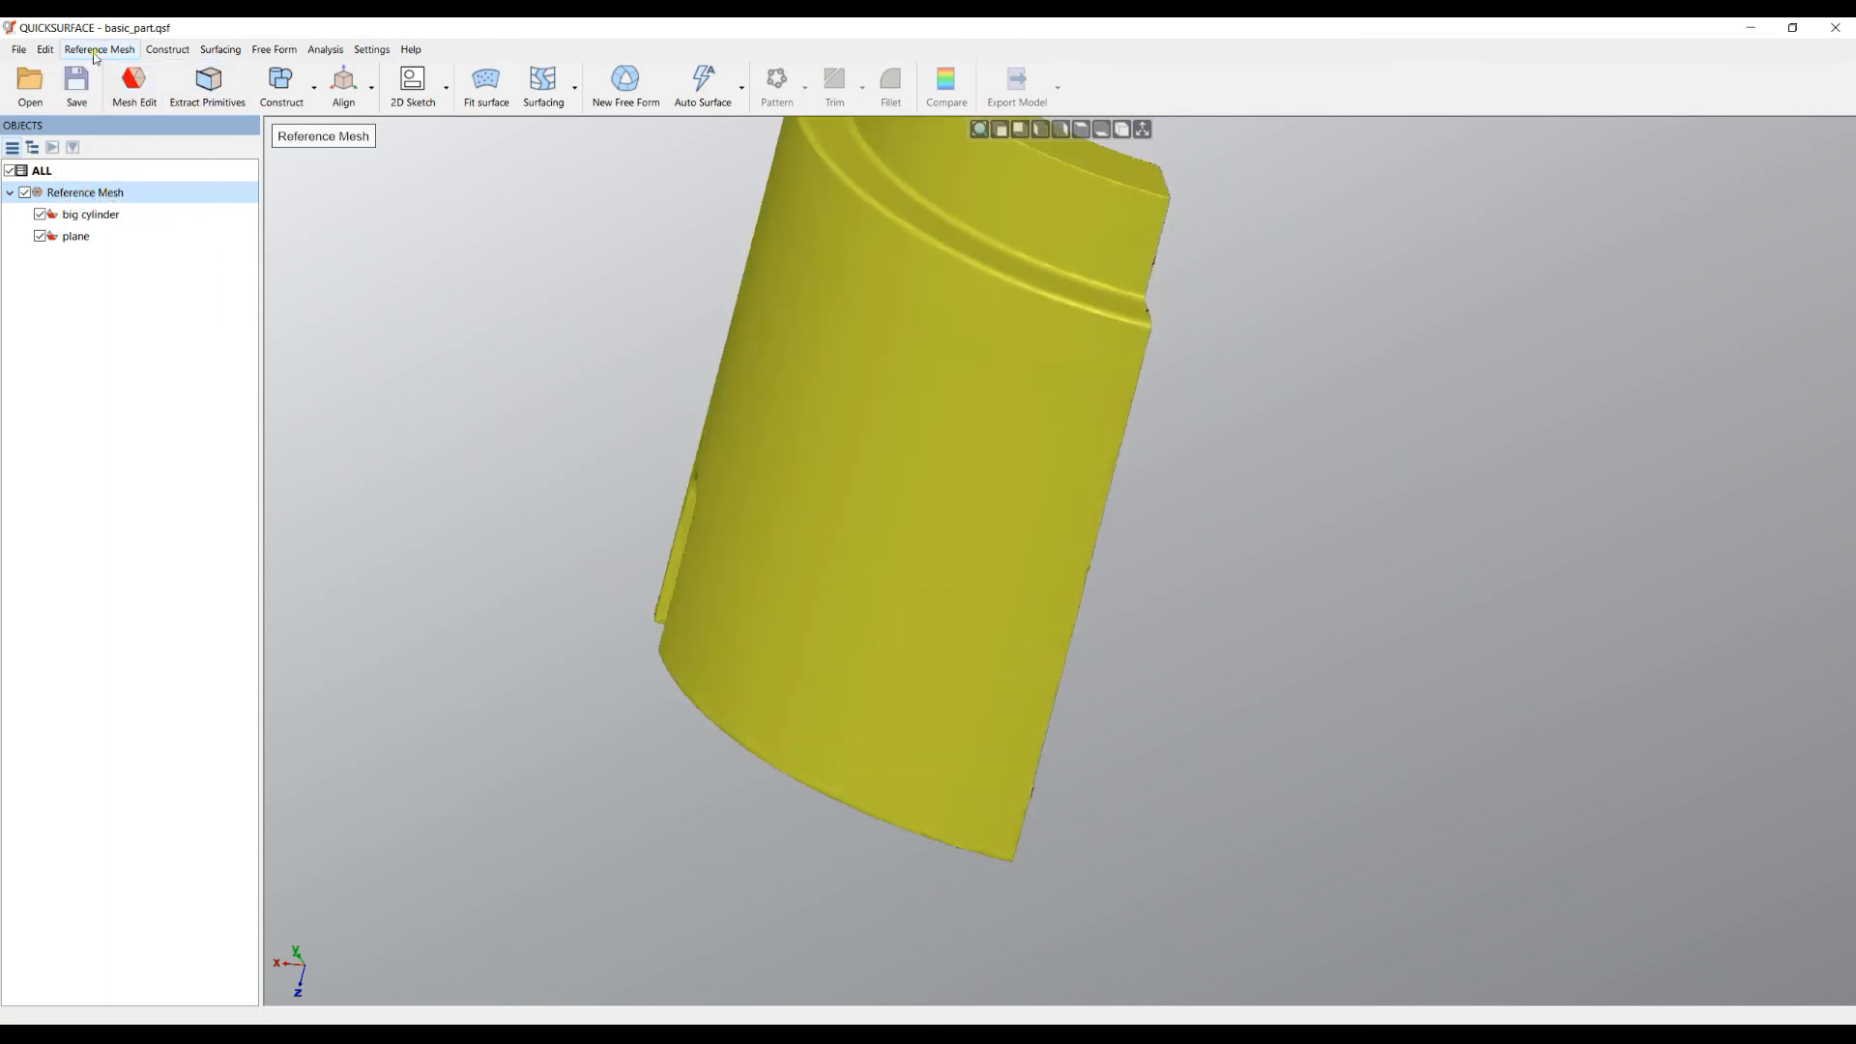
pyautogui.click(98, 49)
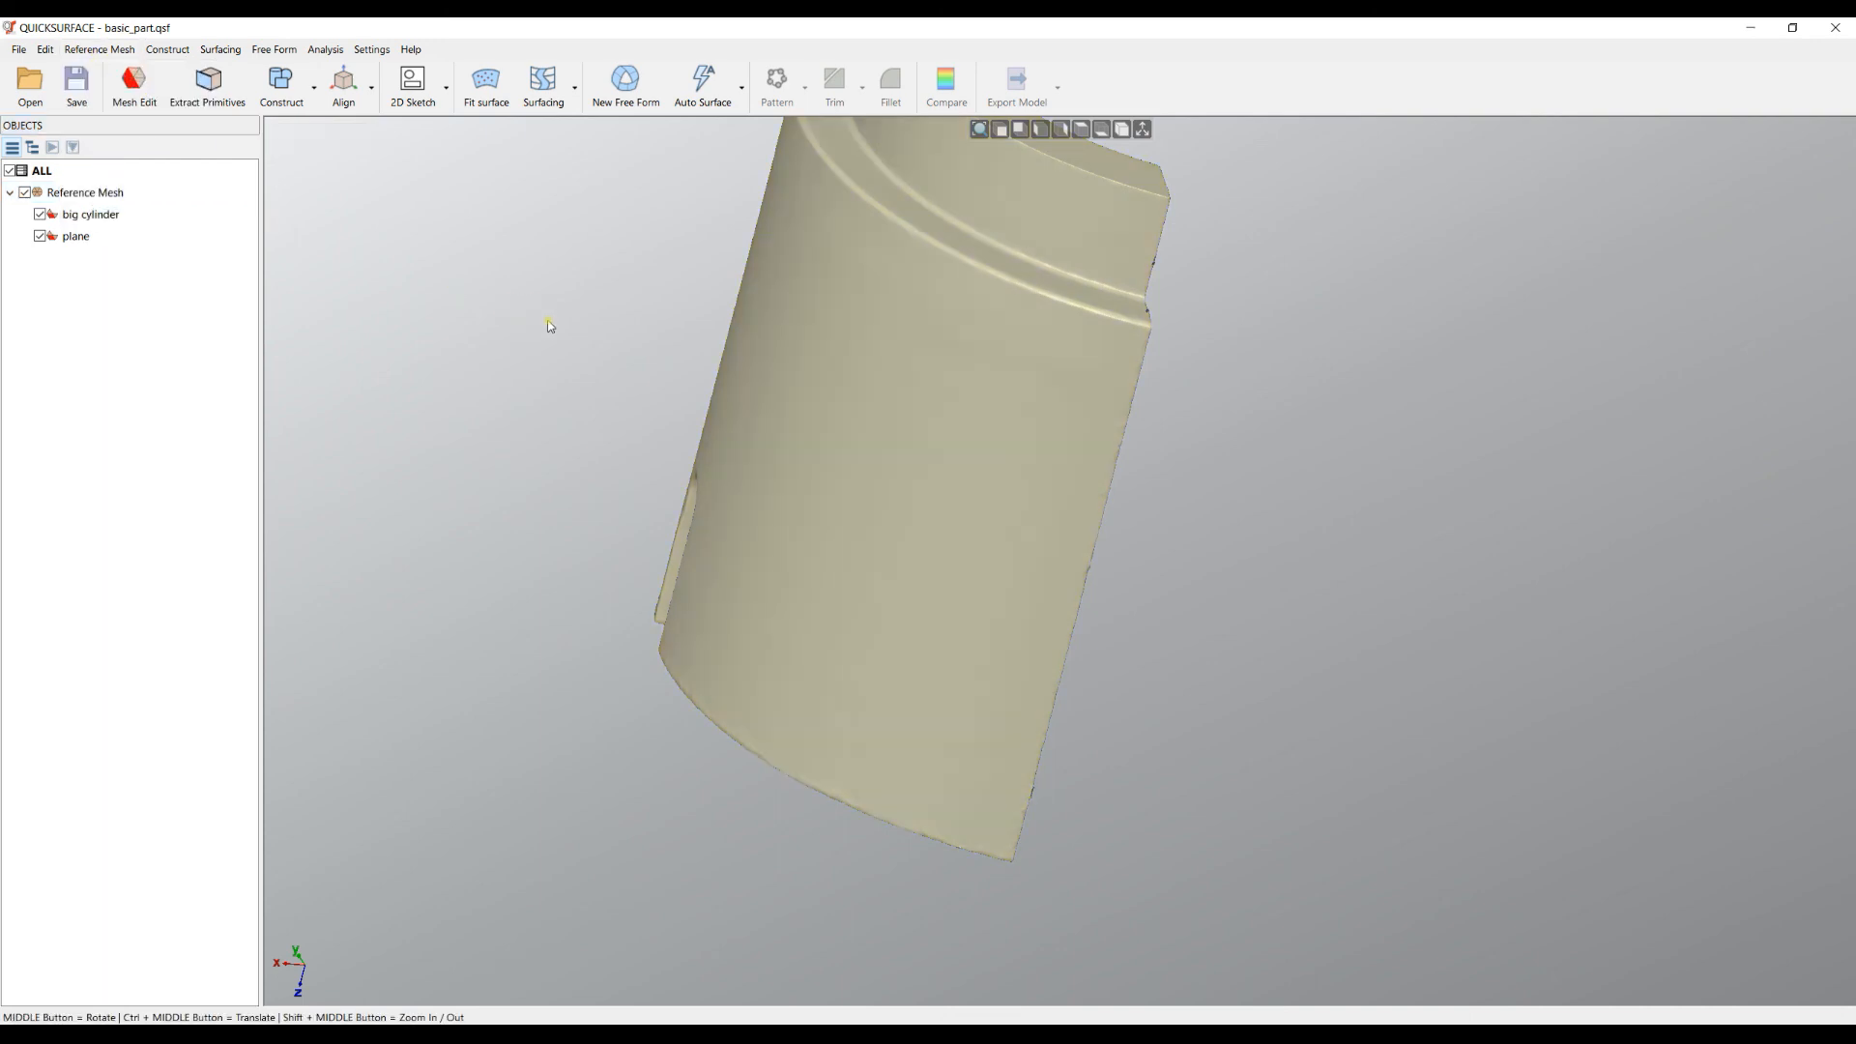
pyautogui.moveTo(597, 330)
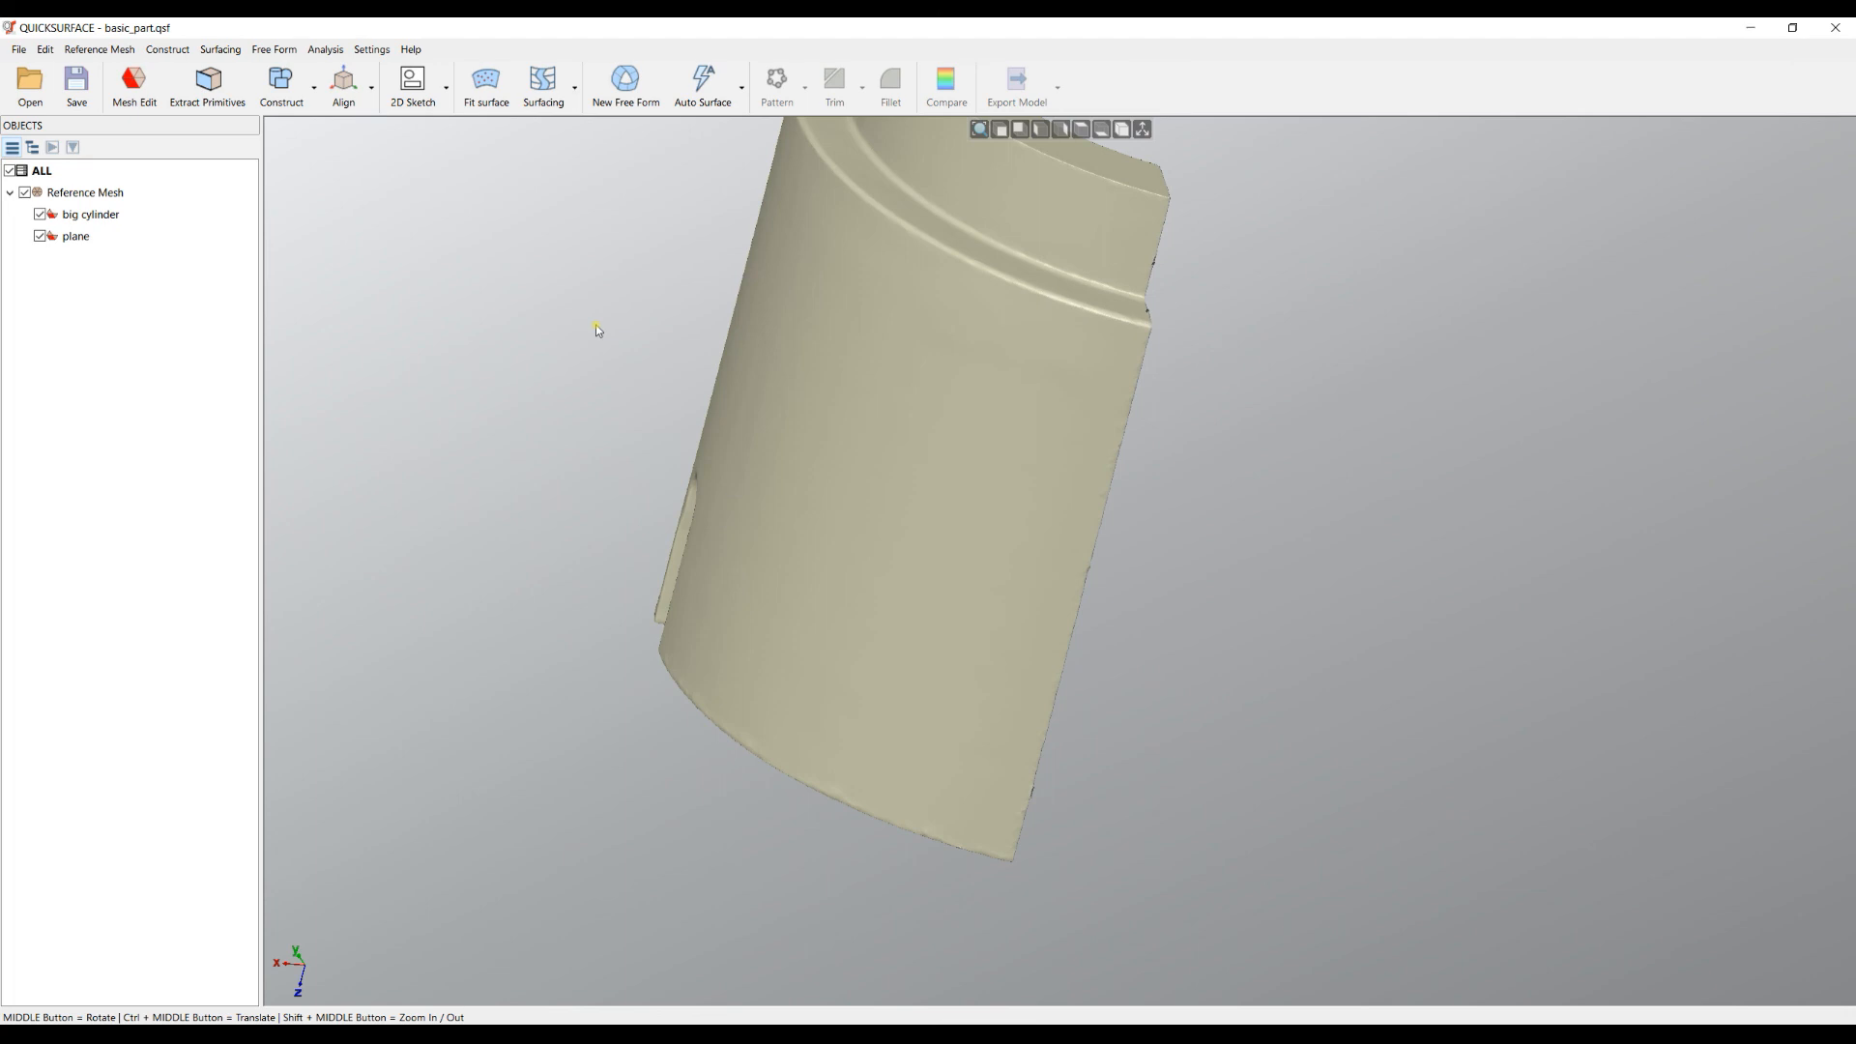
pyautogui.moveTo(605, 331)
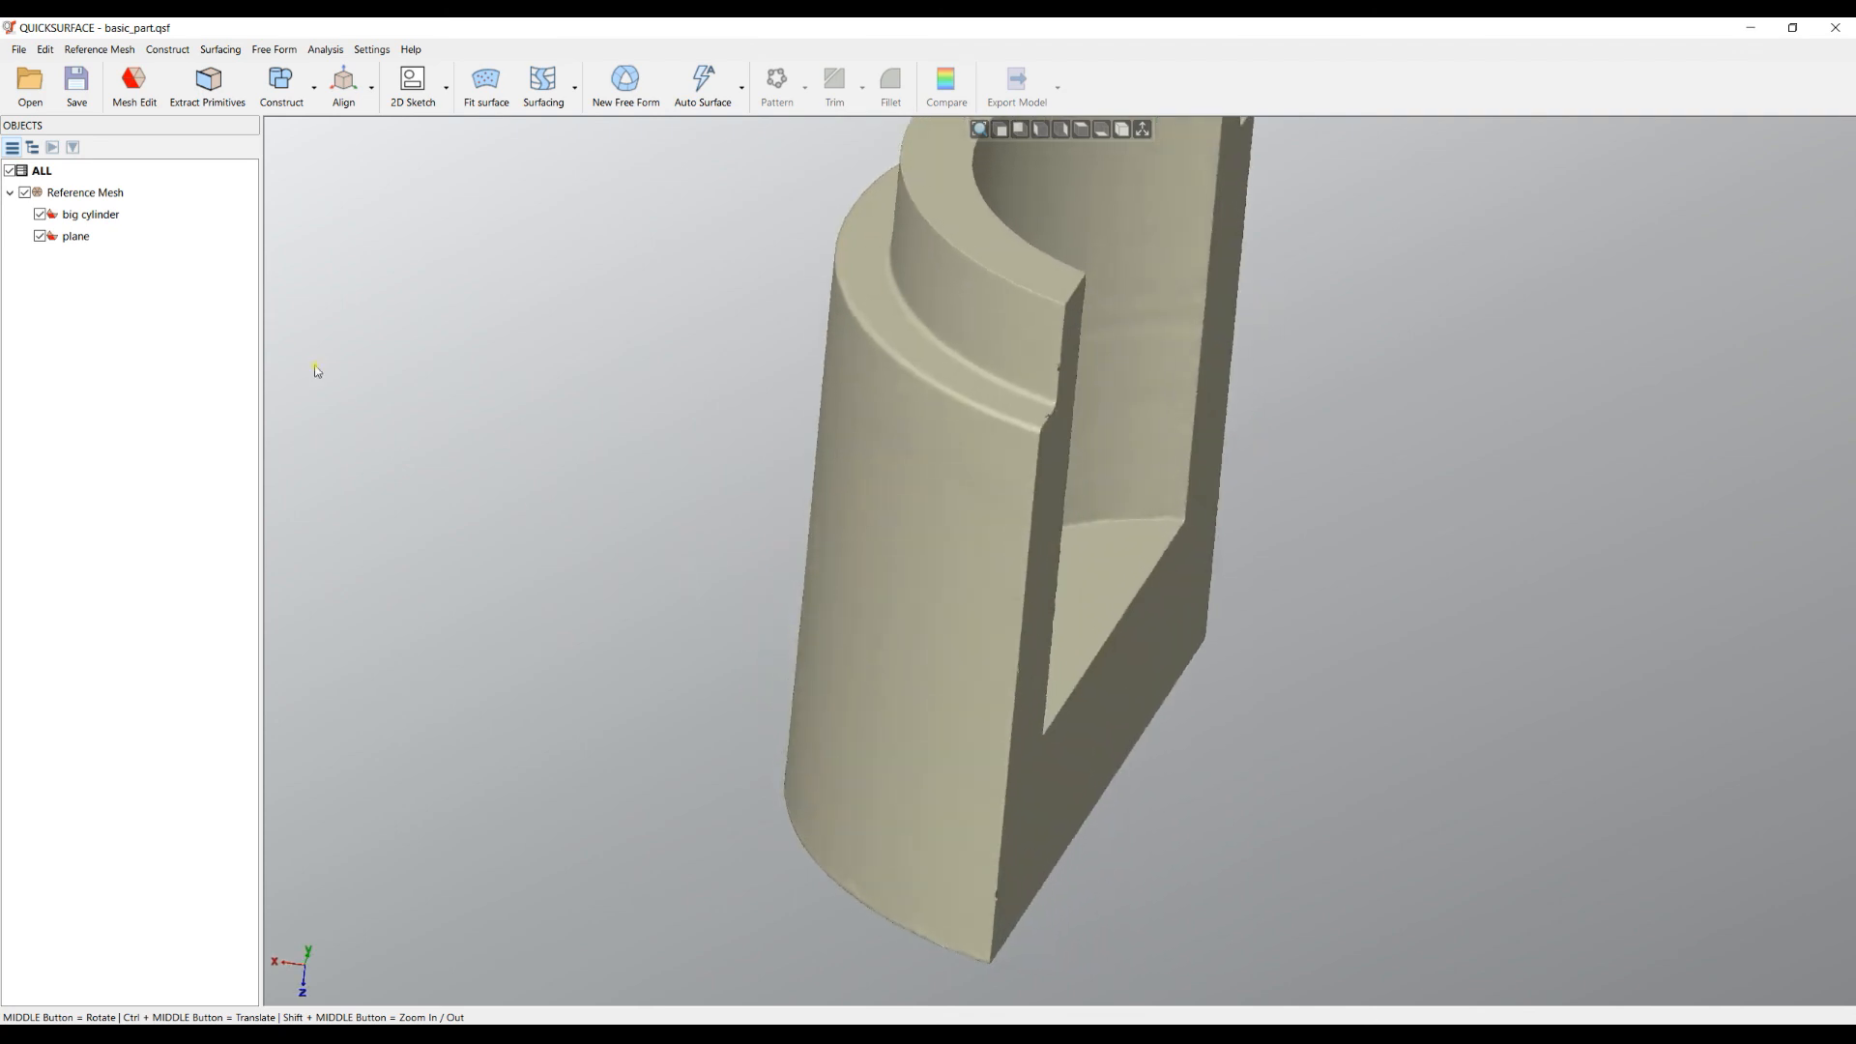
pyautogui.moveTo(102, 194)
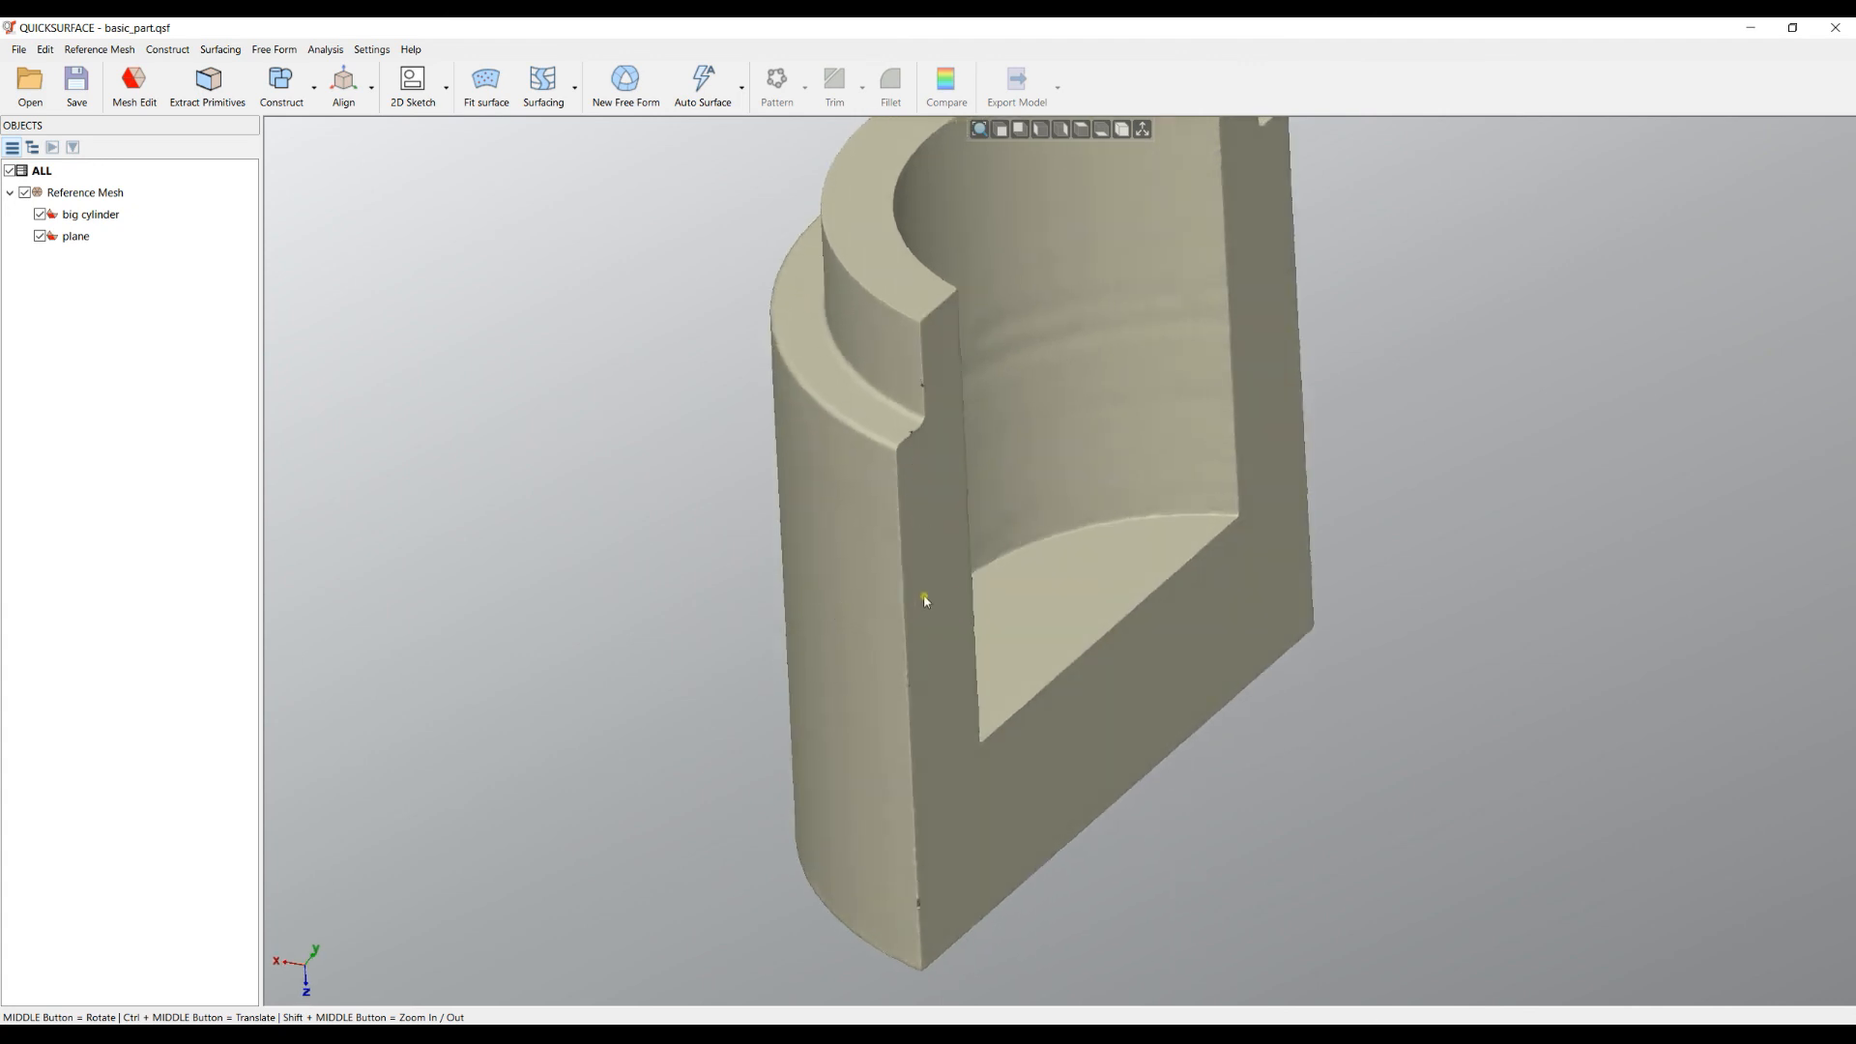
pyautogui.moveTo(926, 600)
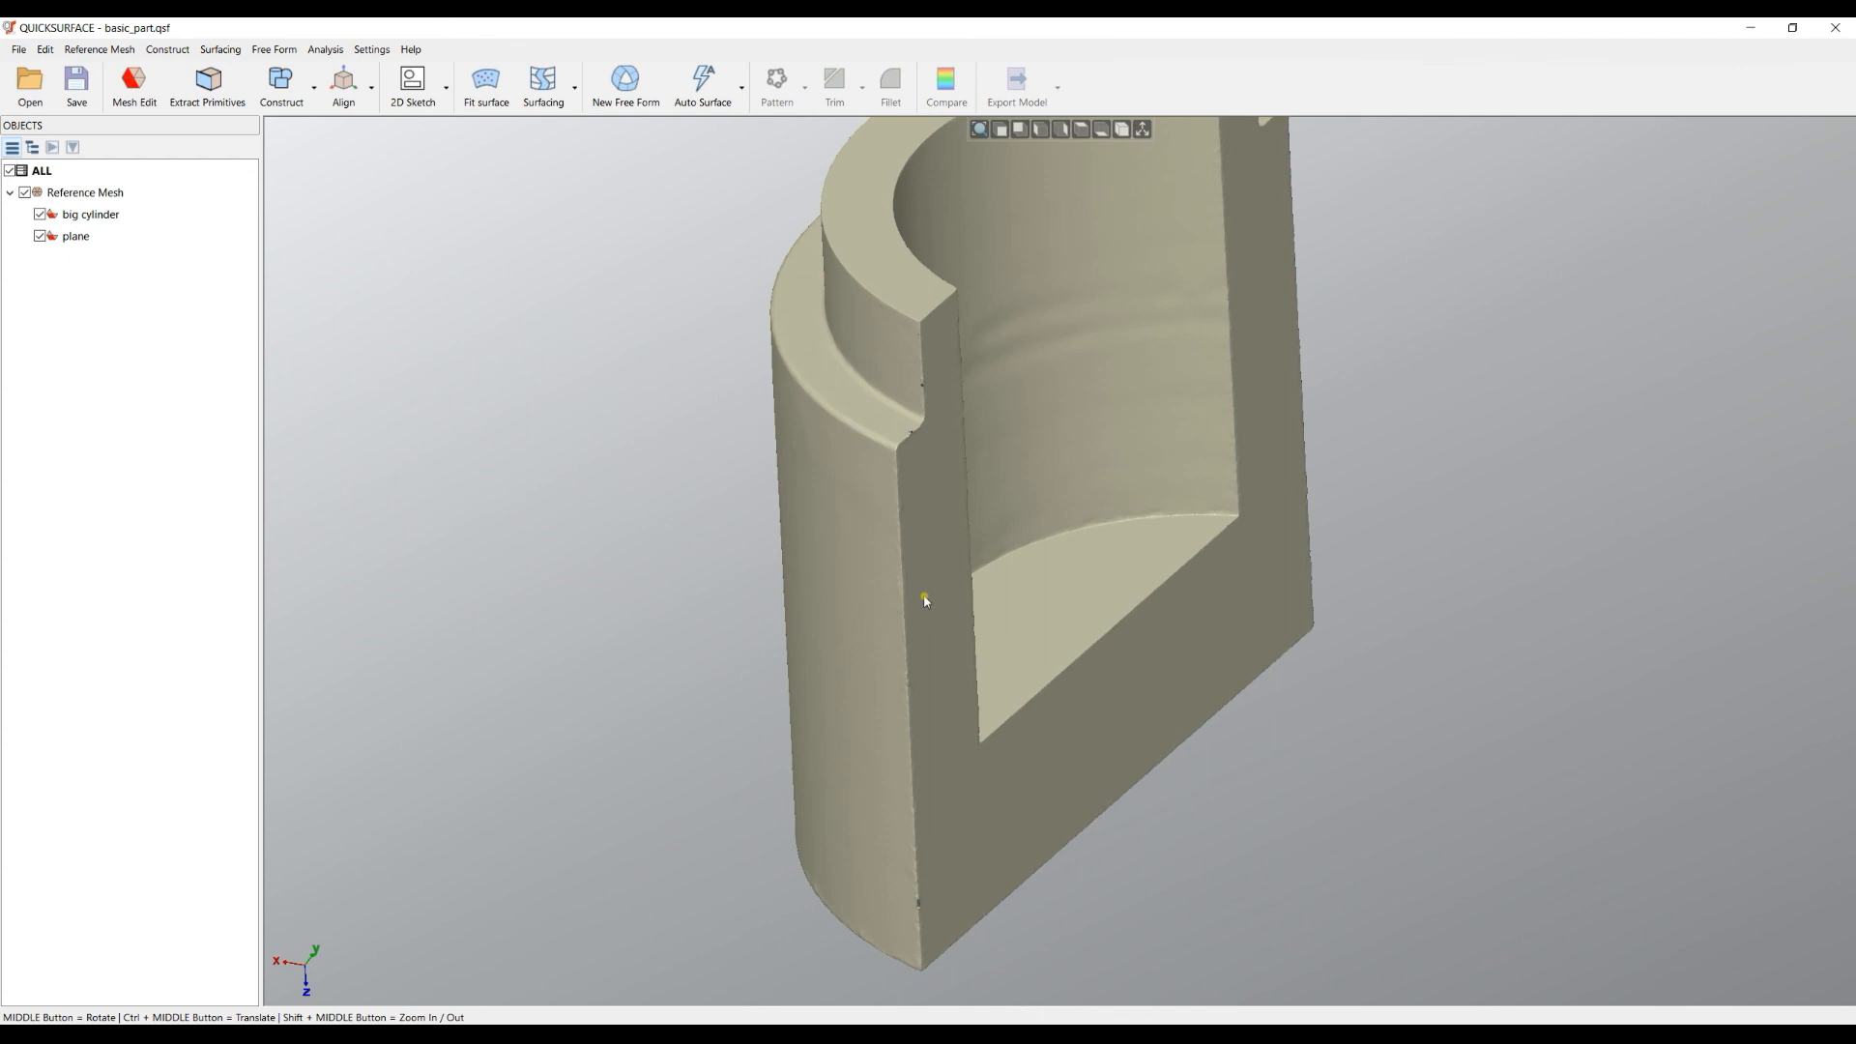
pyautogui.moveTo(926, 602); pyautogui.dragTo(1173, 497)
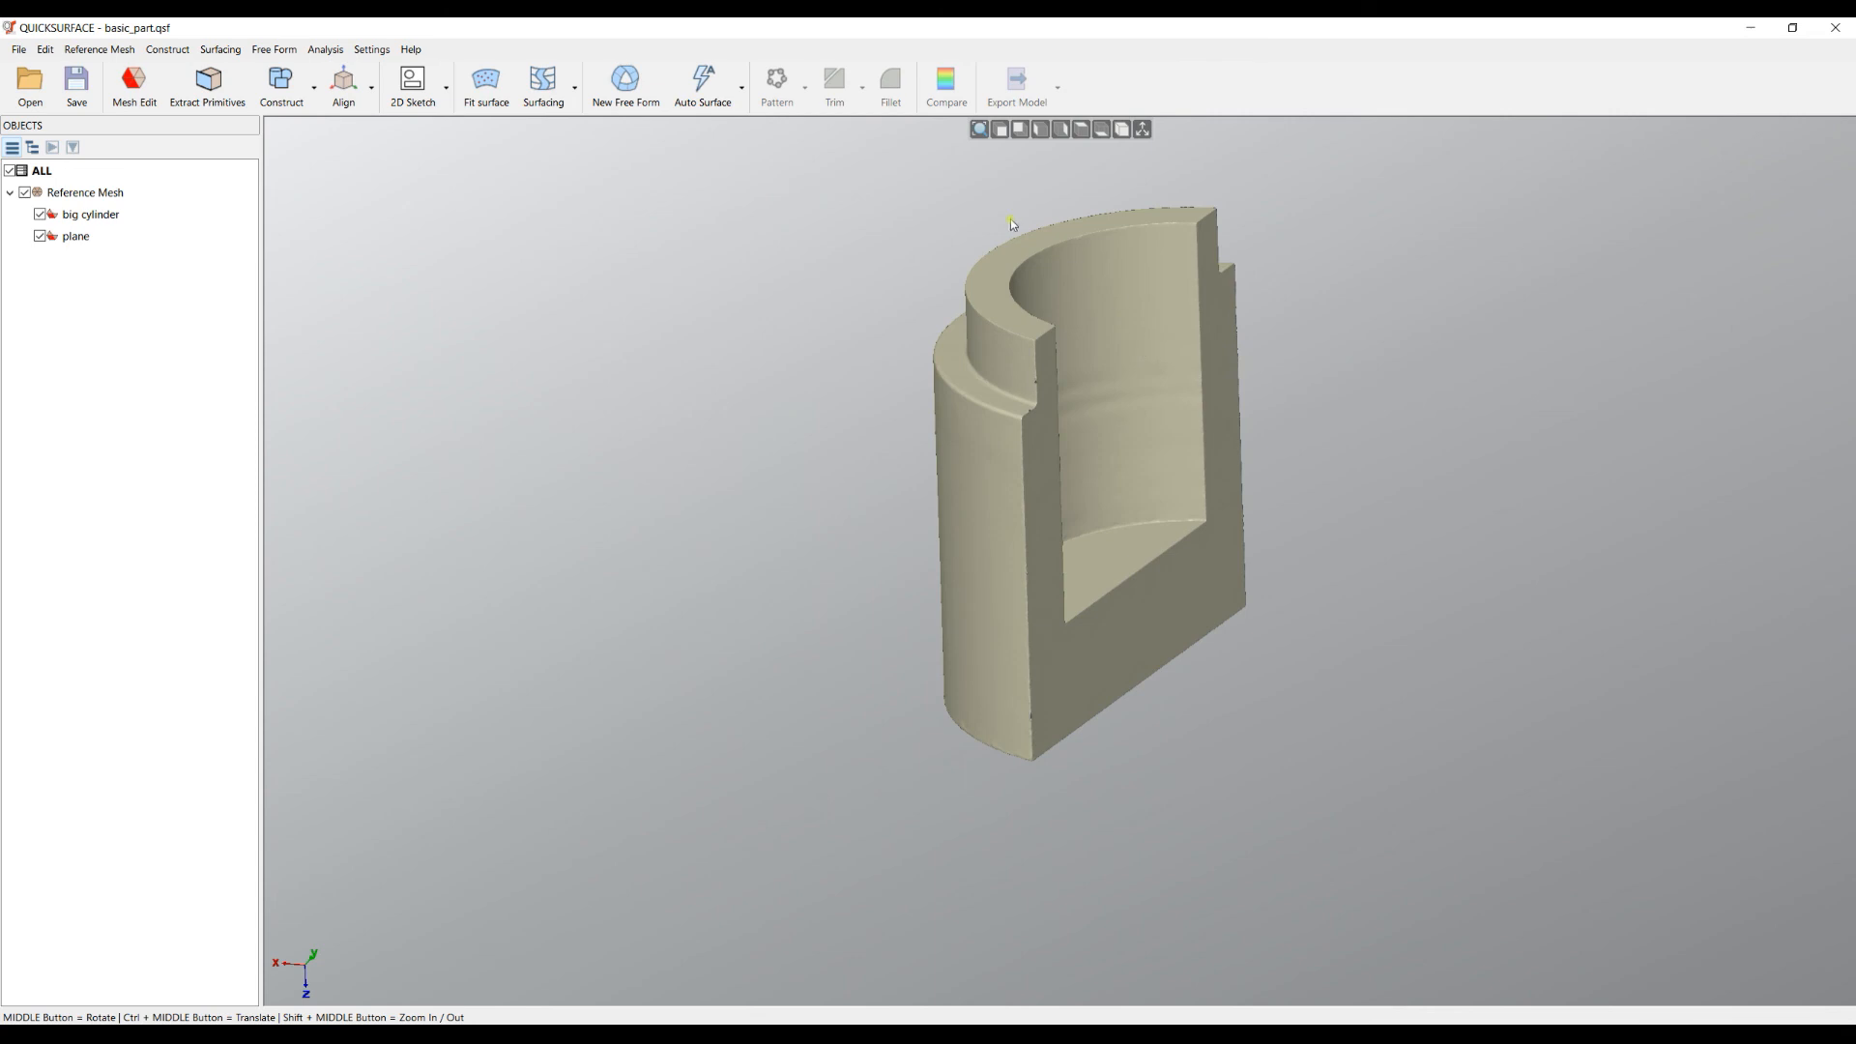
pyautogui.moveTo(501, 166)
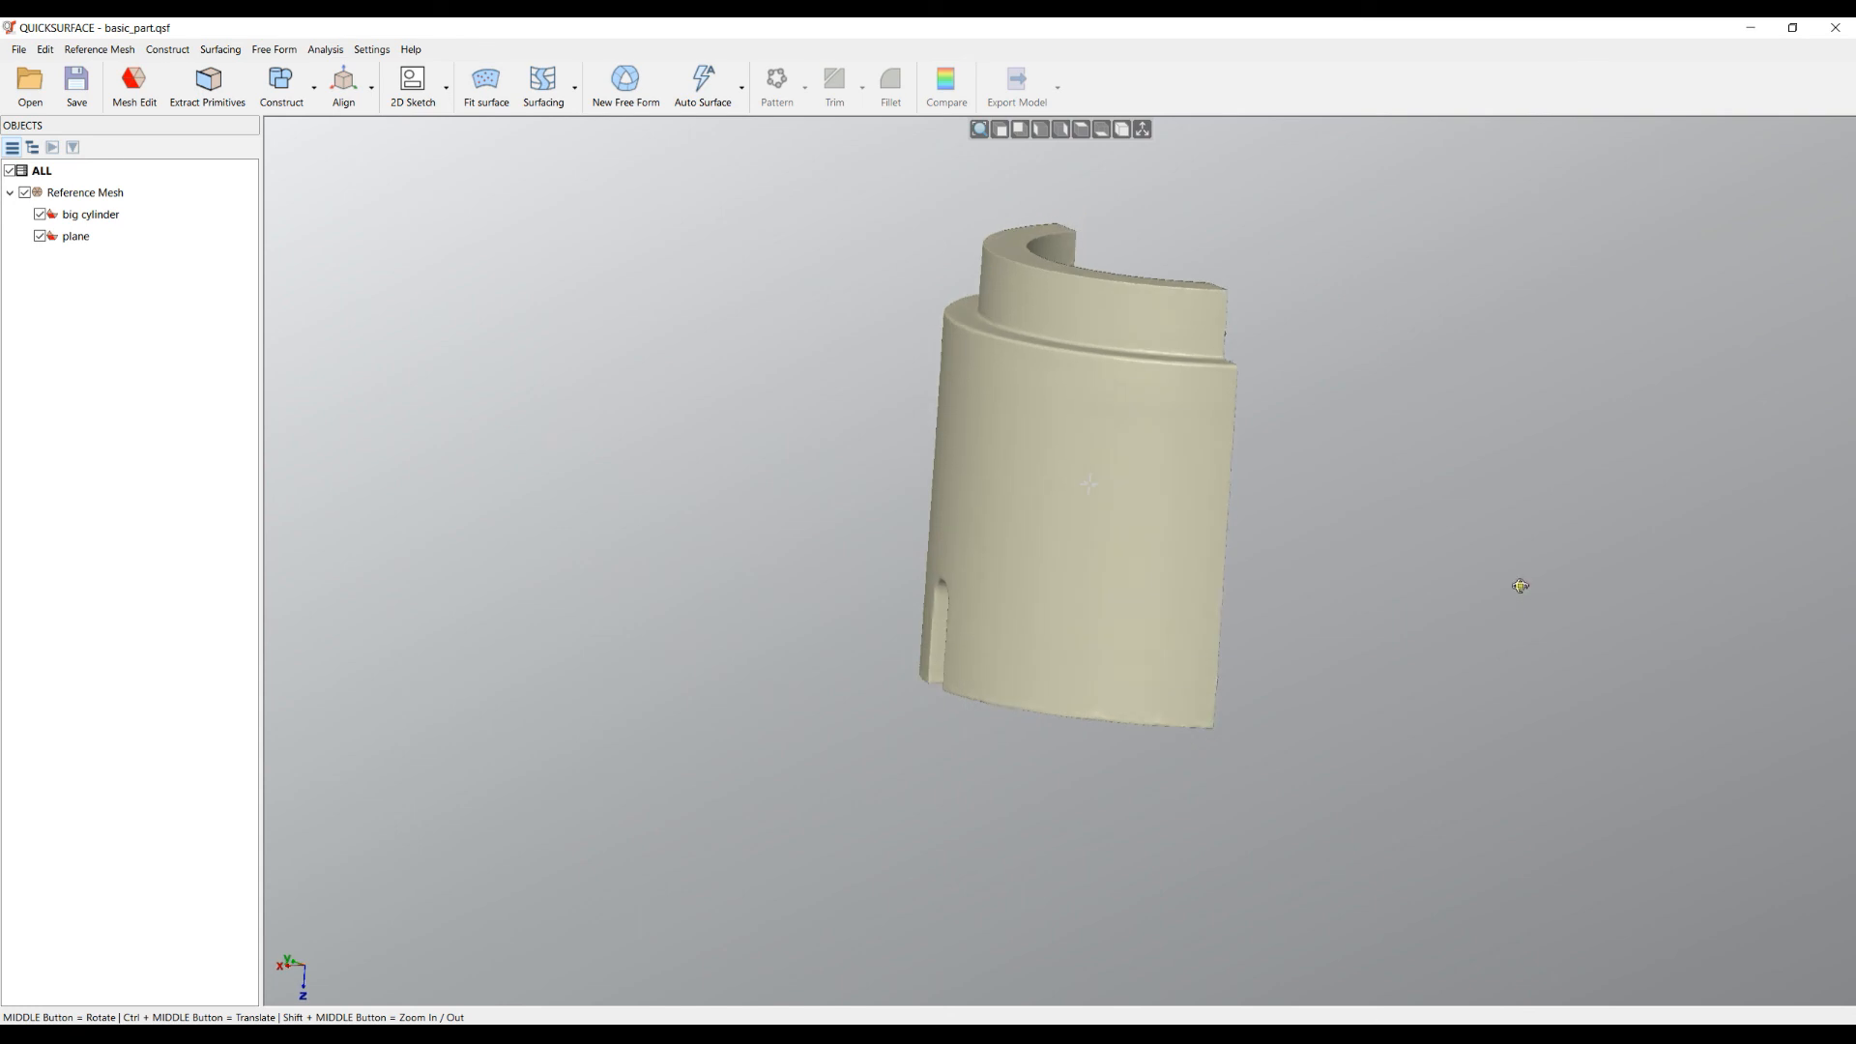
# Step: Select 'big cylinder', start a 2D Sketch and slice with the Left (OYZ) plane
pyautogui.click(134, 83)
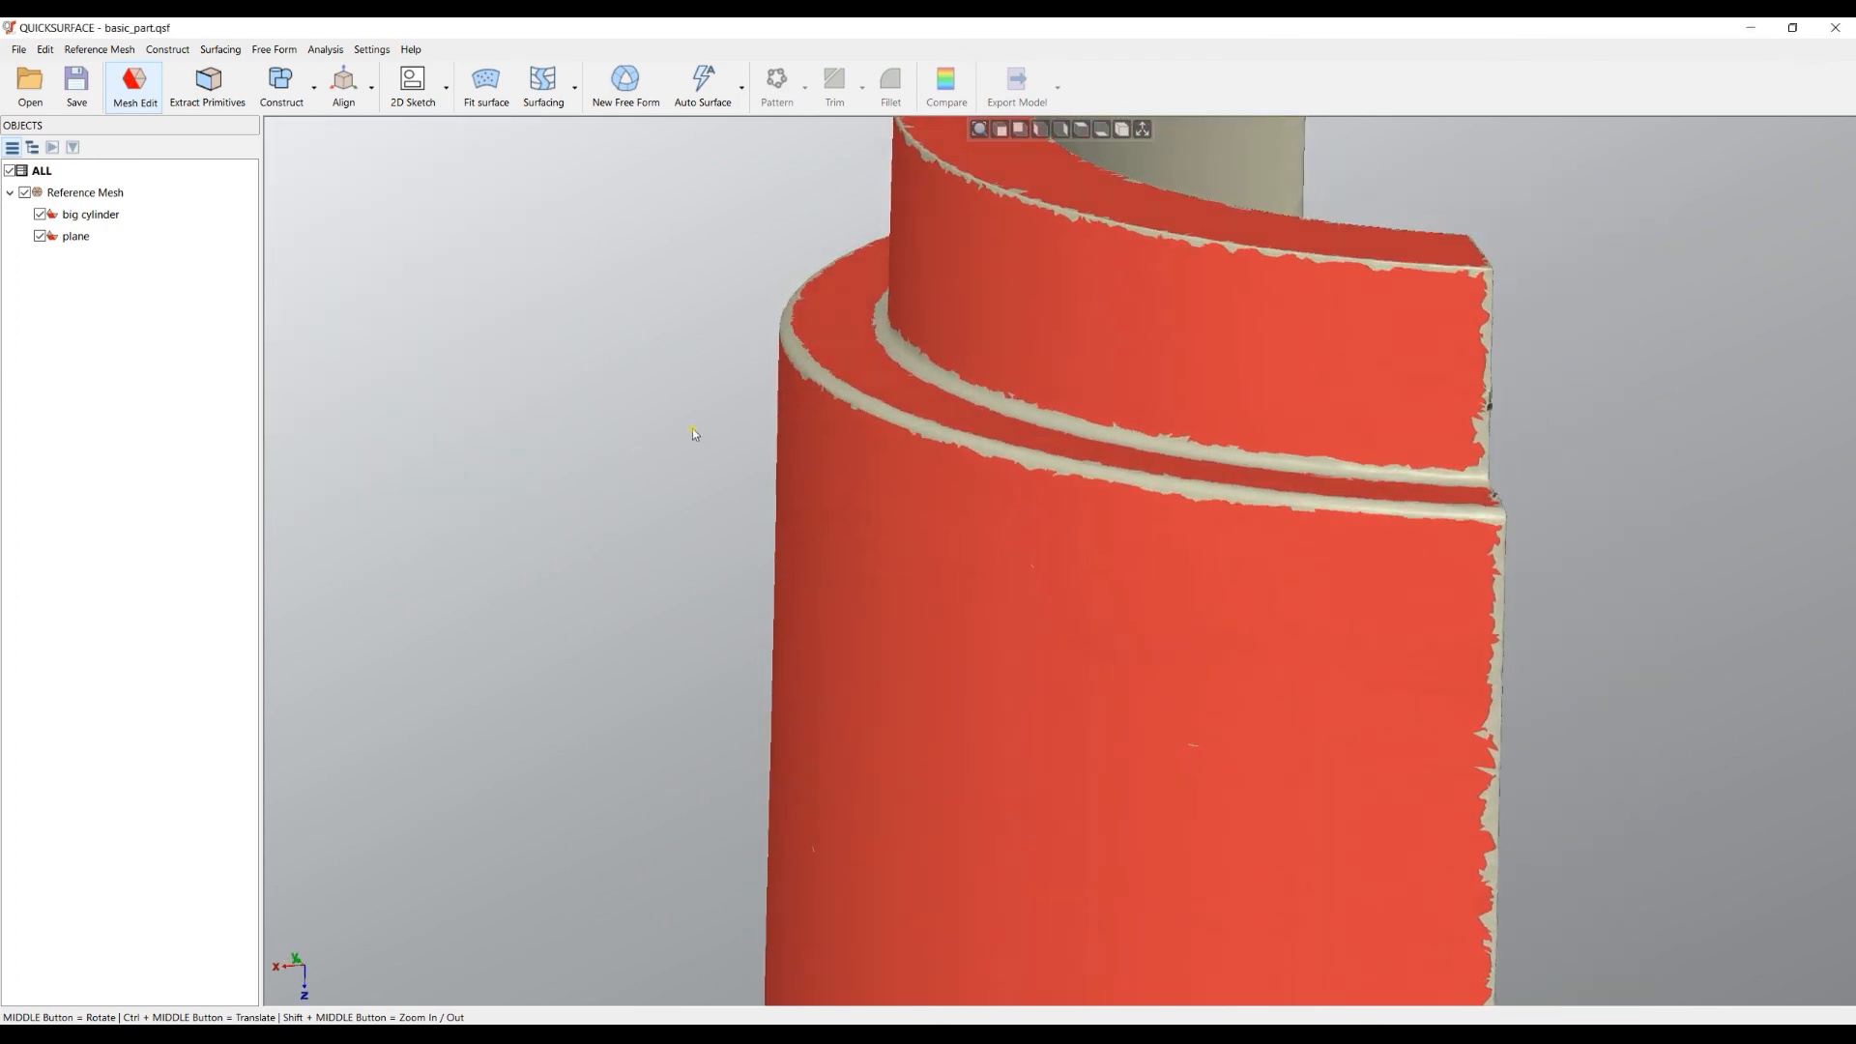
pyautogui.click(410, 83)
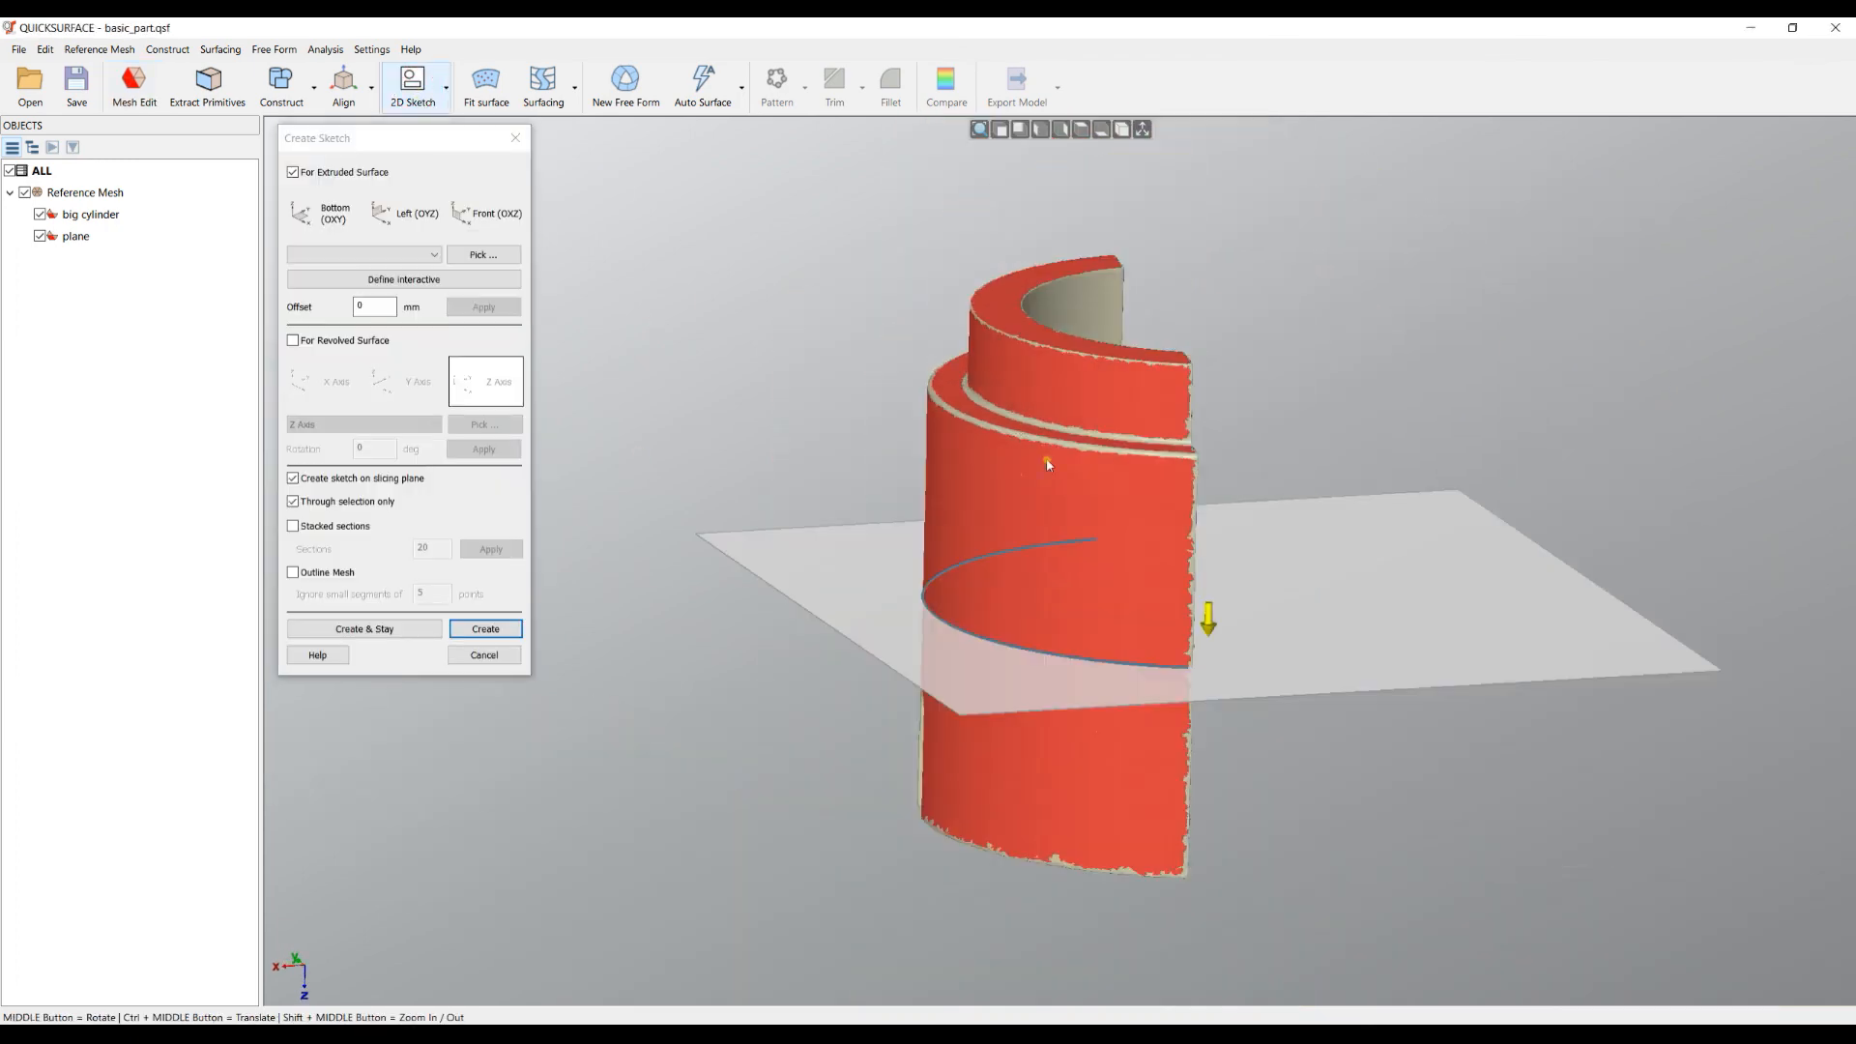
pyautogui.moveTo(1209, 619); pyautogui.dragTo(1184, 613)
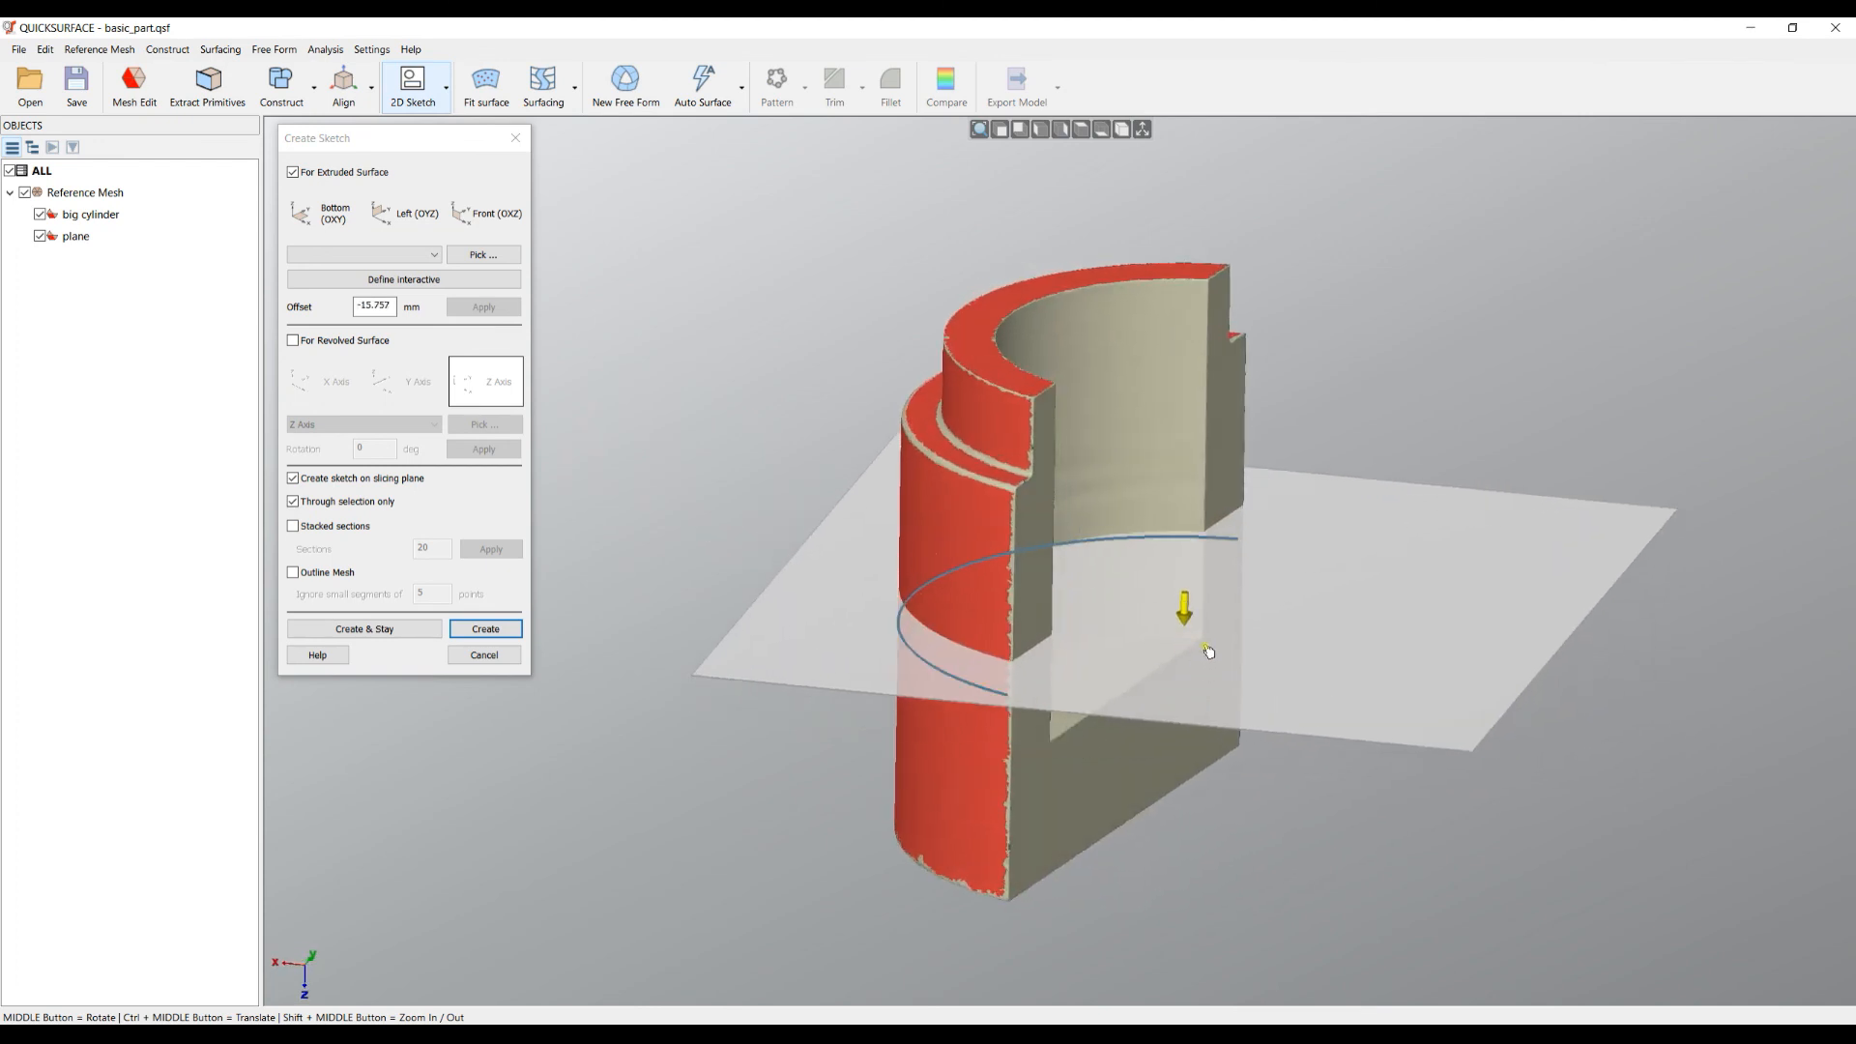
pyautogui.click(406, 212)
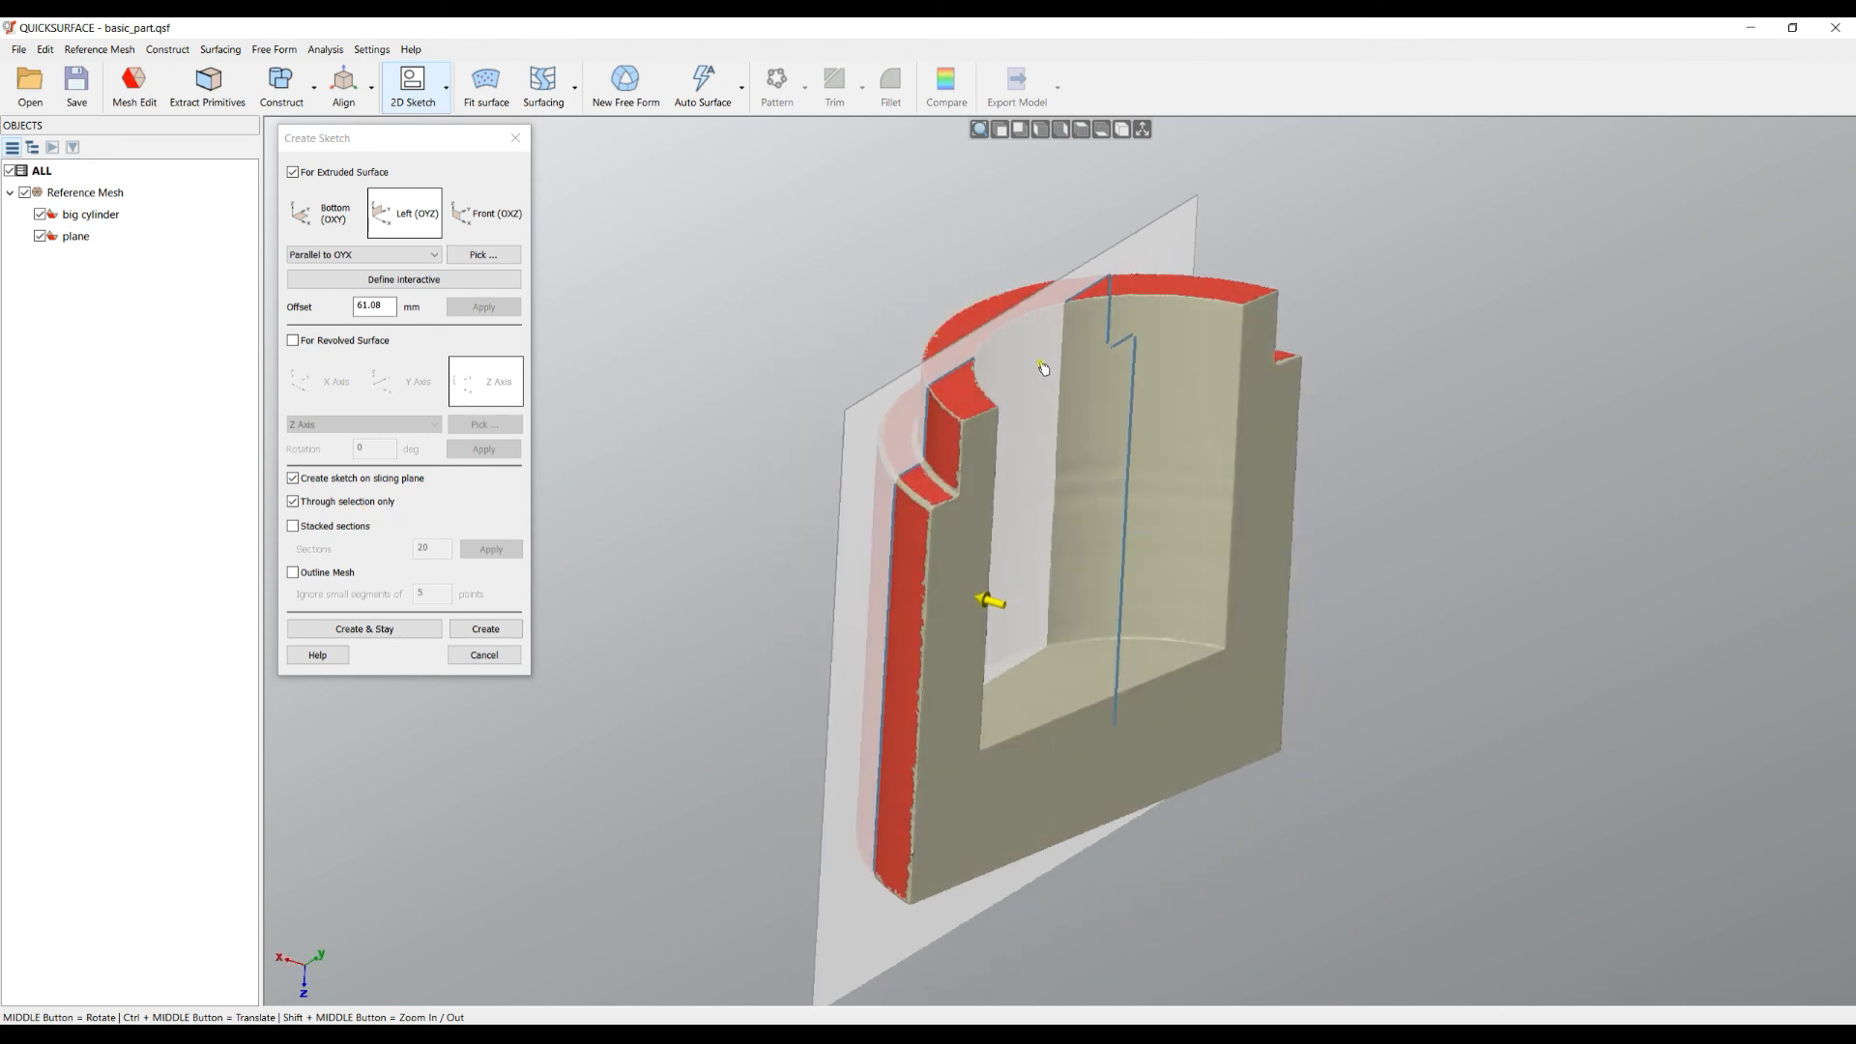
pyautogui.moveTo(897, 543)
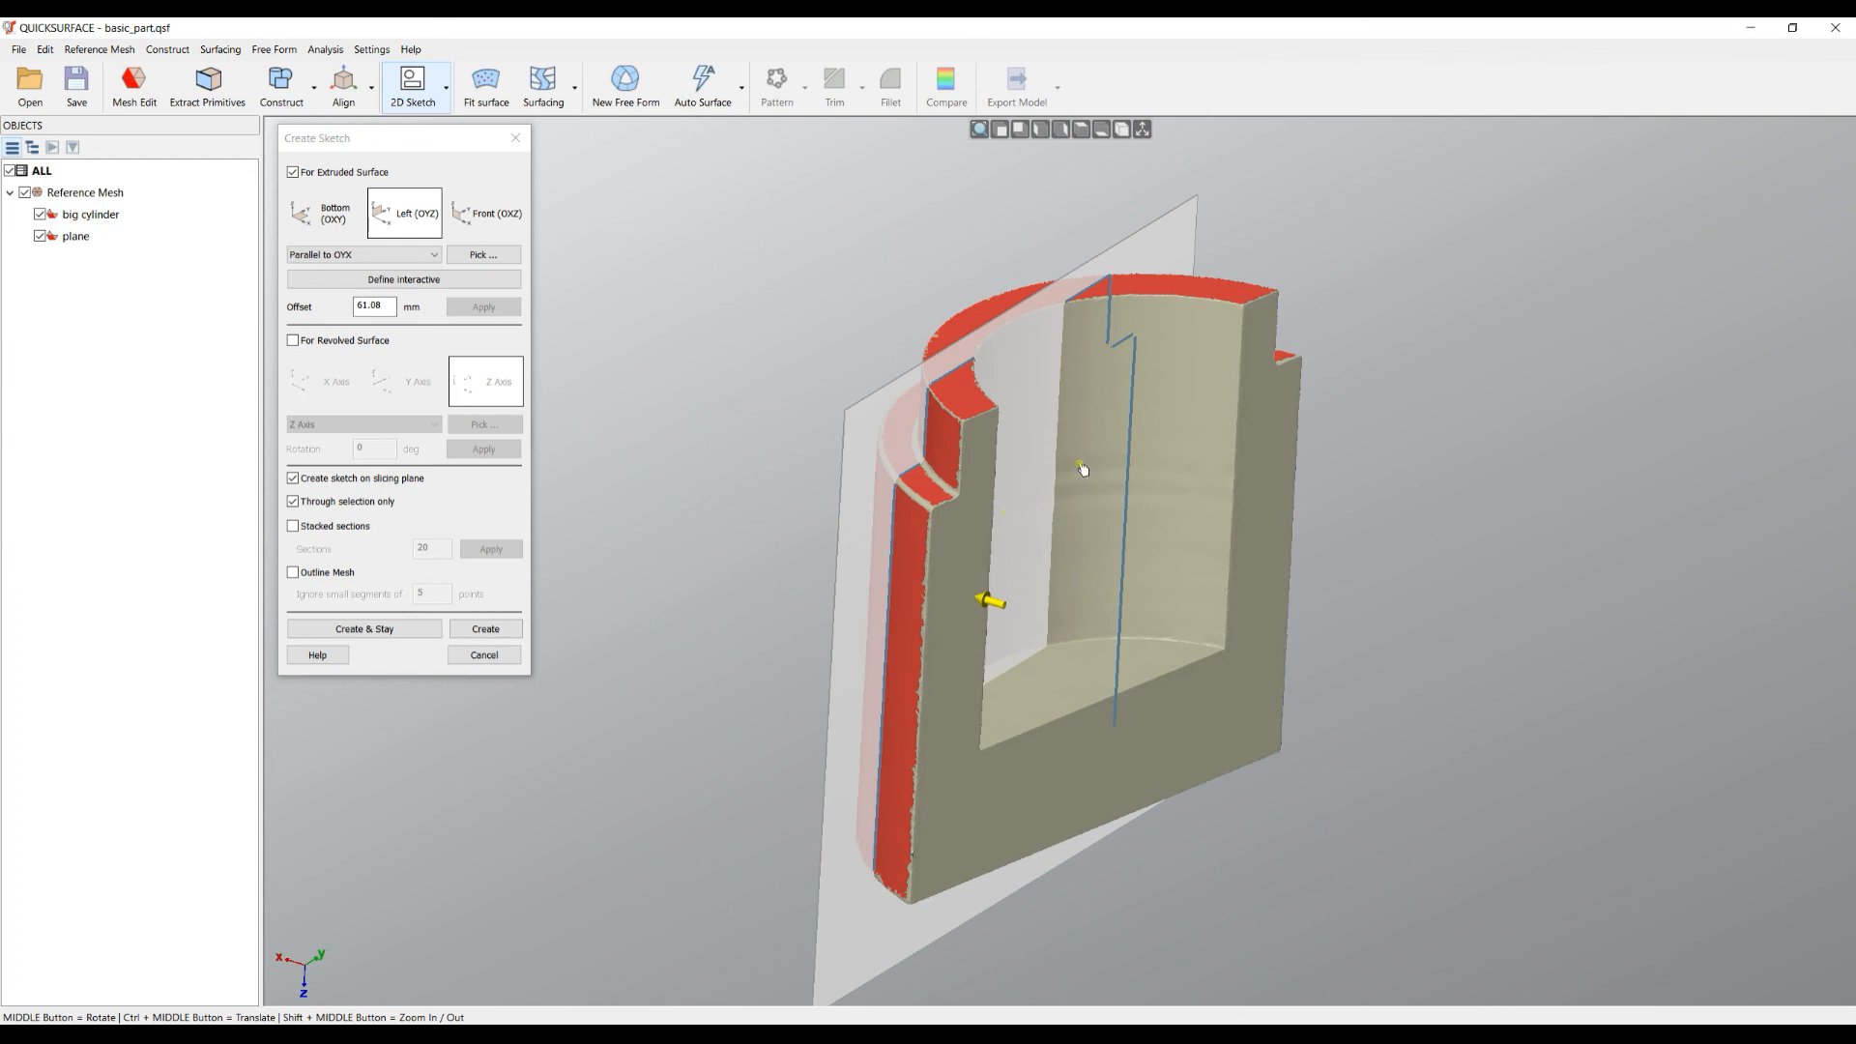
pyautogui.moveTo(1053, 669)
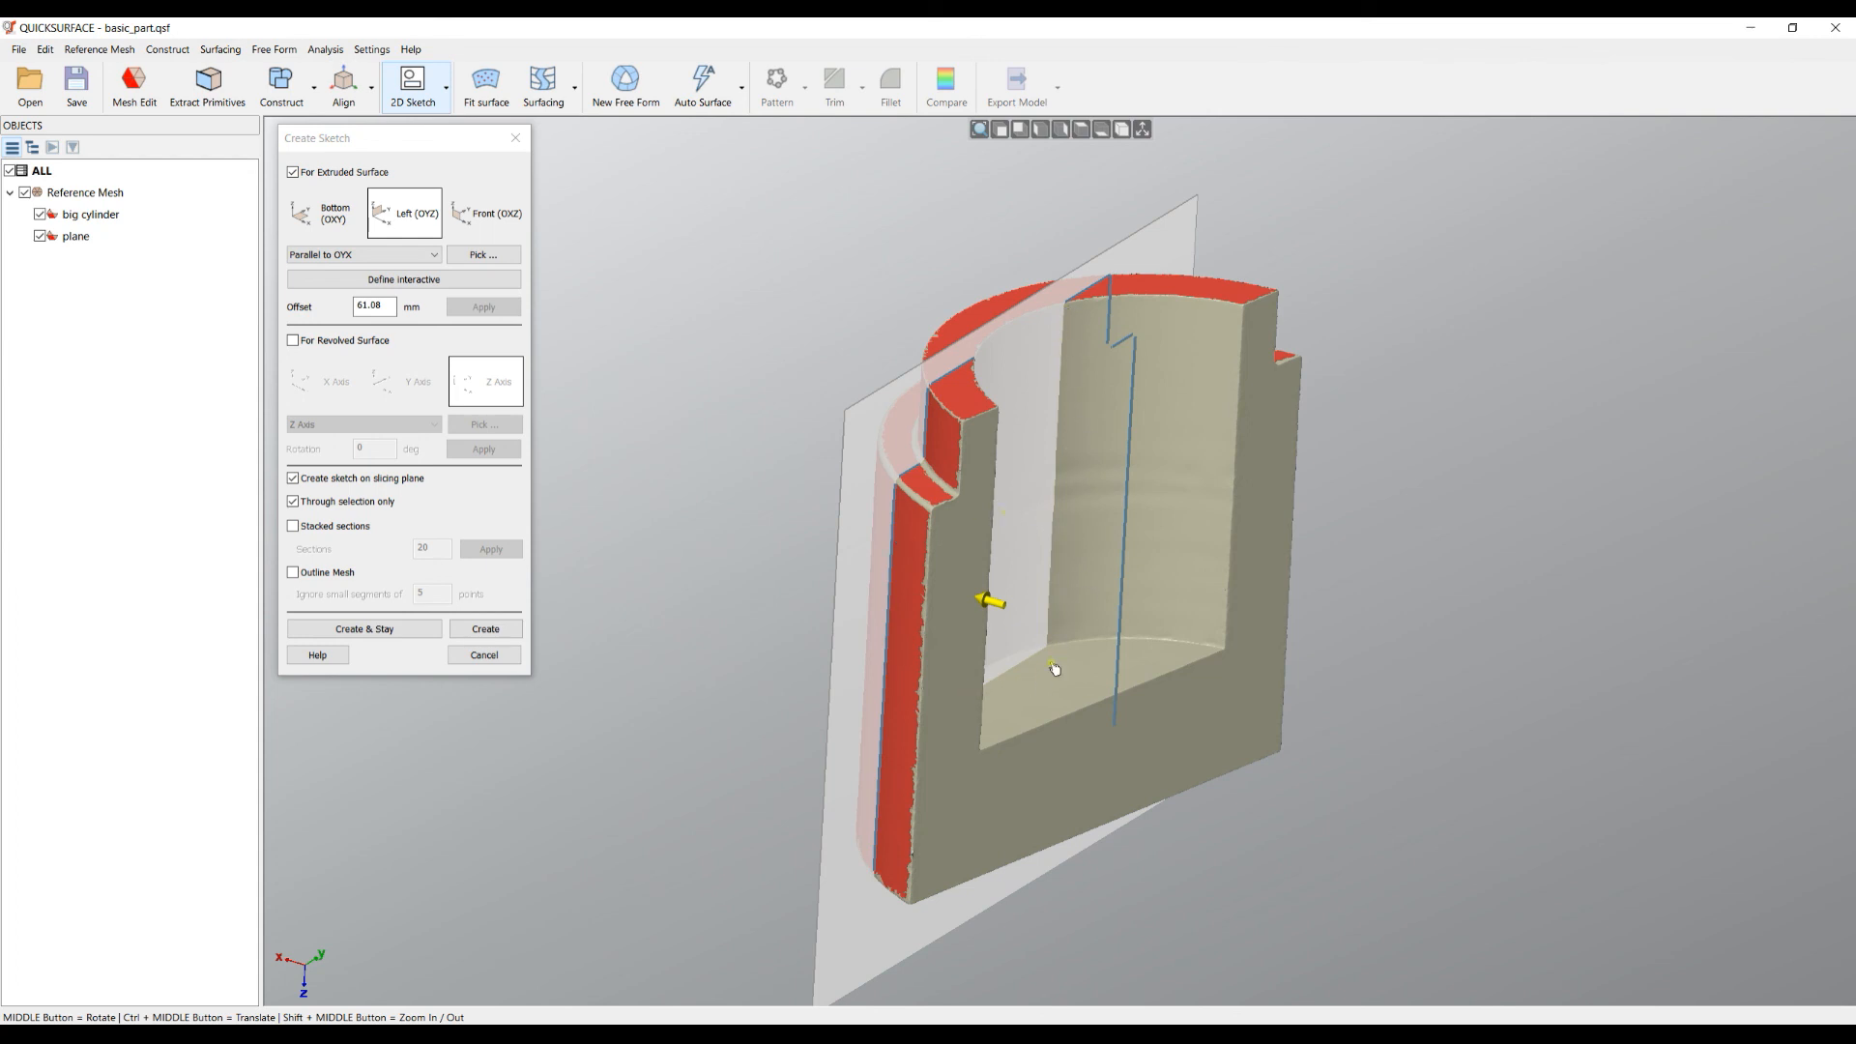
# Step: Toggle 'Through selection only' off and on, then cancel the sketch
pyautogui.click(292, 501)
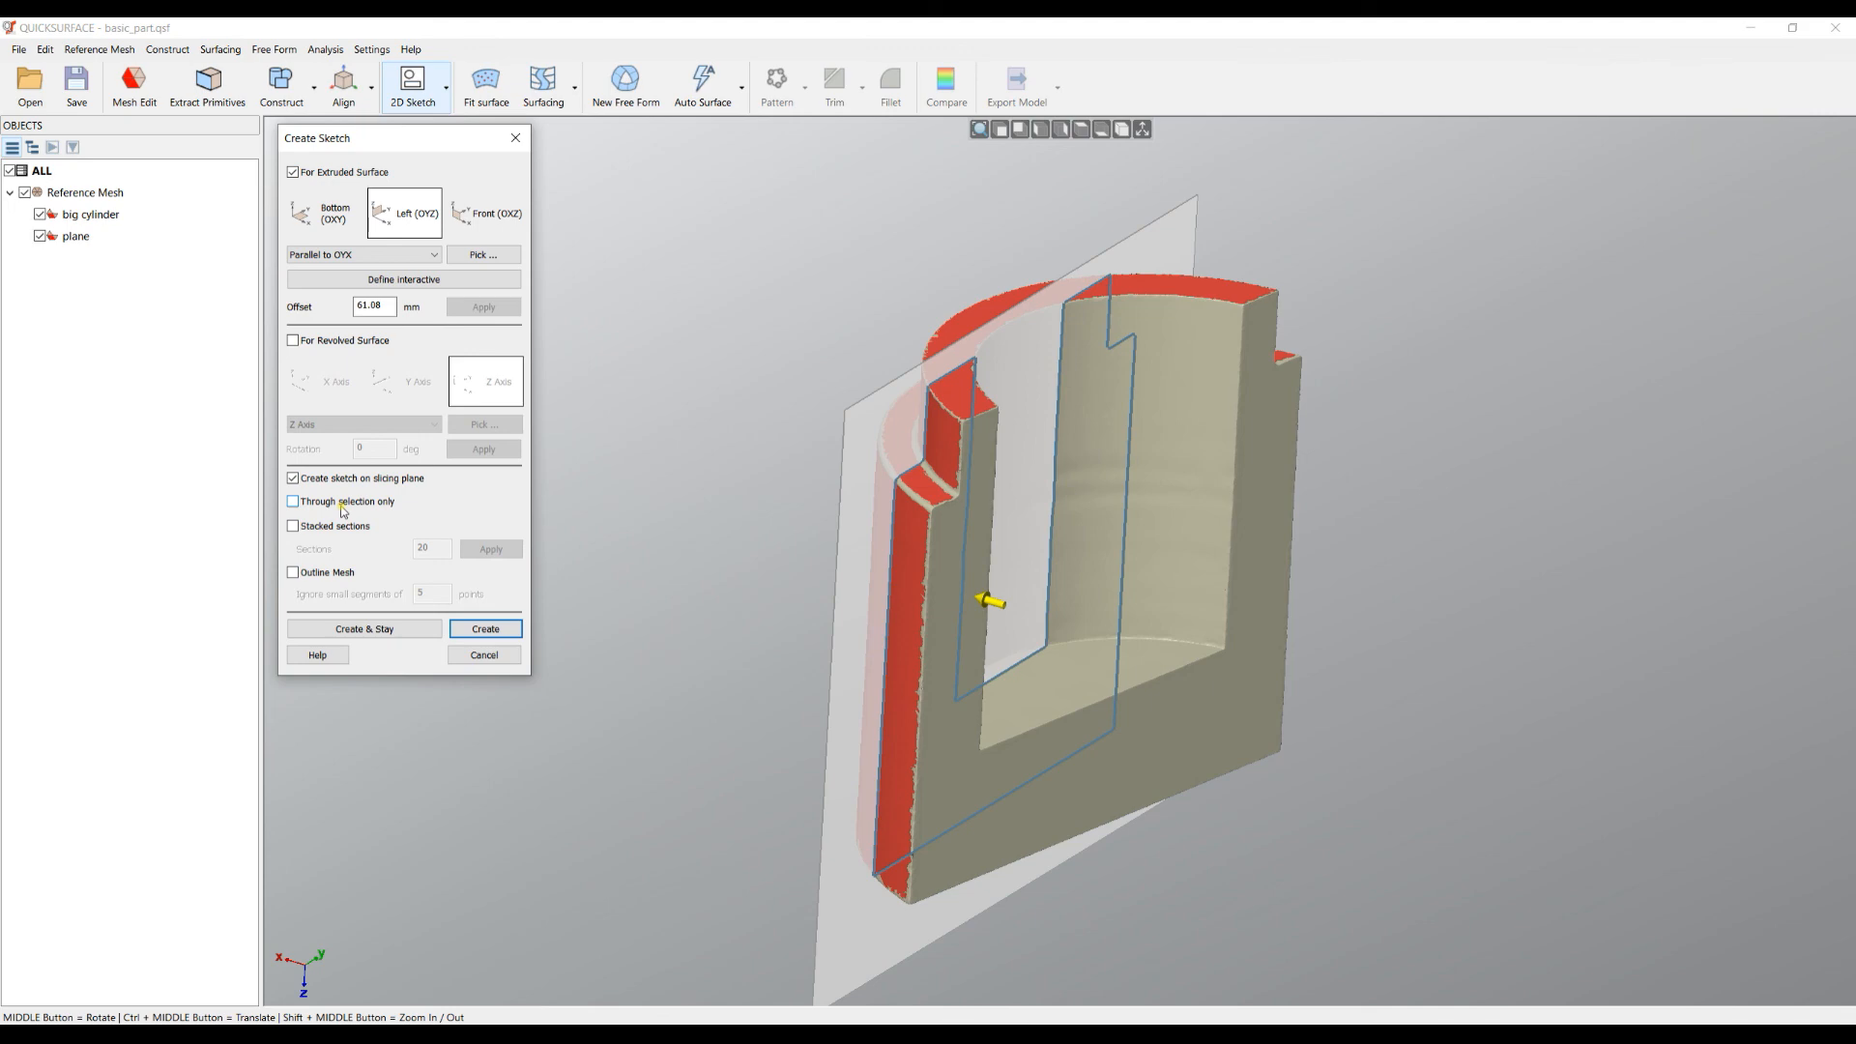
pyautogui.click(292, 501)
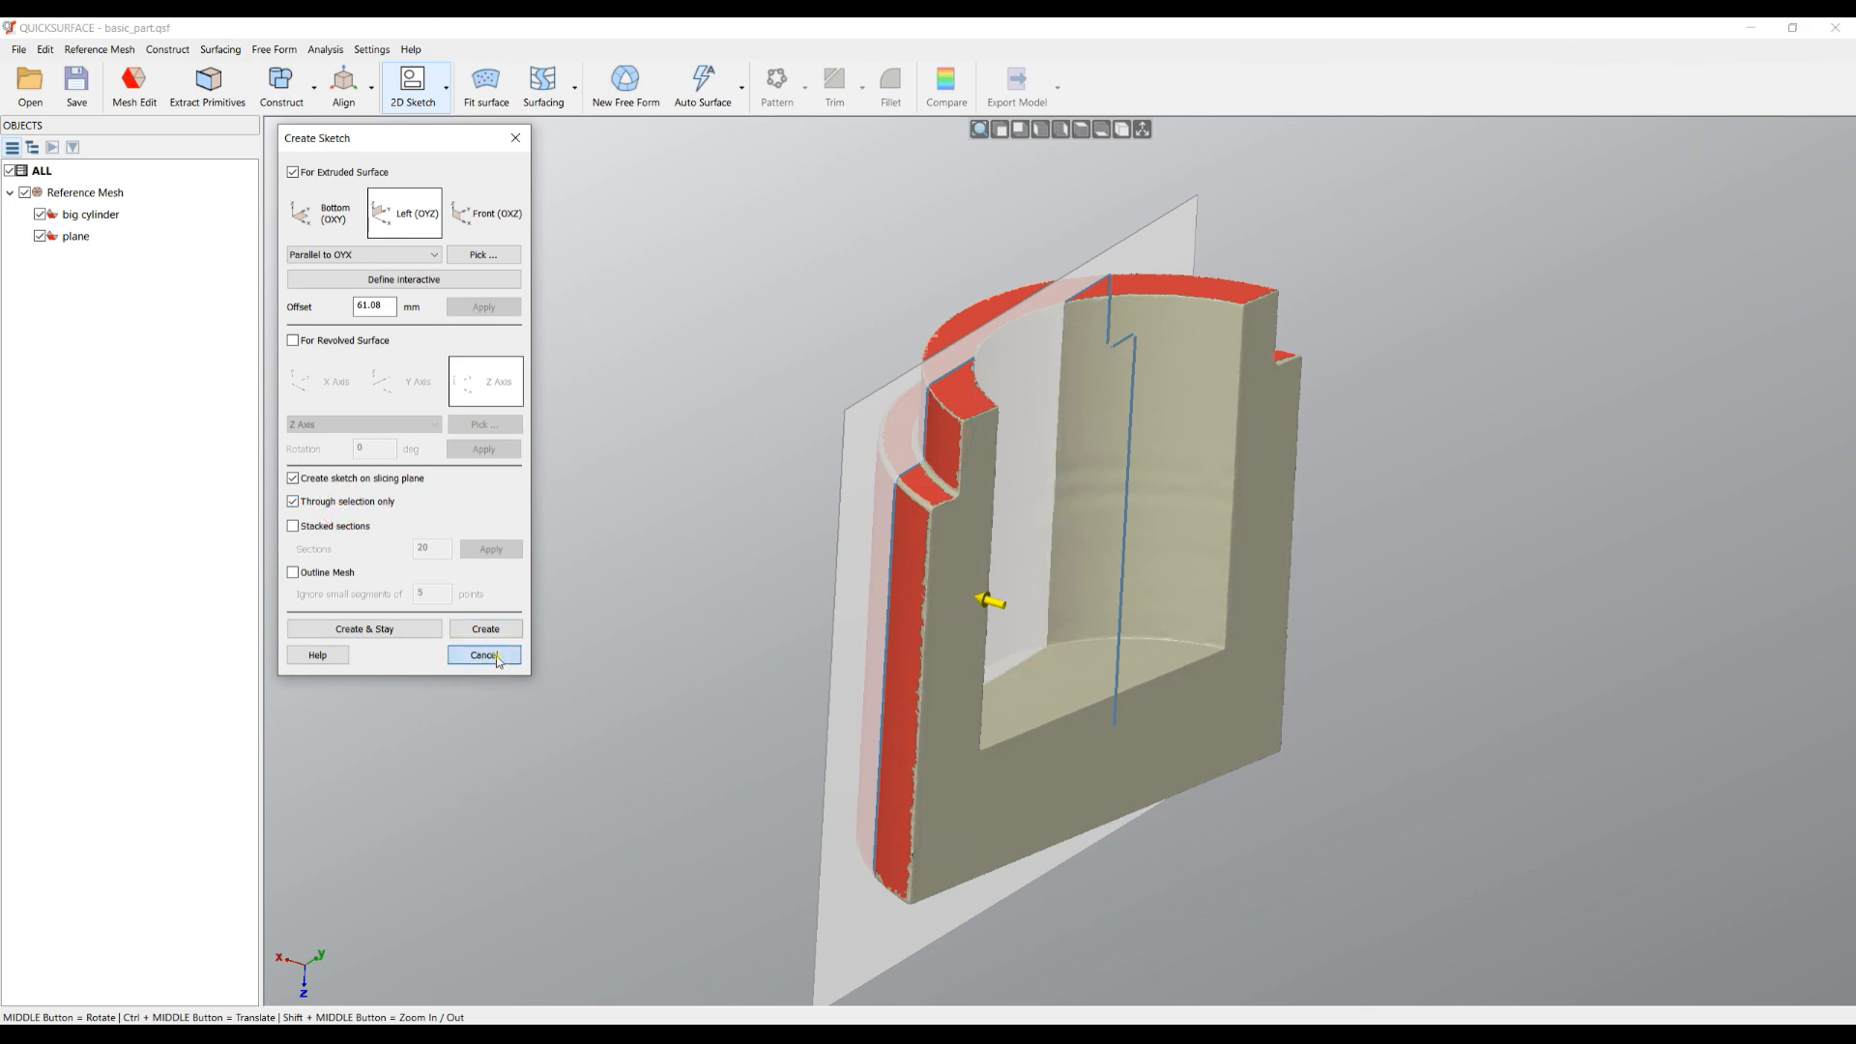
pyautogui.click(484, 656)
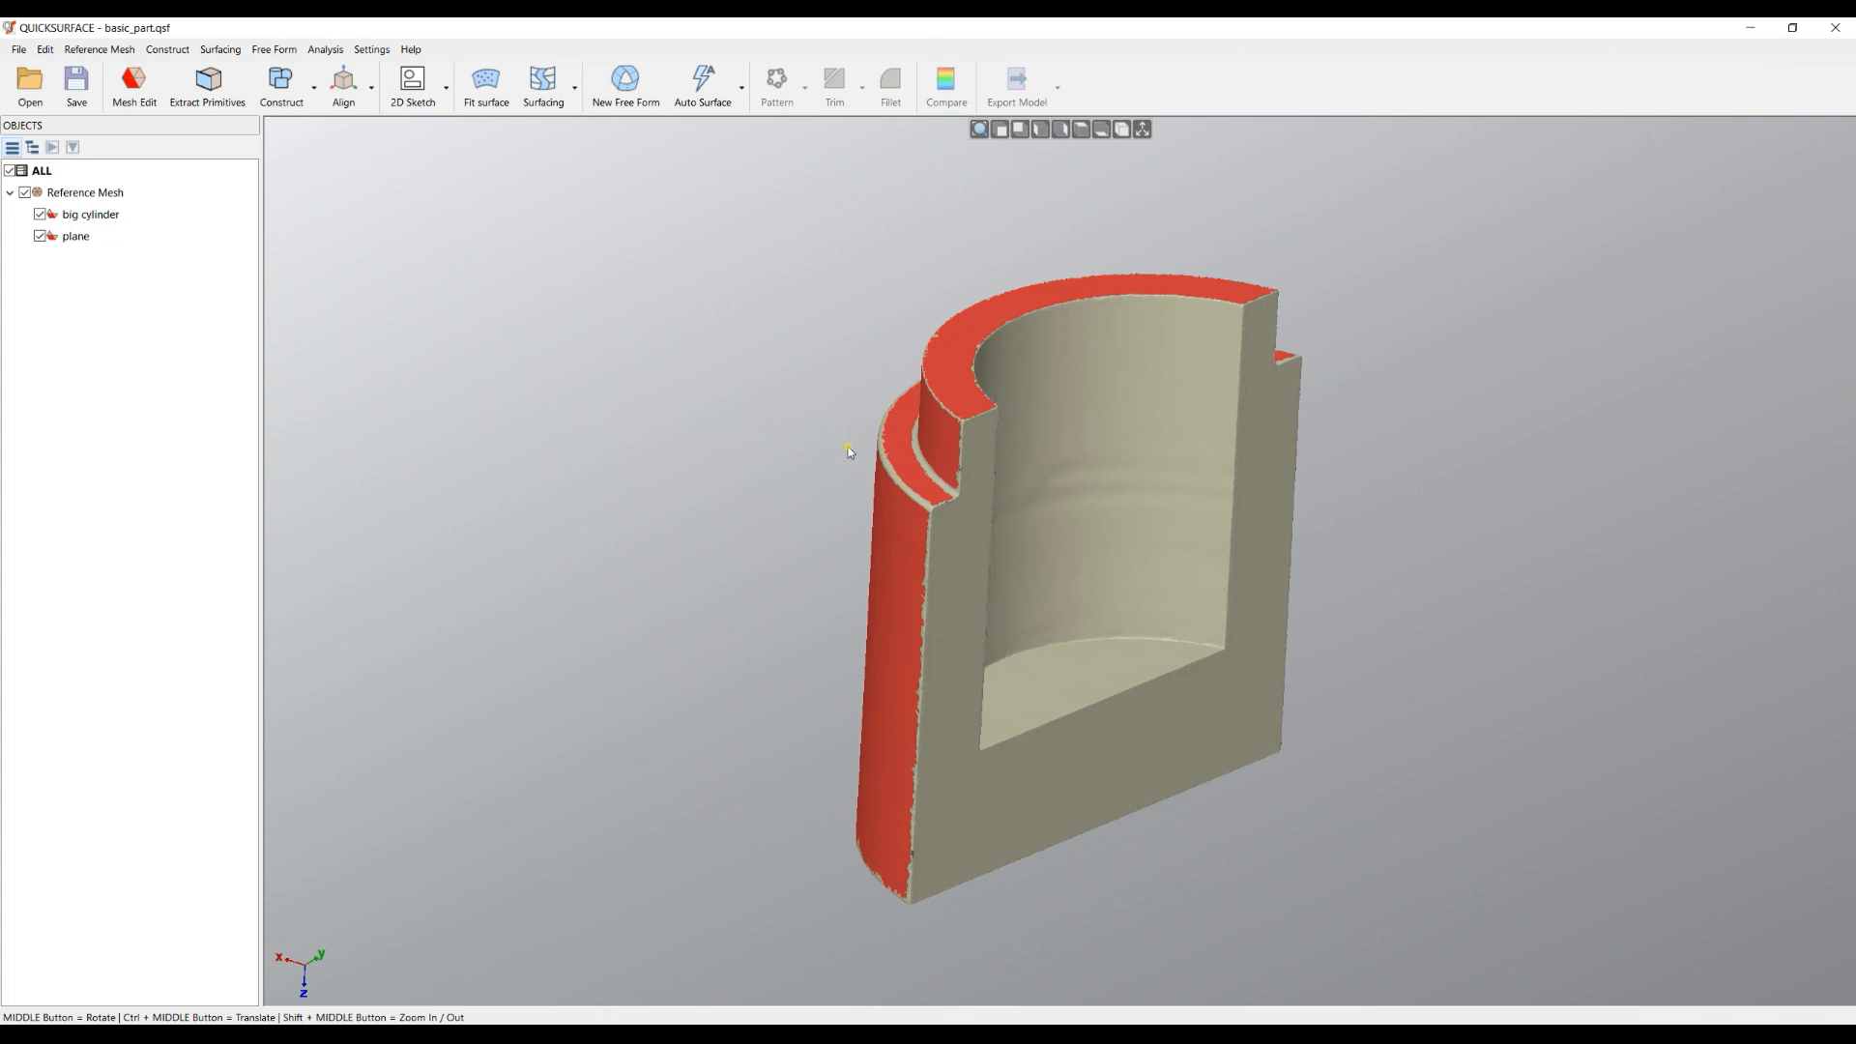
pyautogui.moveTo(919, 452)
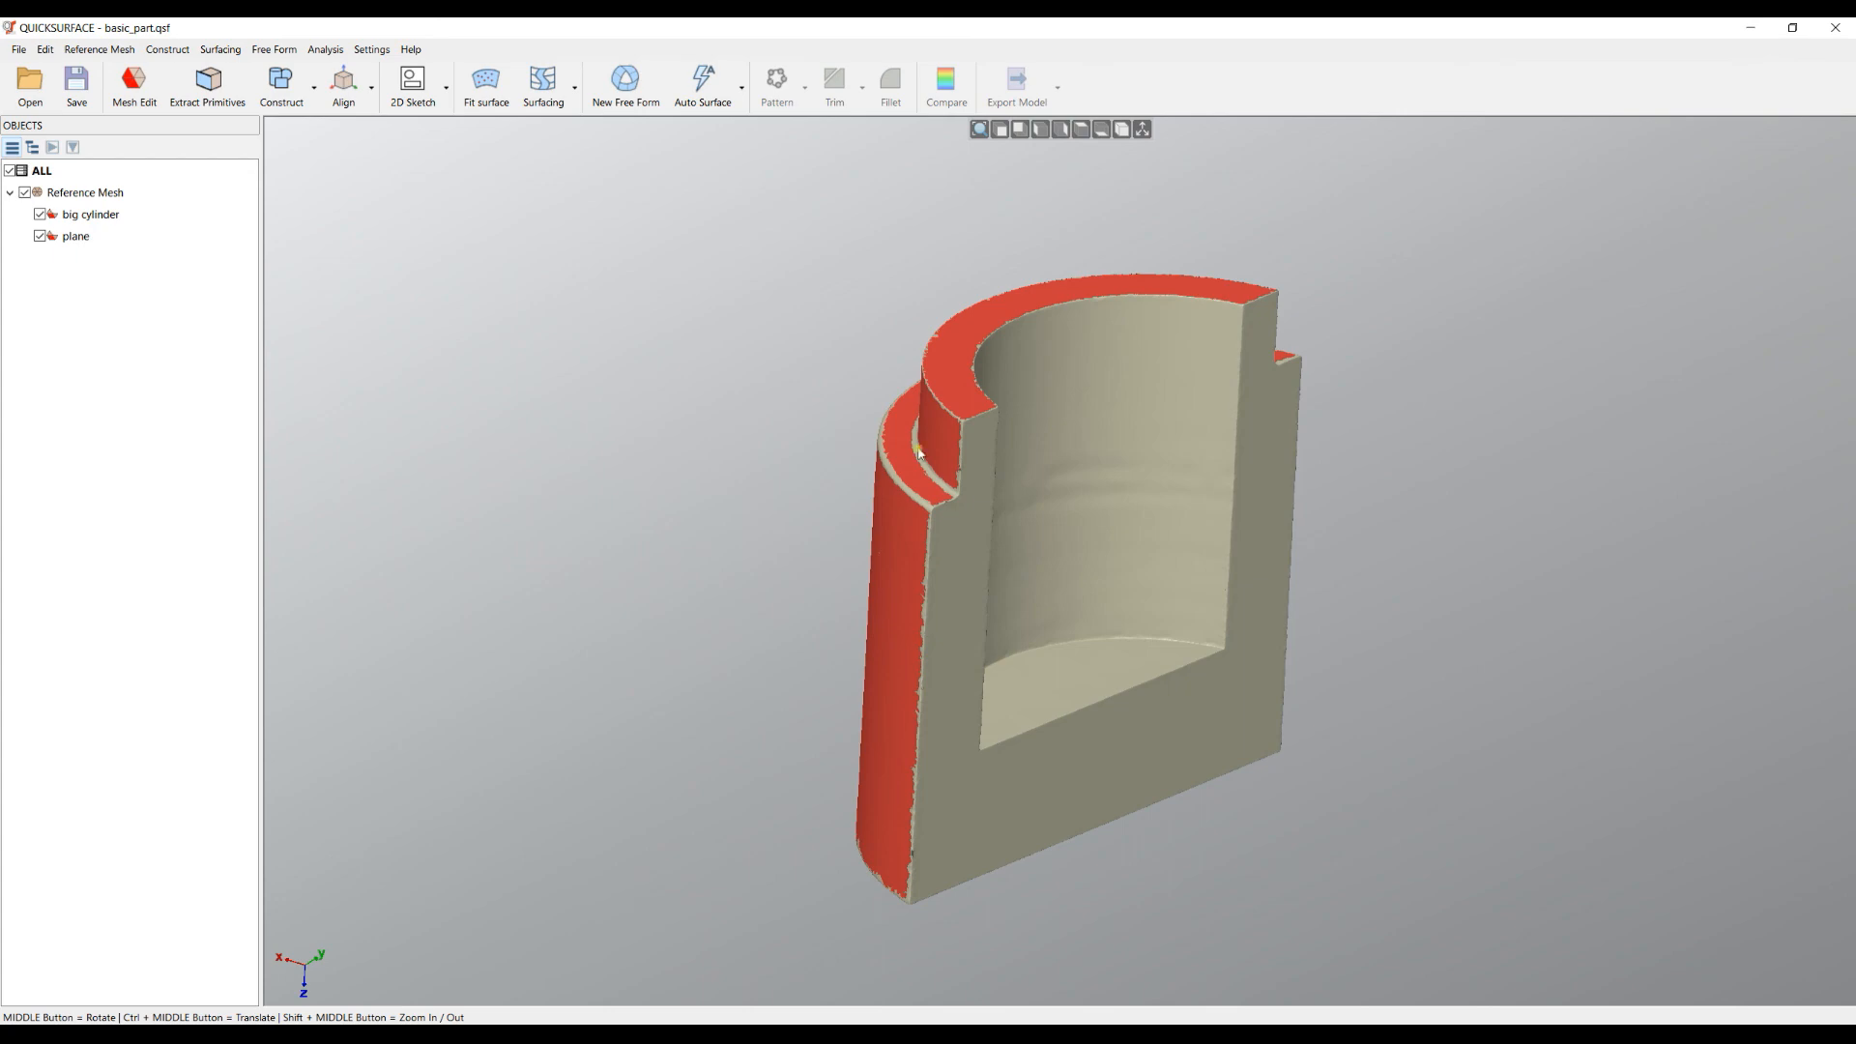